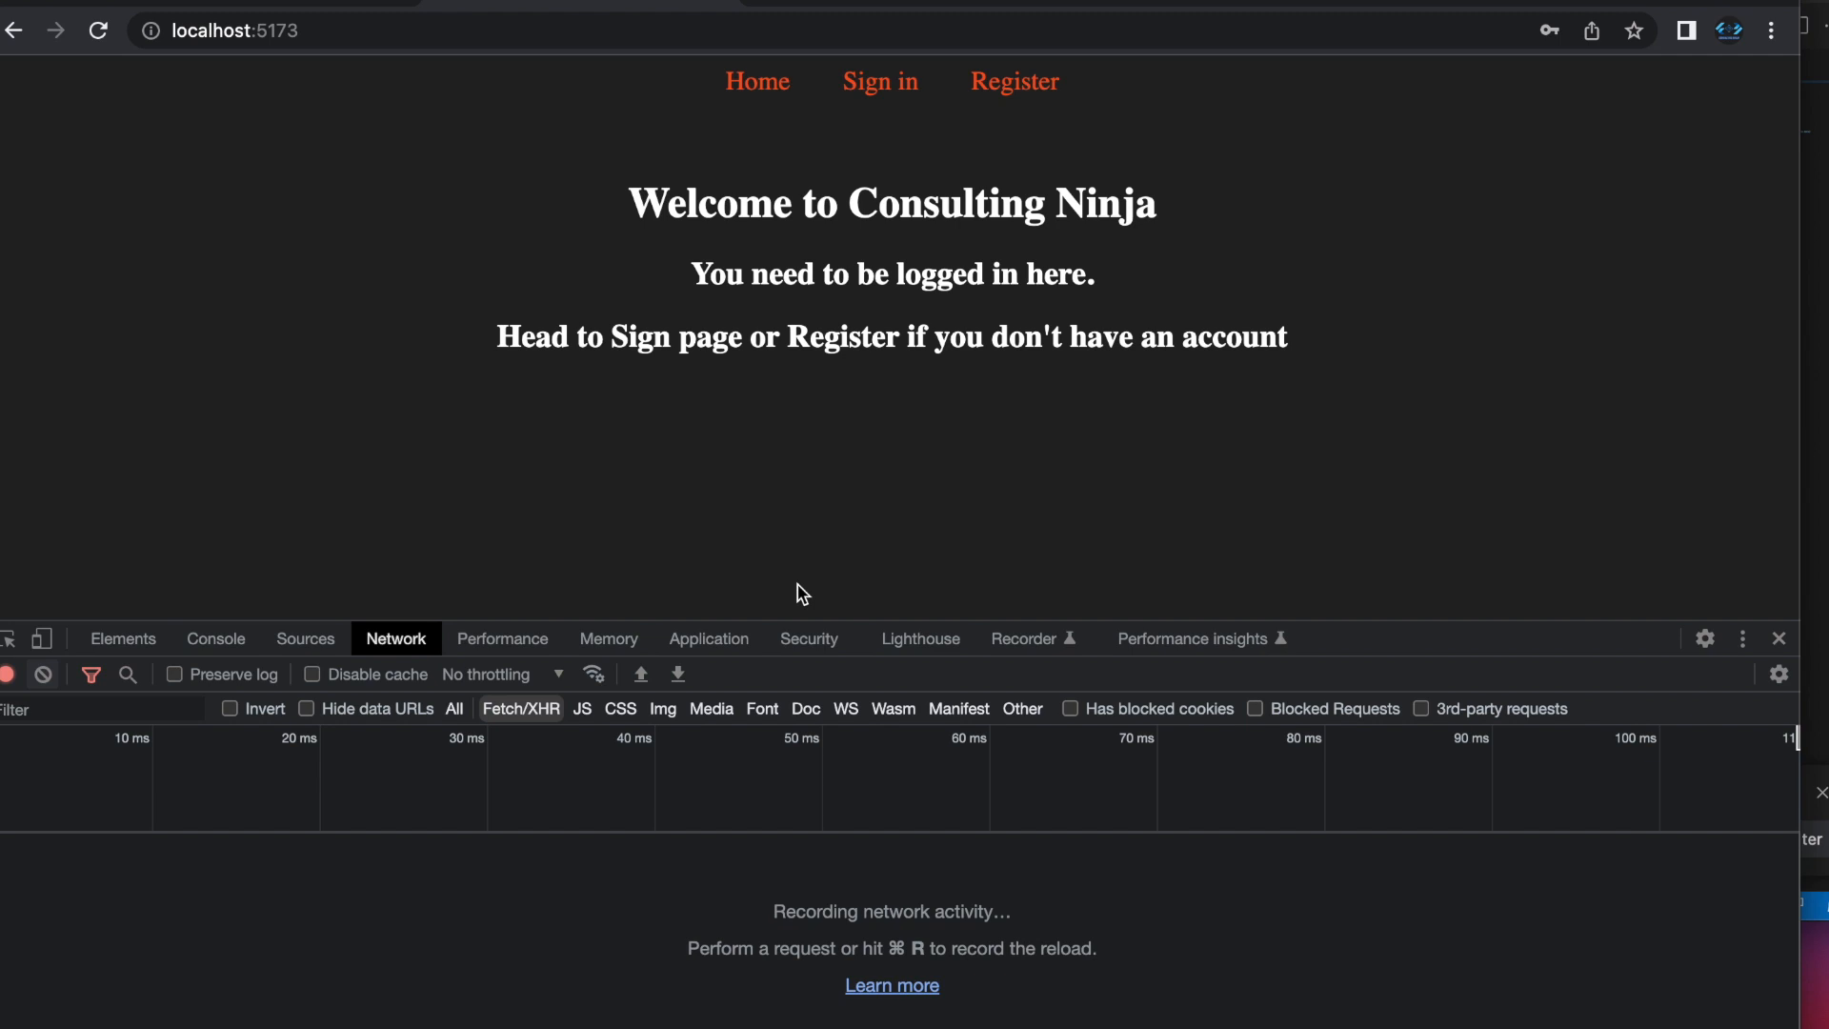
mouse_move(1666, 997)
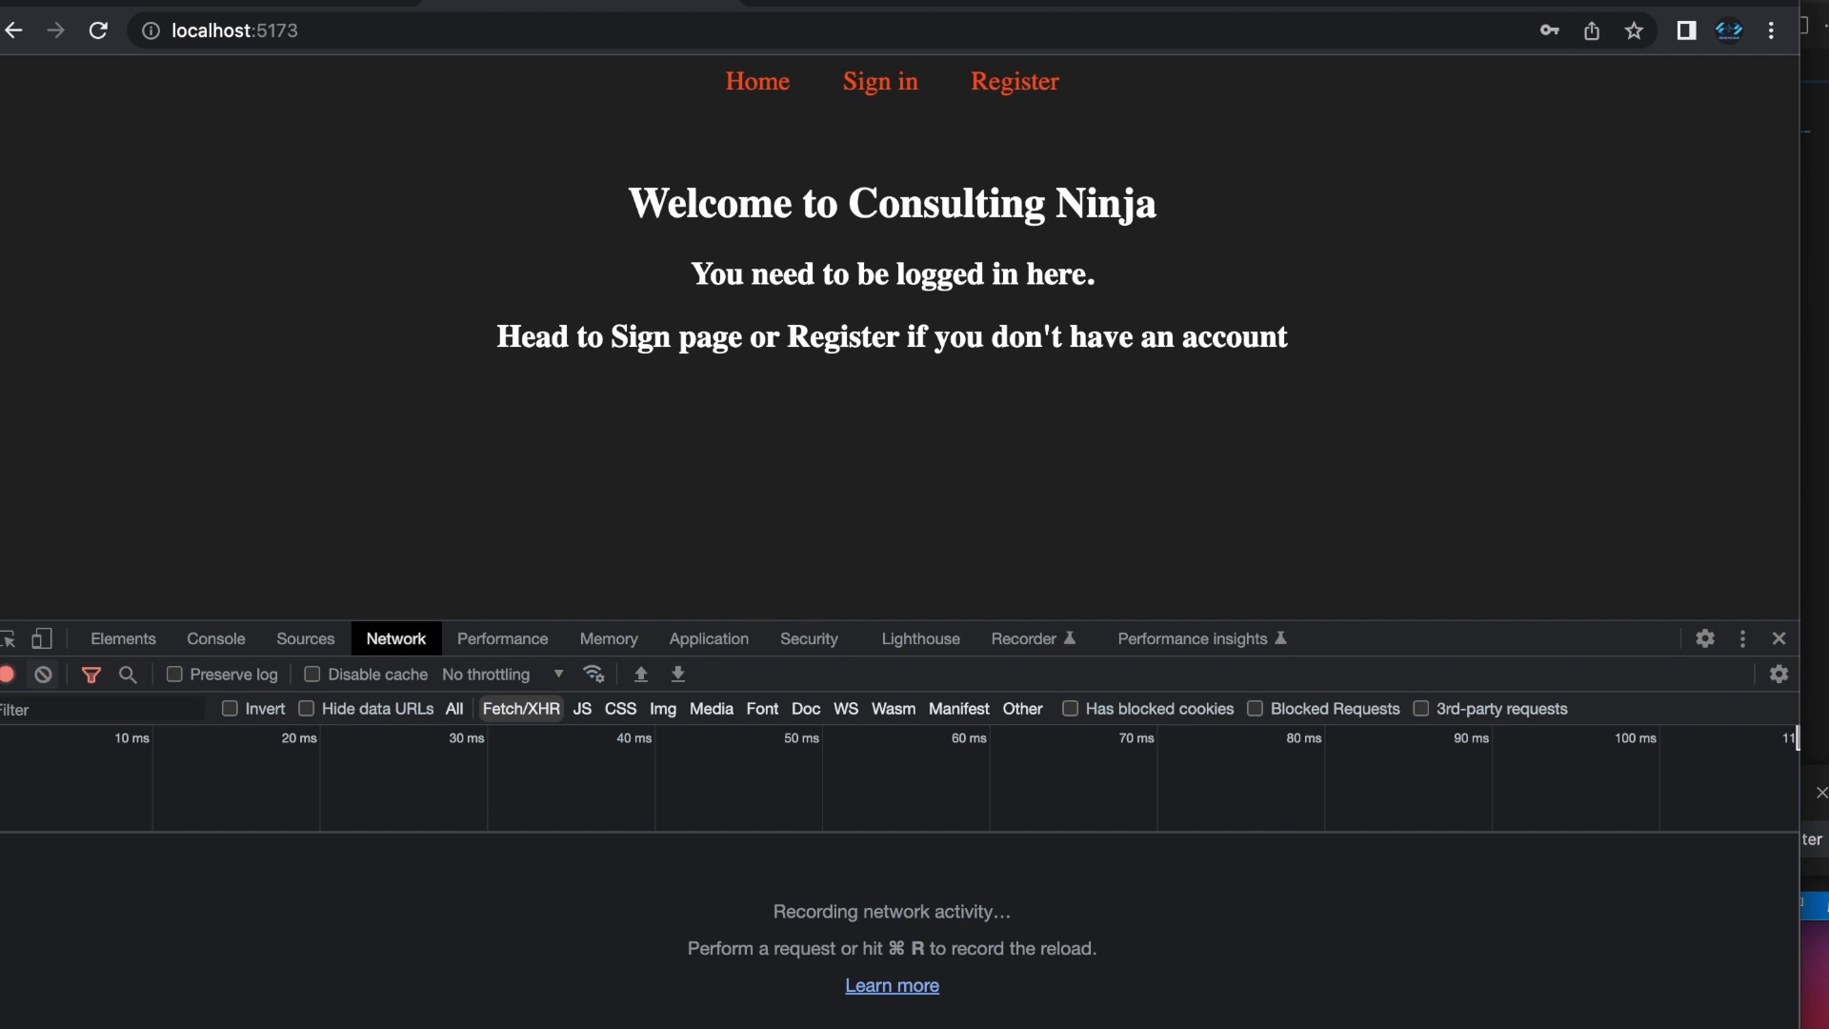
mouse_move(845, 409)
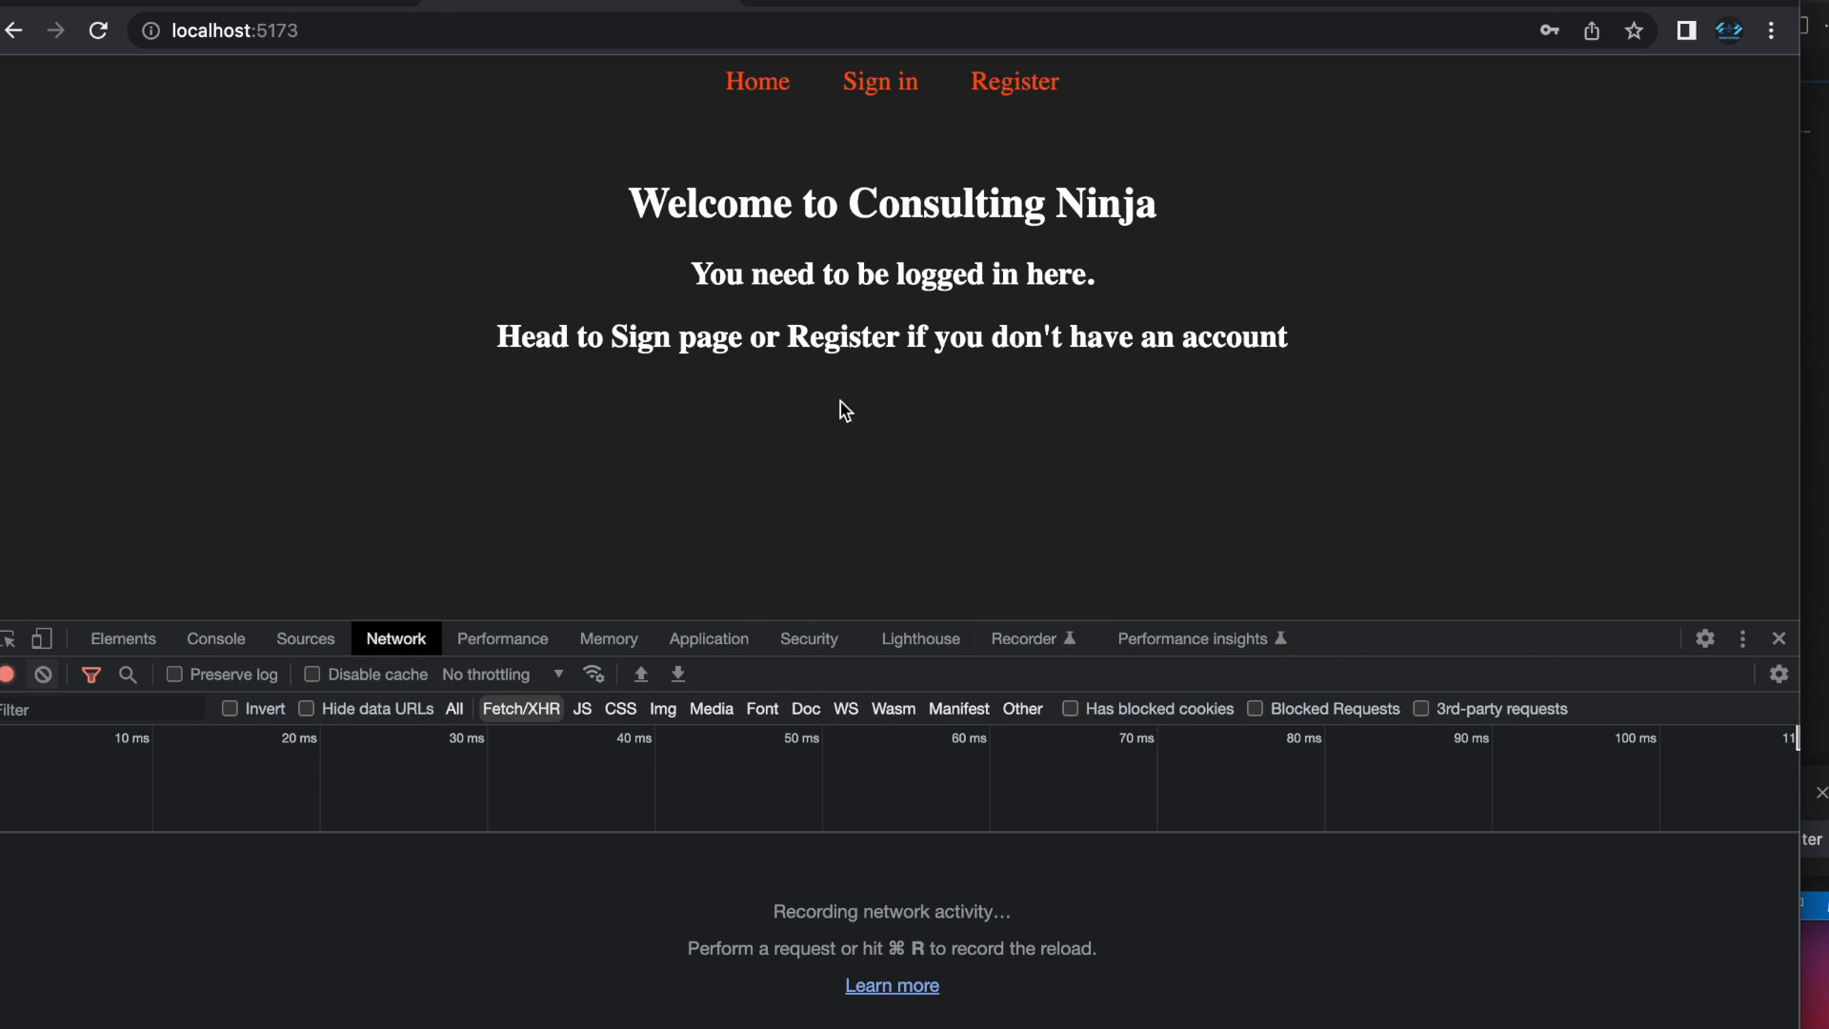
mouse_move(700, 183)
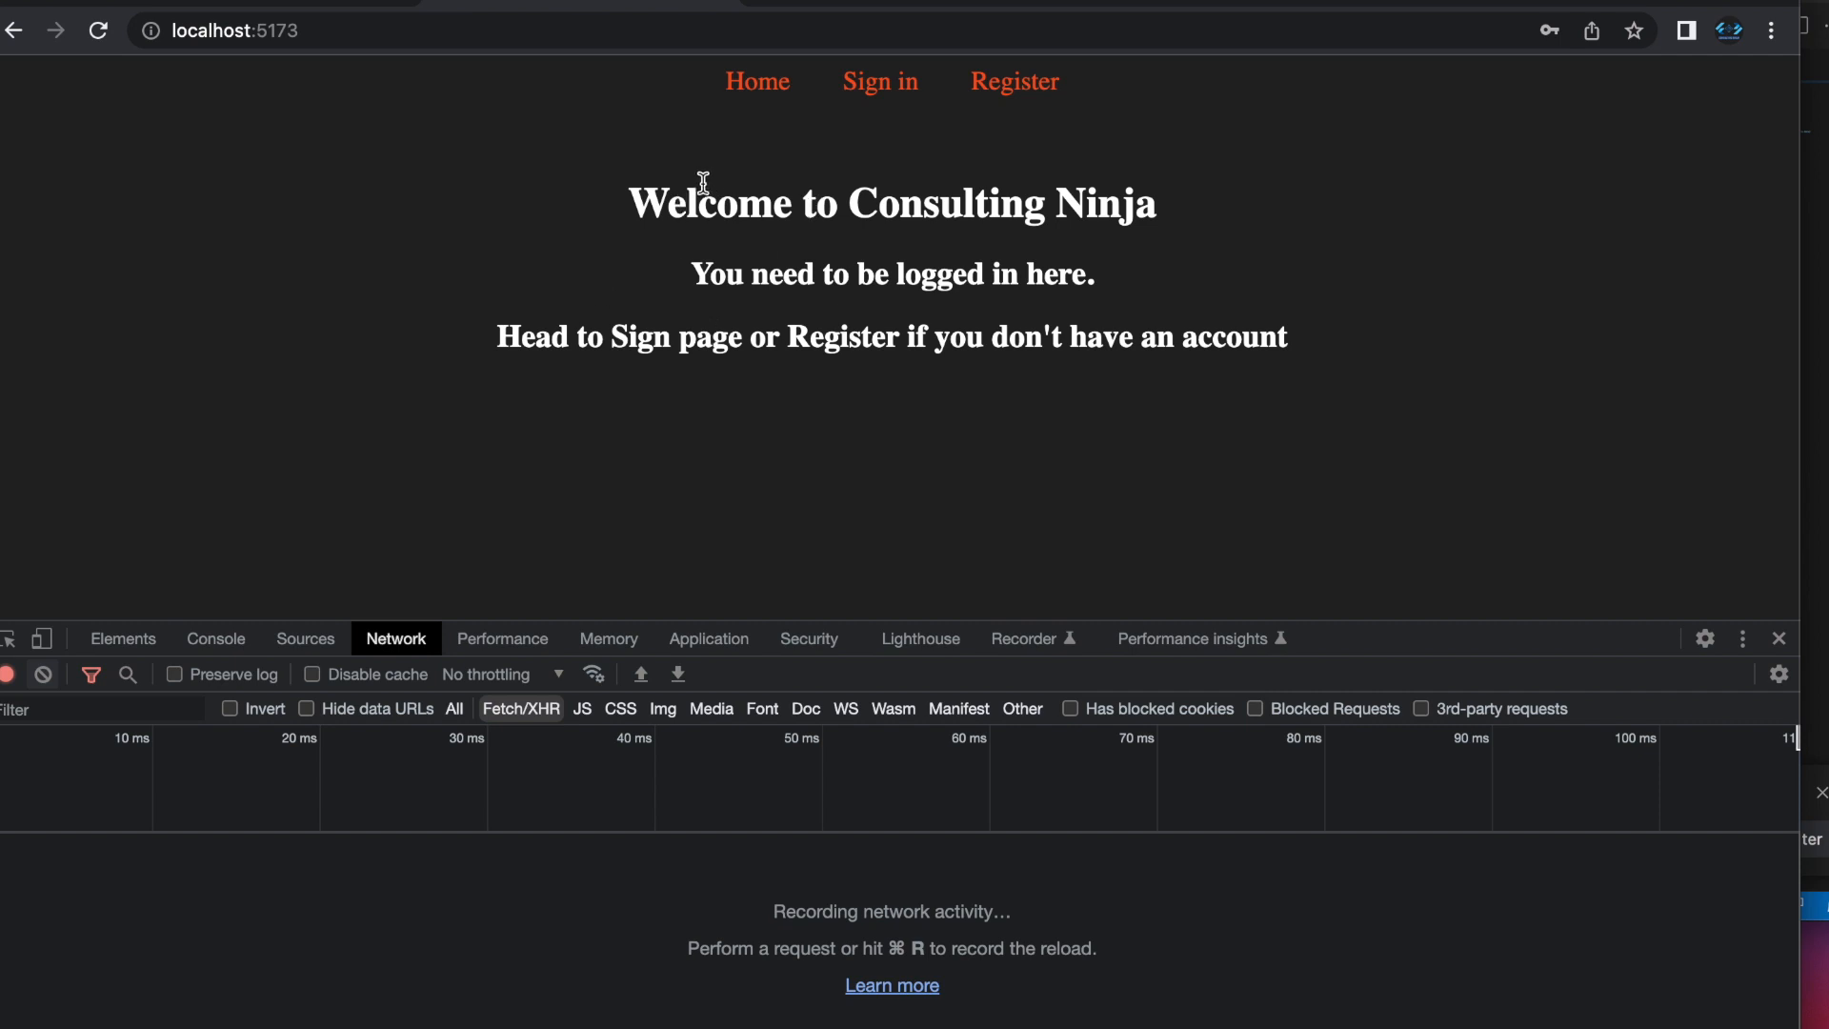
mouse_move(784, 165)
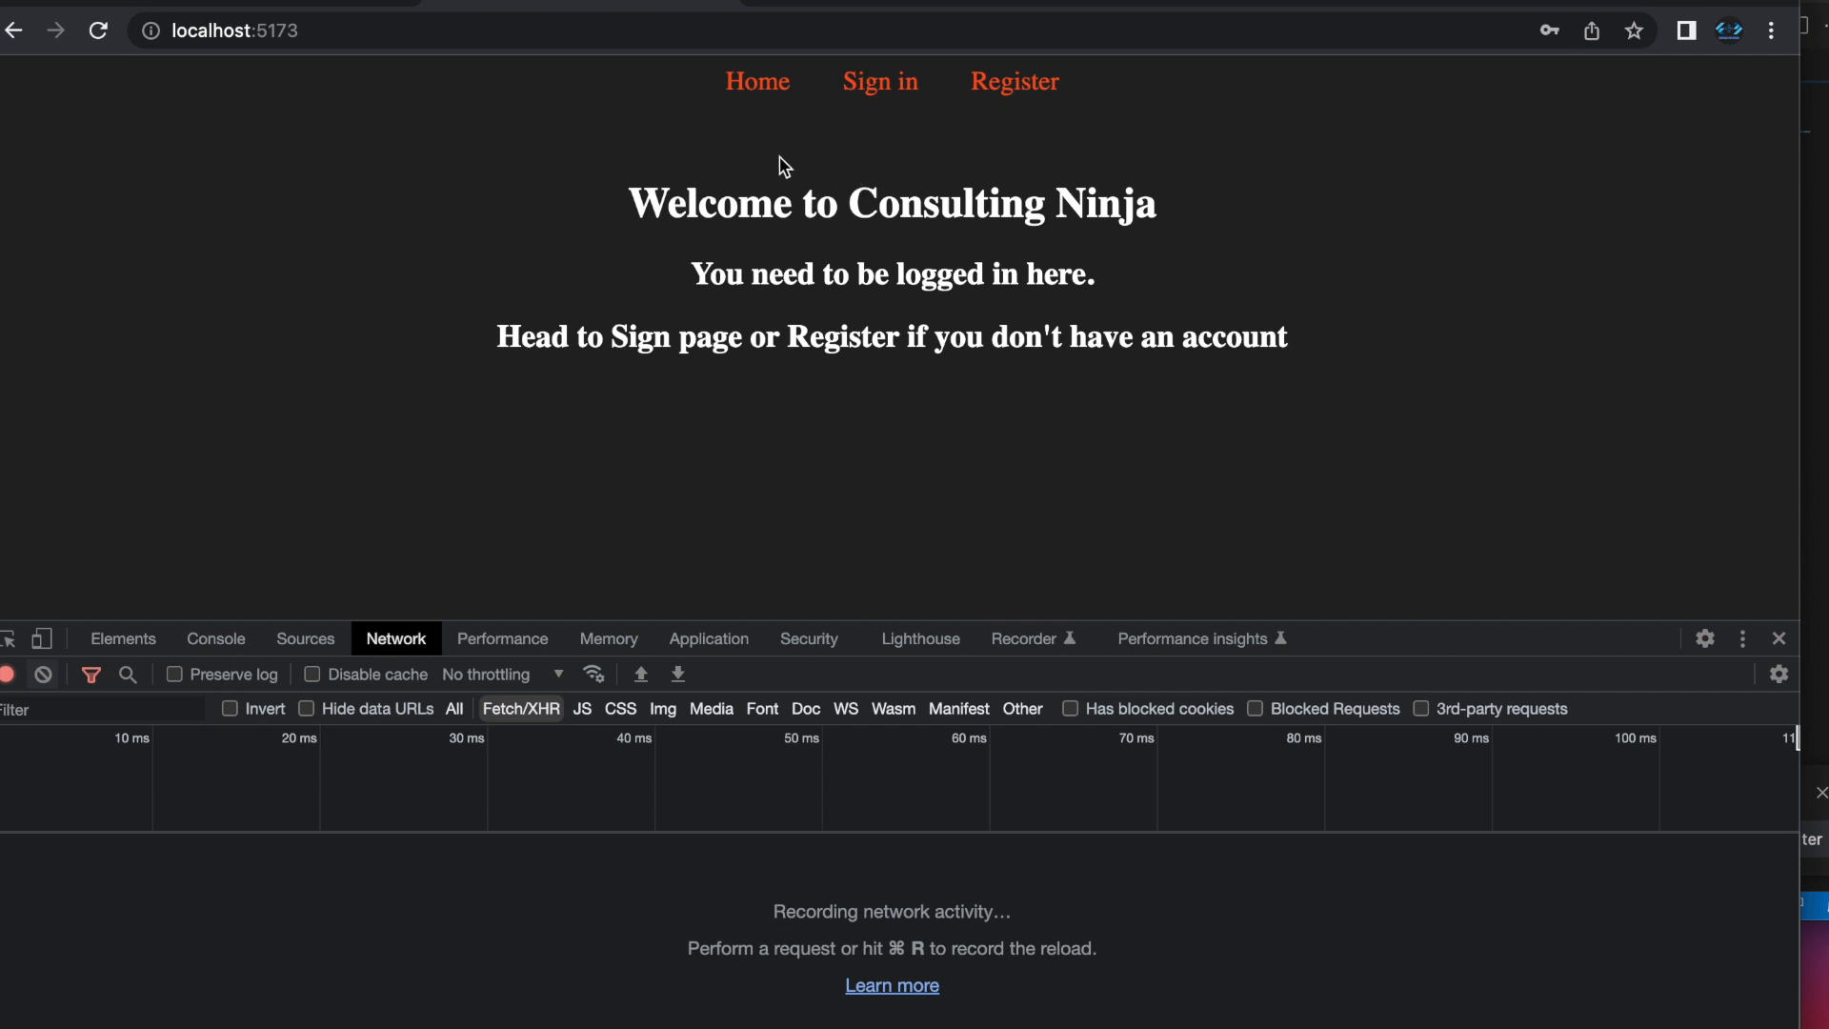
mouse_move(651, 183)
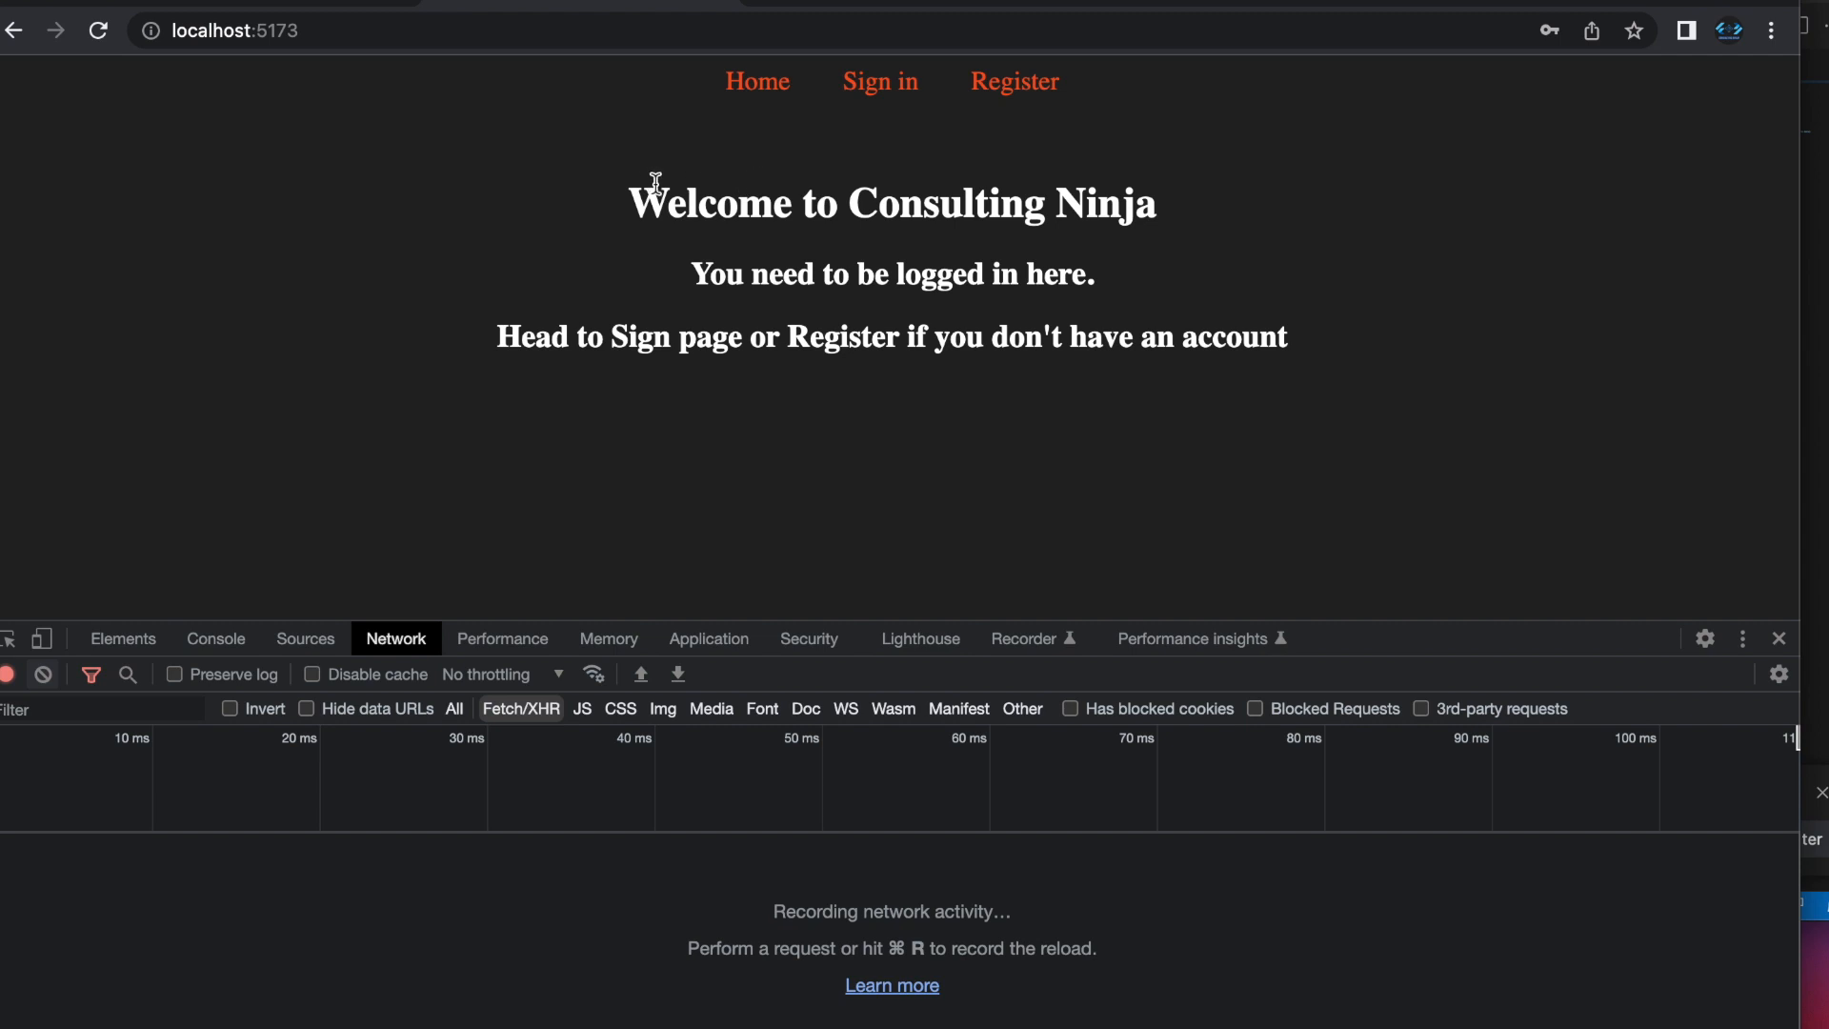
mouse_move(923, 176)
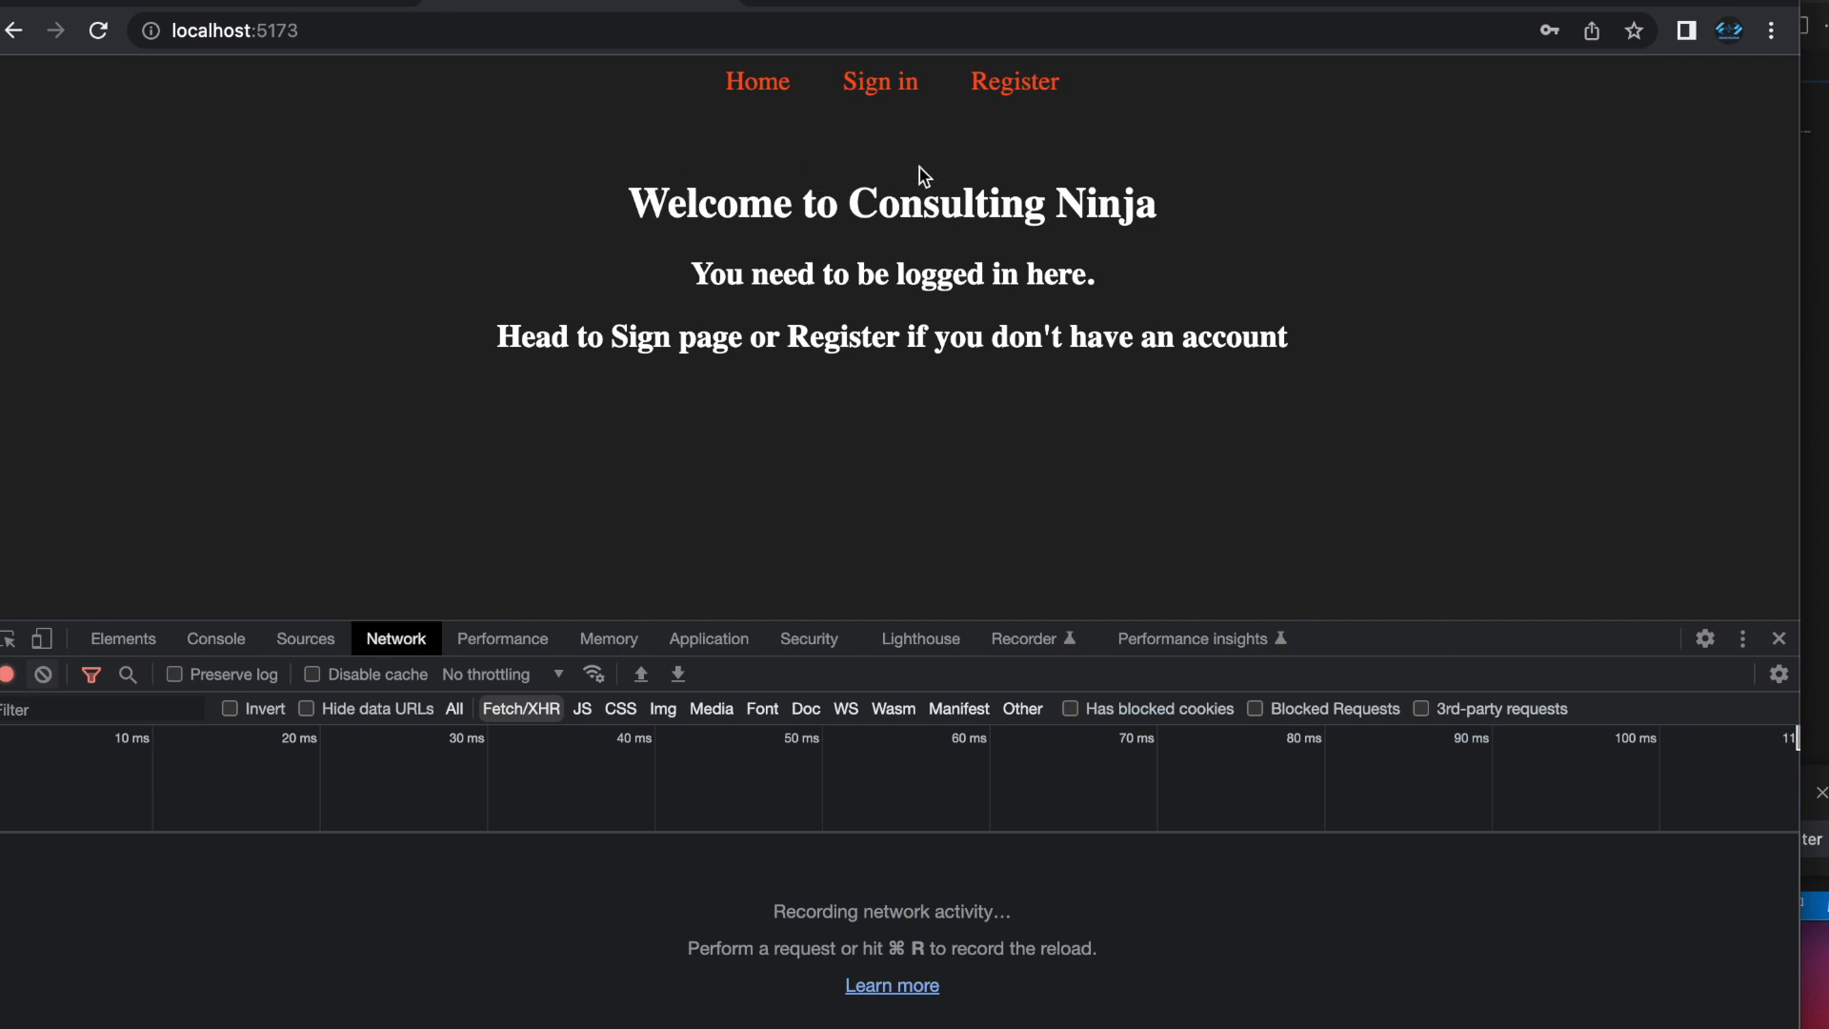
mouse_move(757, 82)
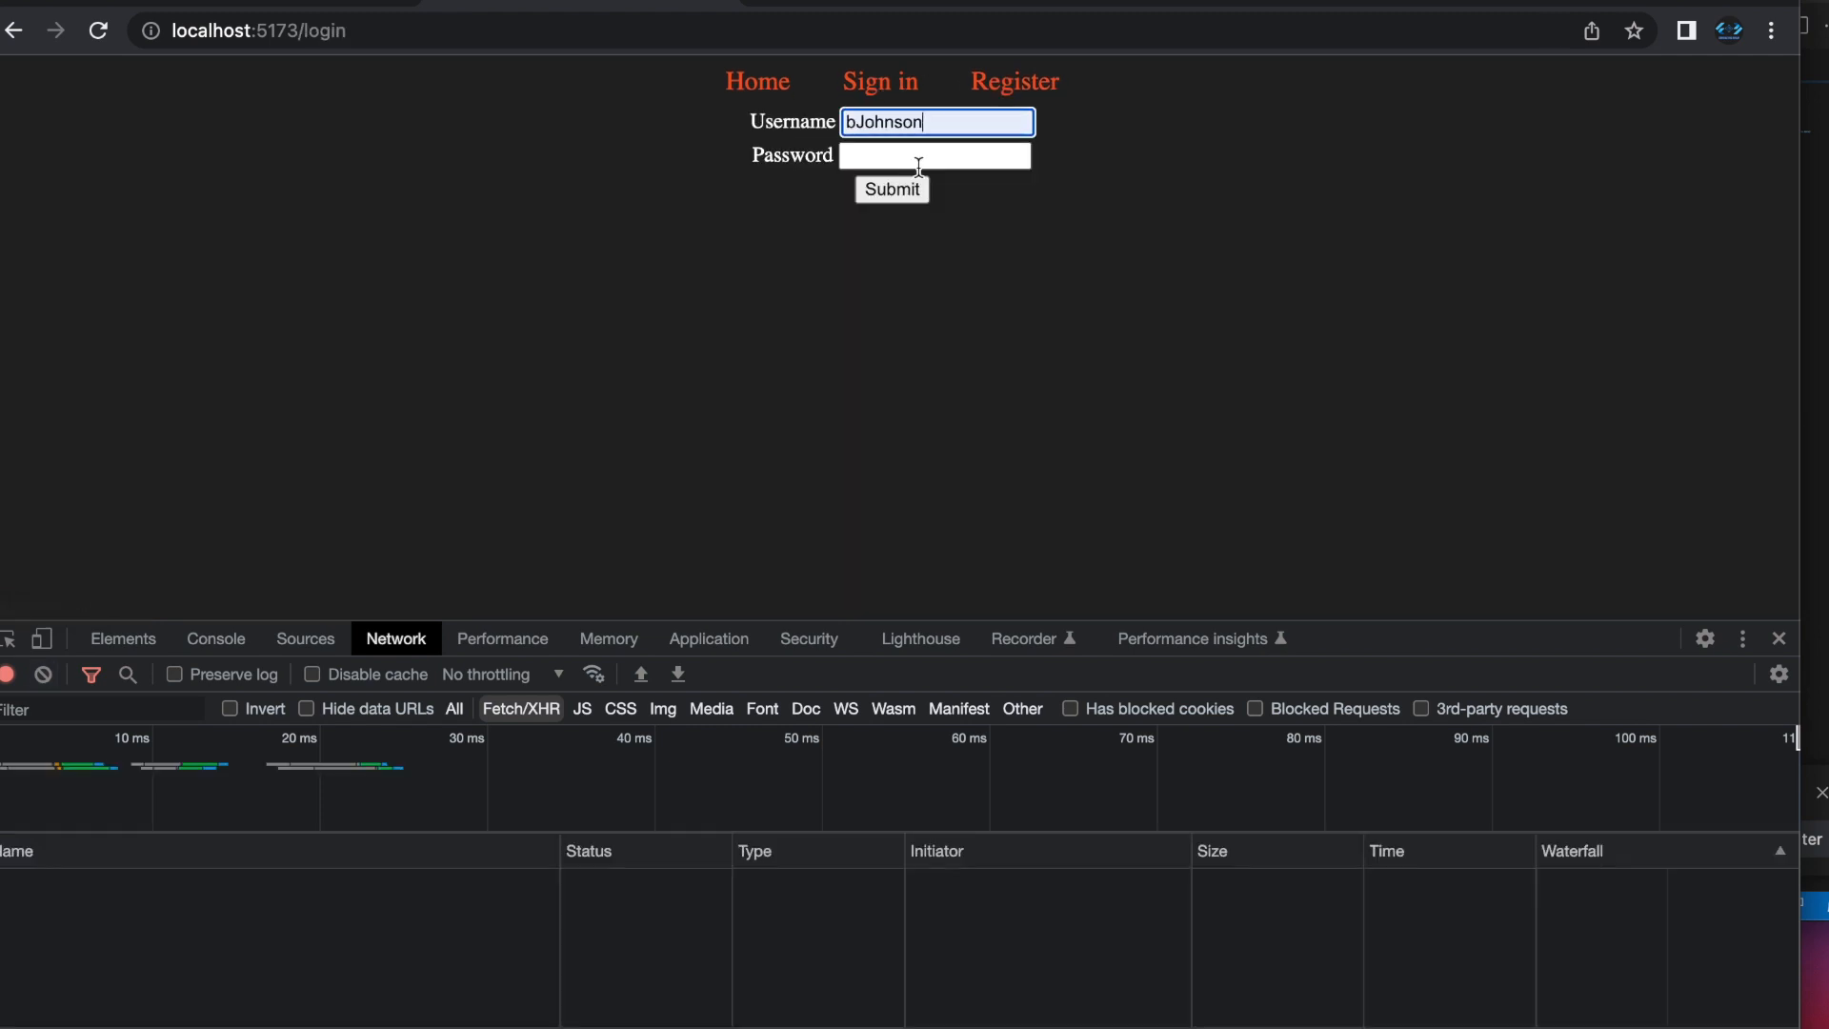
- Submit the login password, then reload the home page as the logged-in user
text(••)
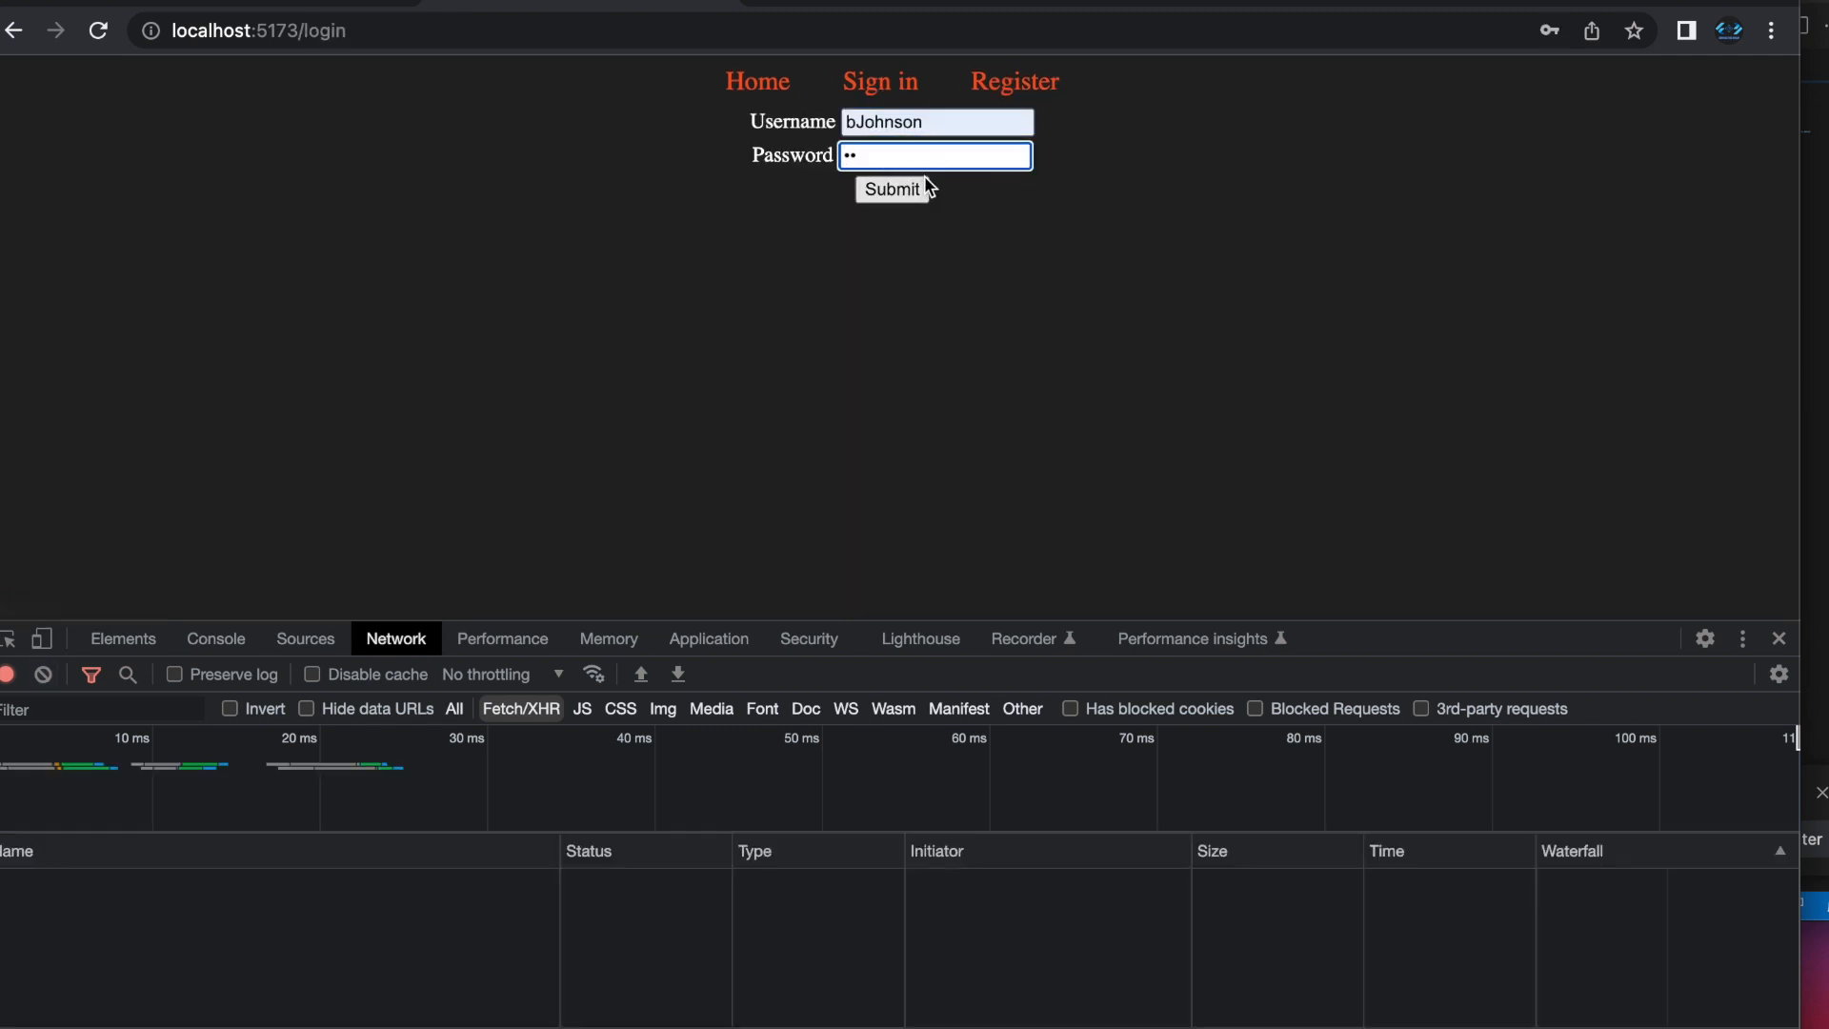
click(892, 188)
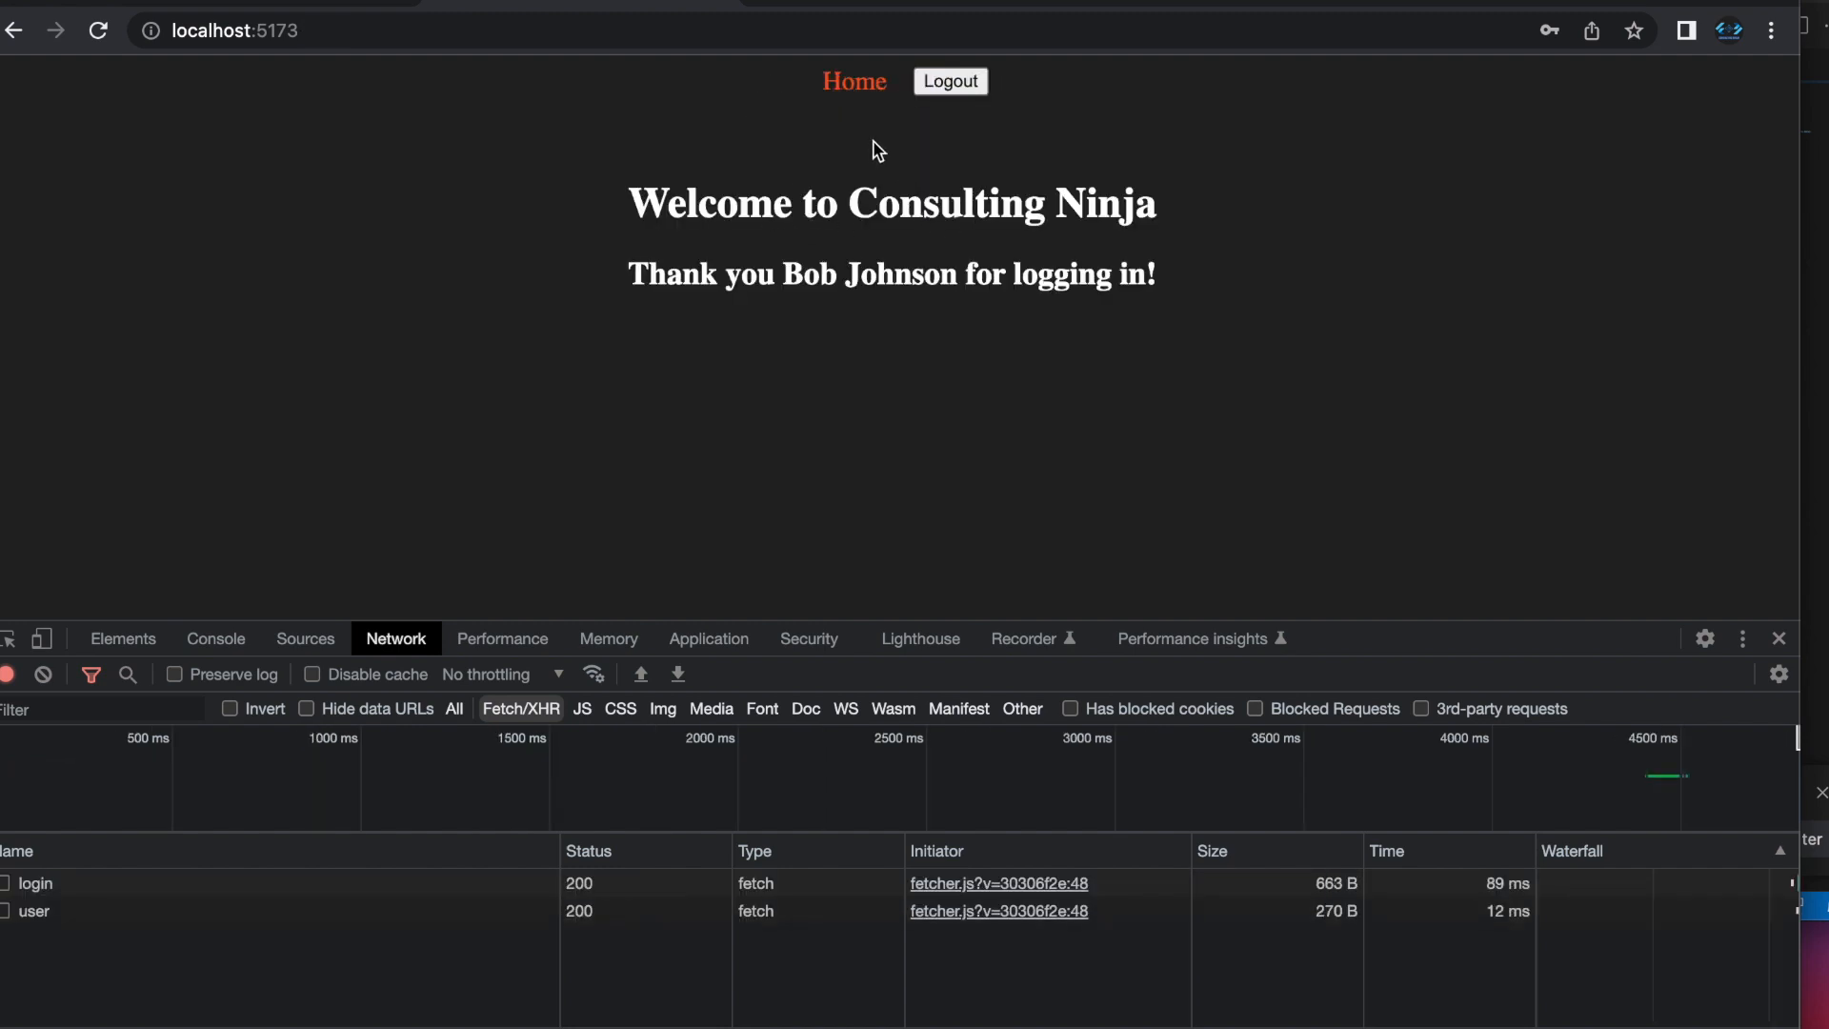
mouse_move(878, 341)
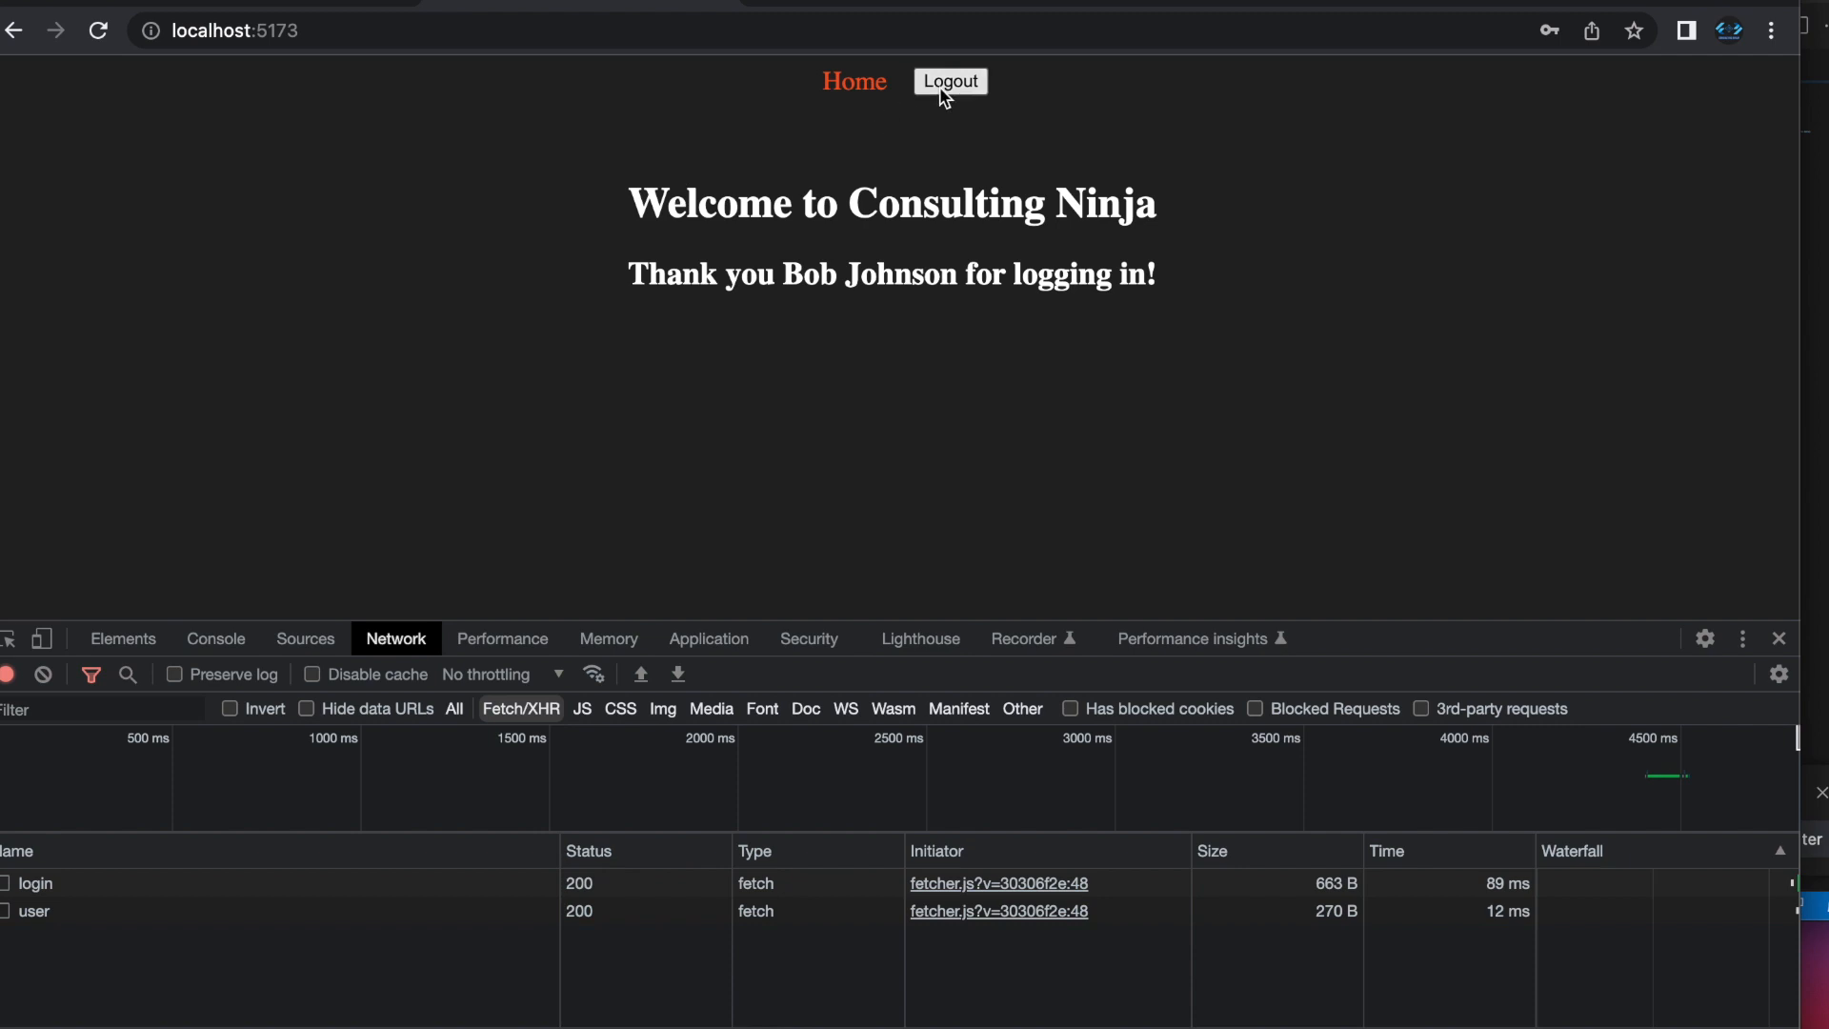
drag(627, 202, 968, 274)
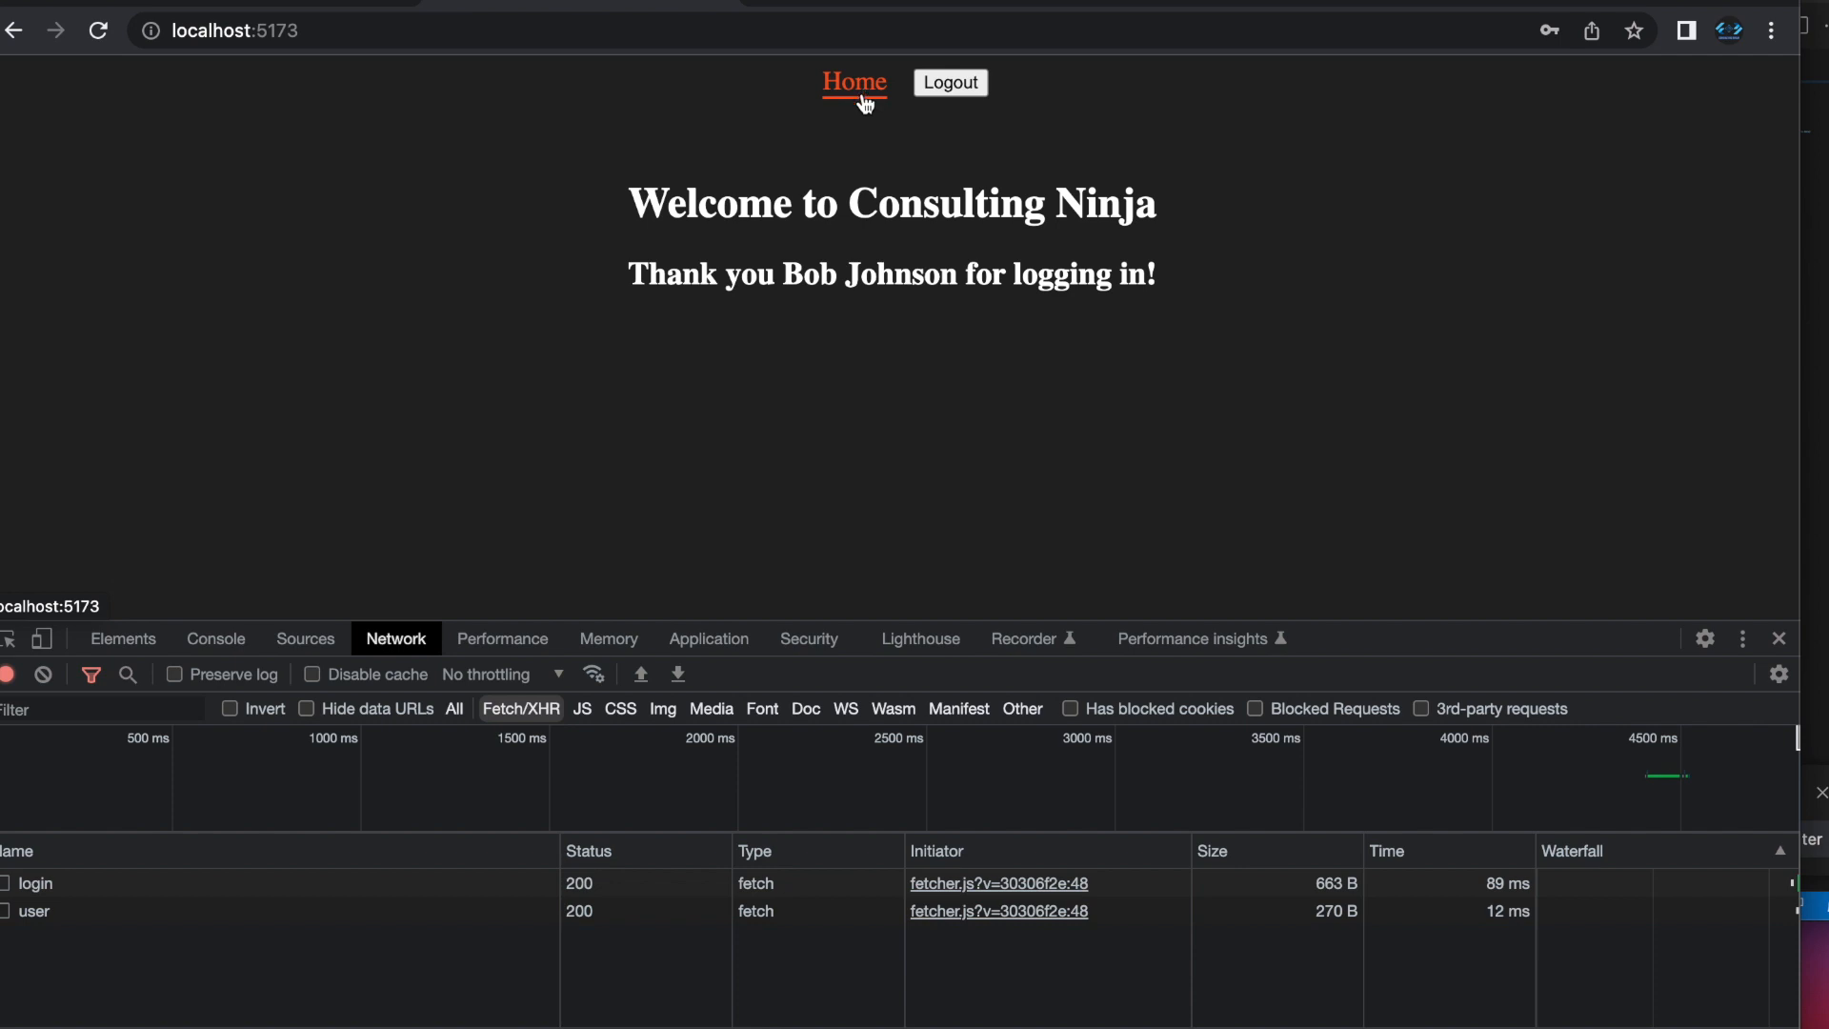
click(949, 82)
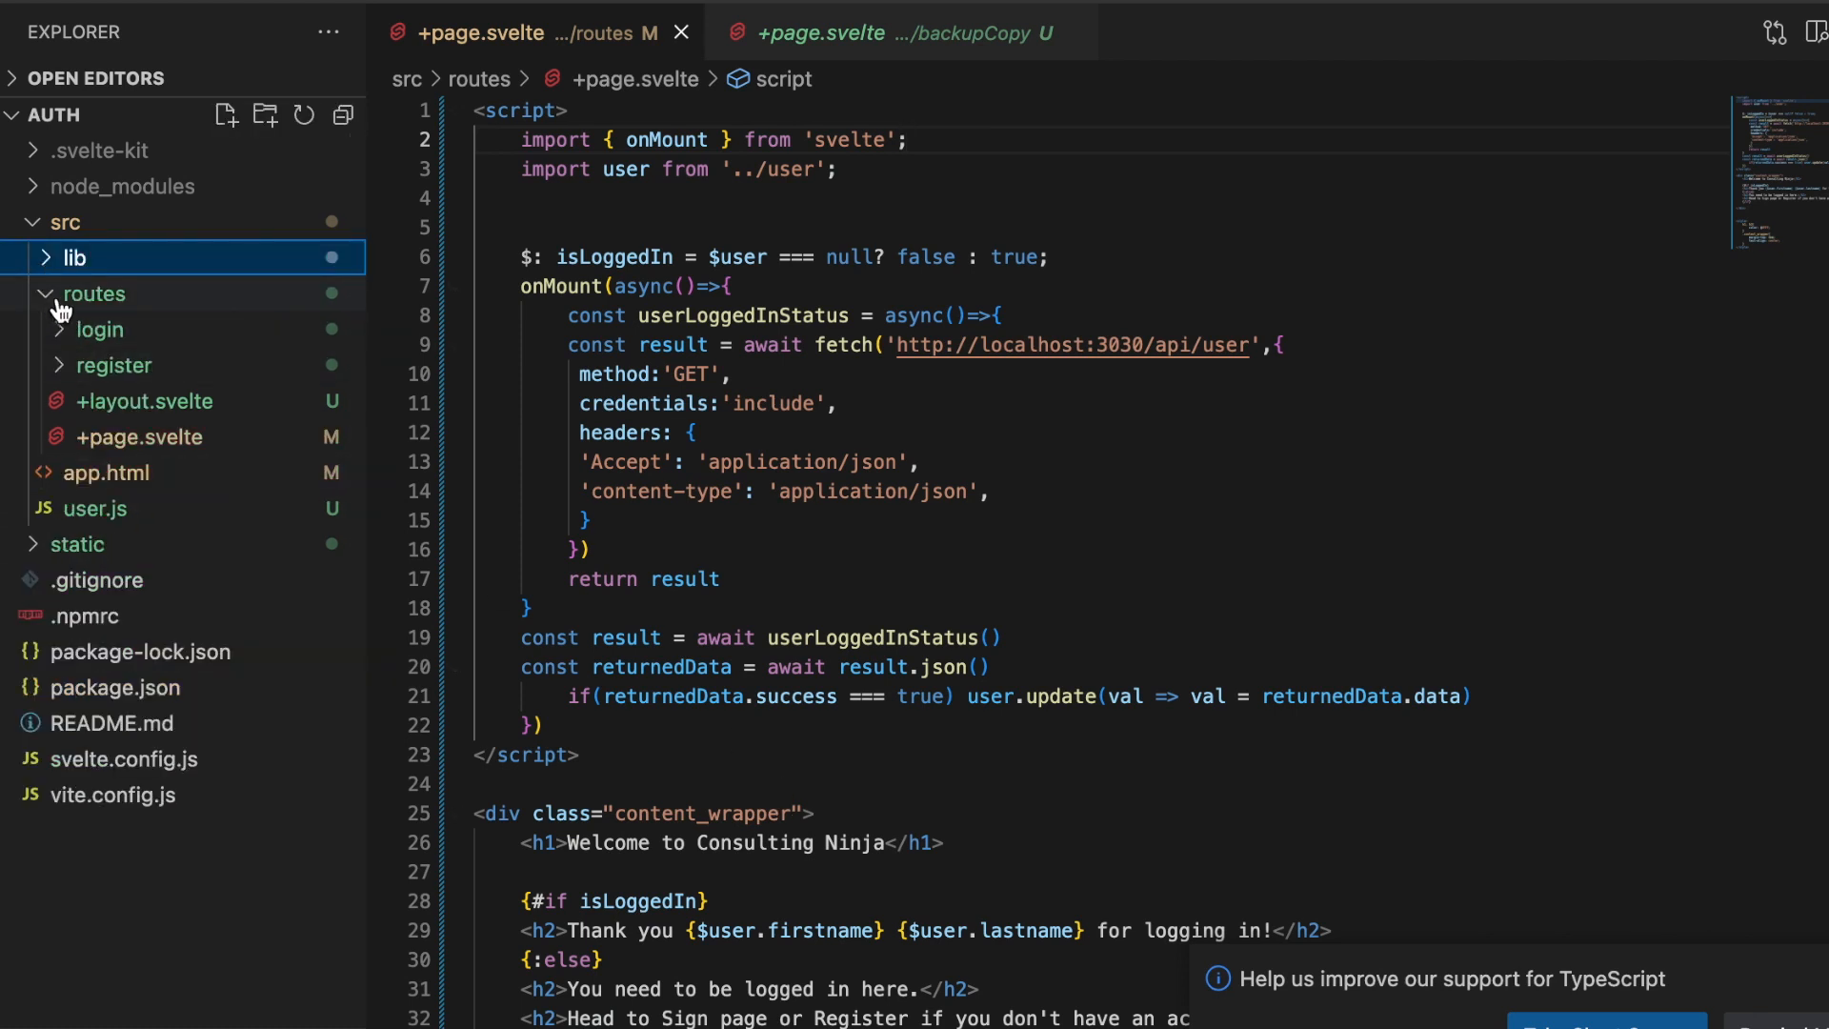
- Create the +page.js and +layout.js files in src/routes
click(93, 294)
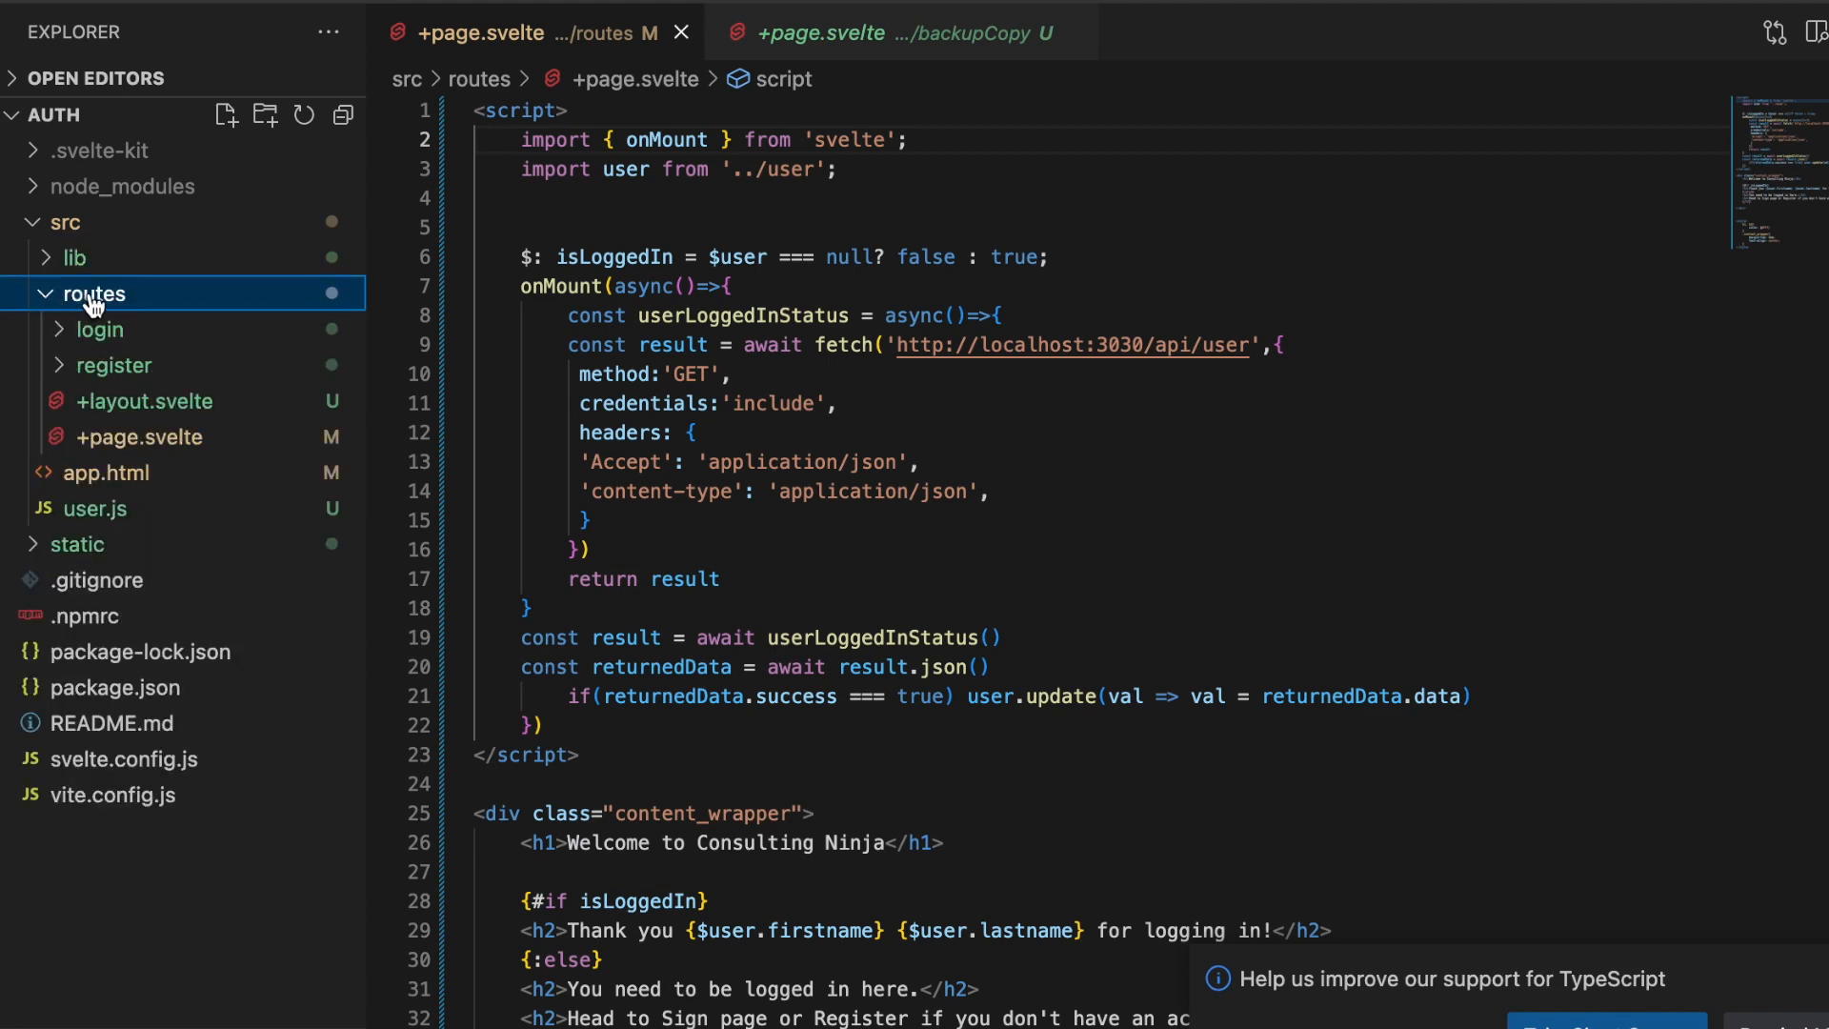
click(225, 115)
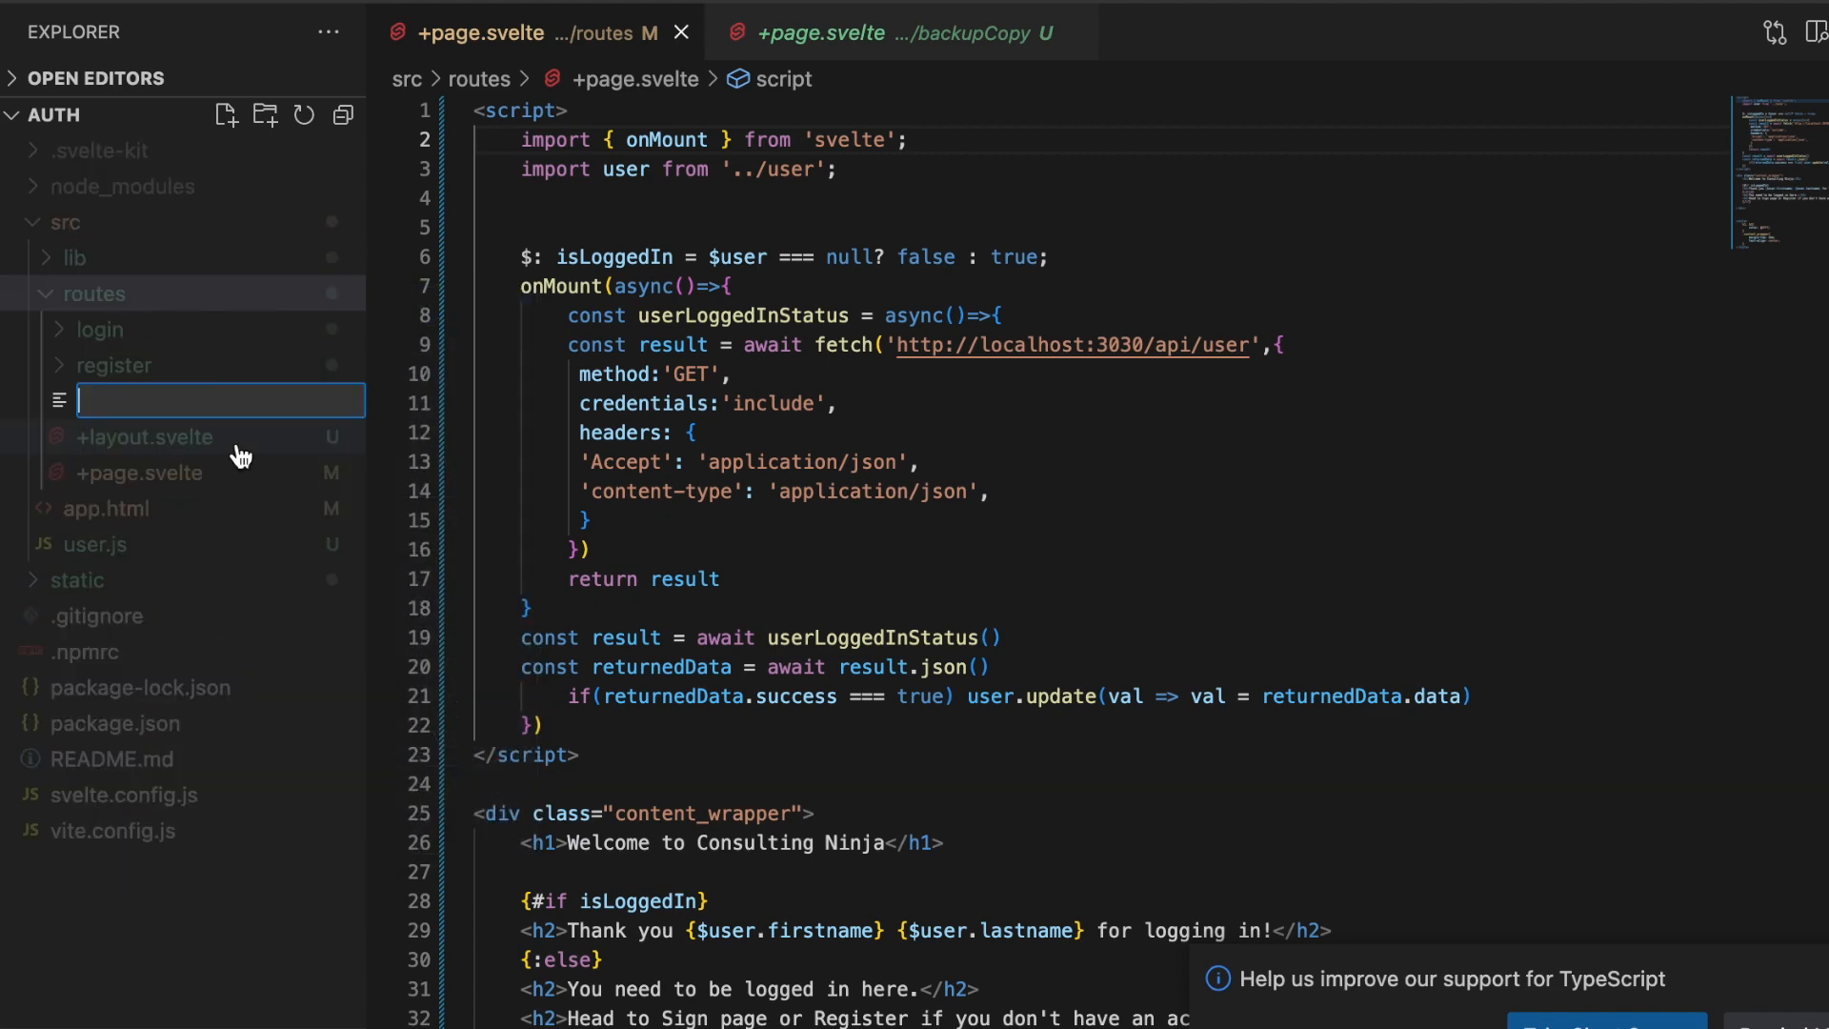
text(+page.js)
text(+layout)
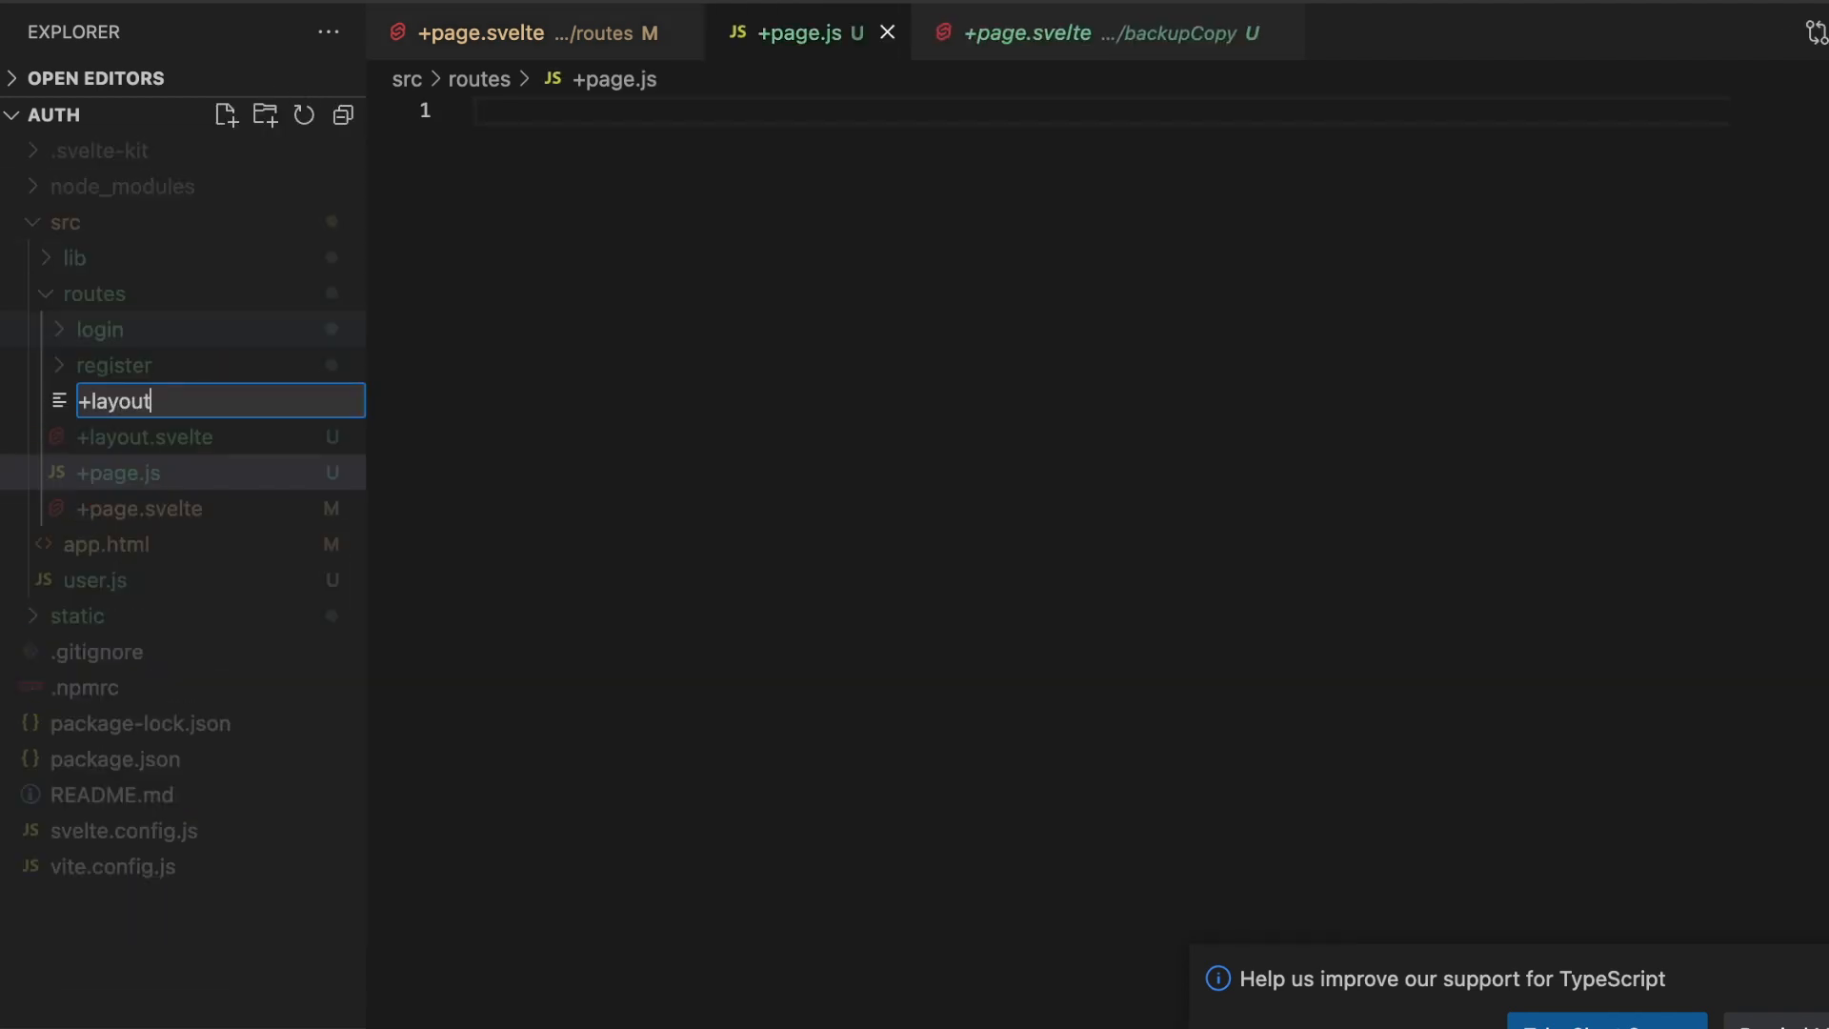
key(Enter)
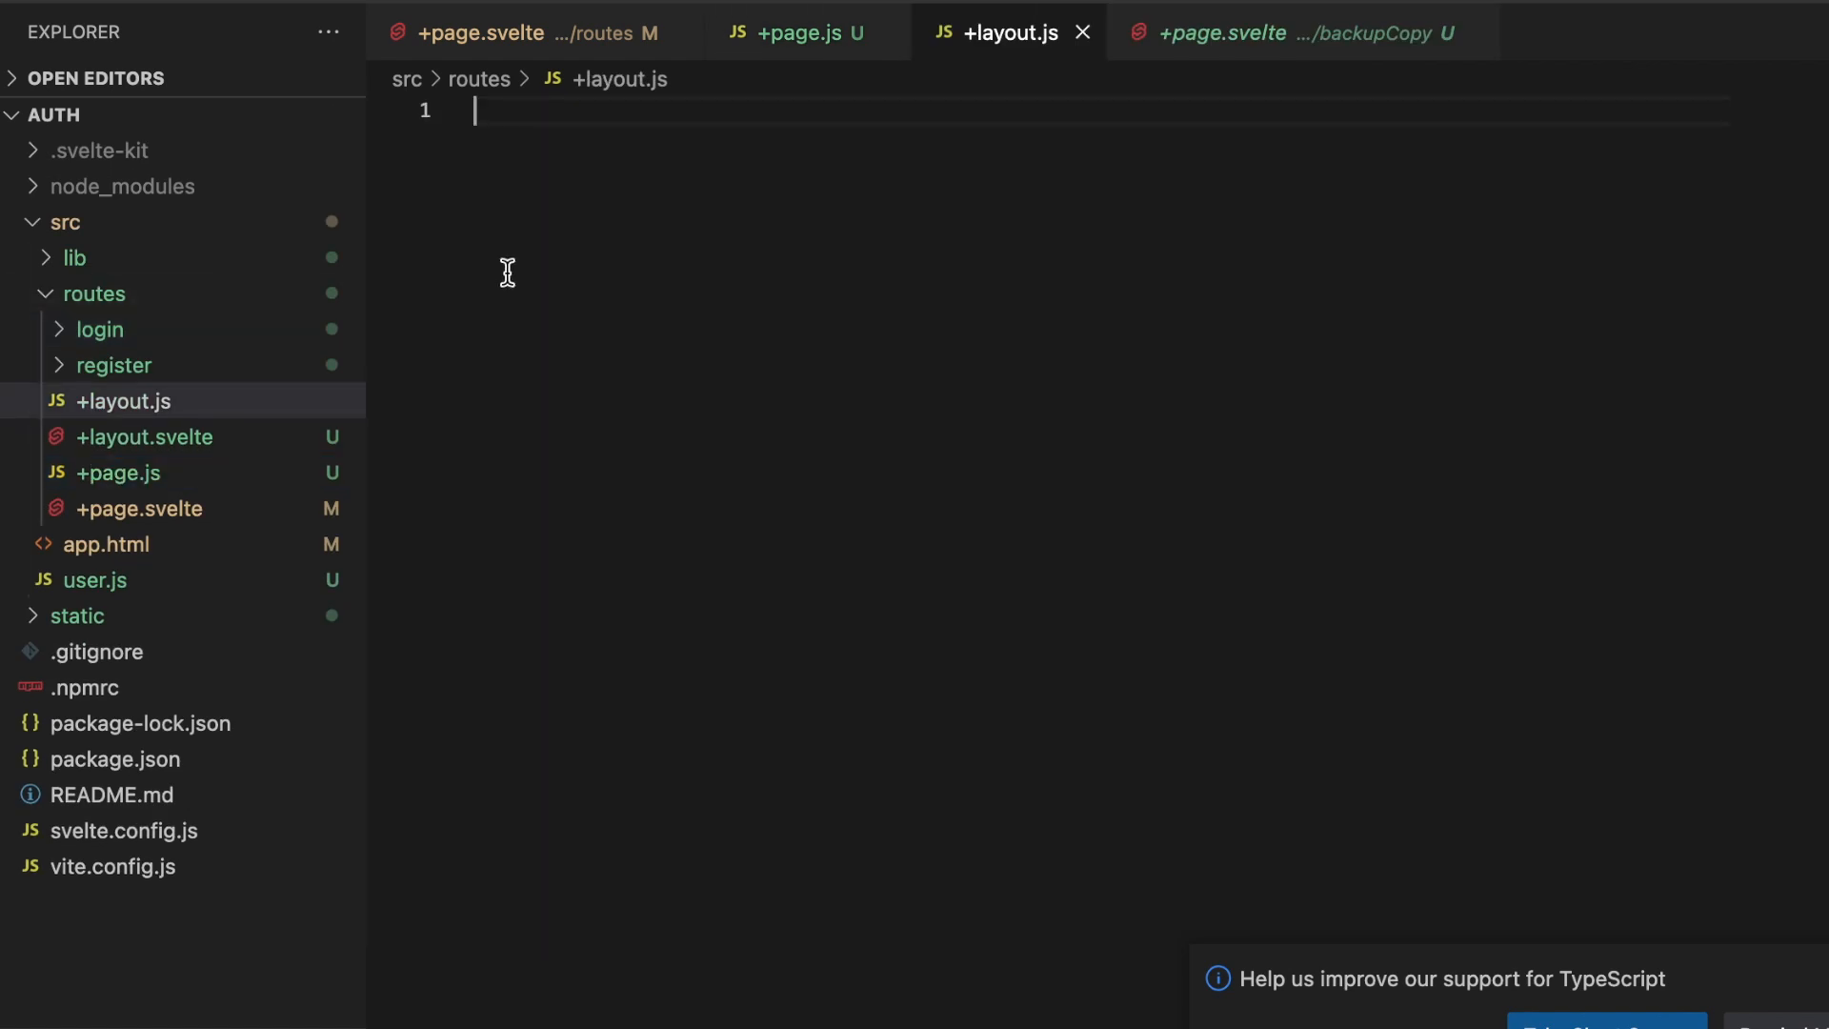
- In +layout.js, write an exported load function returning { data: 'From layout' }
text(export f)
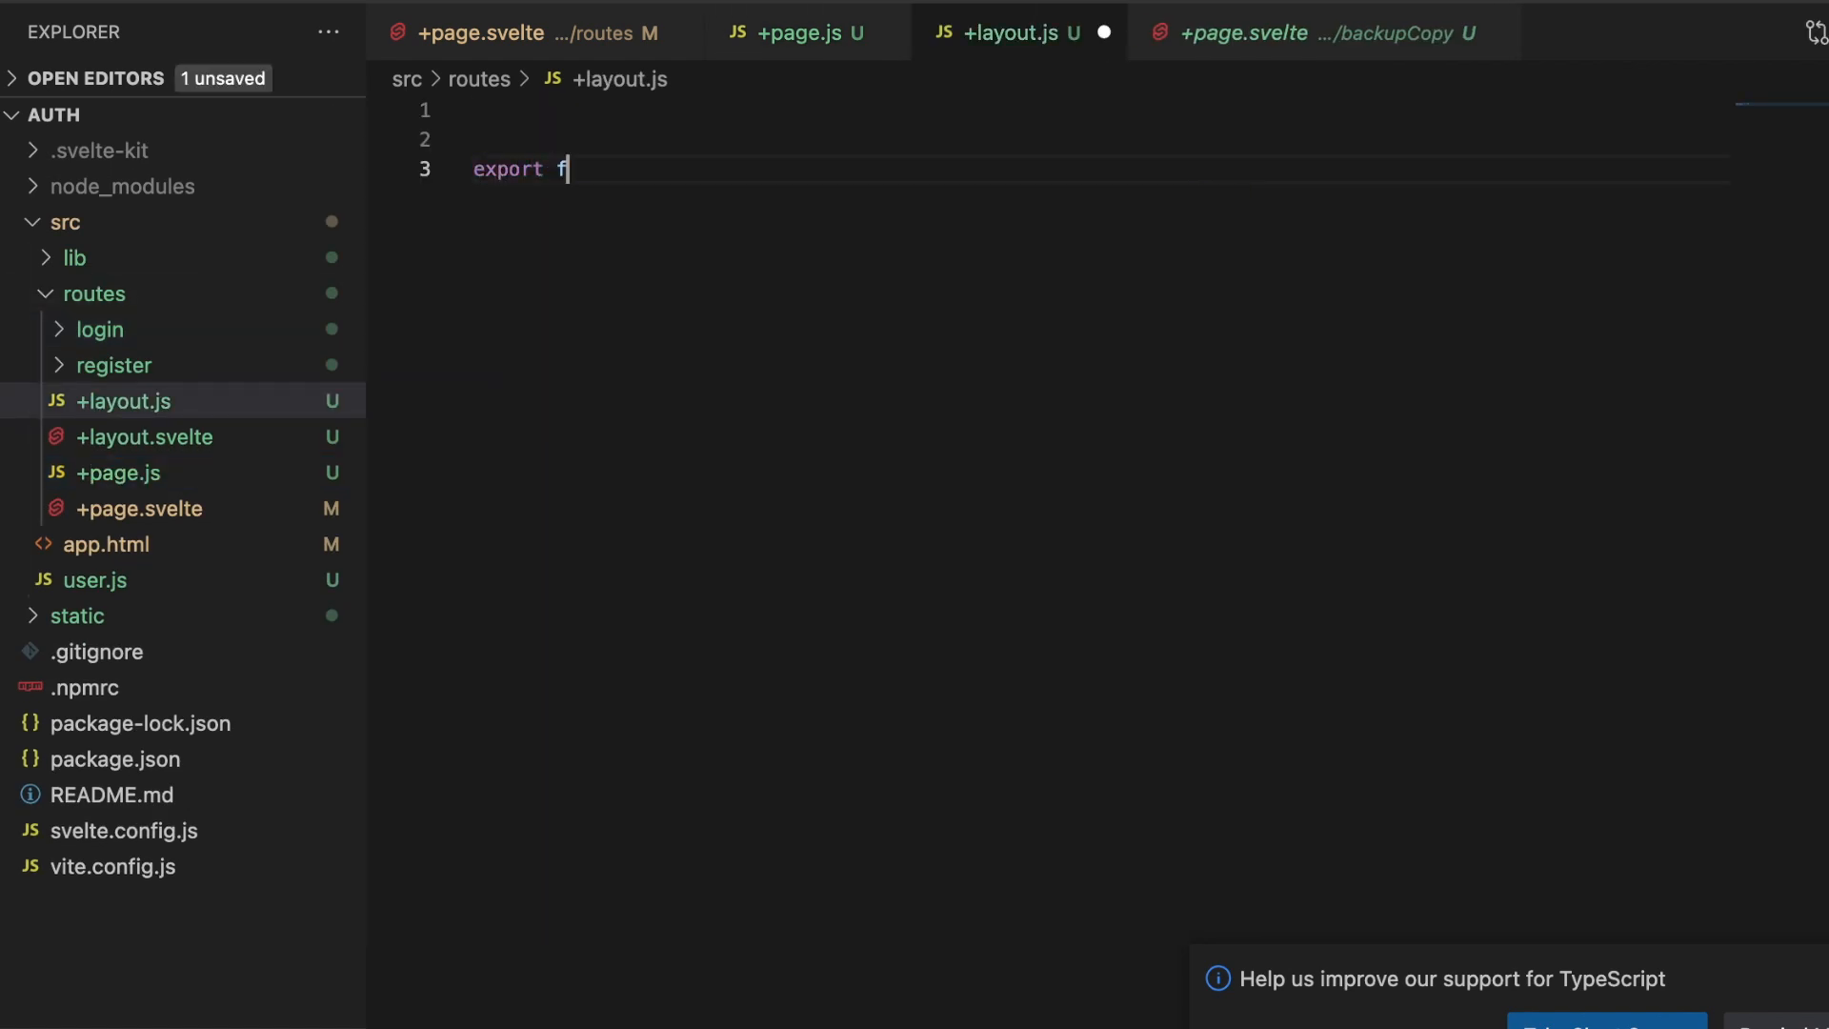
text(unctin l)
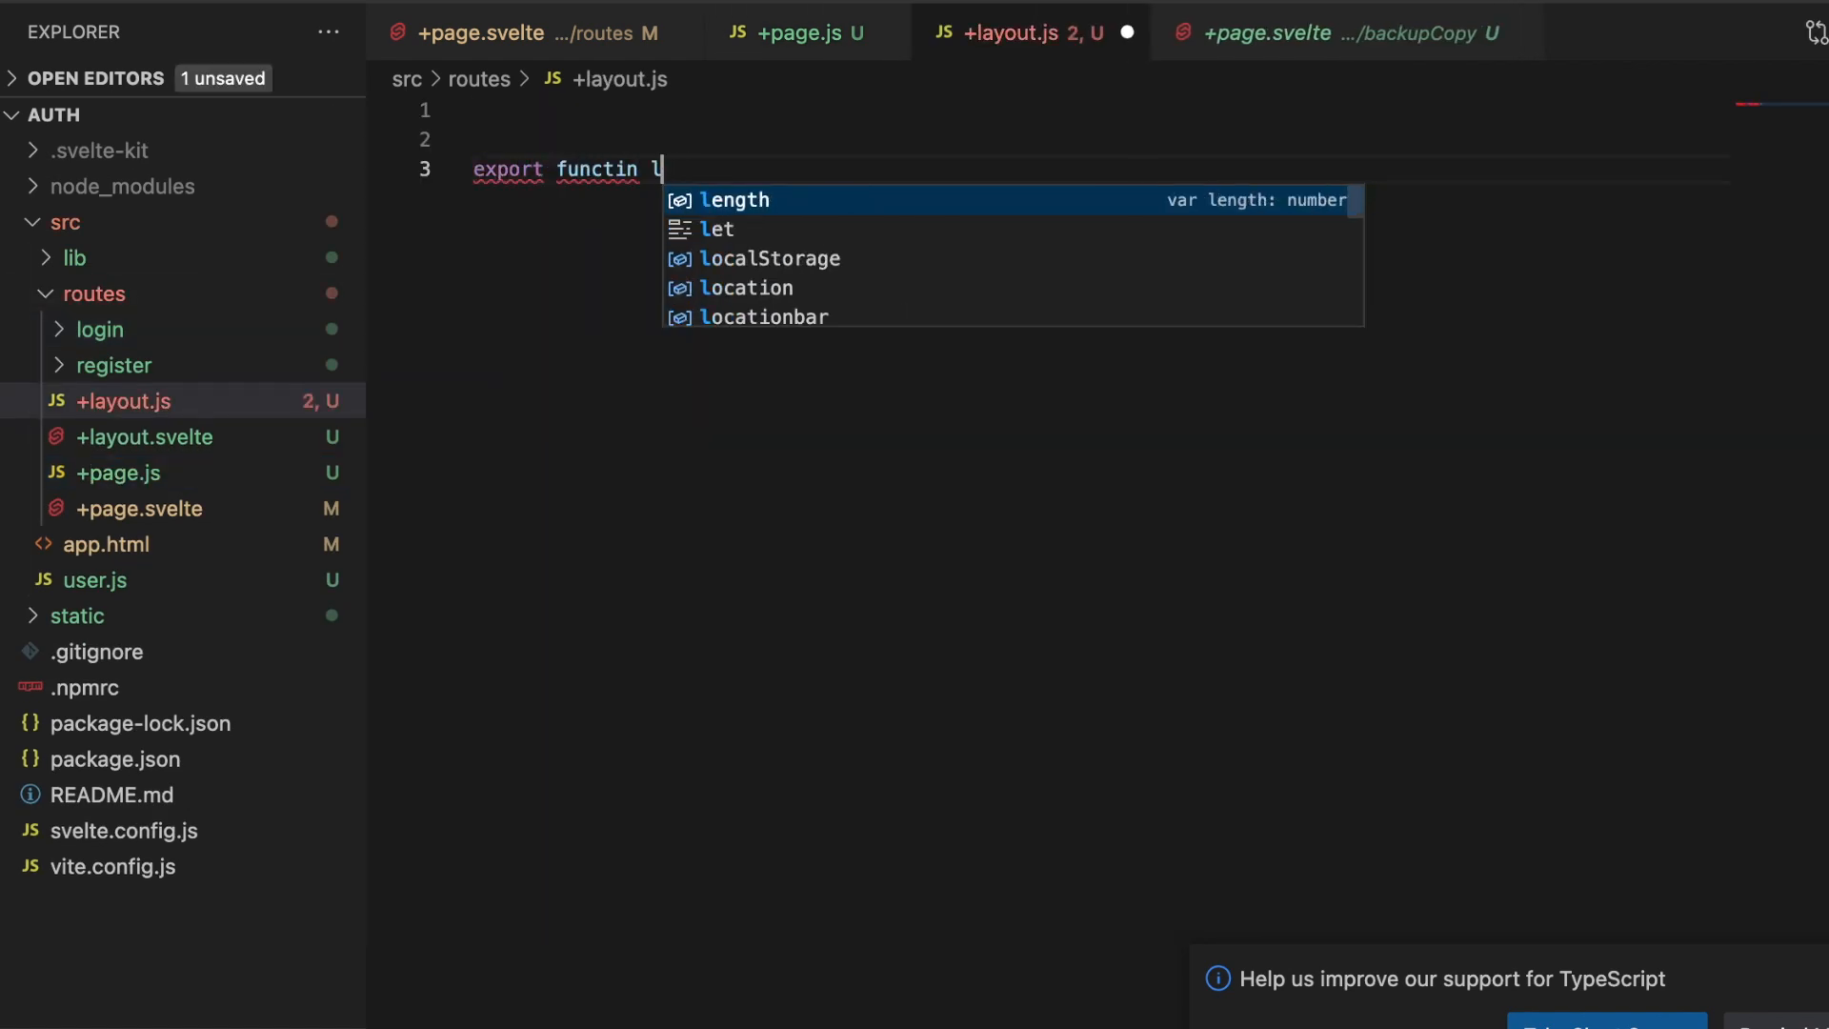
text(on load)
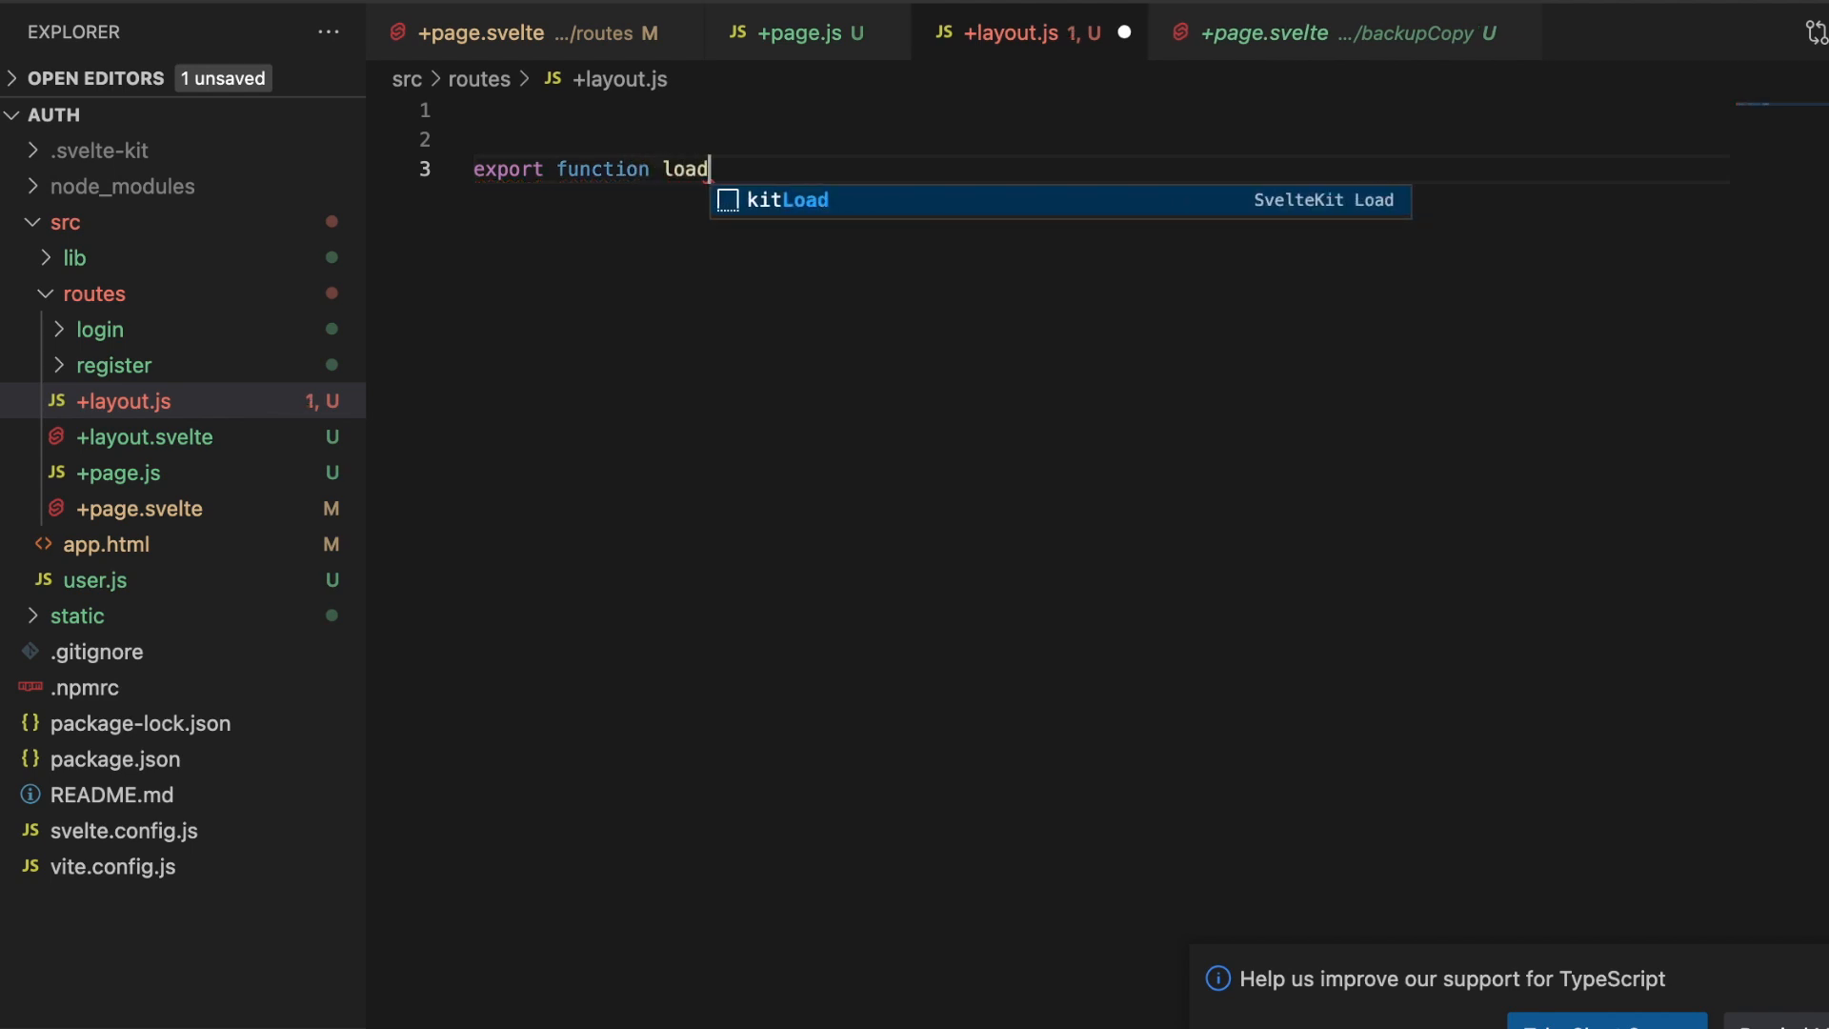
key(Tab)
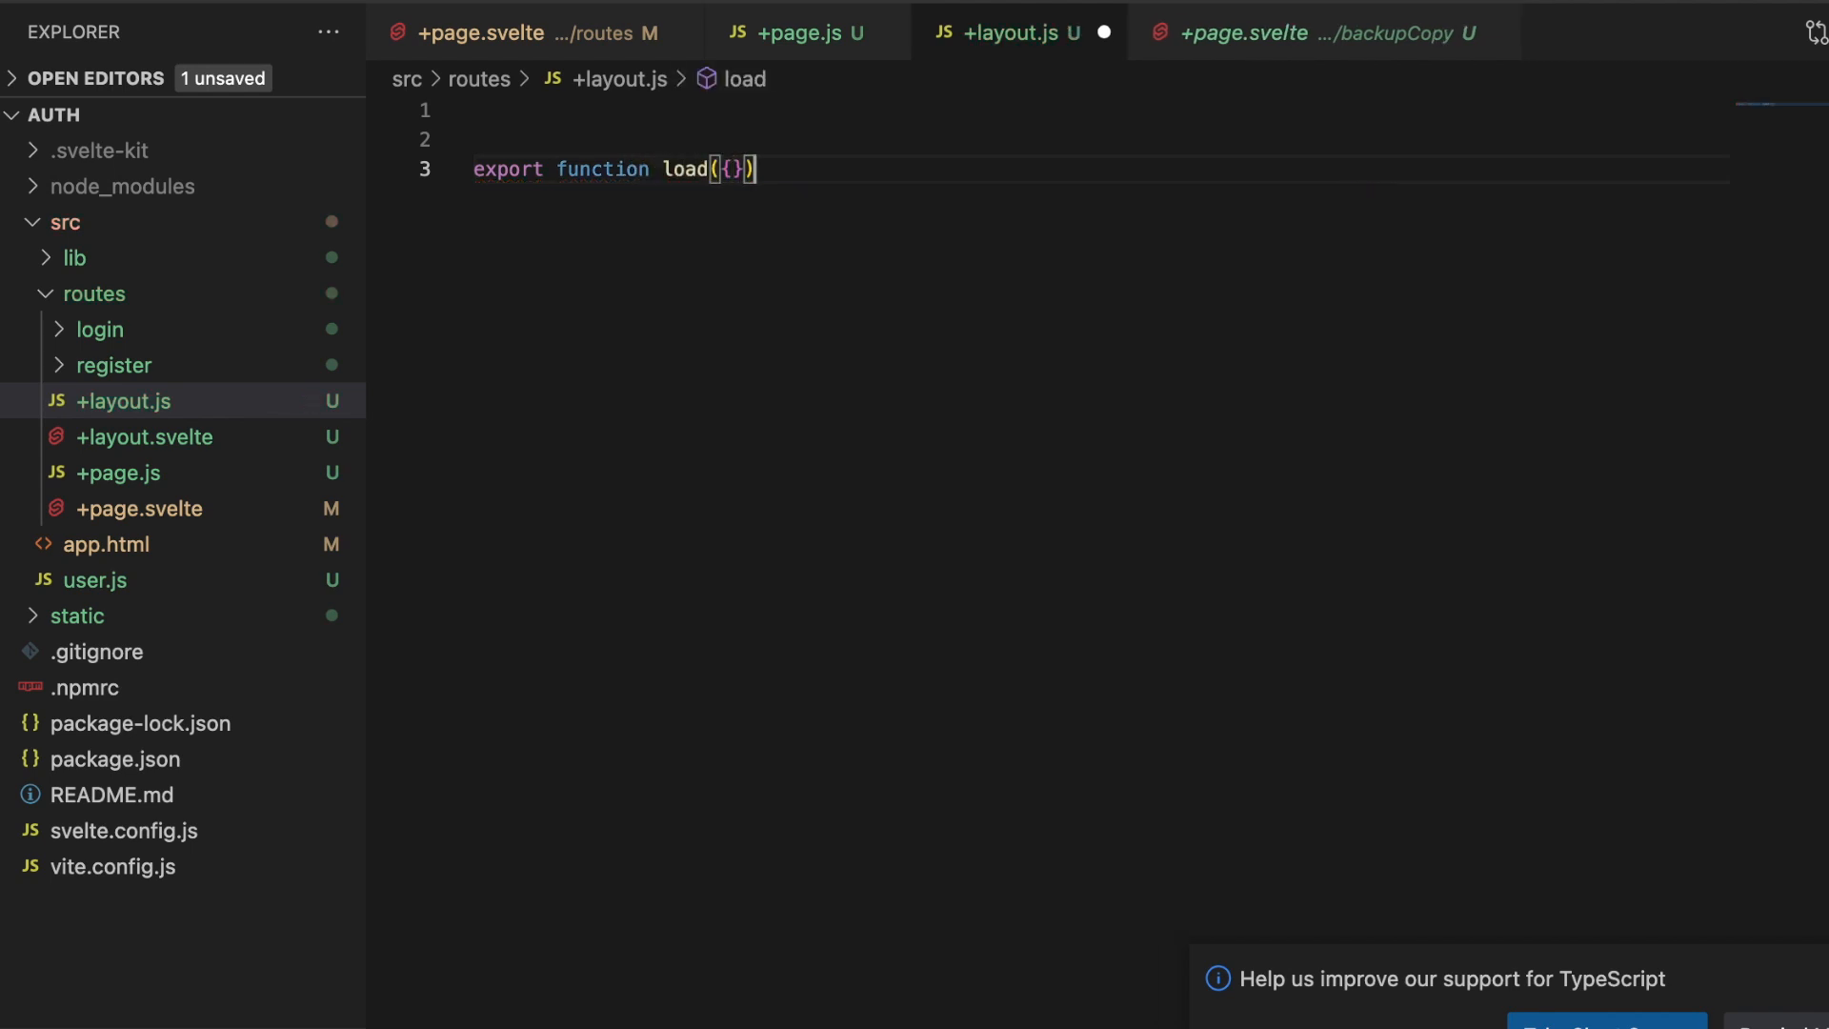
text(re)
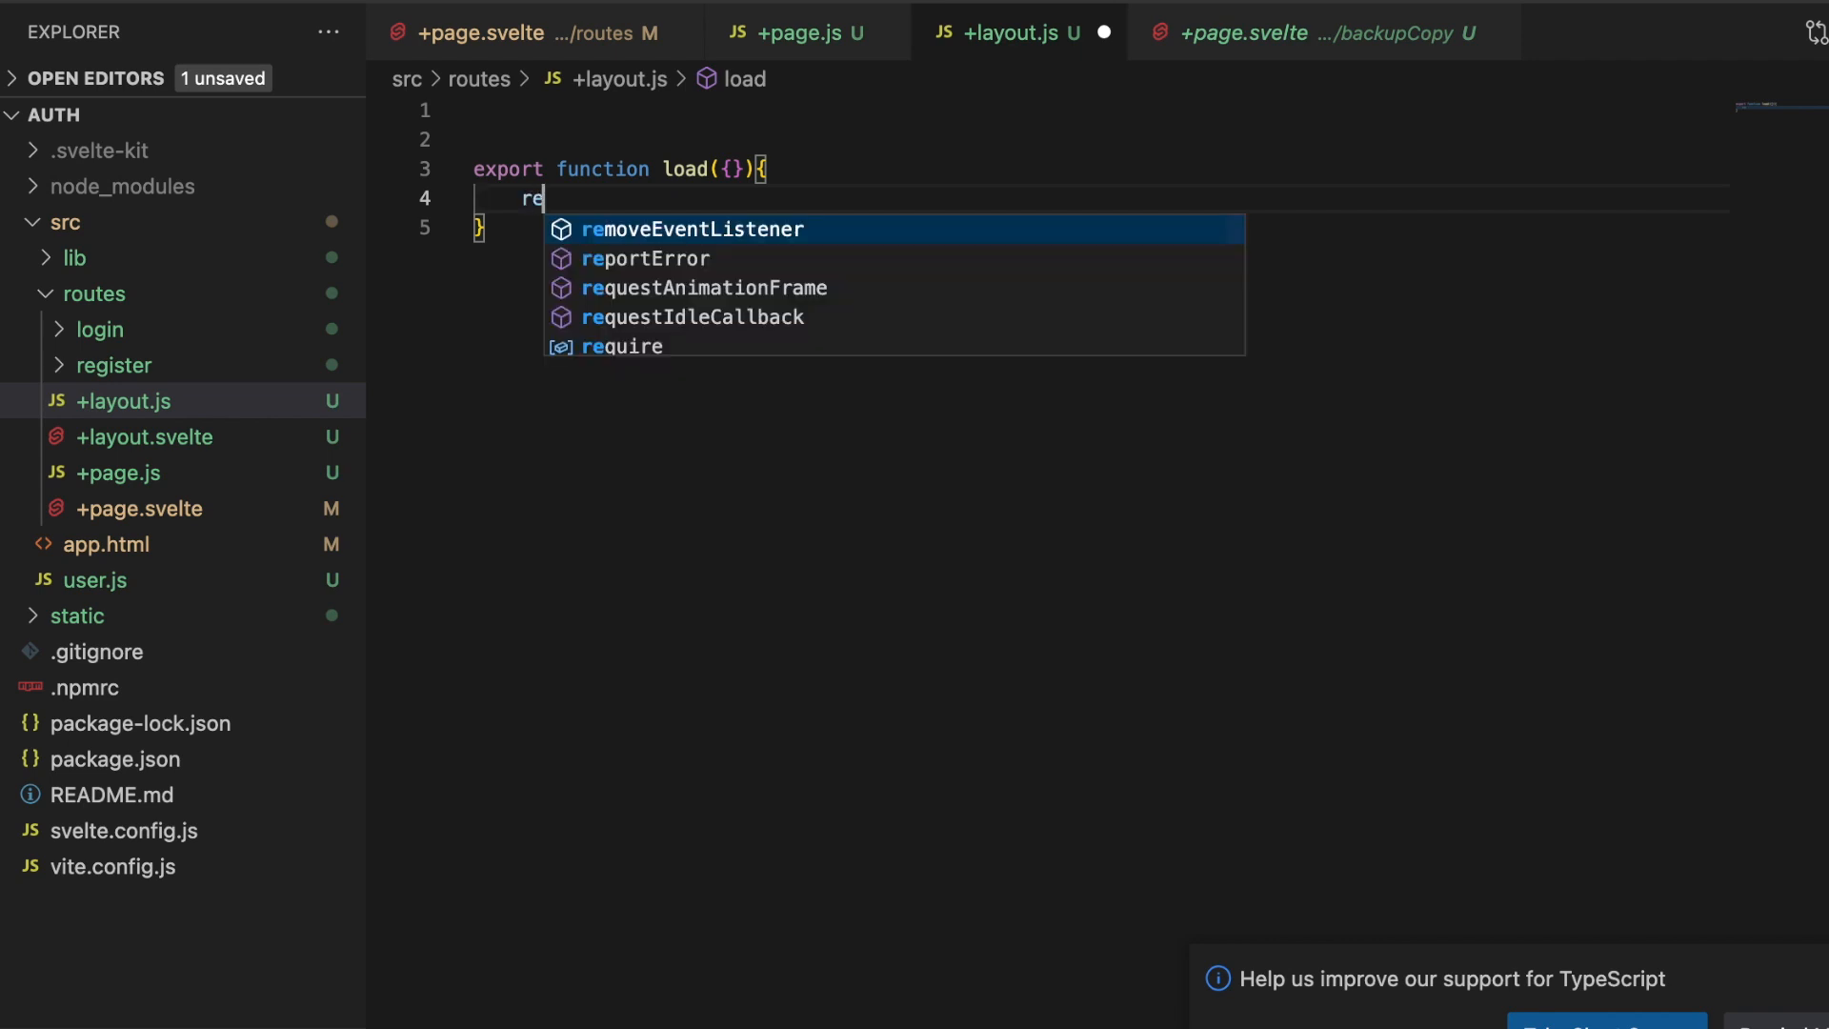
text(turn{)
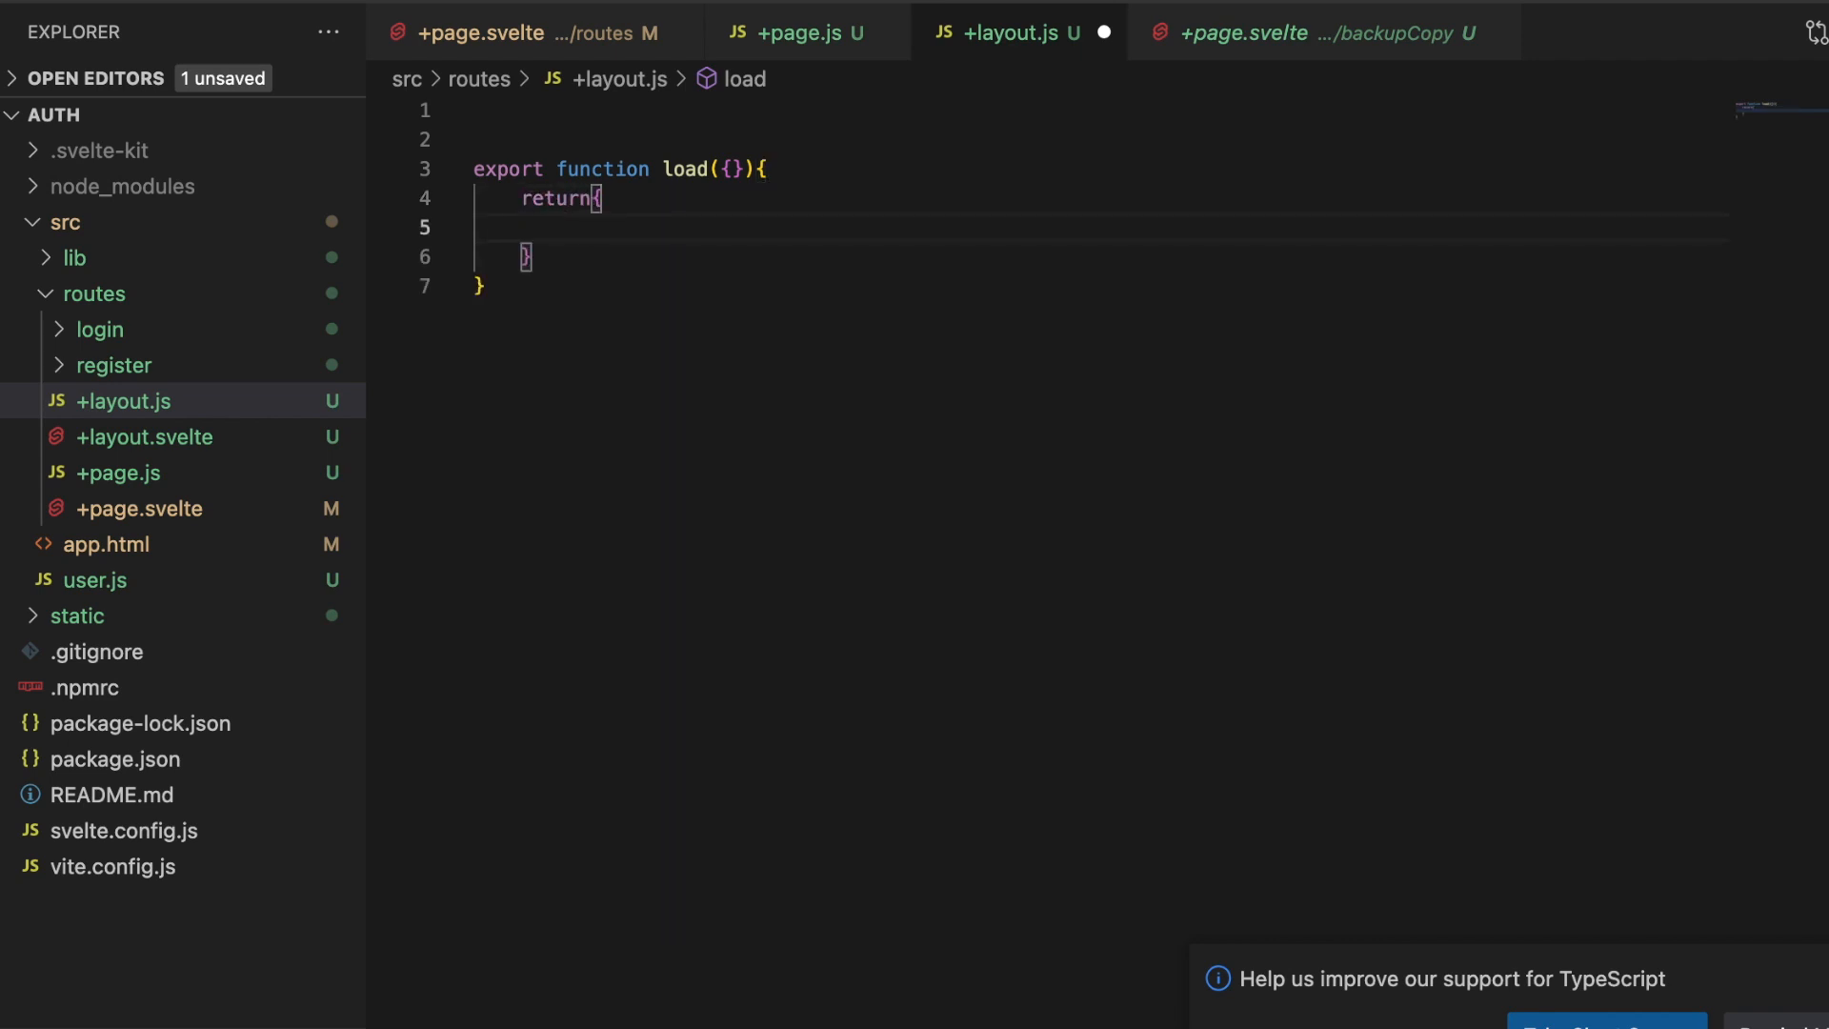
text(data: '')
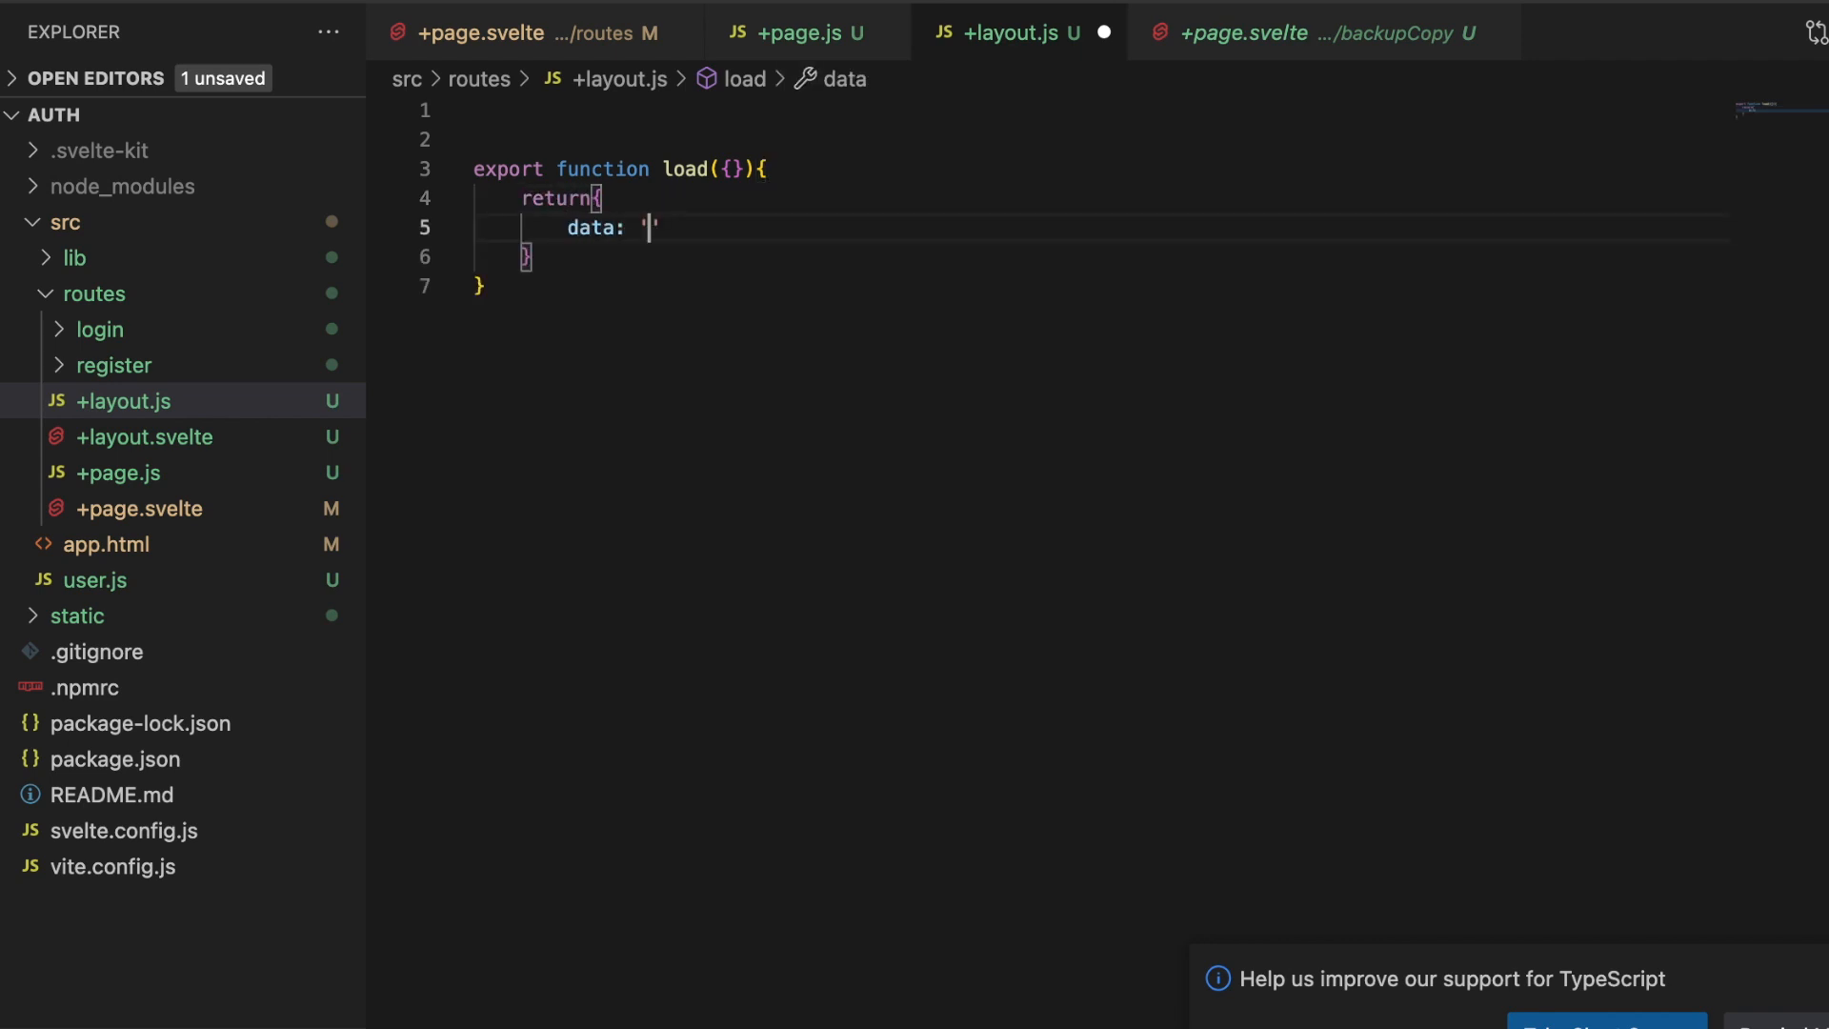
text(From)
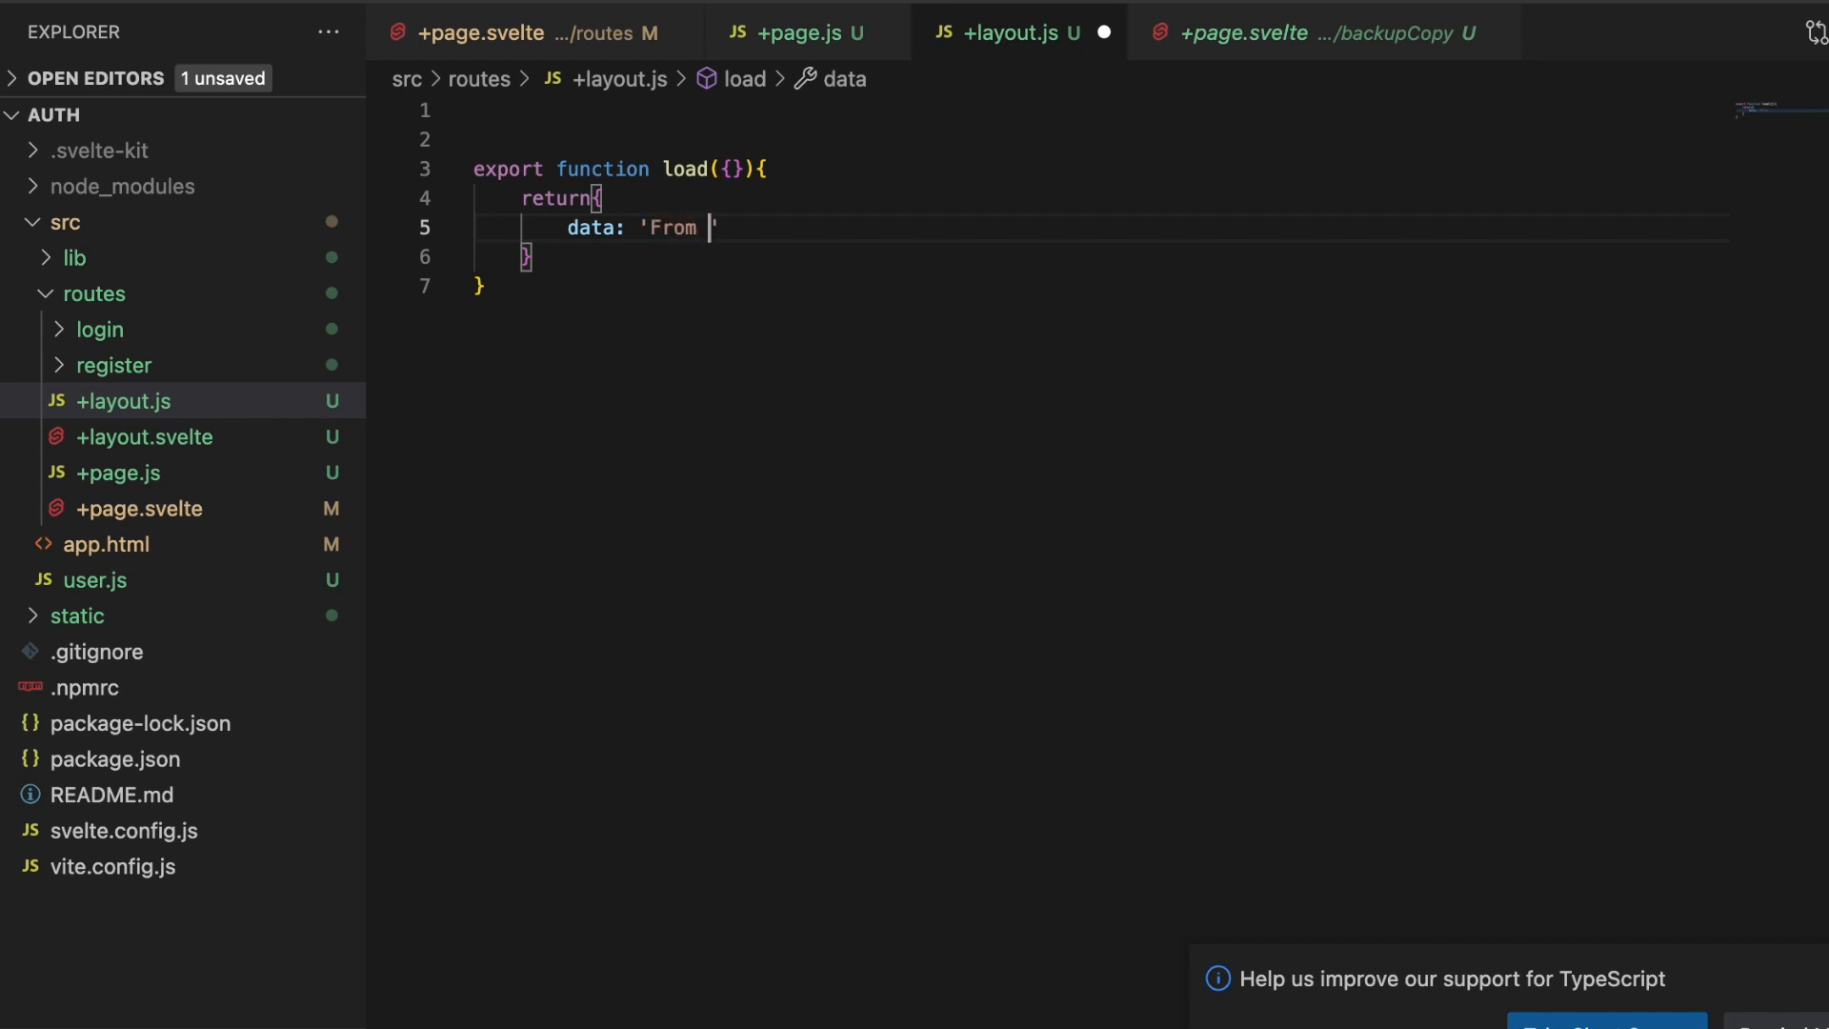
text(layout)
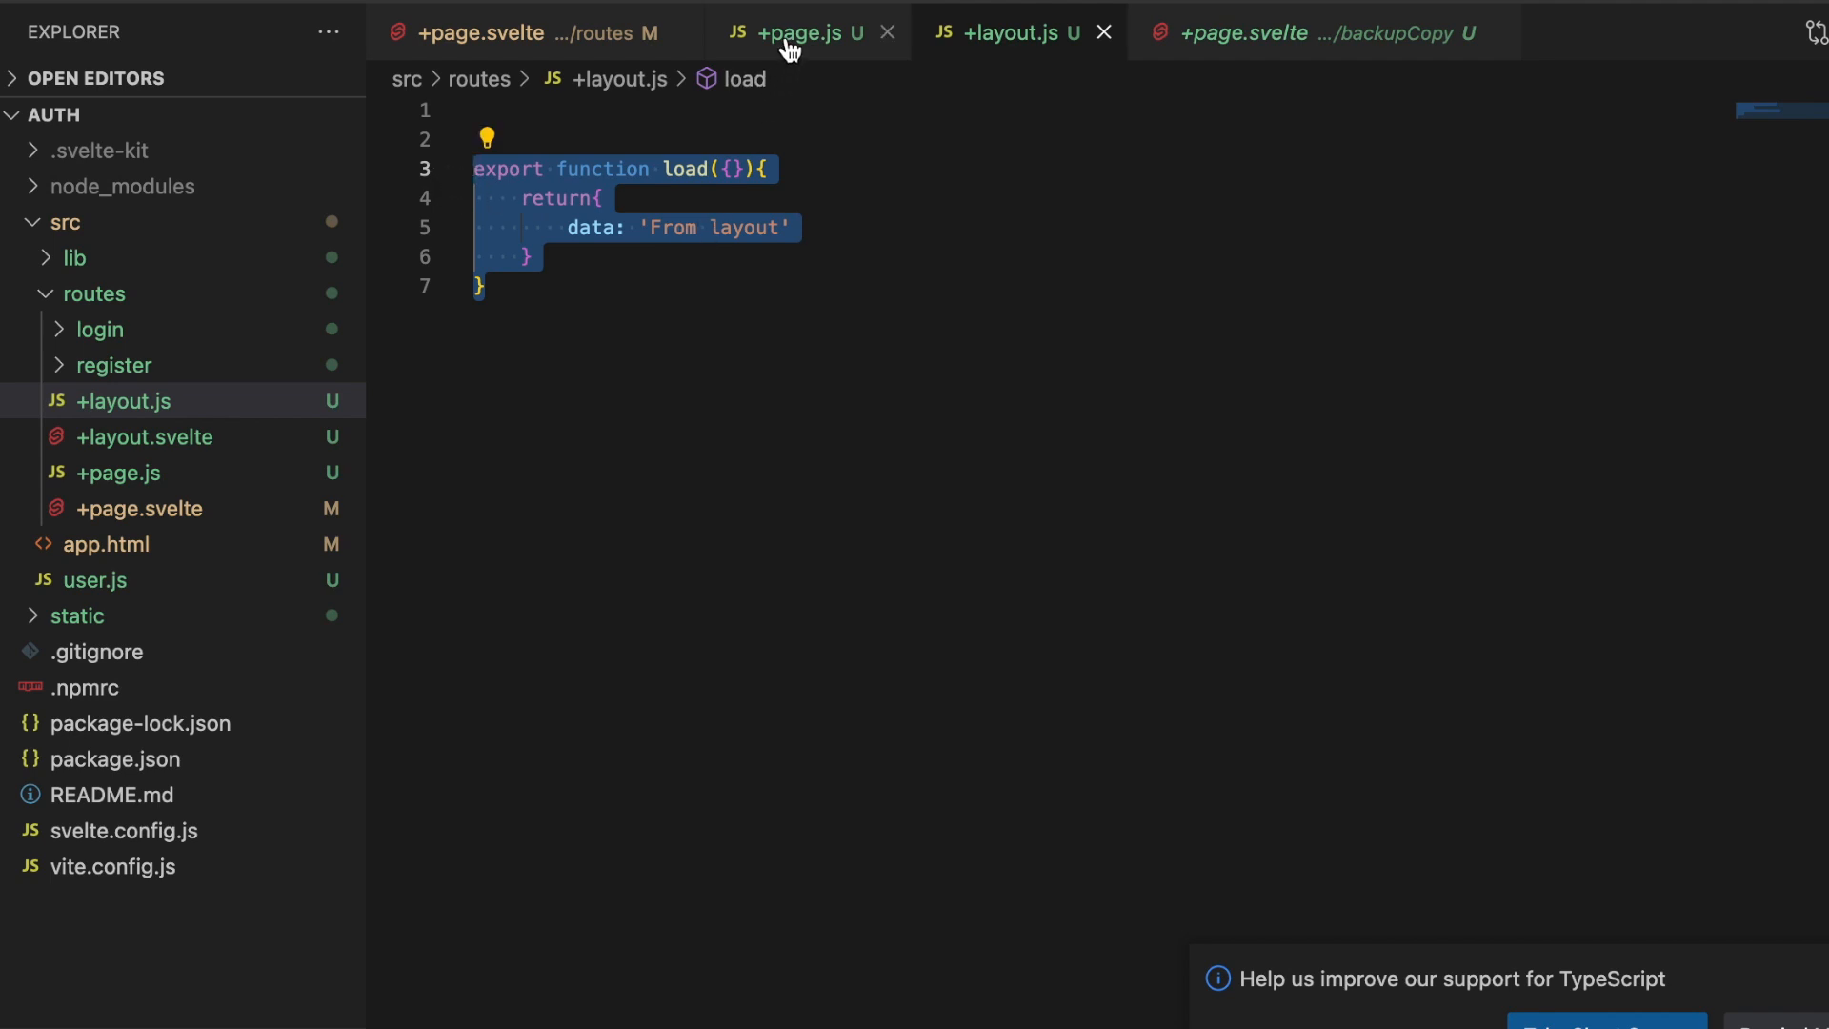
- Return 'From page' in +page.js; in +page.svelte export data and console.log it onMount
click(800, 31)
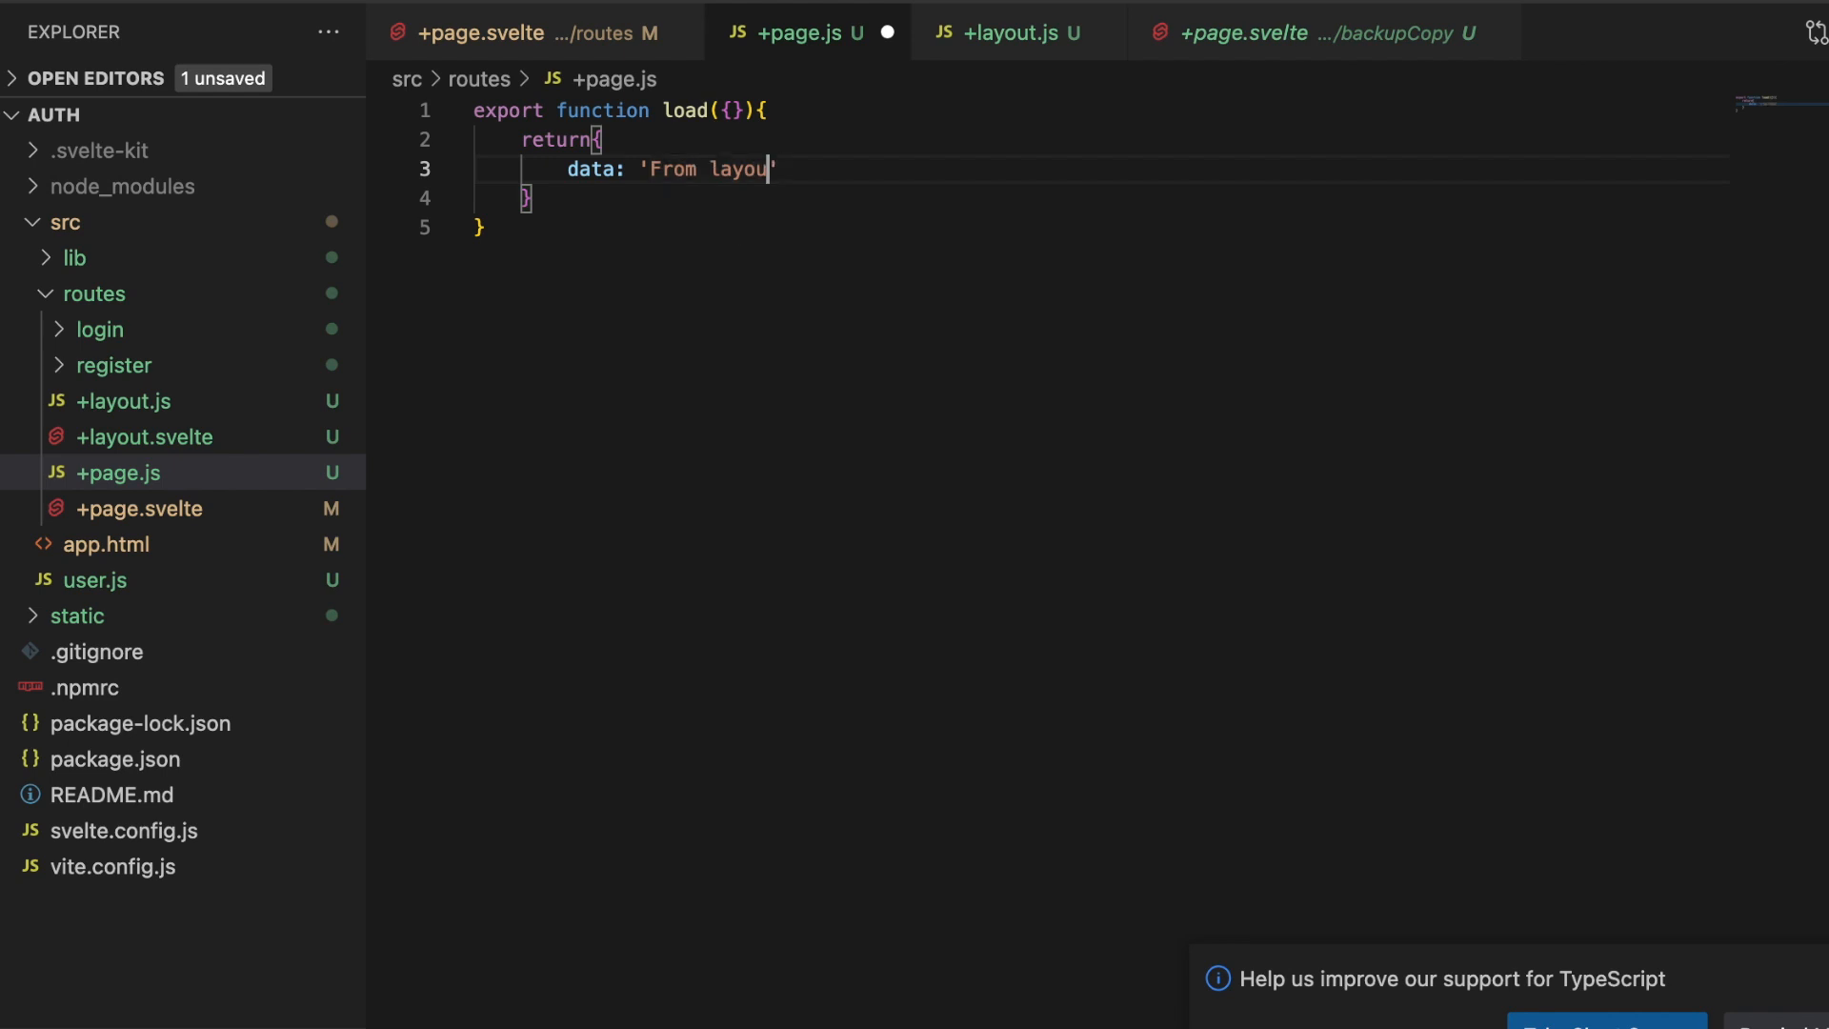
text(page)
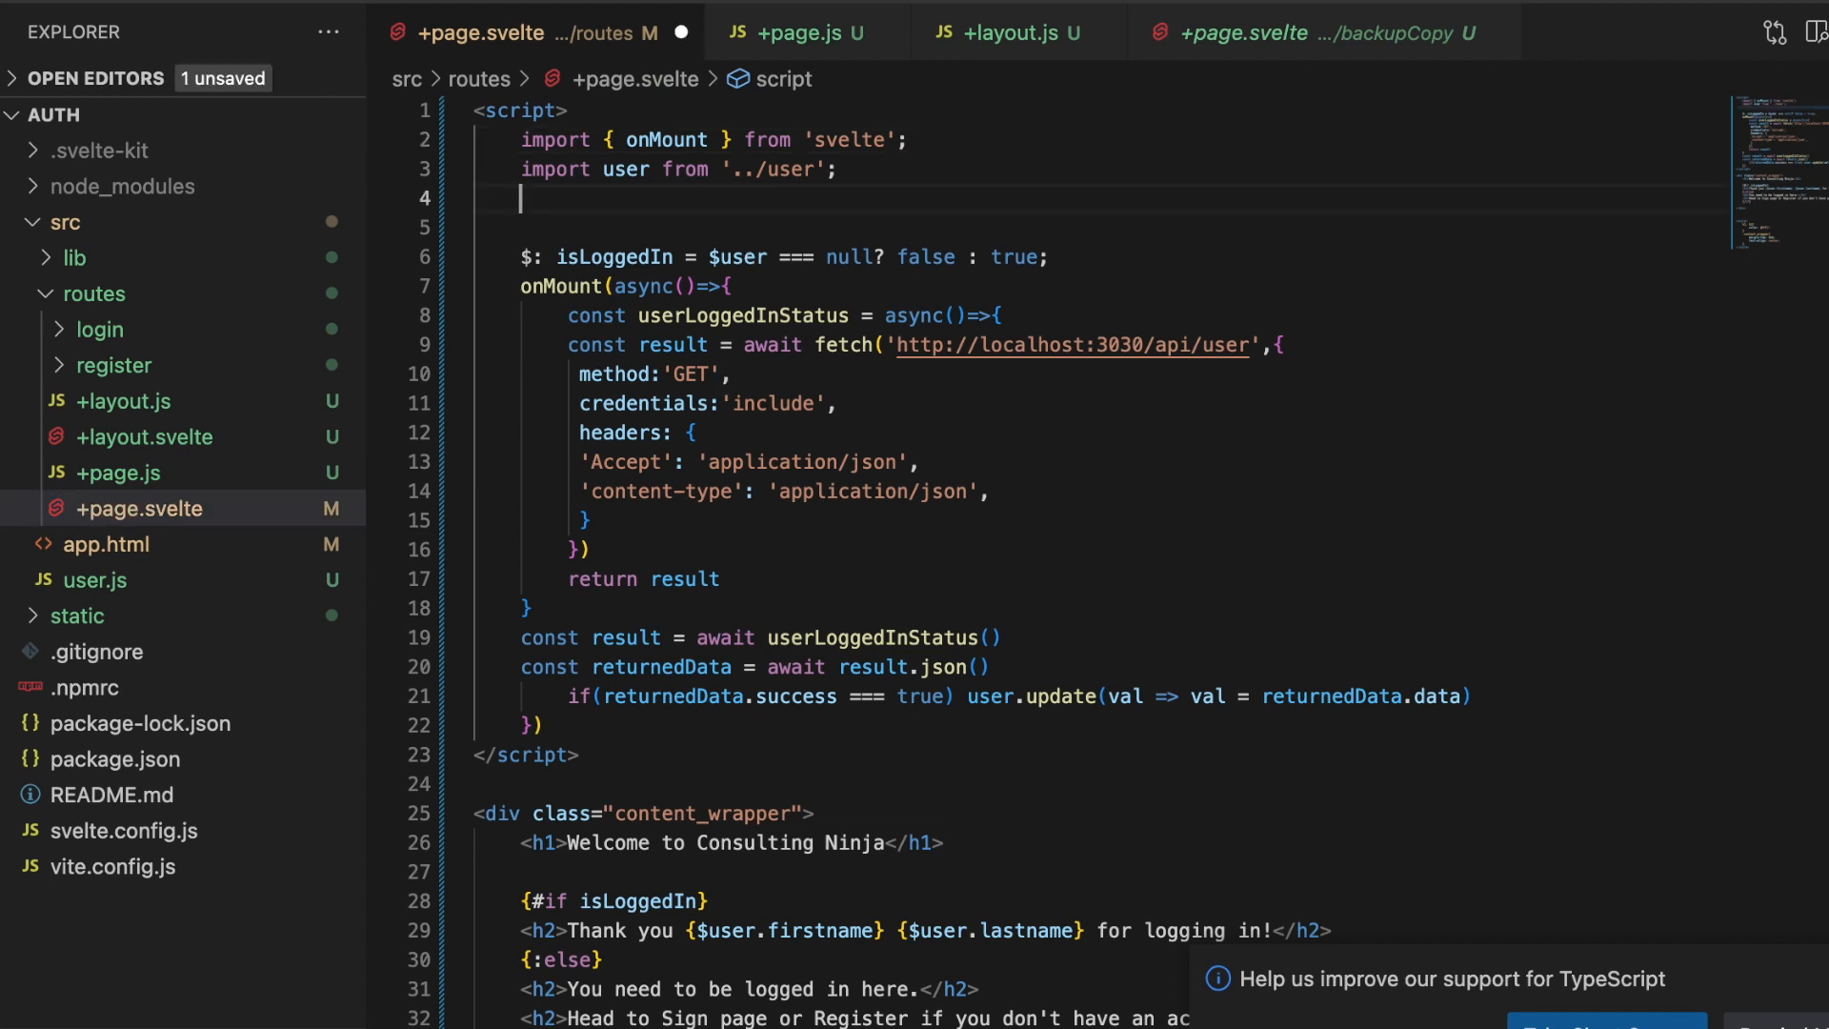
text(export let data;)
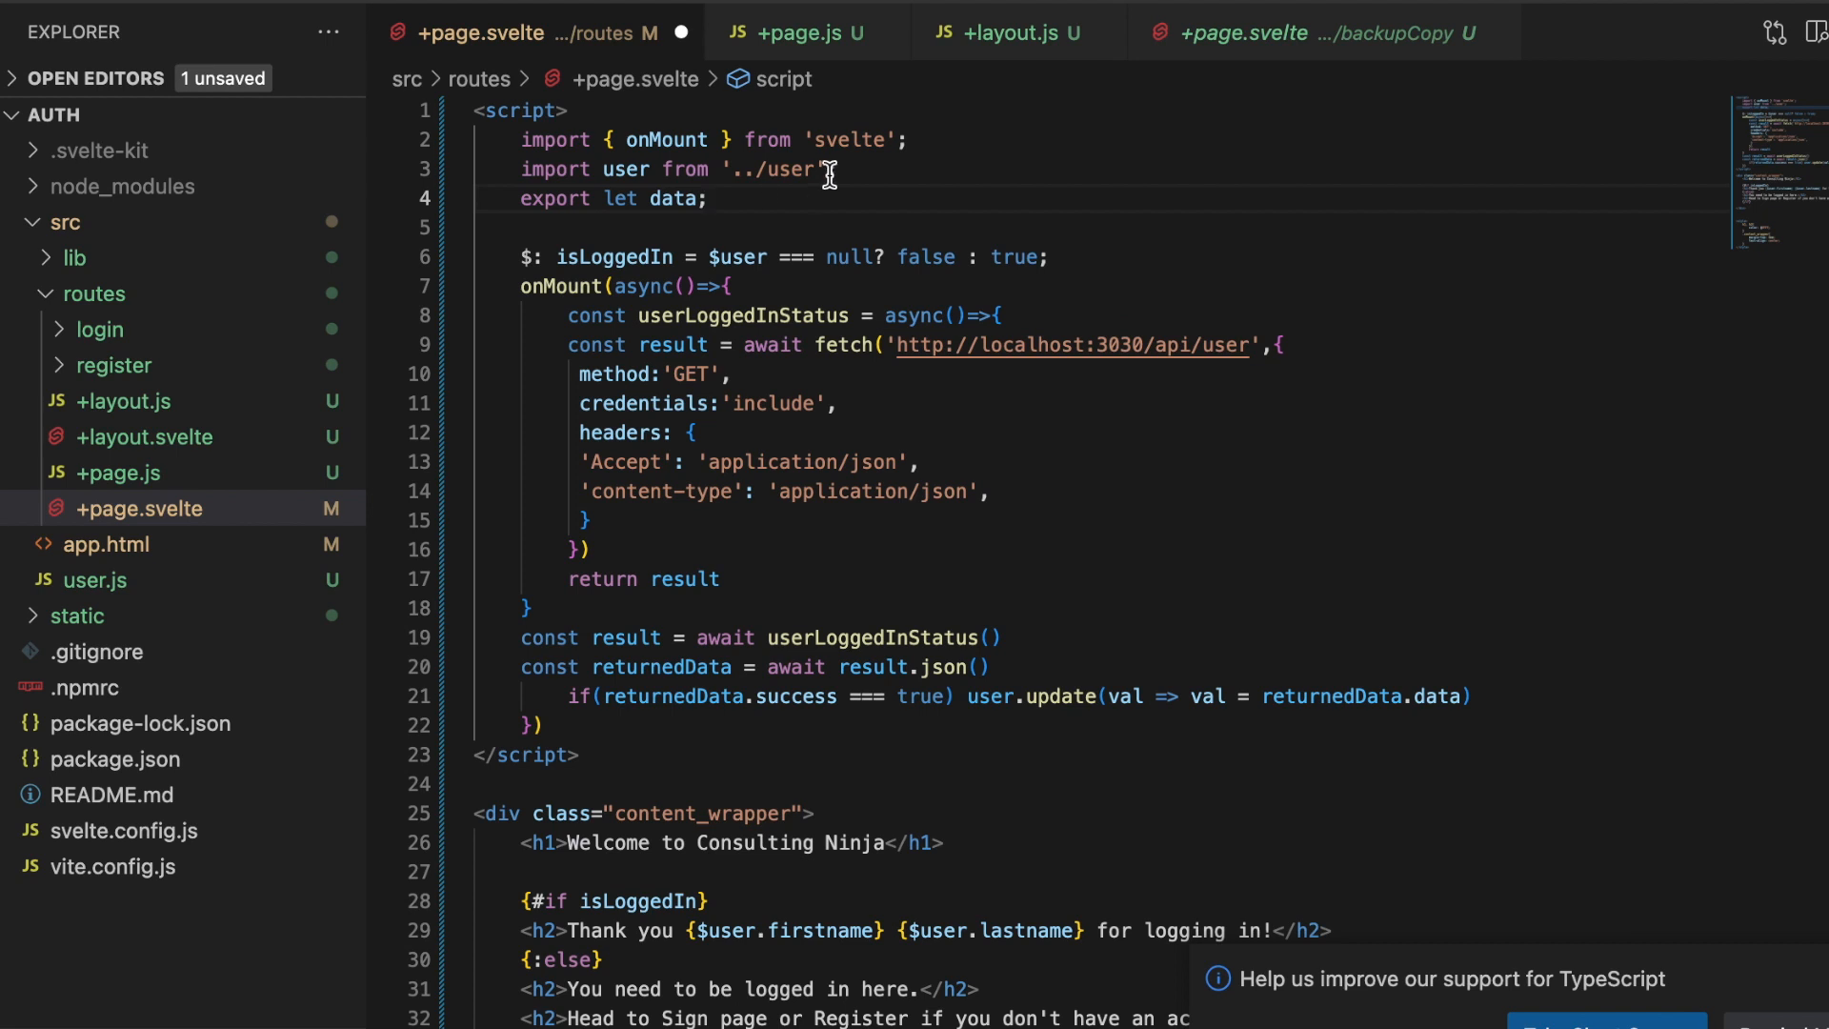
mouse_move(674, 198)
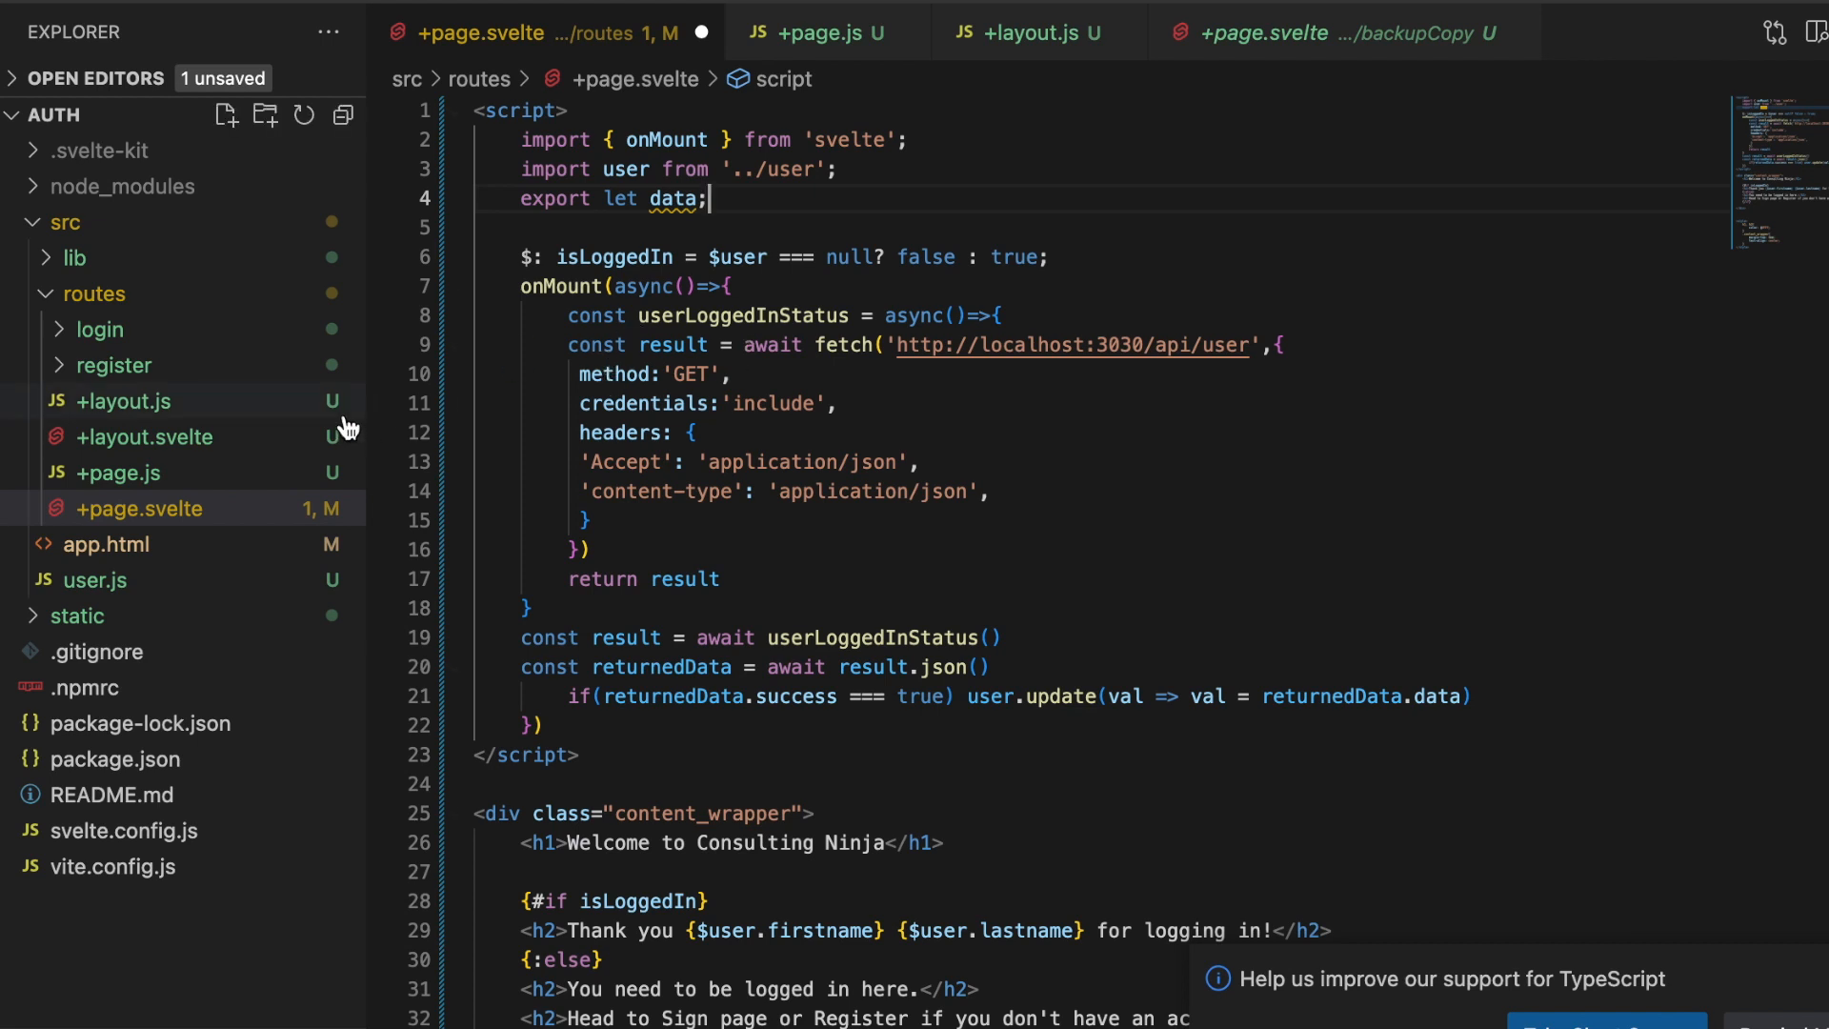
mouse_move(140, 508)
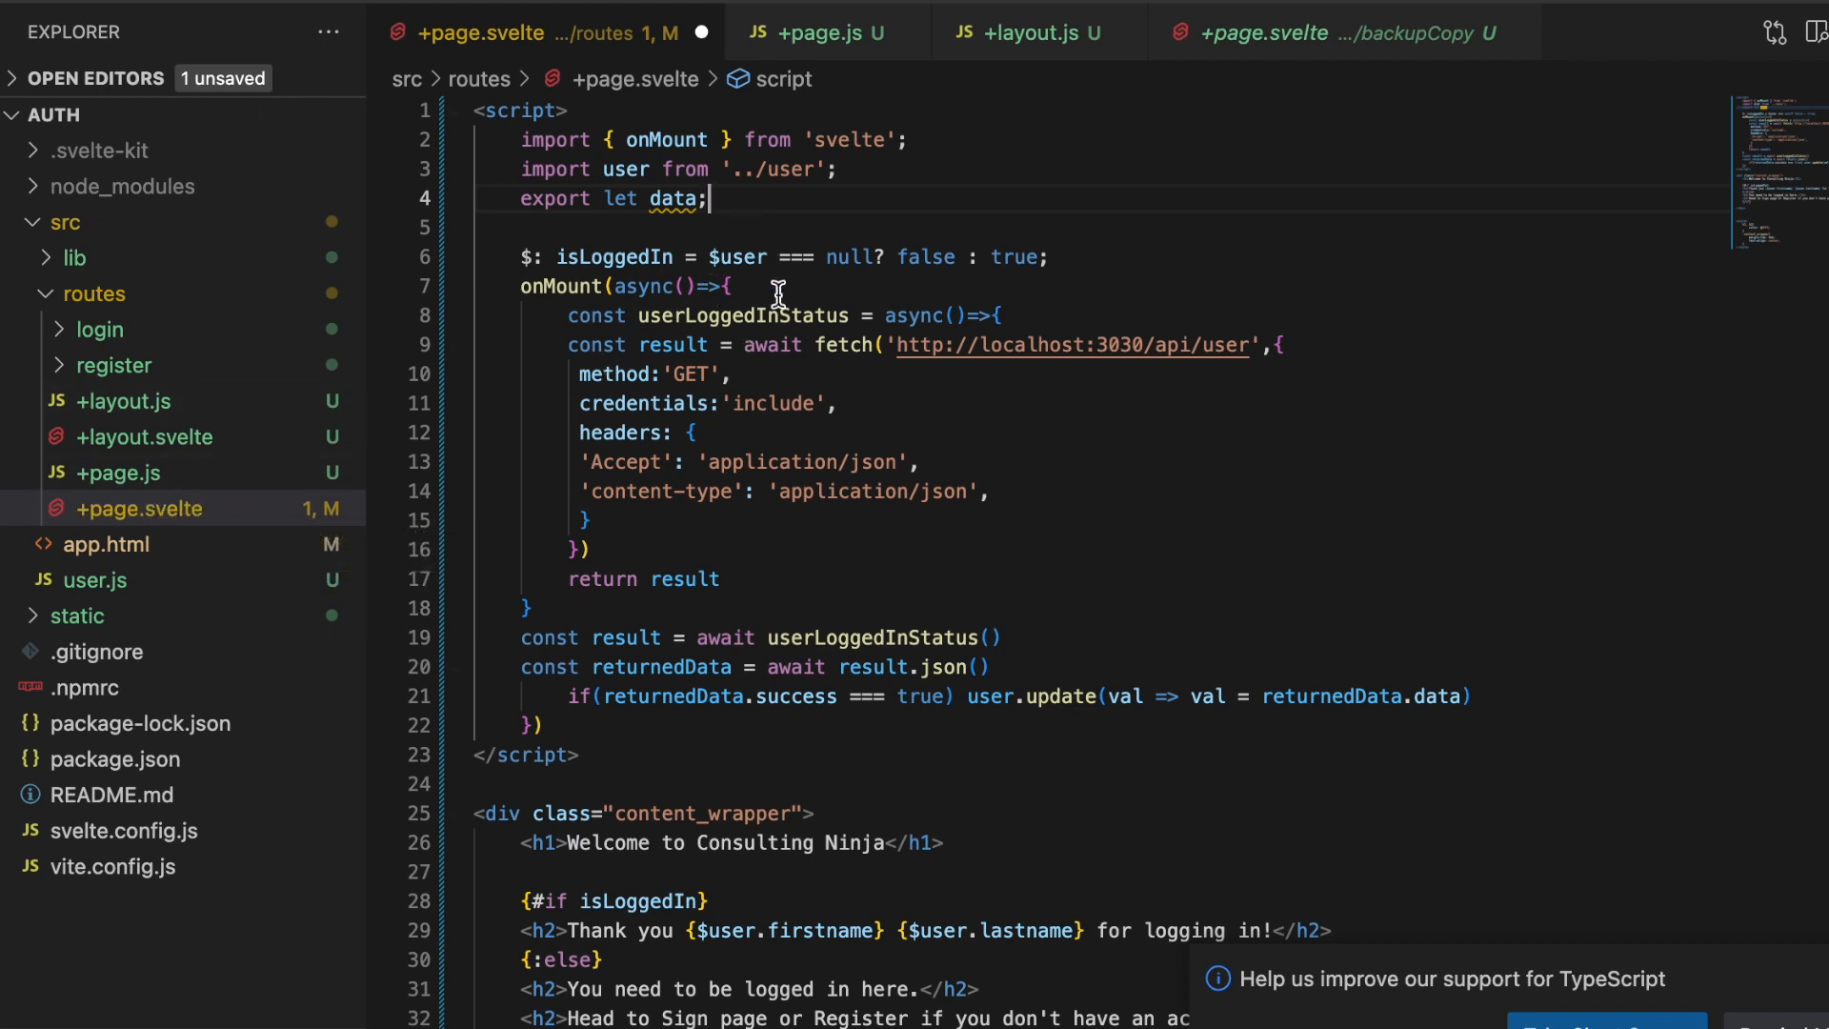
text(console.log()
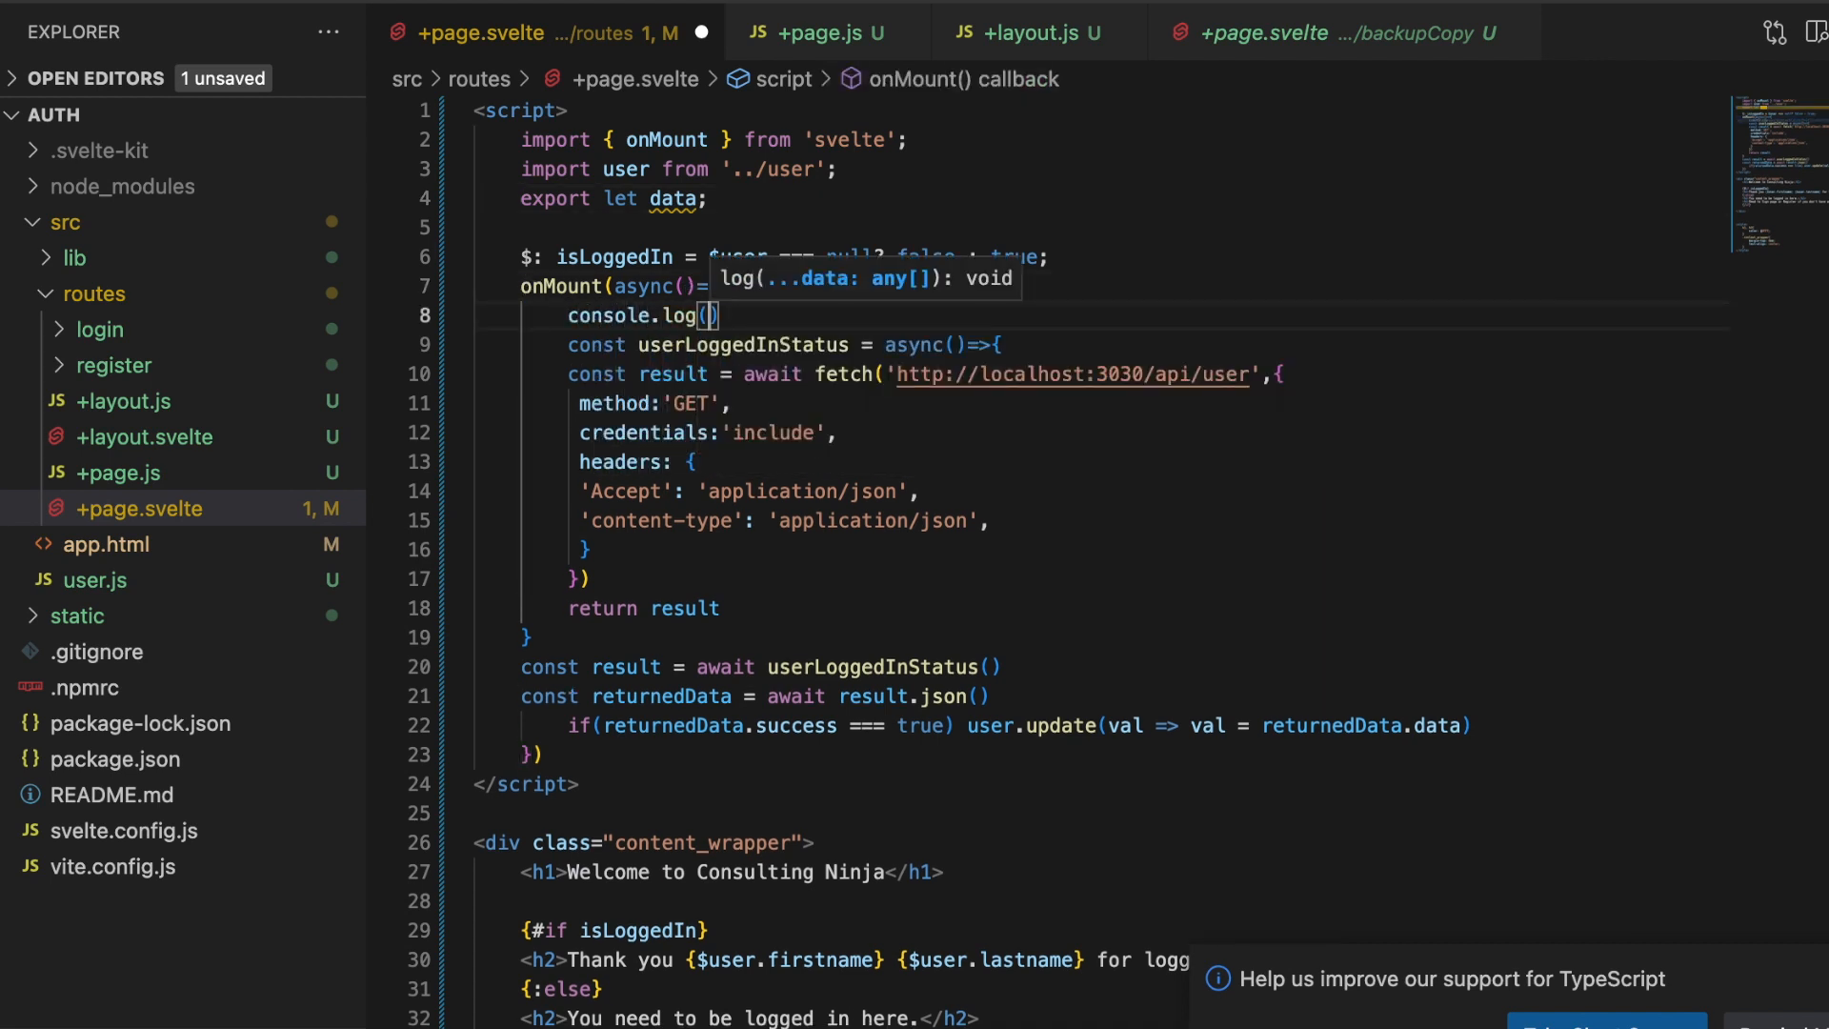
text(data)
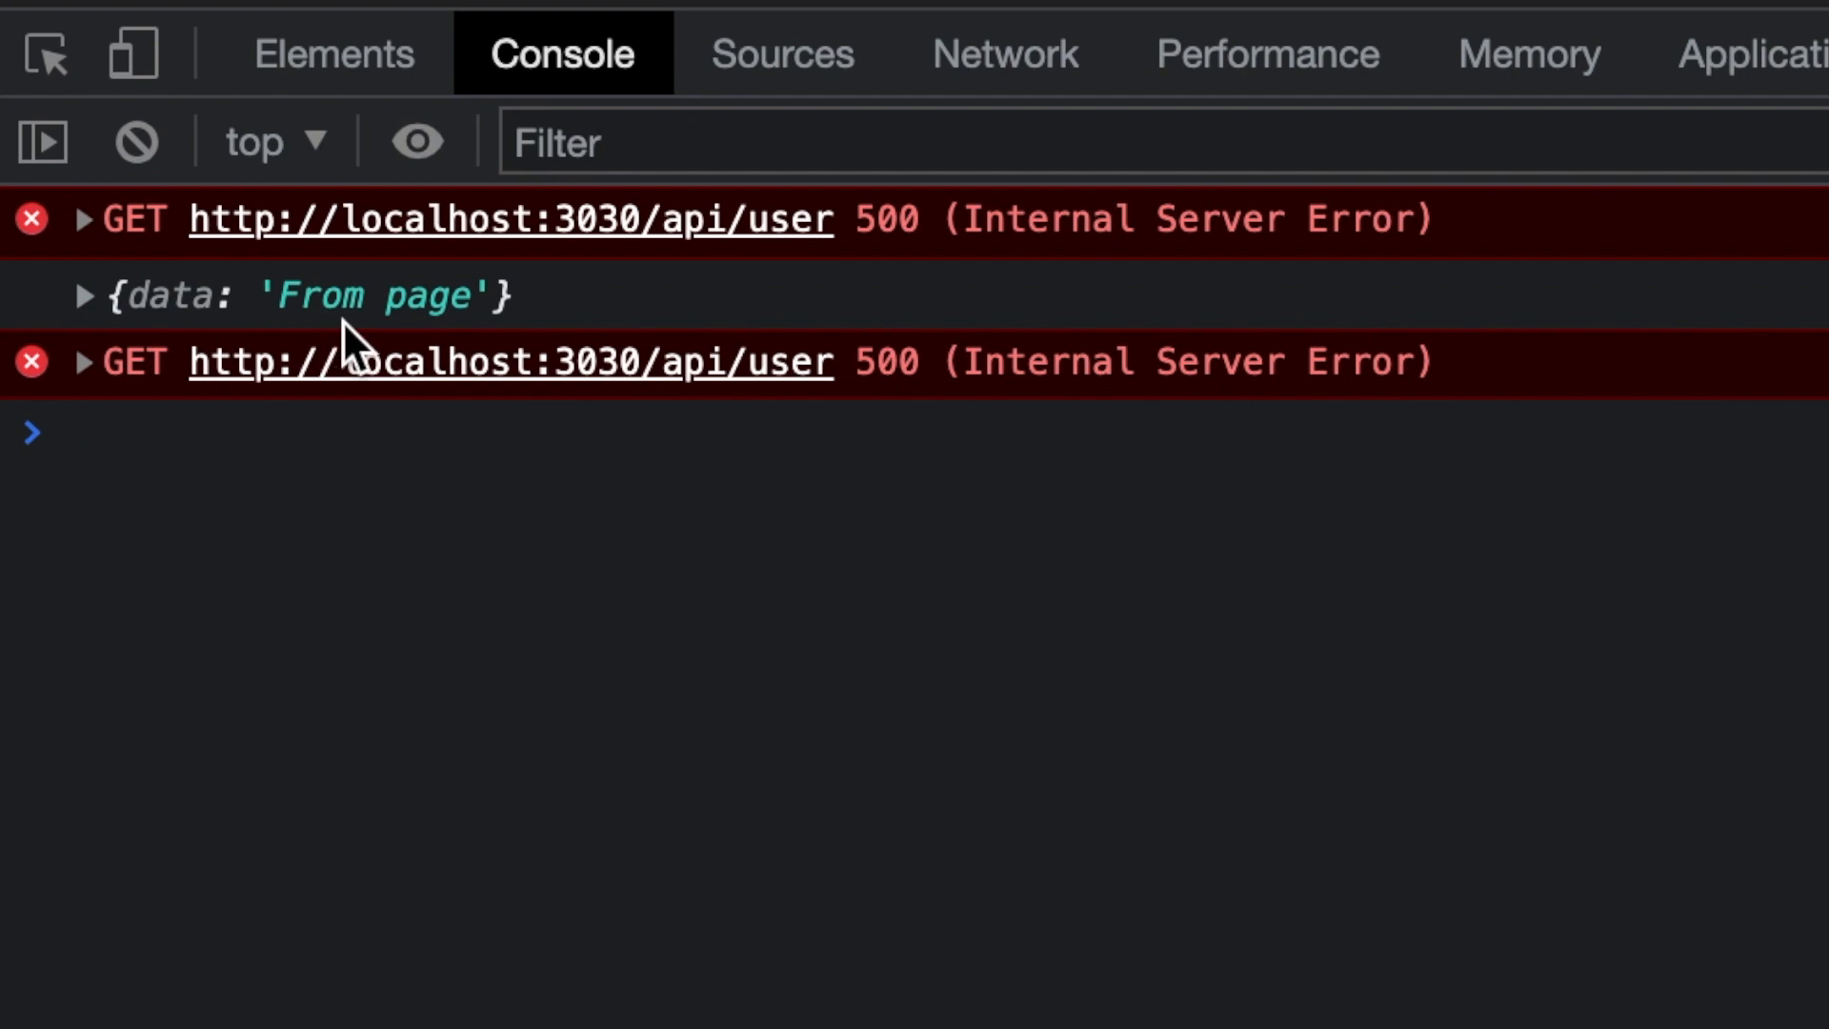
mouse_move(303, 368)
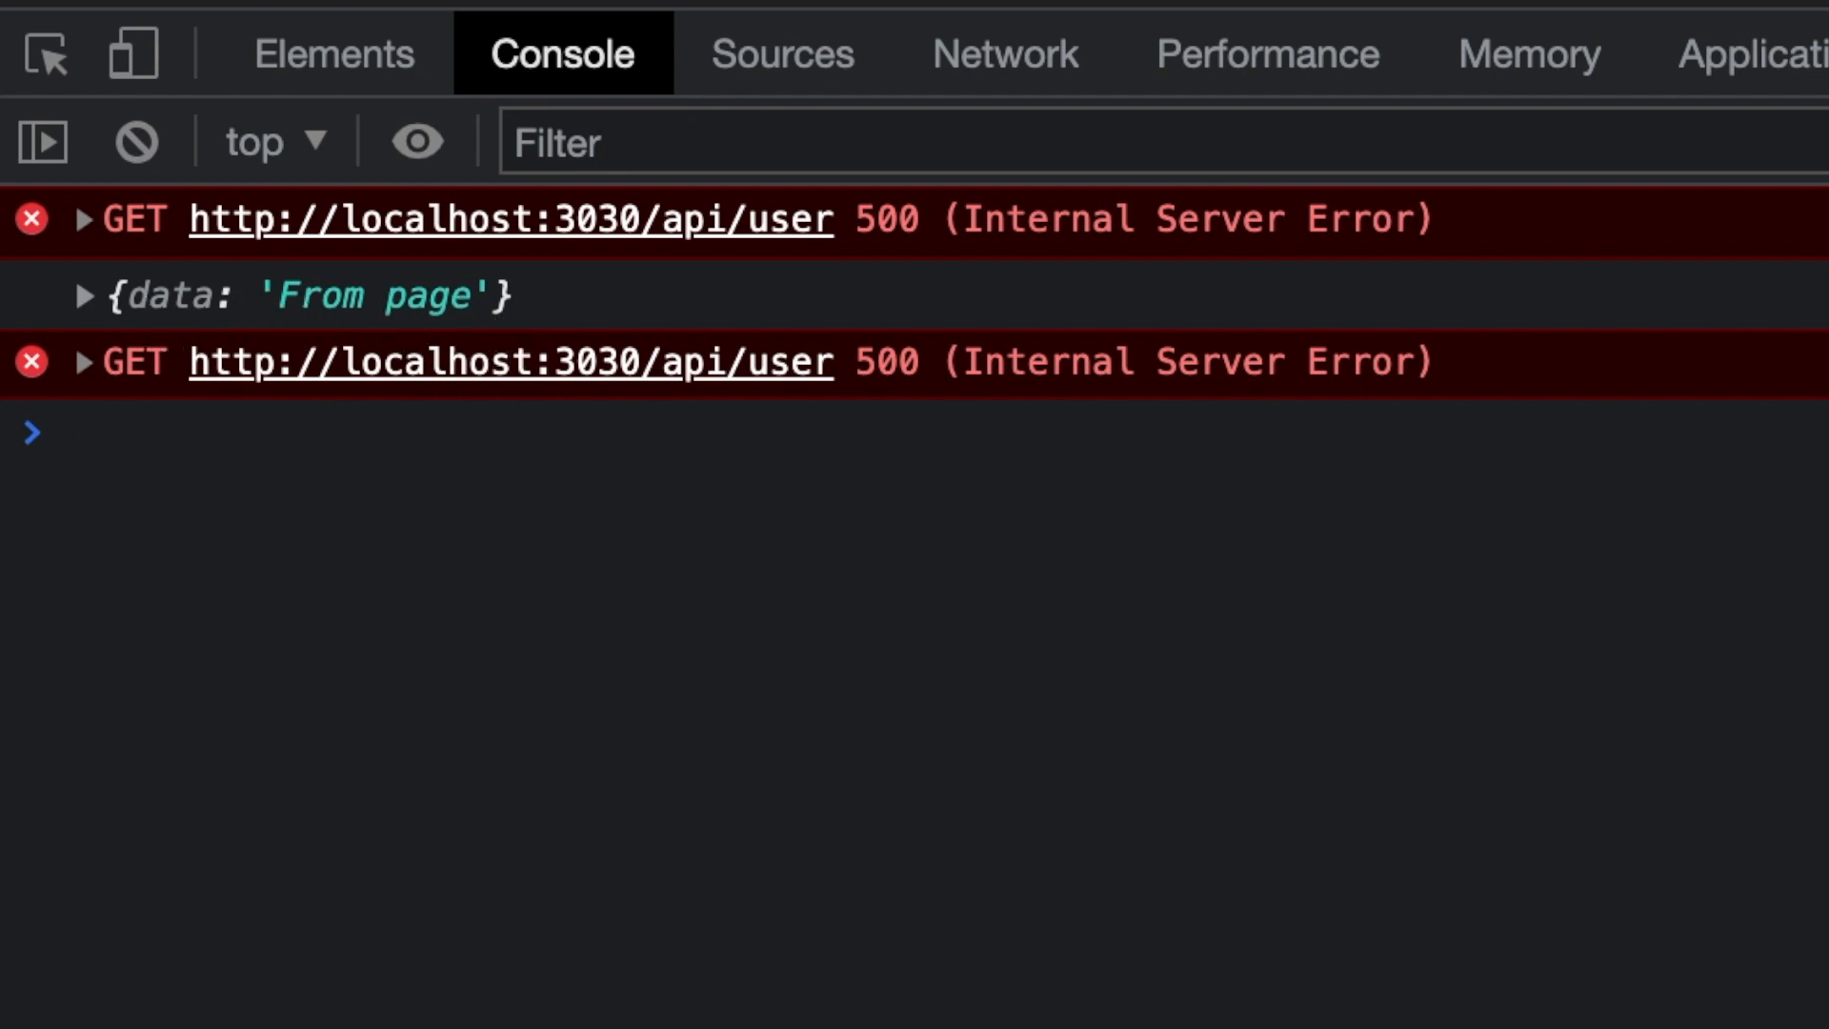
- Inspect the console's logged {data: 'From page'} object and the 500 user API errors
click(70, 433)
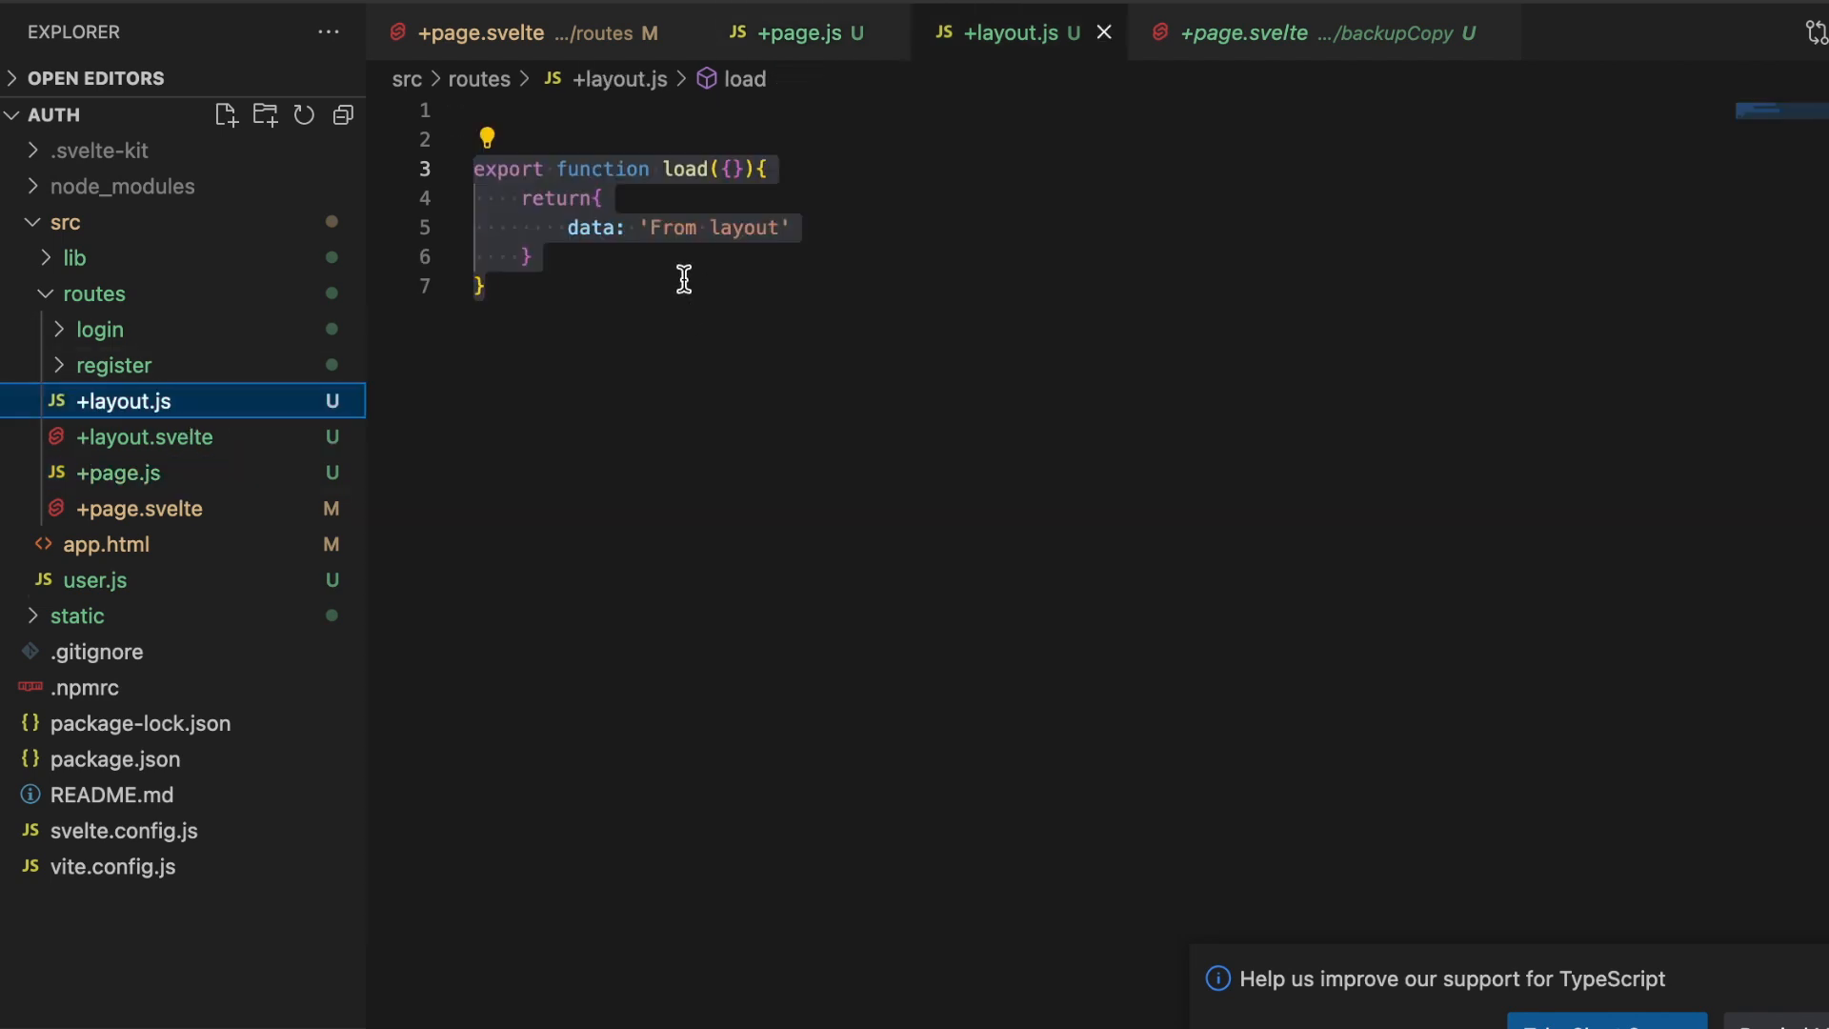
- Rename the layout load's returned data key to dataFromLayout
double_click(592, 227)
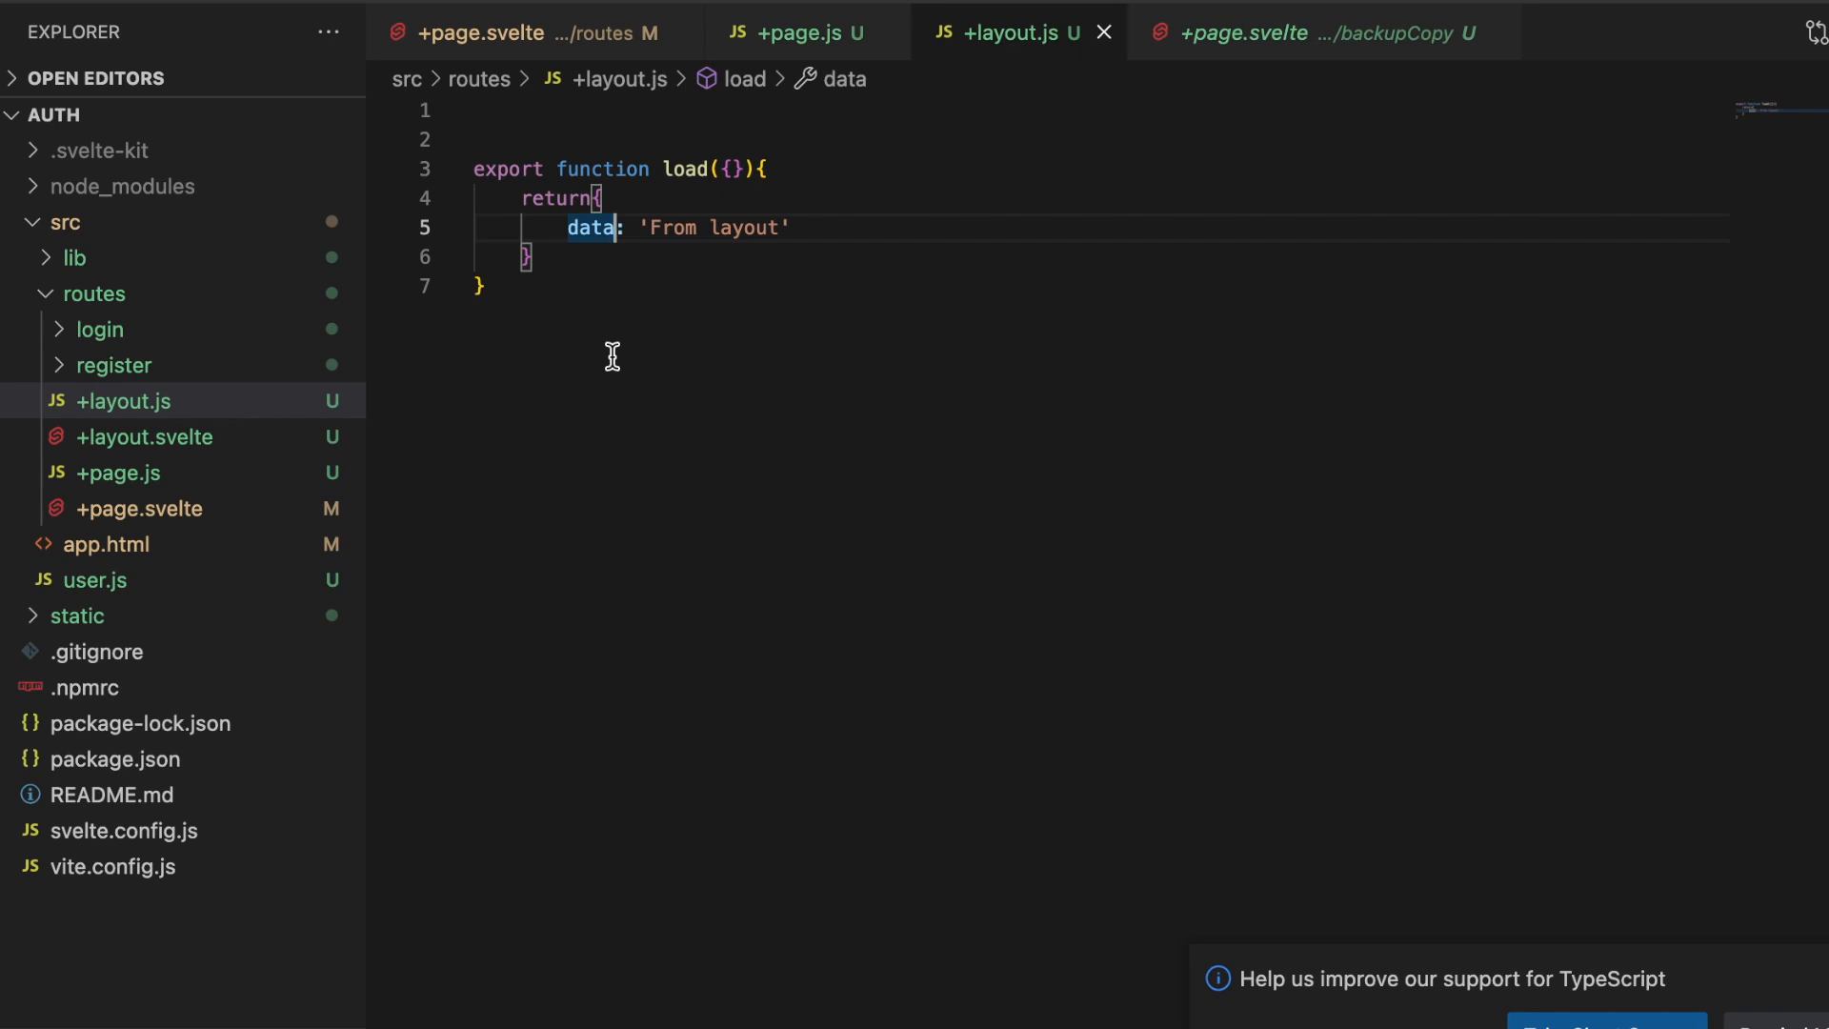
text(FromLa)
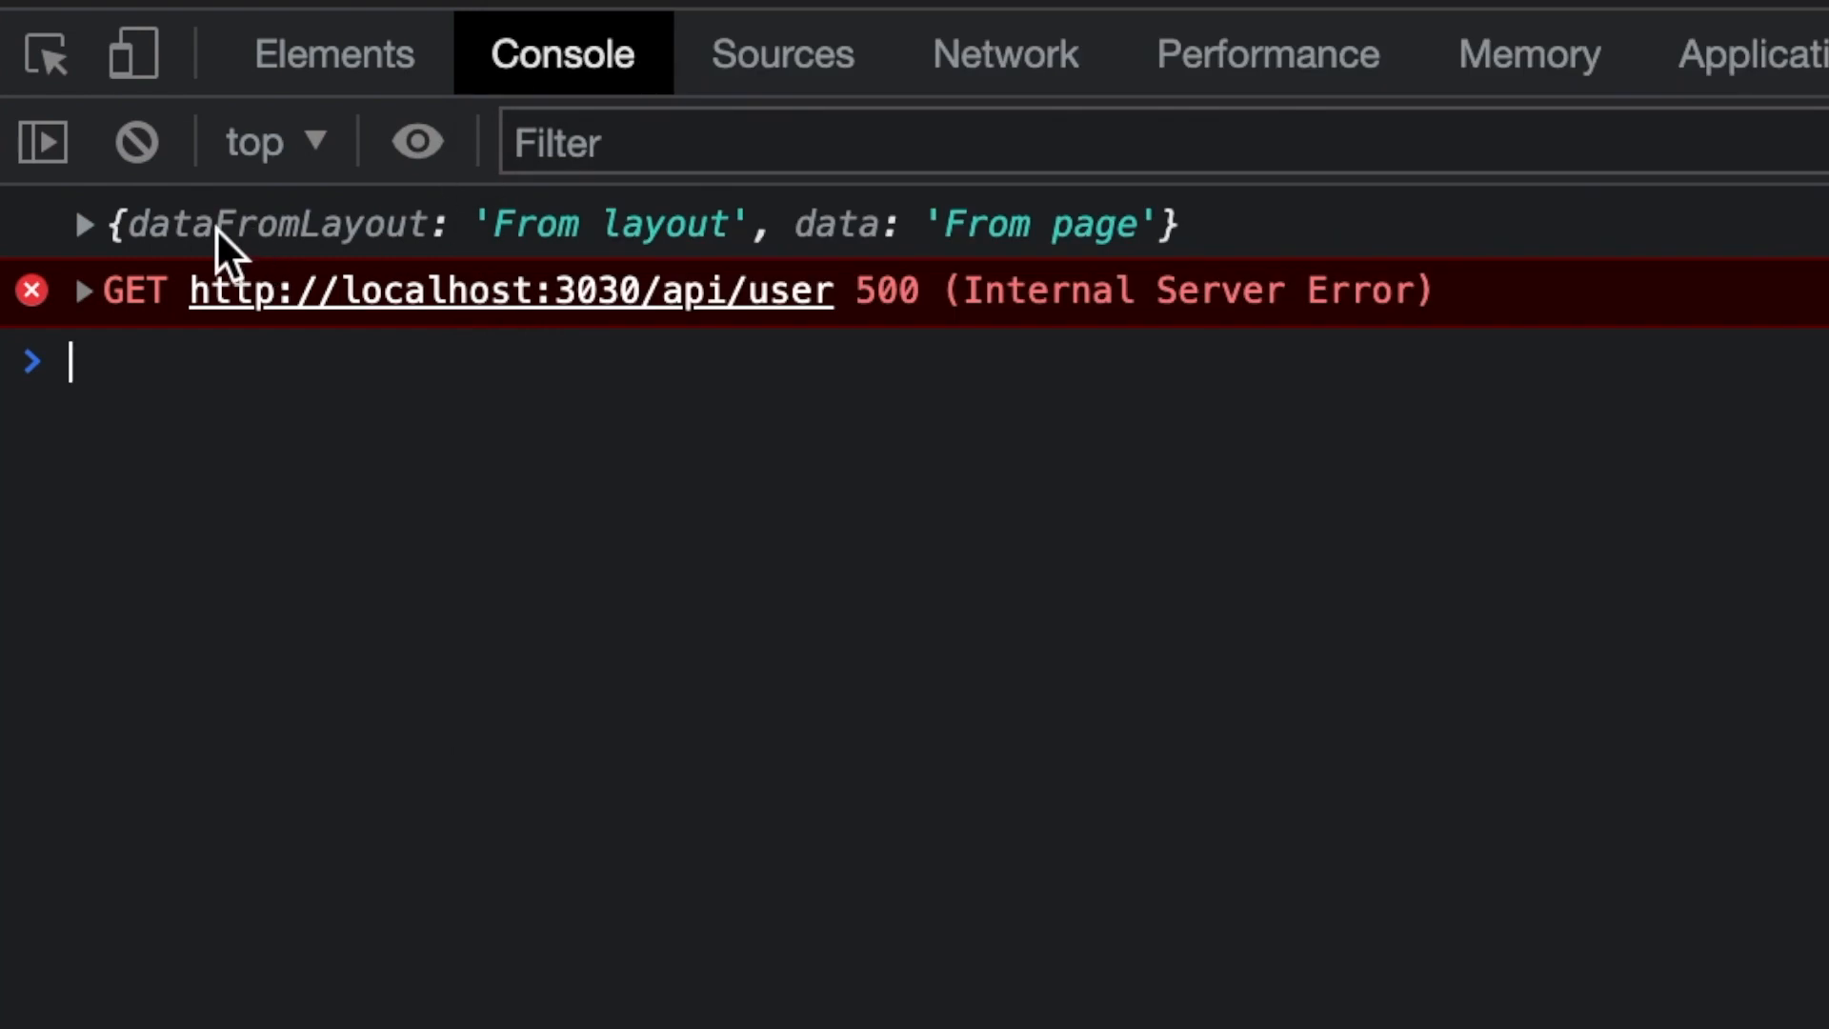
mouse_move(1073, 280)
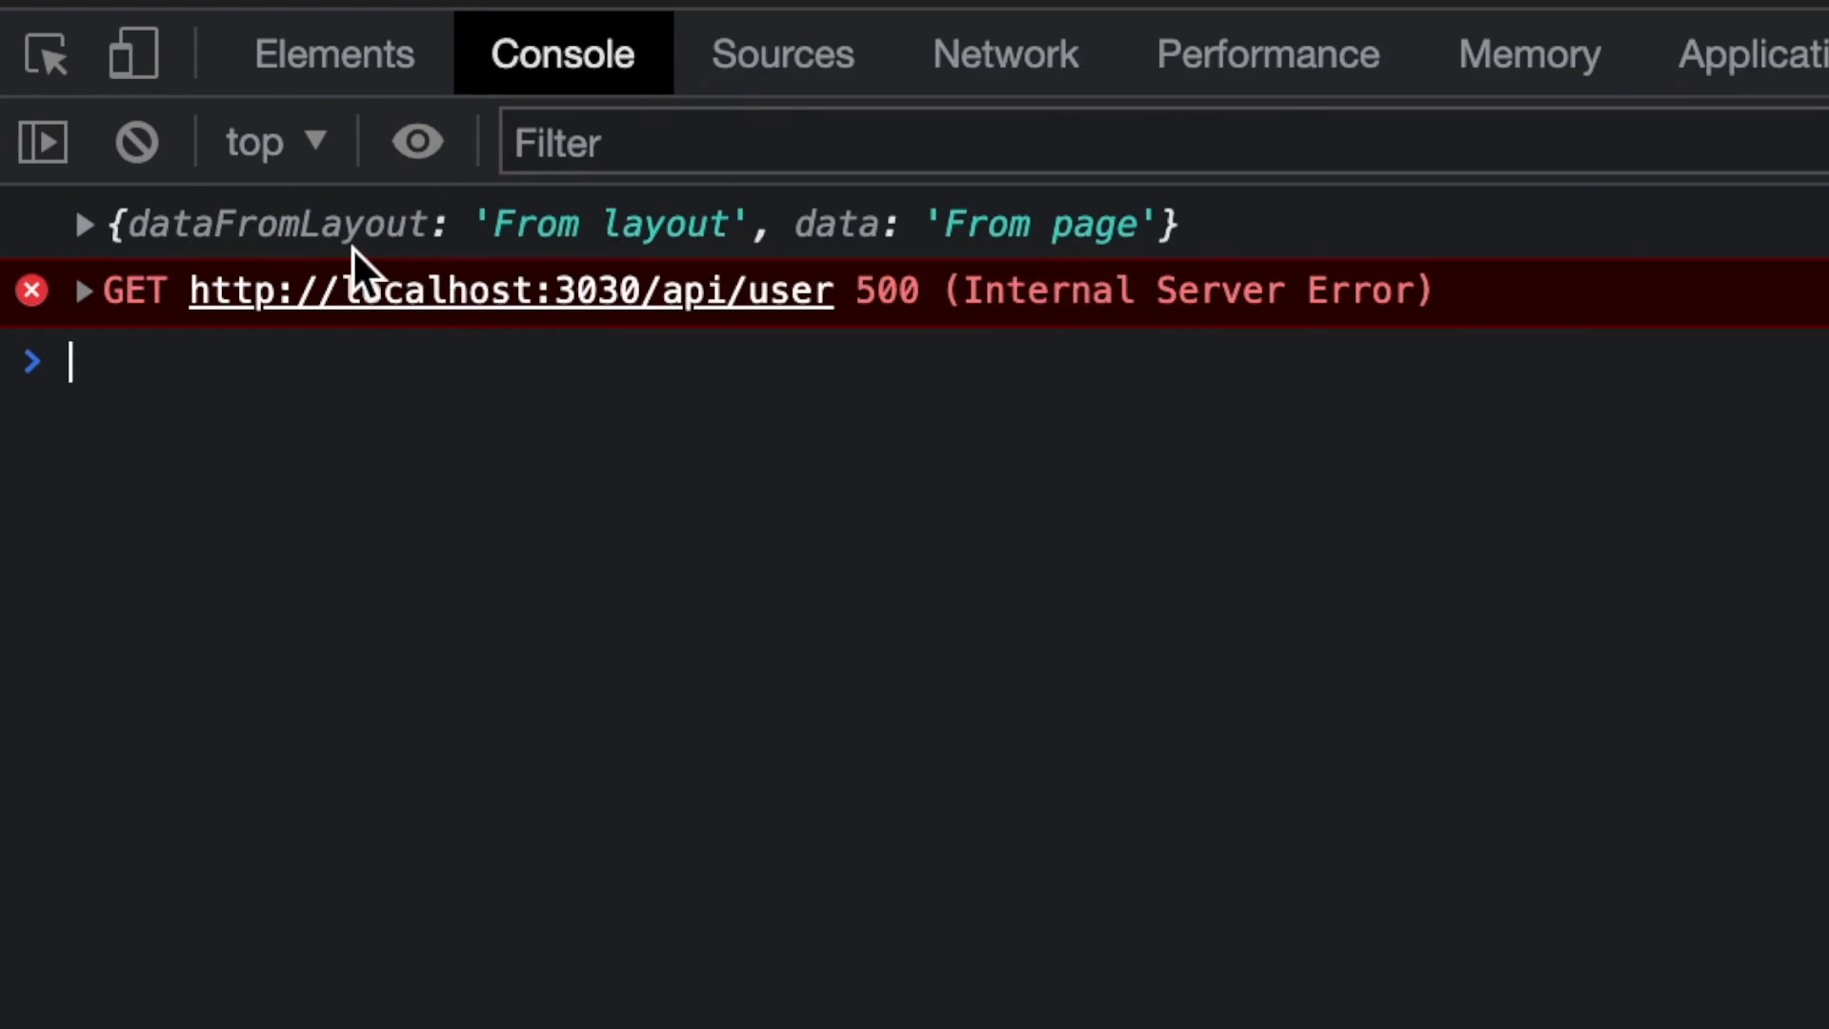
mouse_move(1059, 290)
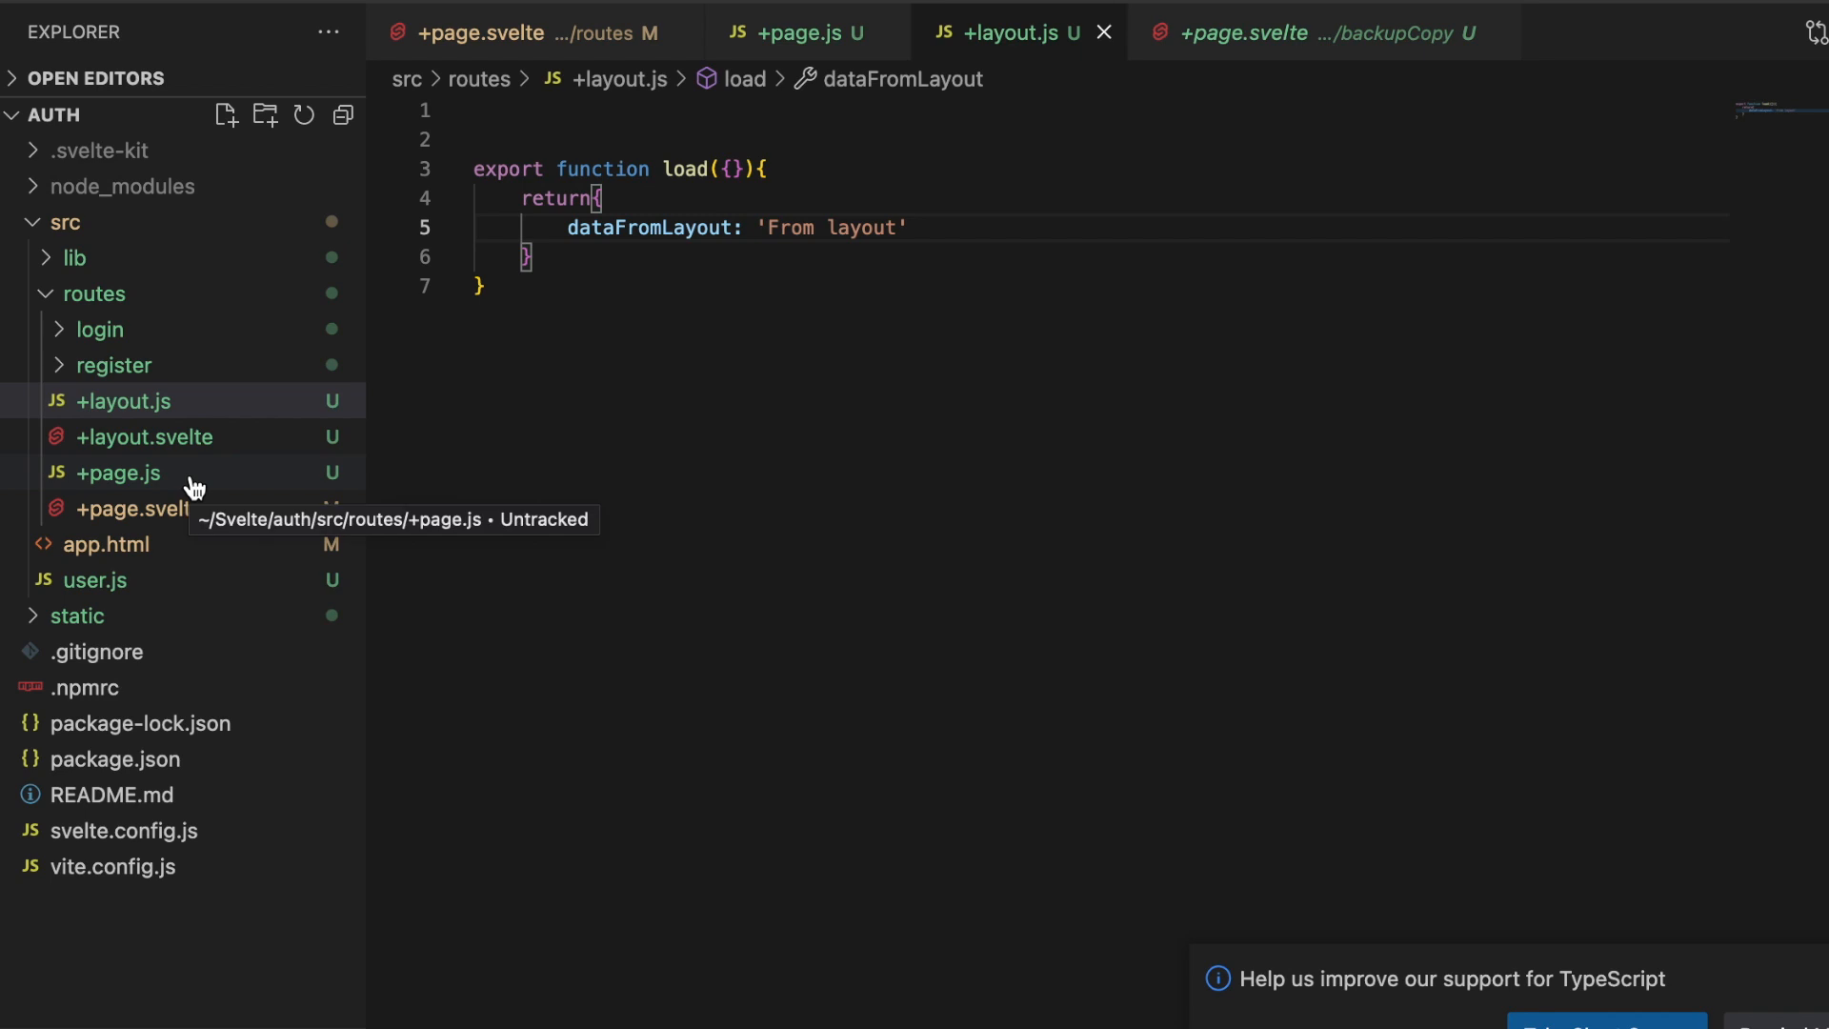
- Move +layout.js to the trash and go to +page.js for the fetch code
right_click(124, 400)
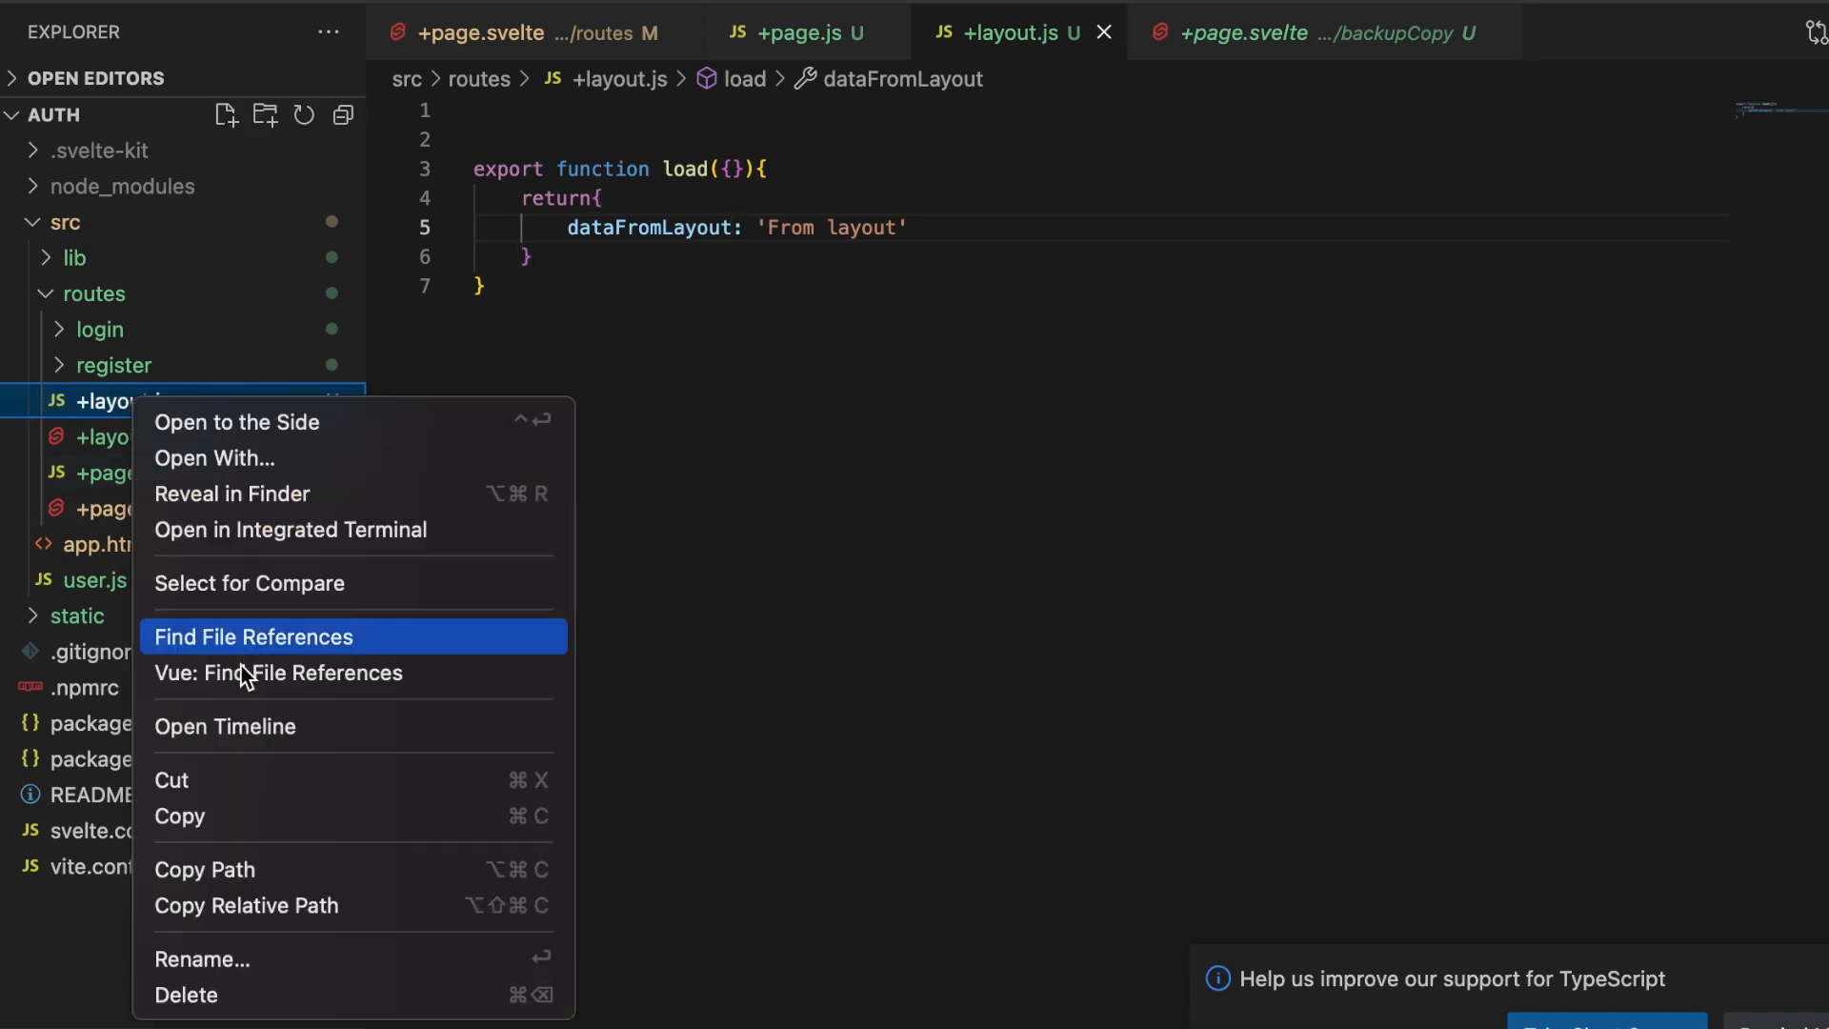
click(186, 993)
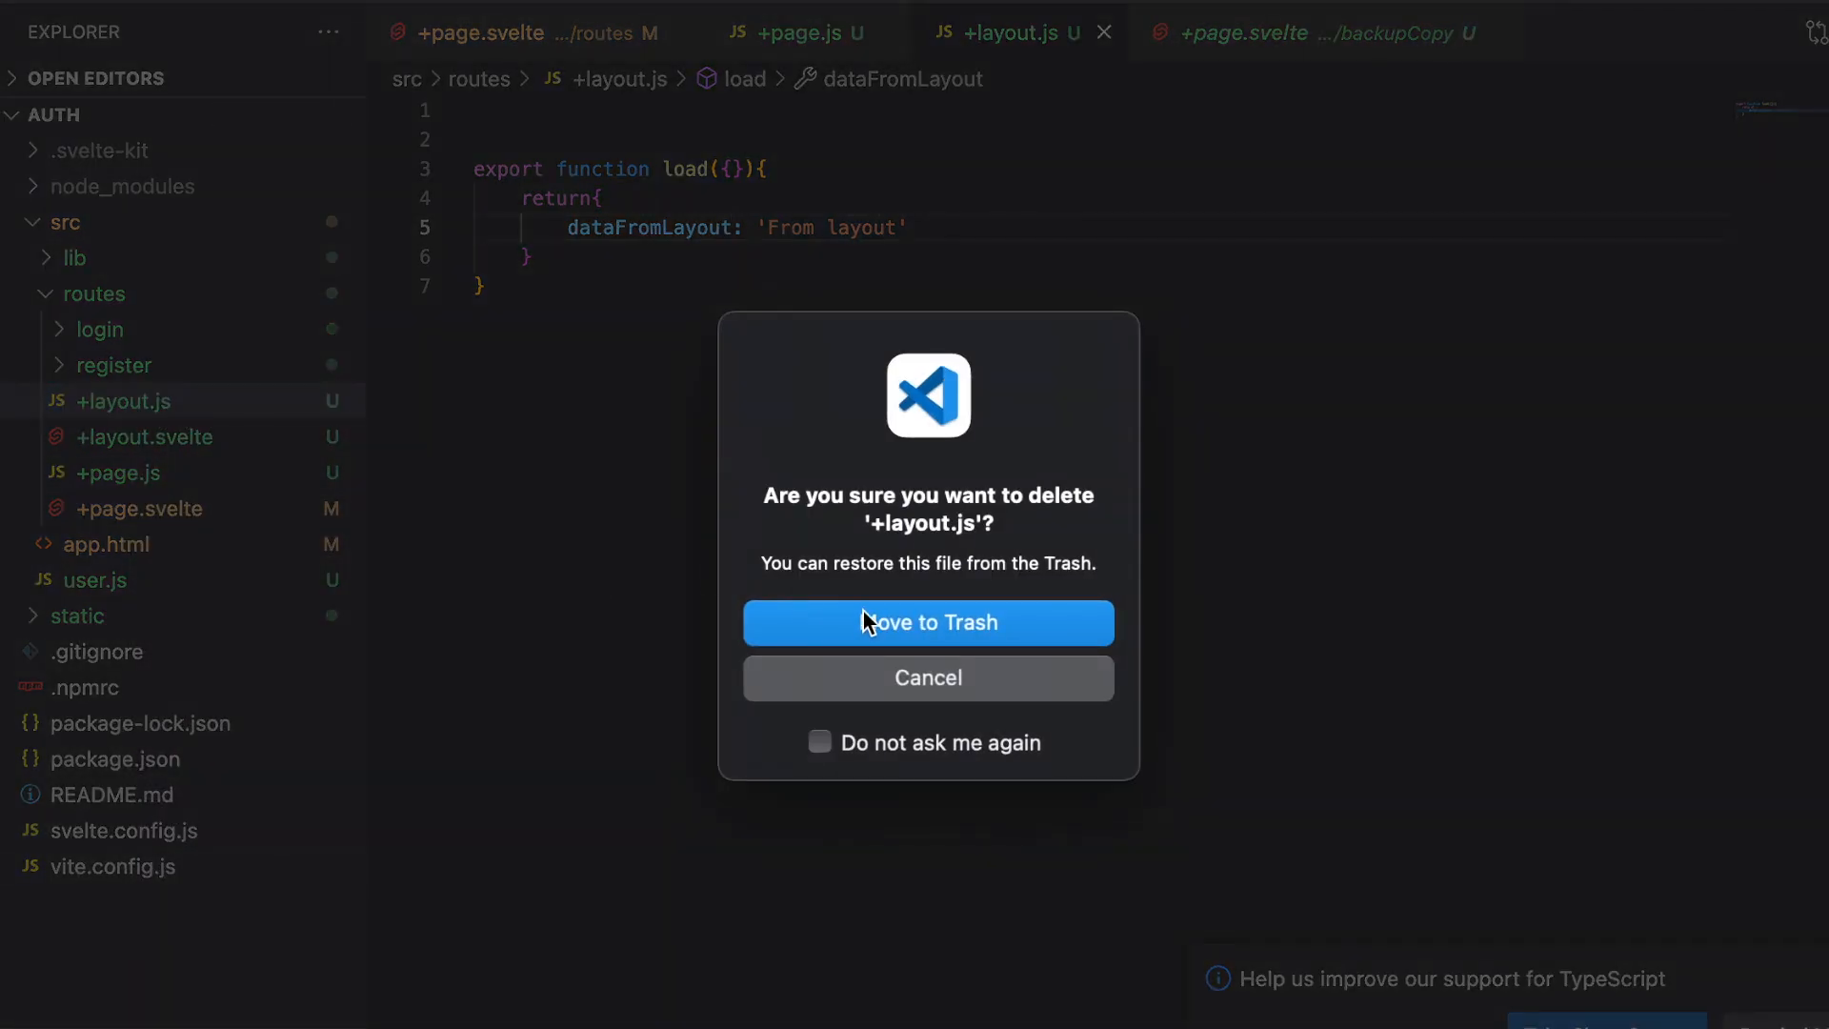
click(926, 622)
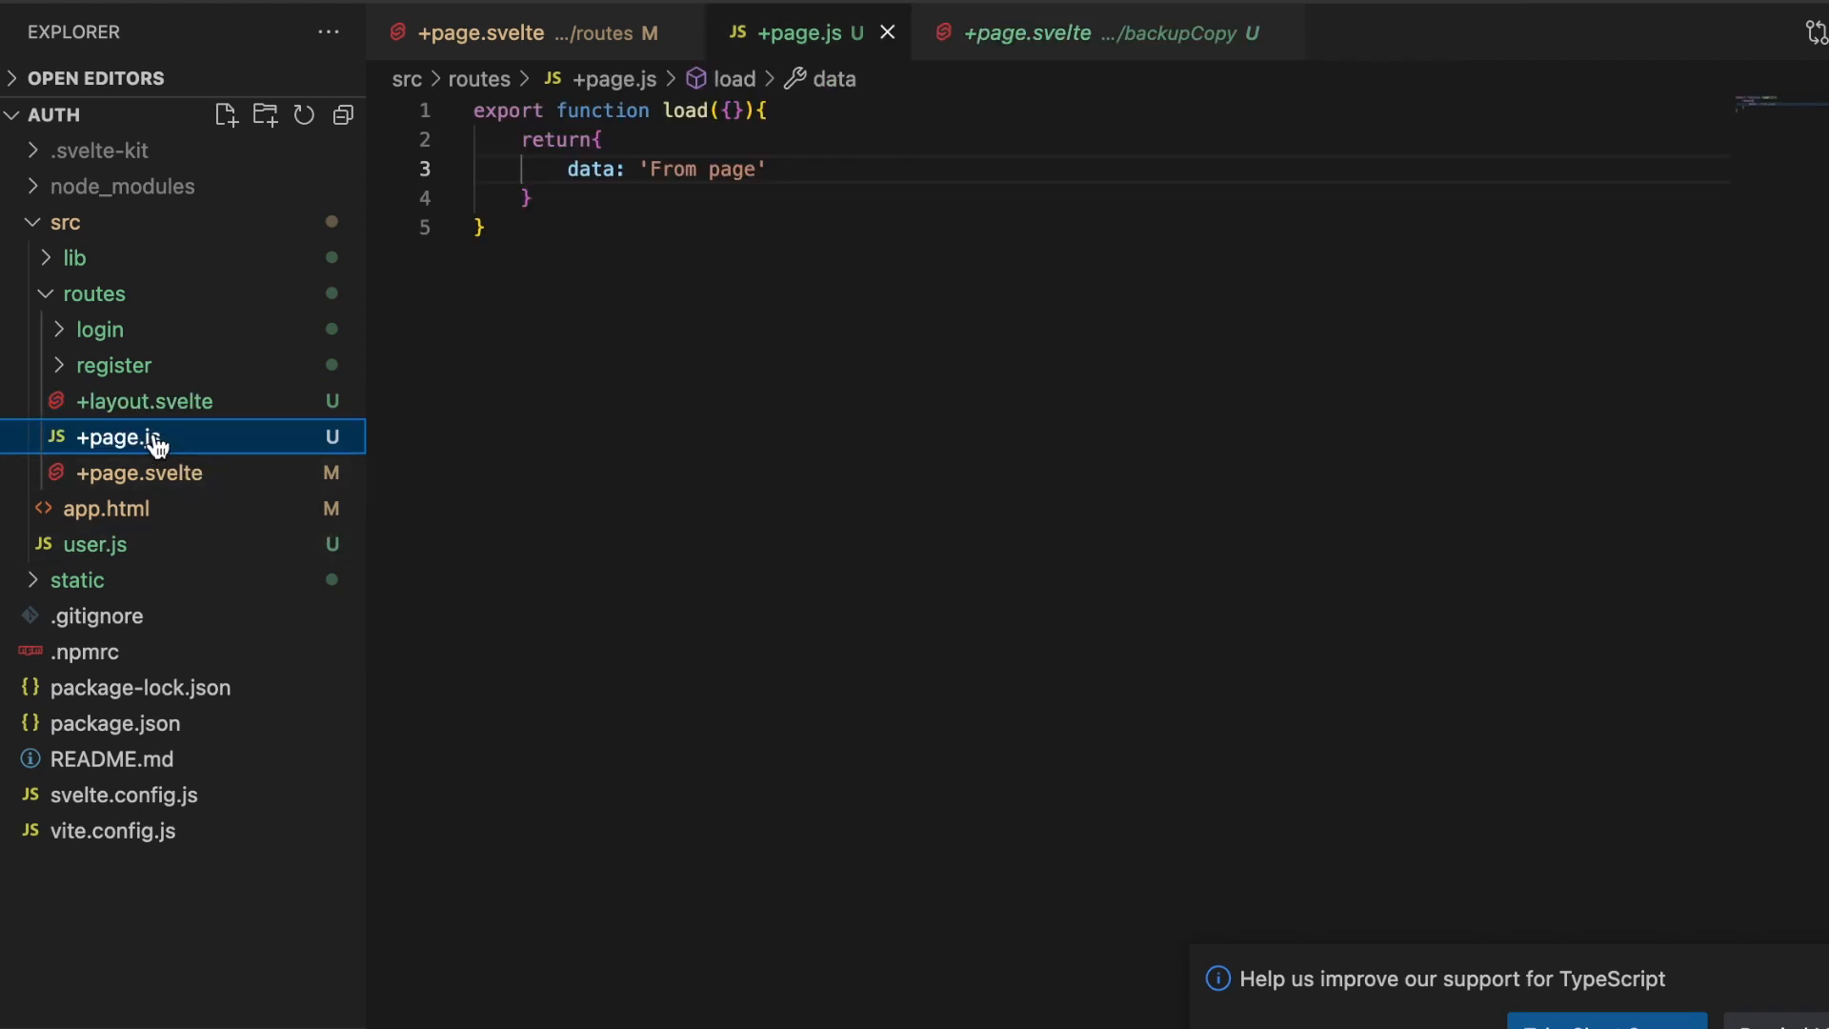
mouse_move(146, 453)
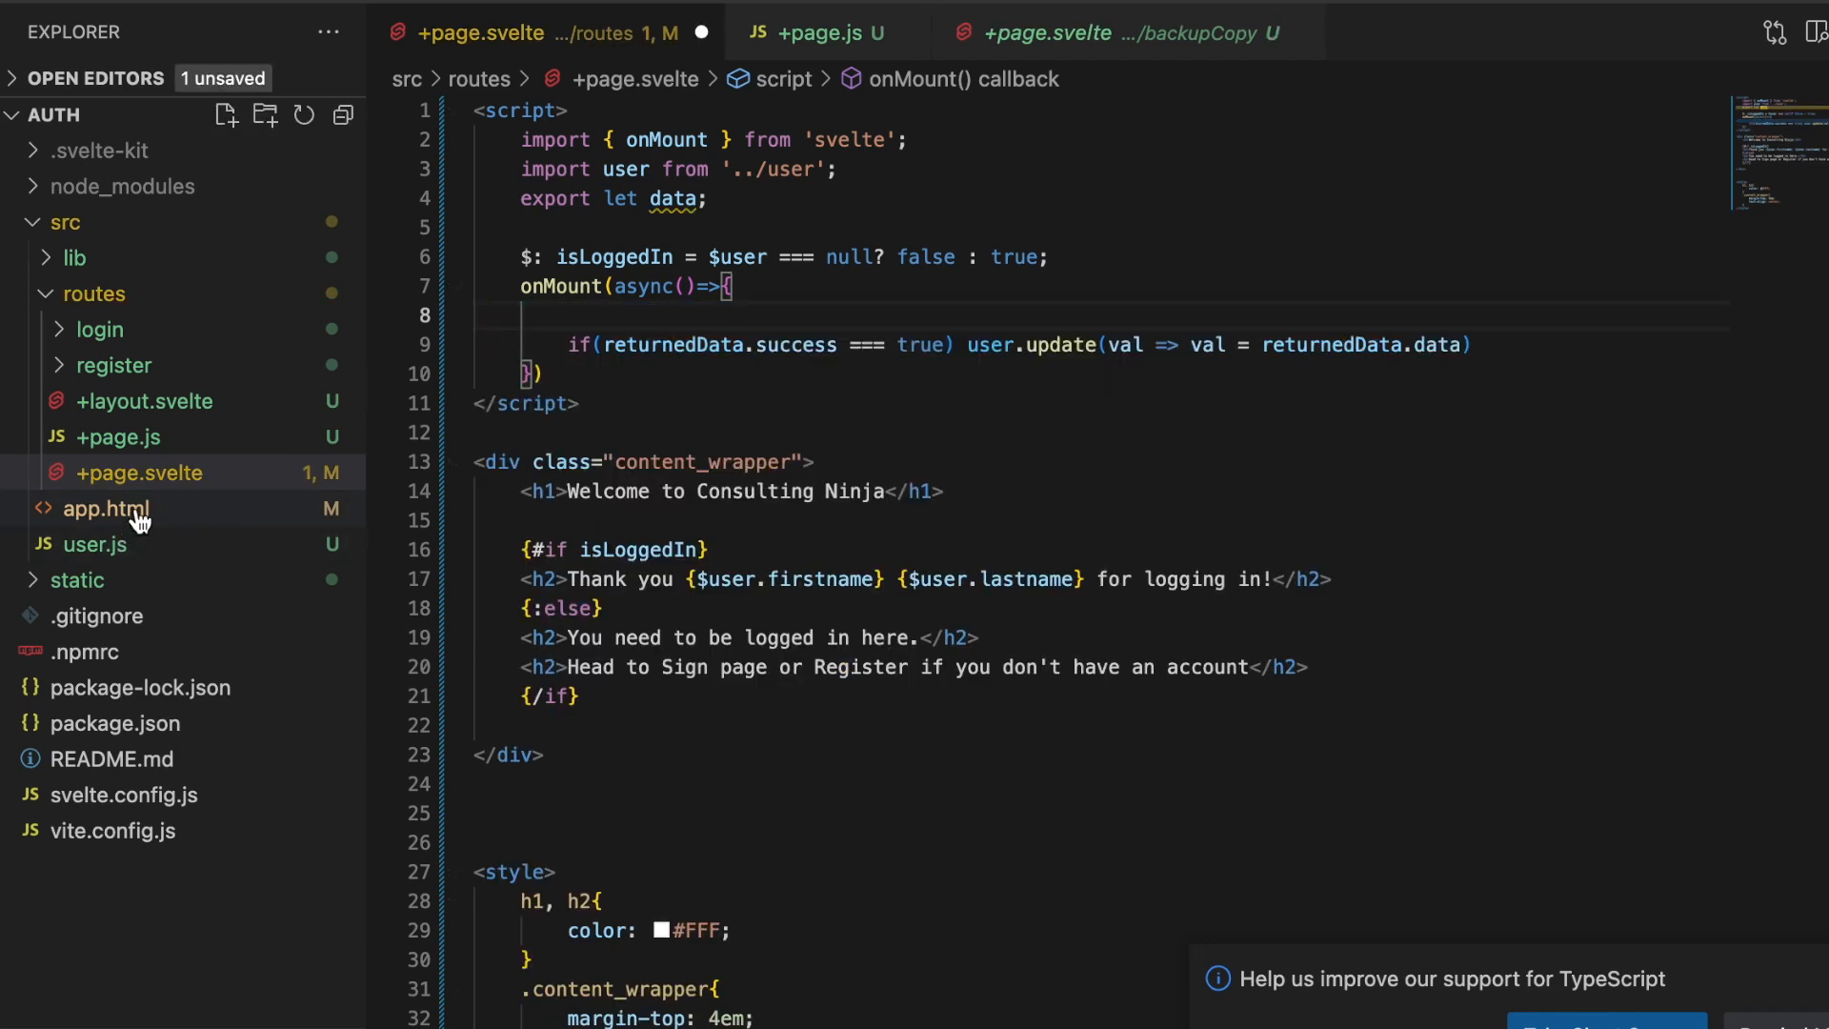
click(820, 32)
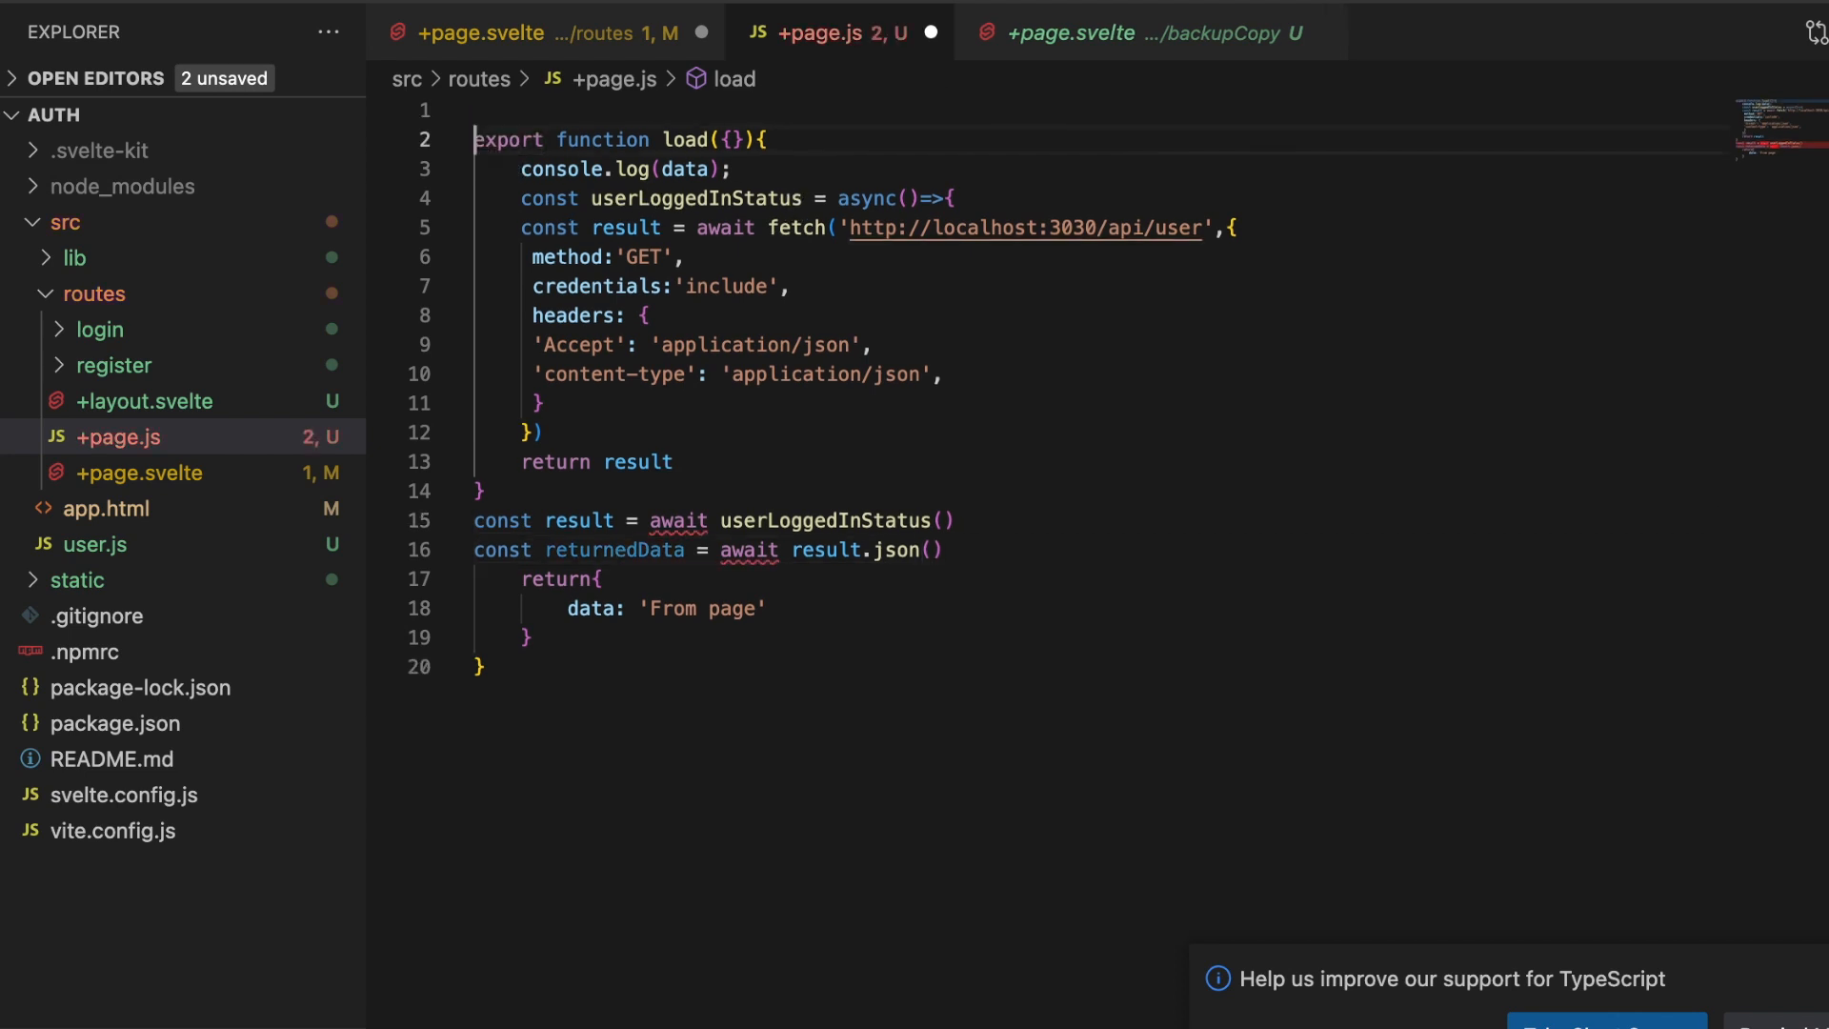
mouse_move(659, 355)
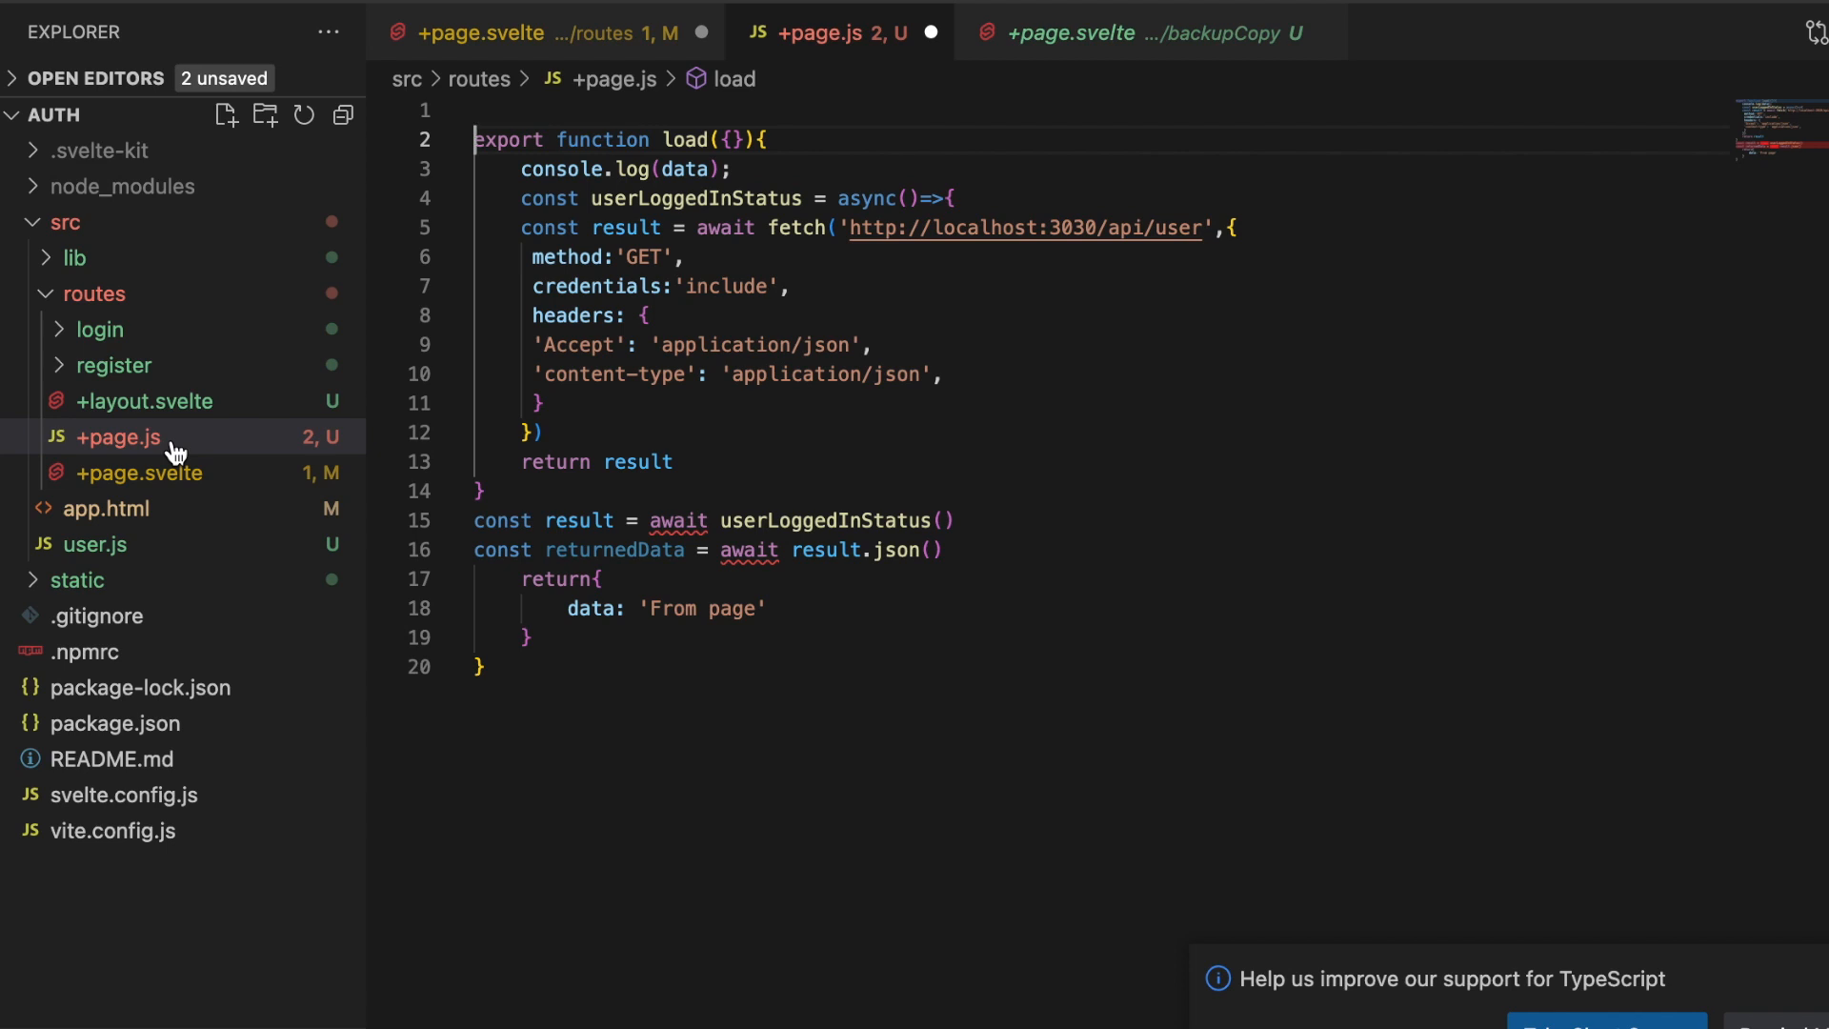
mouse_move(116, 437)
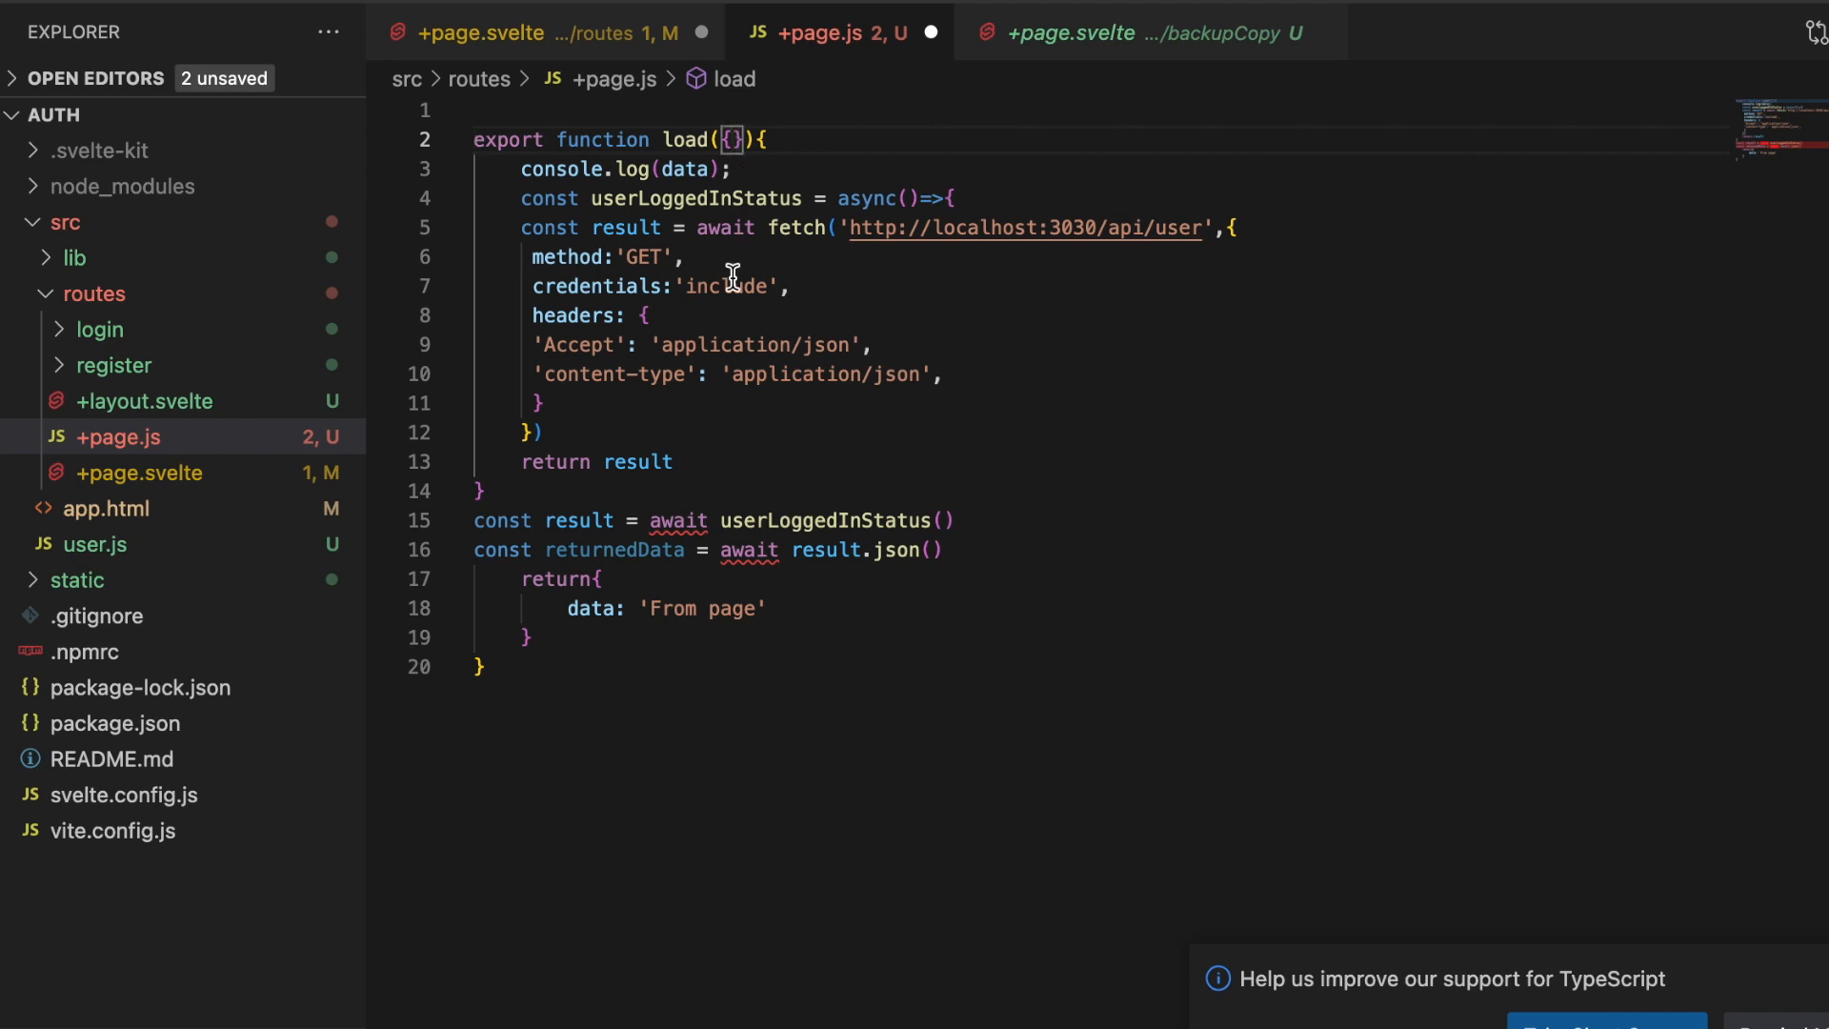
- Fetch the user status in load and return returnedData instead of 'From page'
text(fetch)
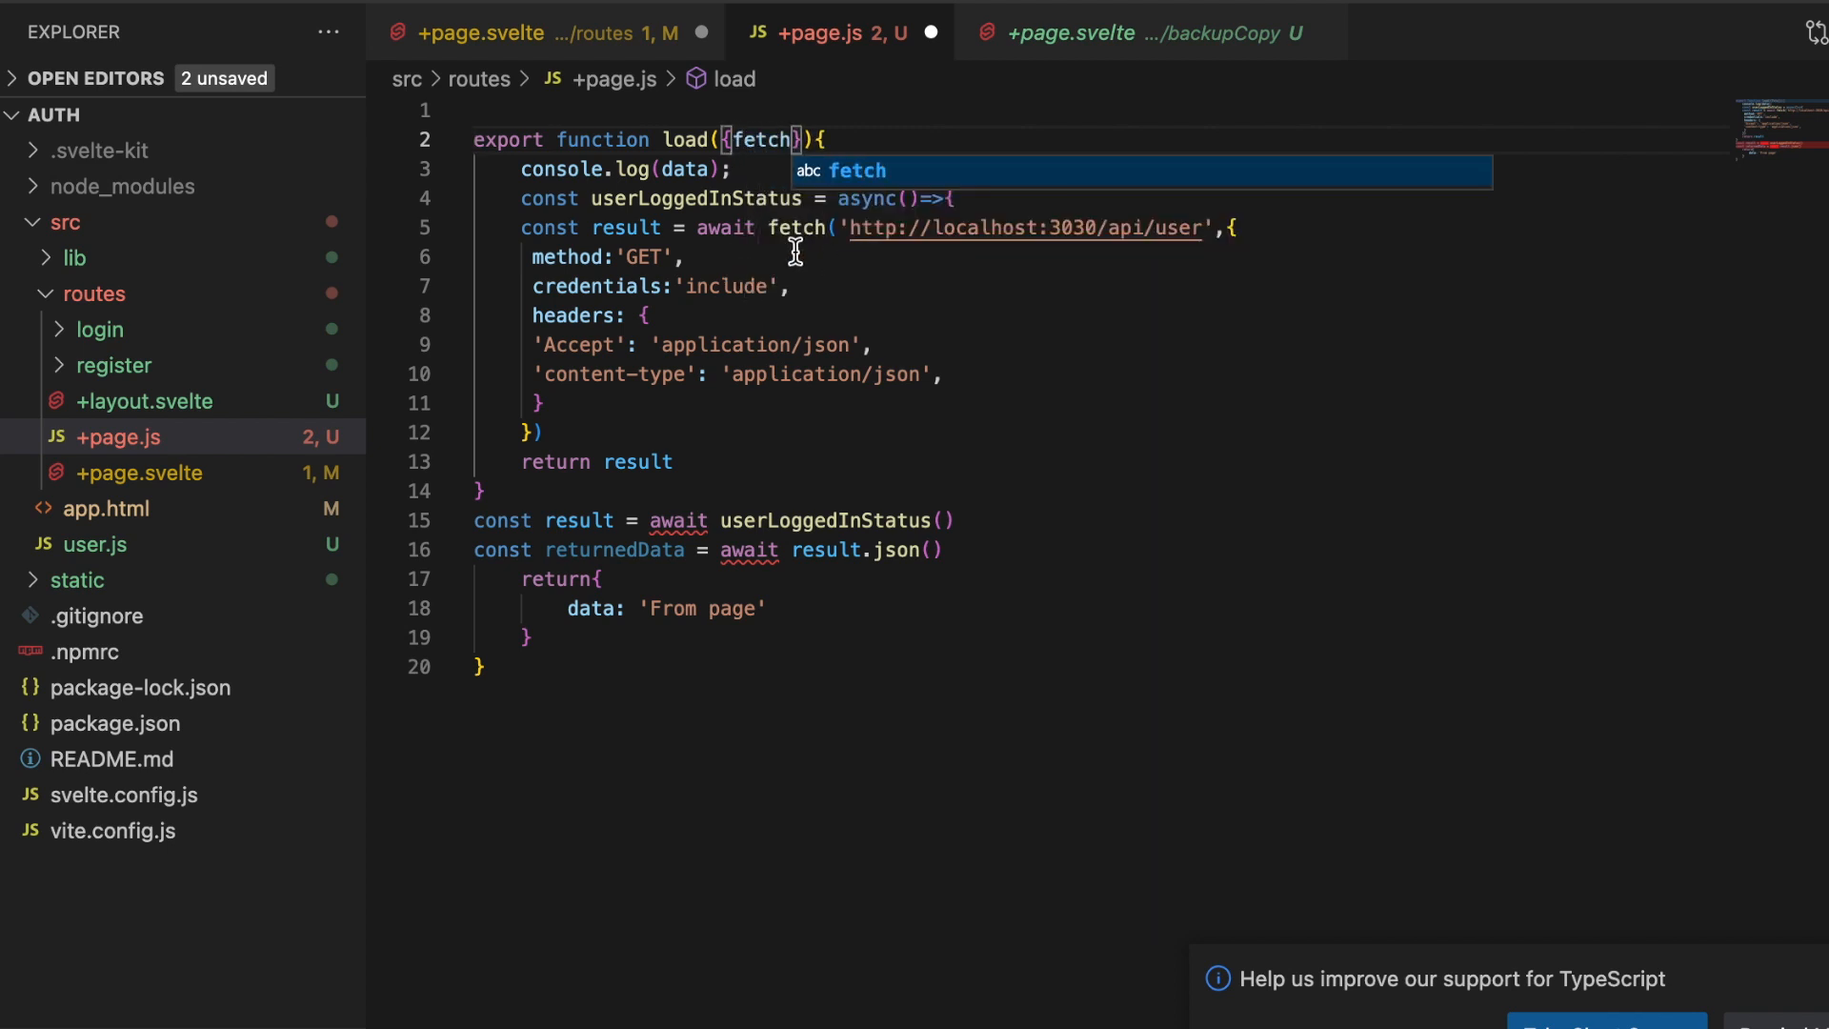
mouse_move(521, 358)
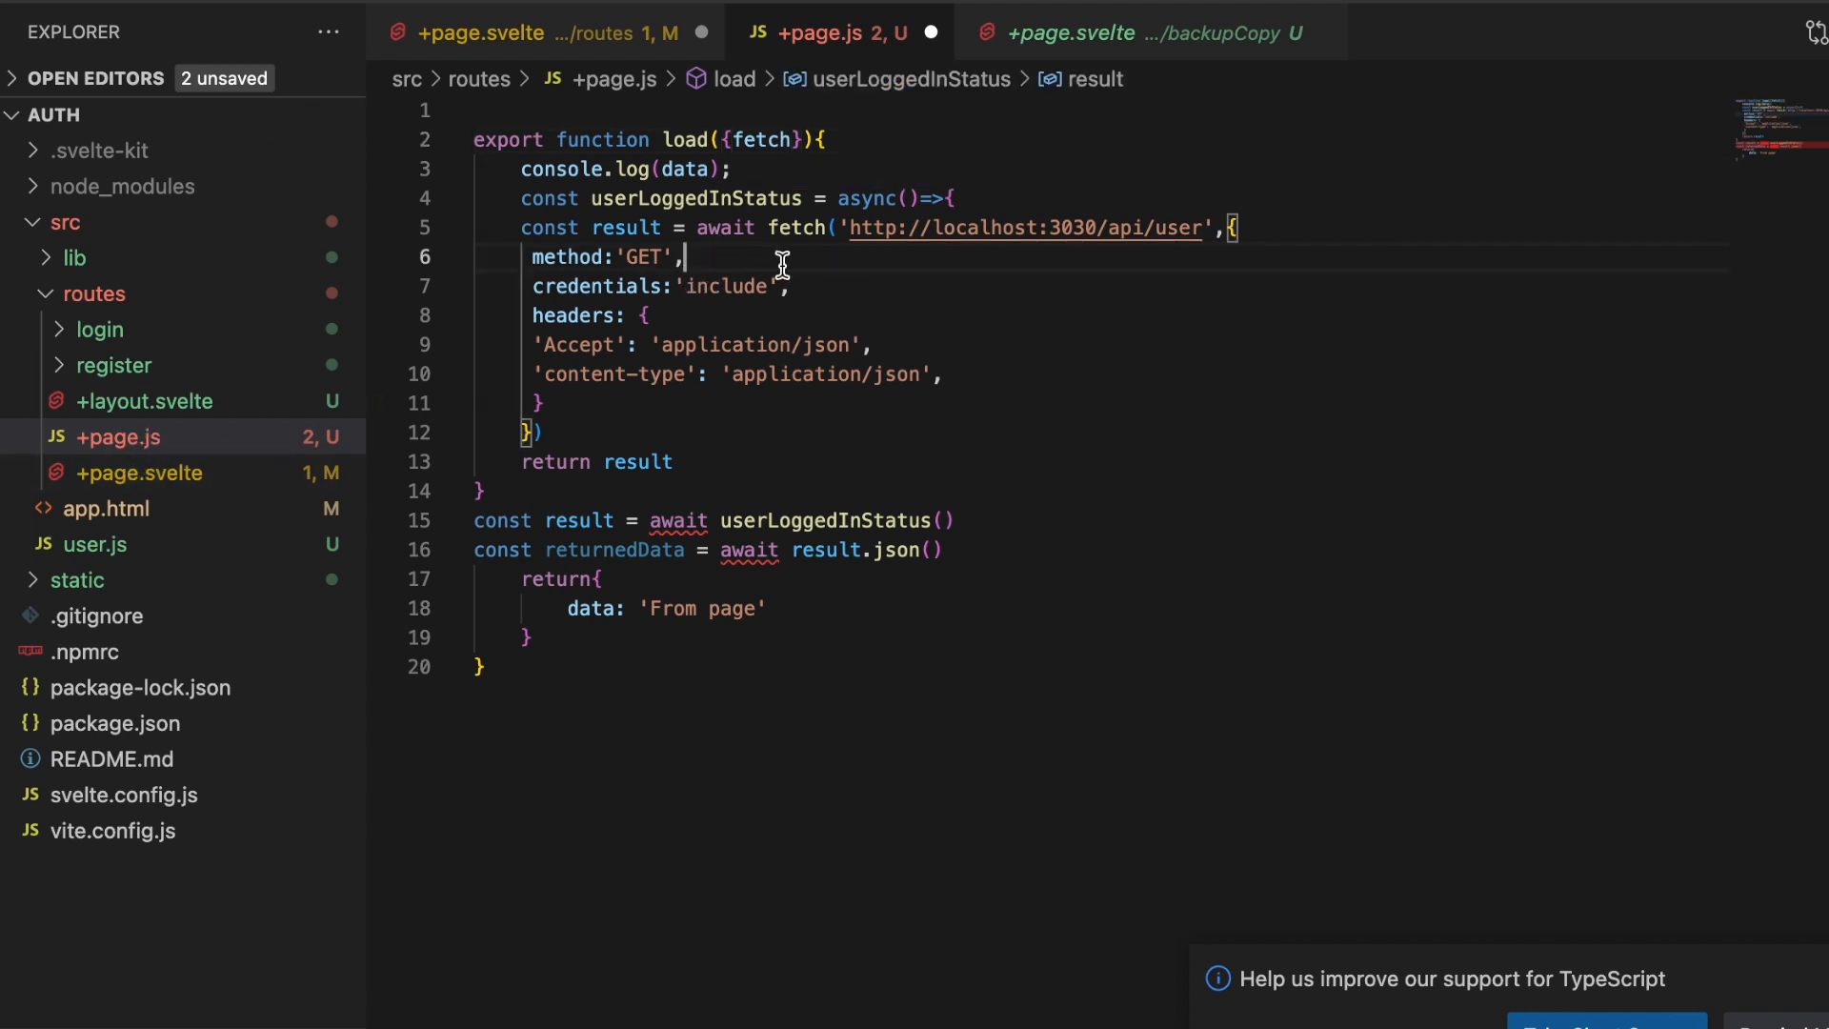
mouse_move(857, 260)
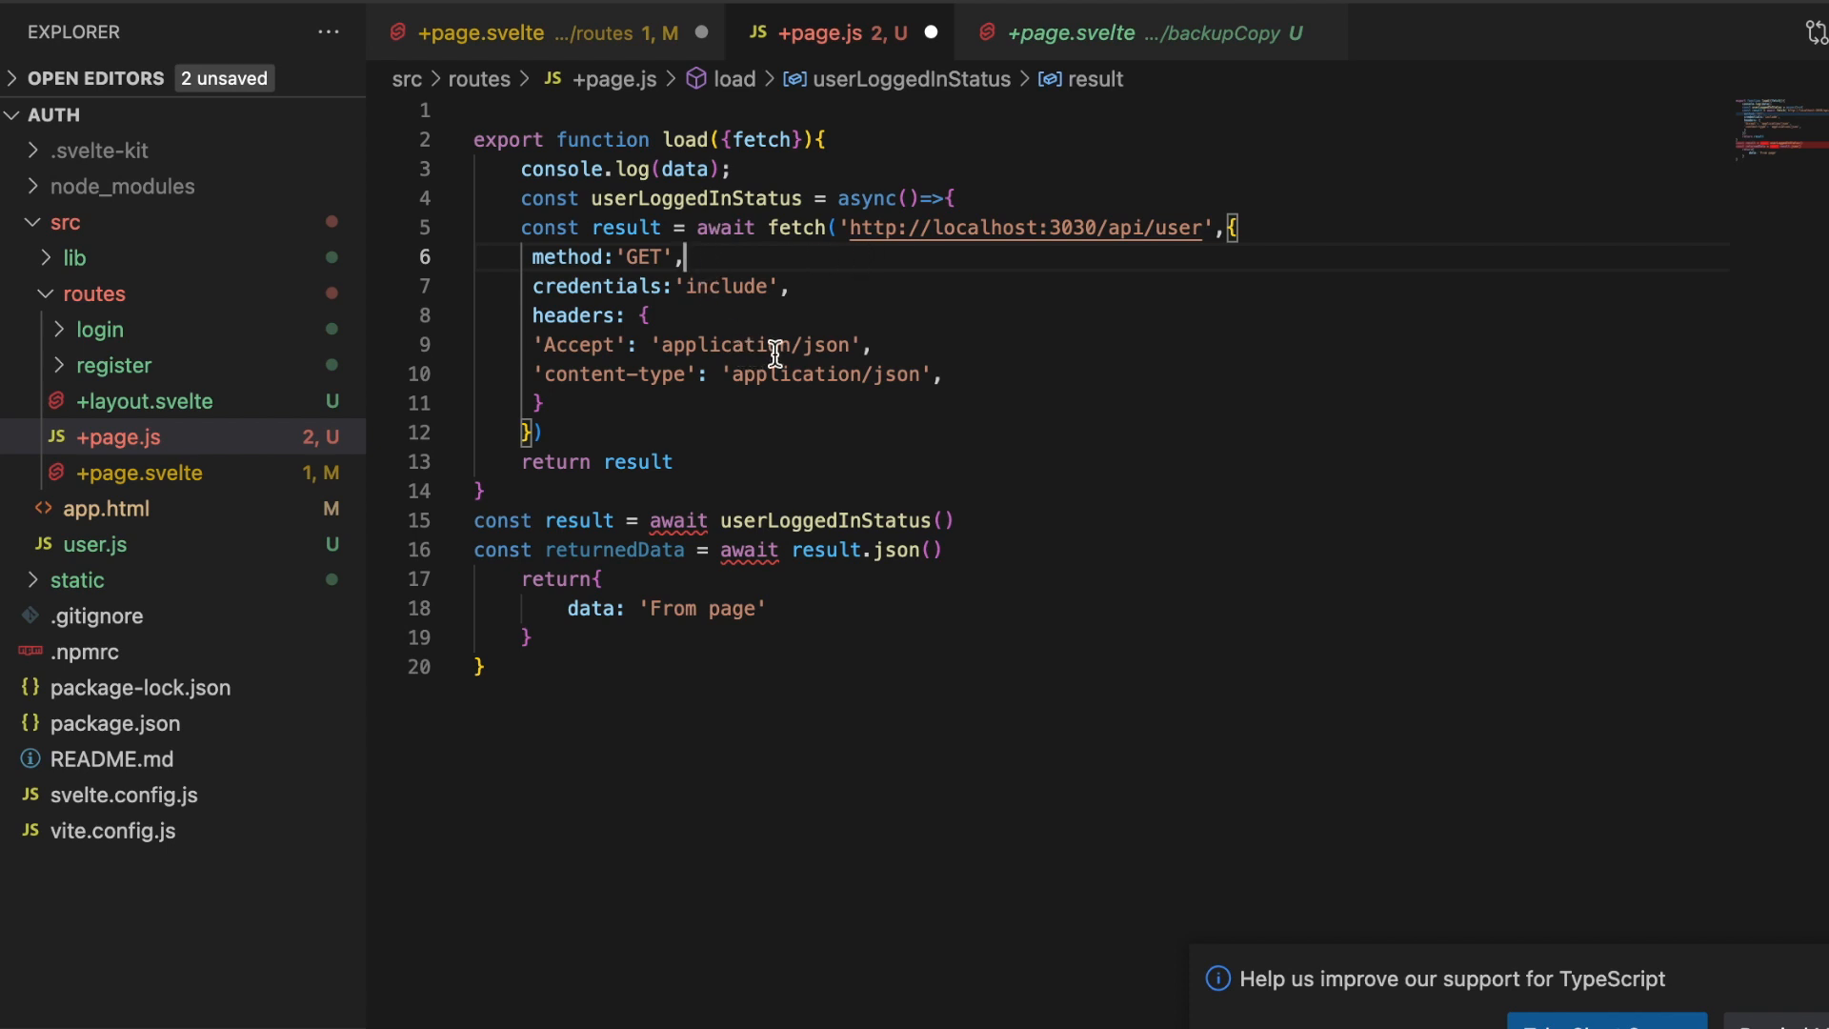
mouse_move(759, 211)
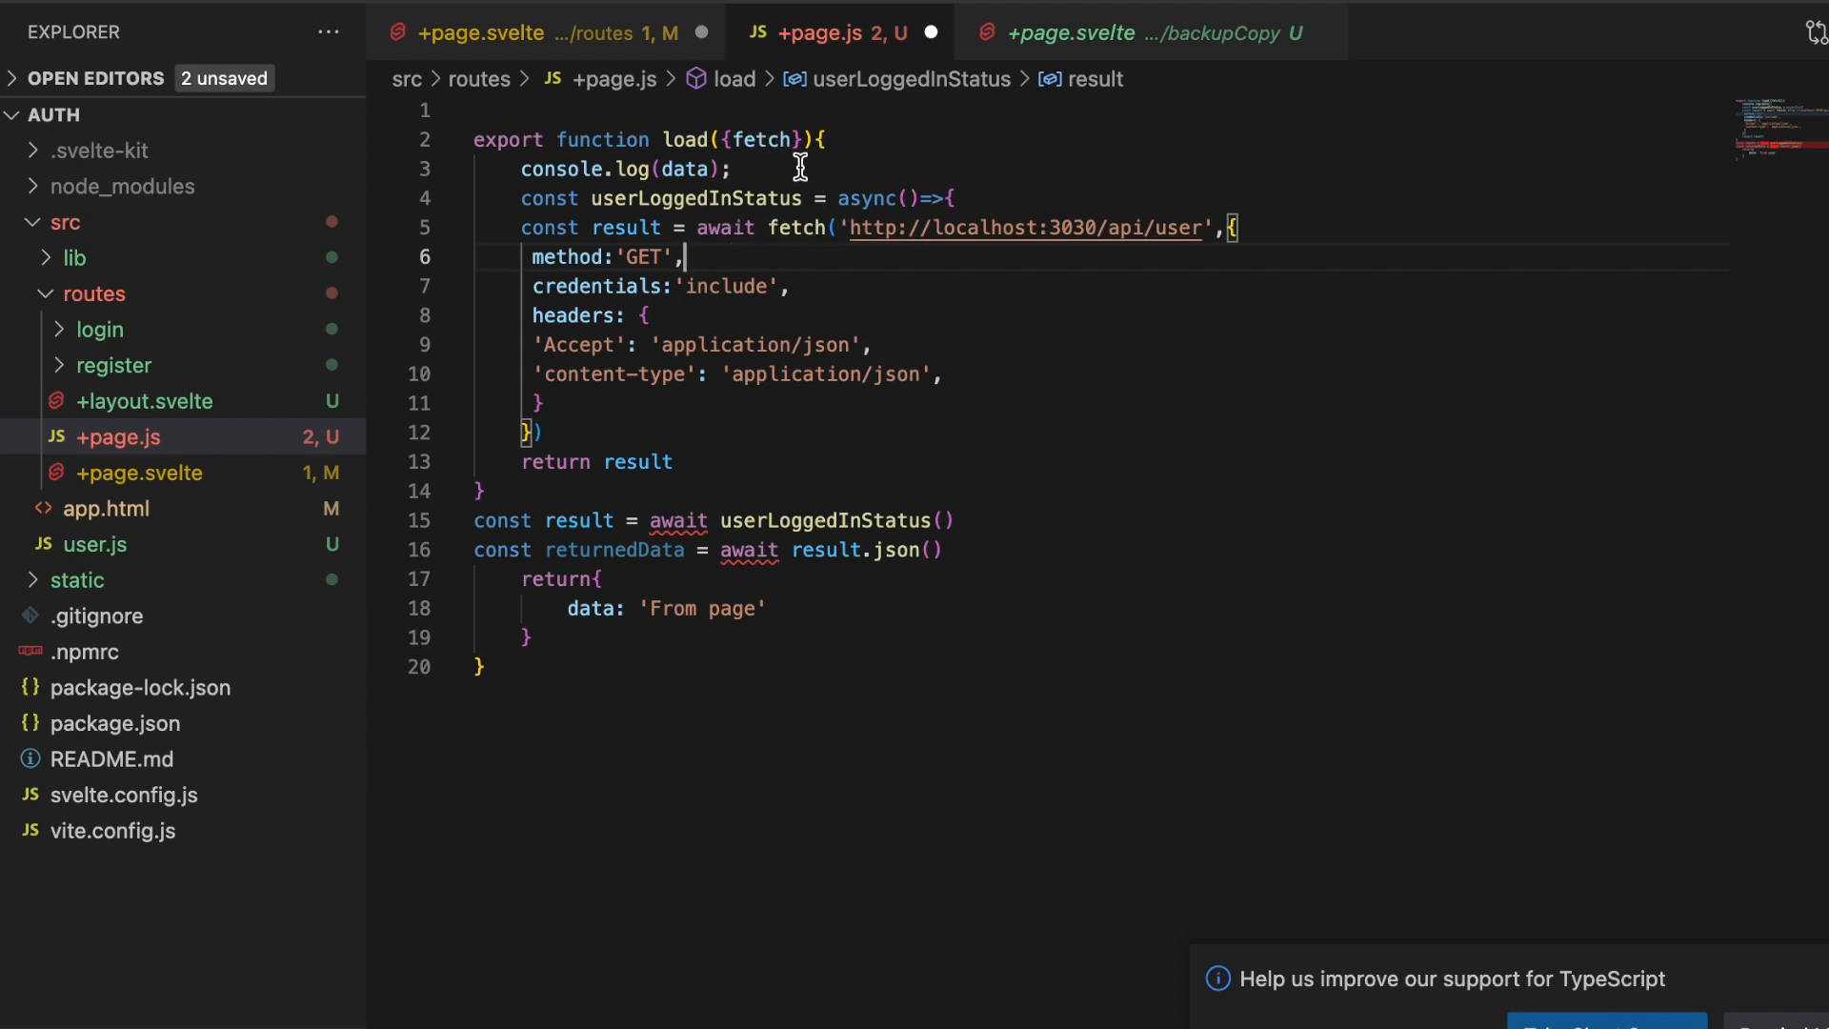
mouse_move(760, 140)
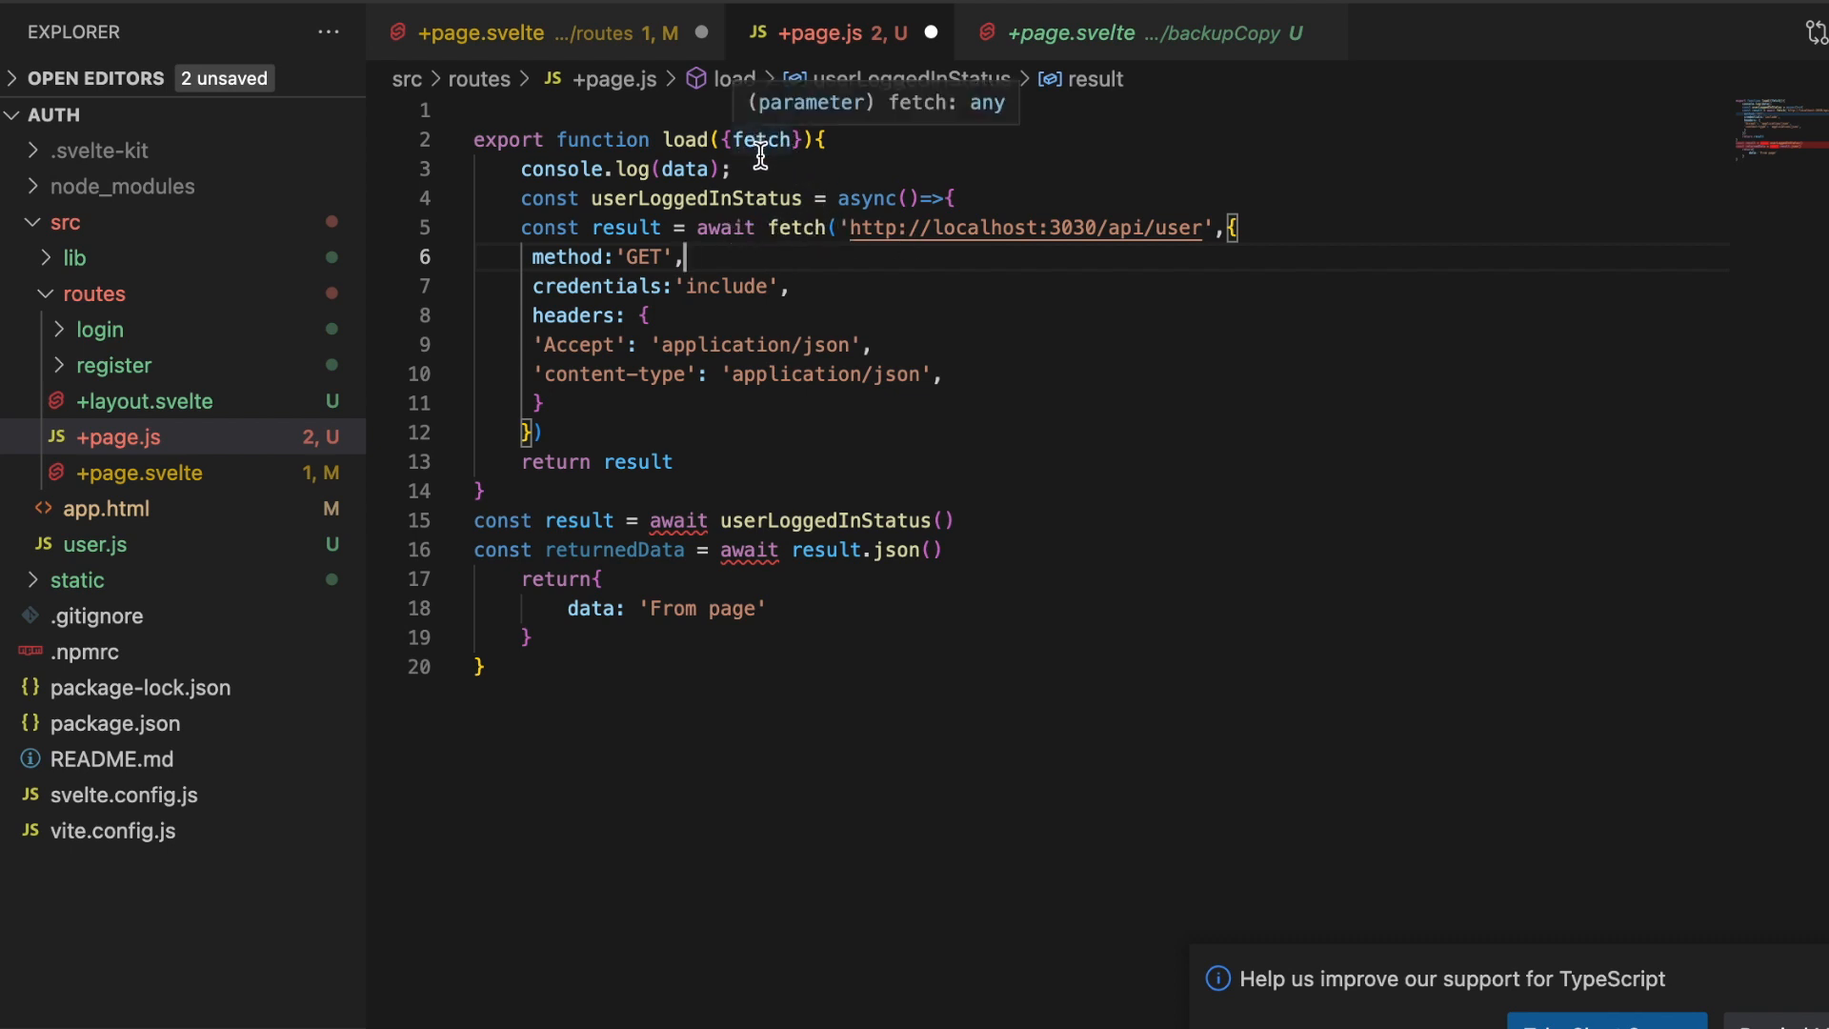
mouse_move(842, 410)
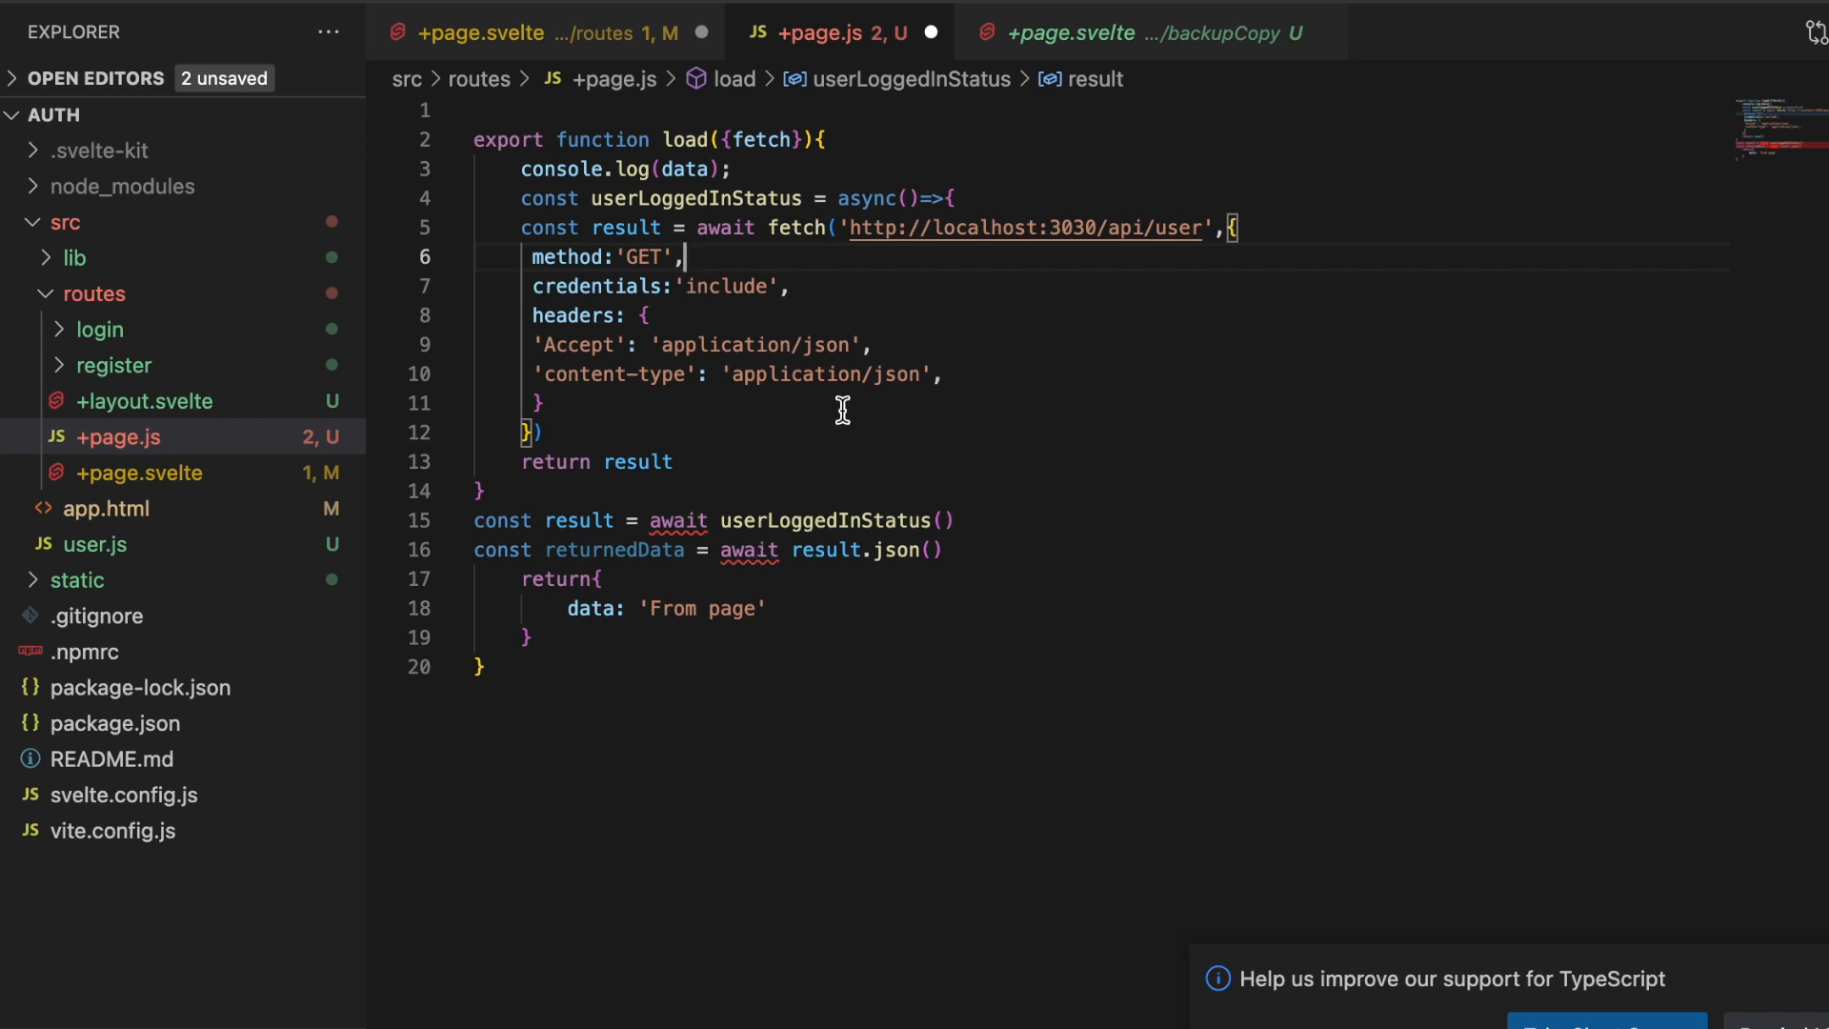
double_click(630, 549)
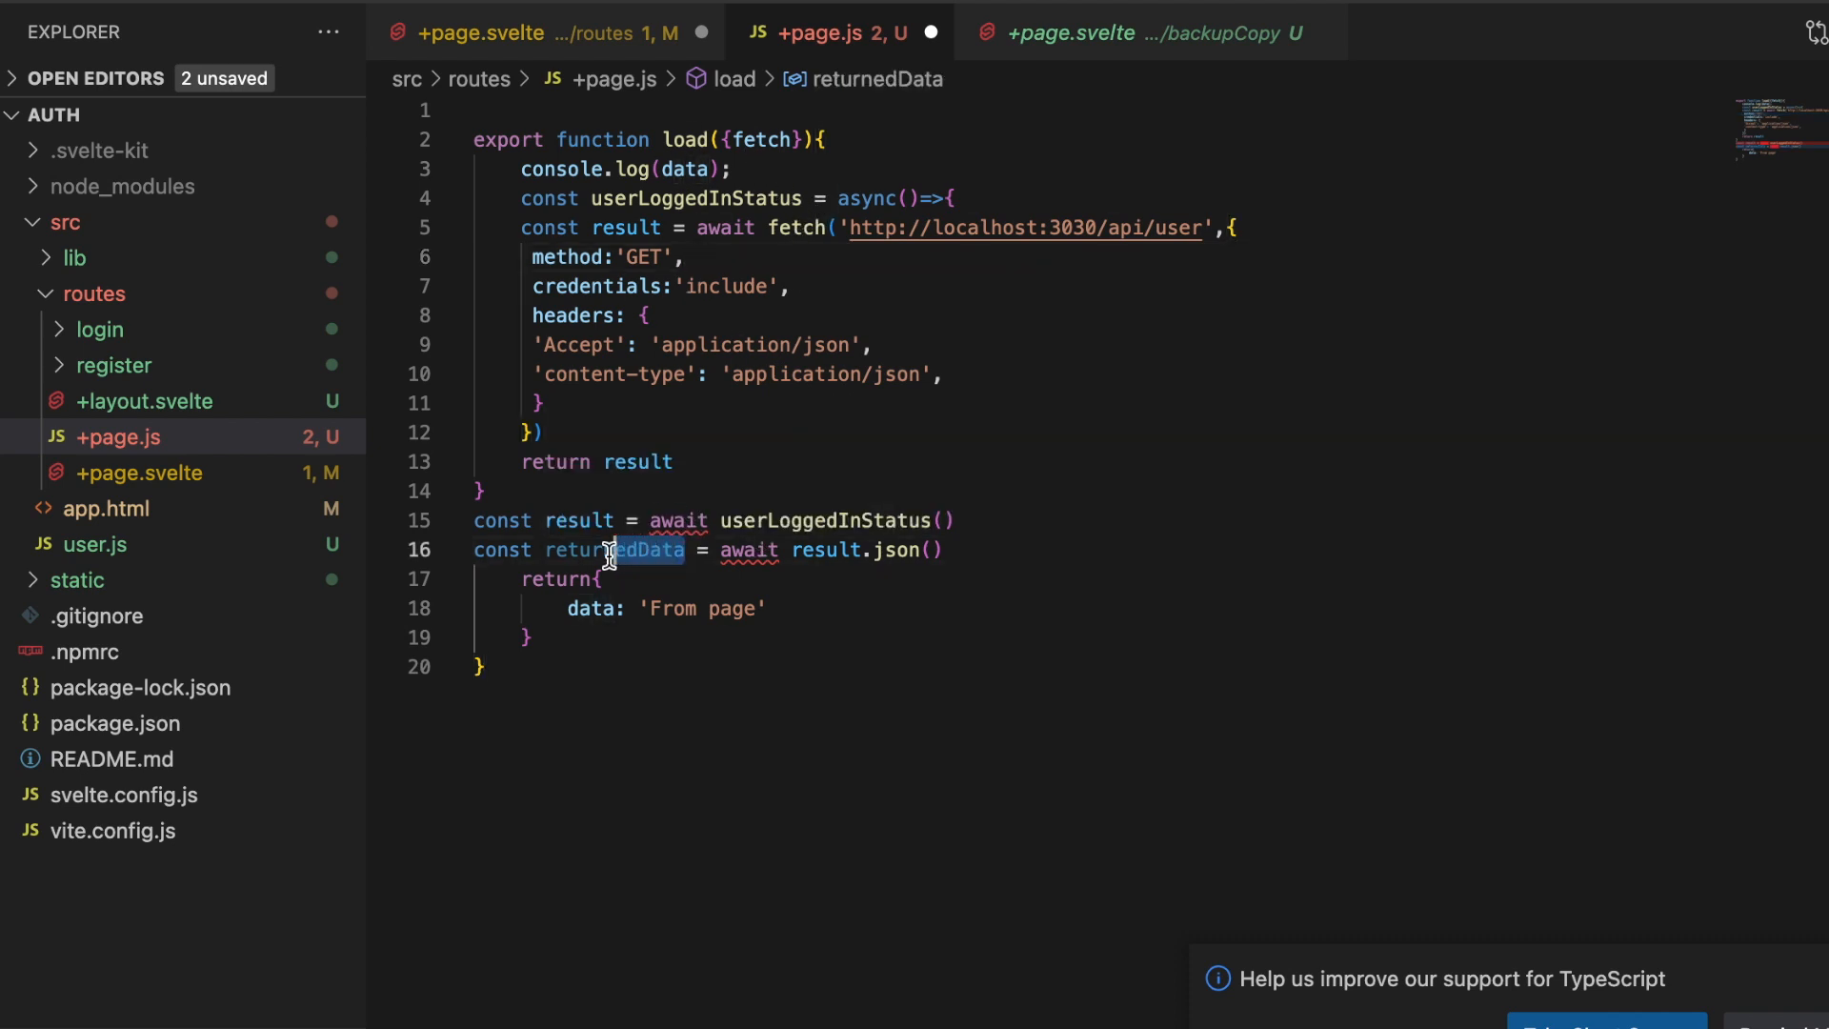
double_click(615, 549)
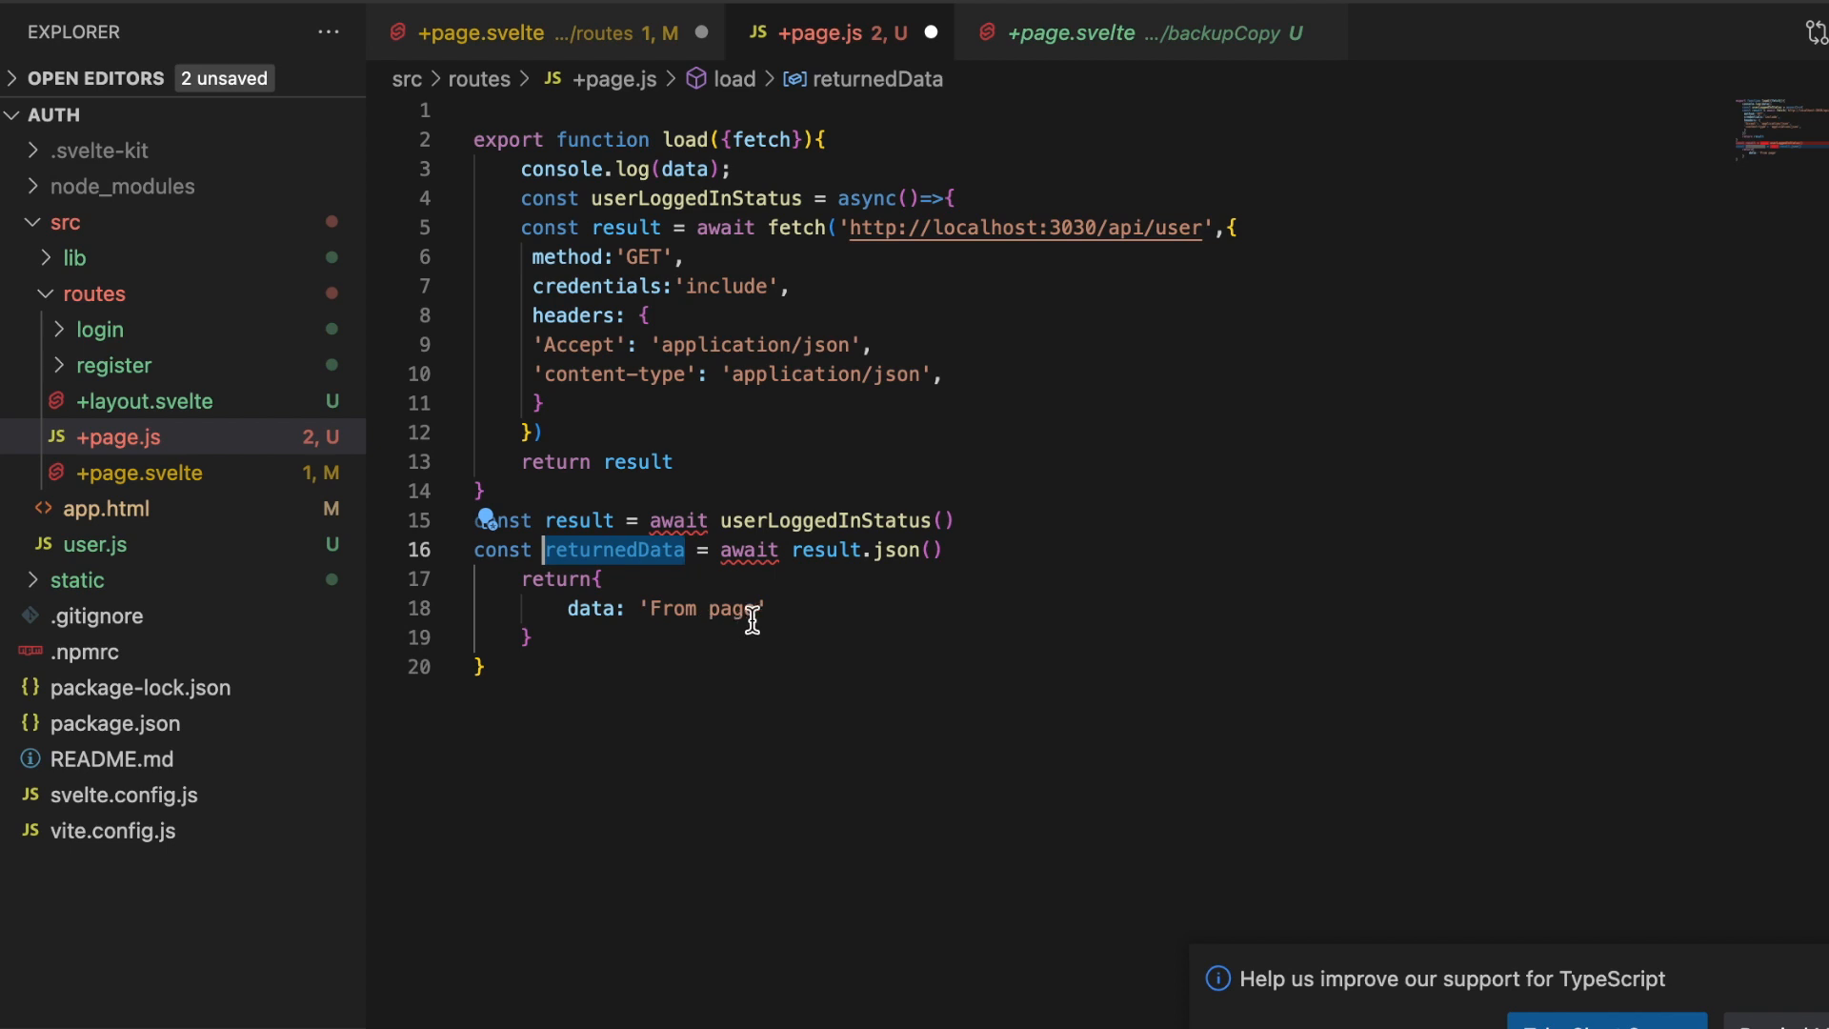
text(returnedData)
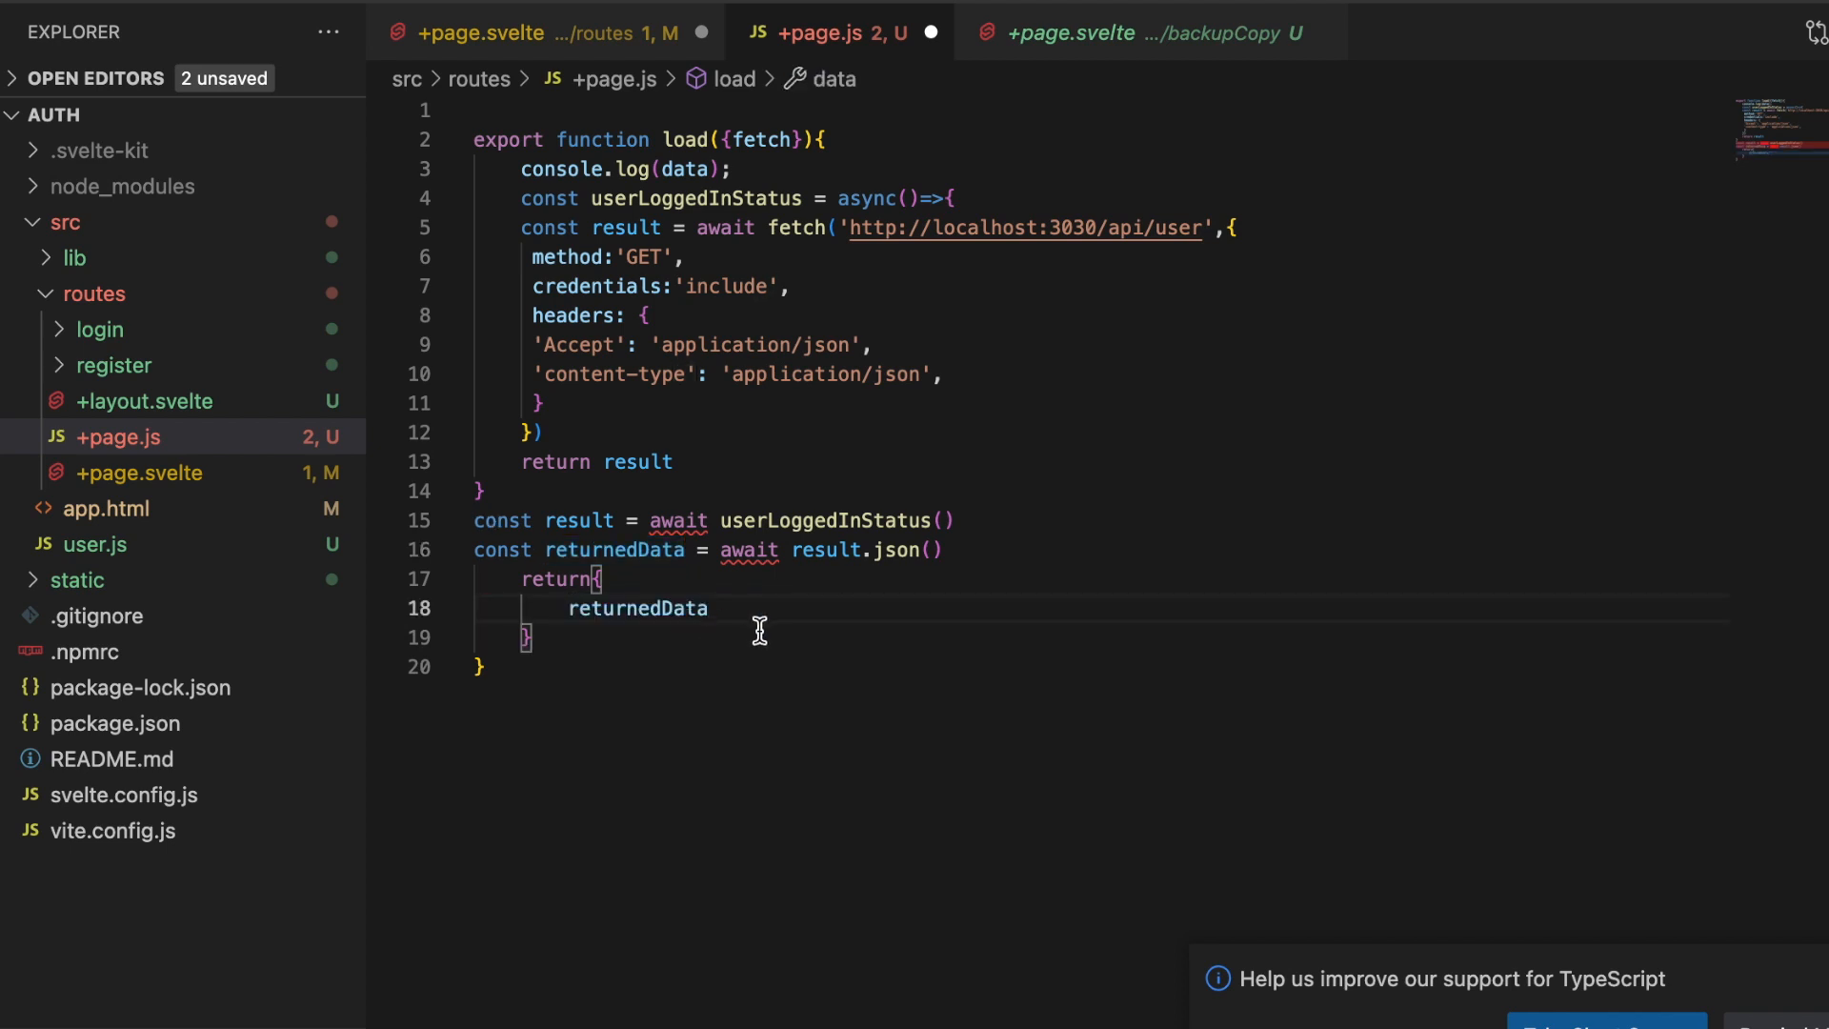
click(702, 563)
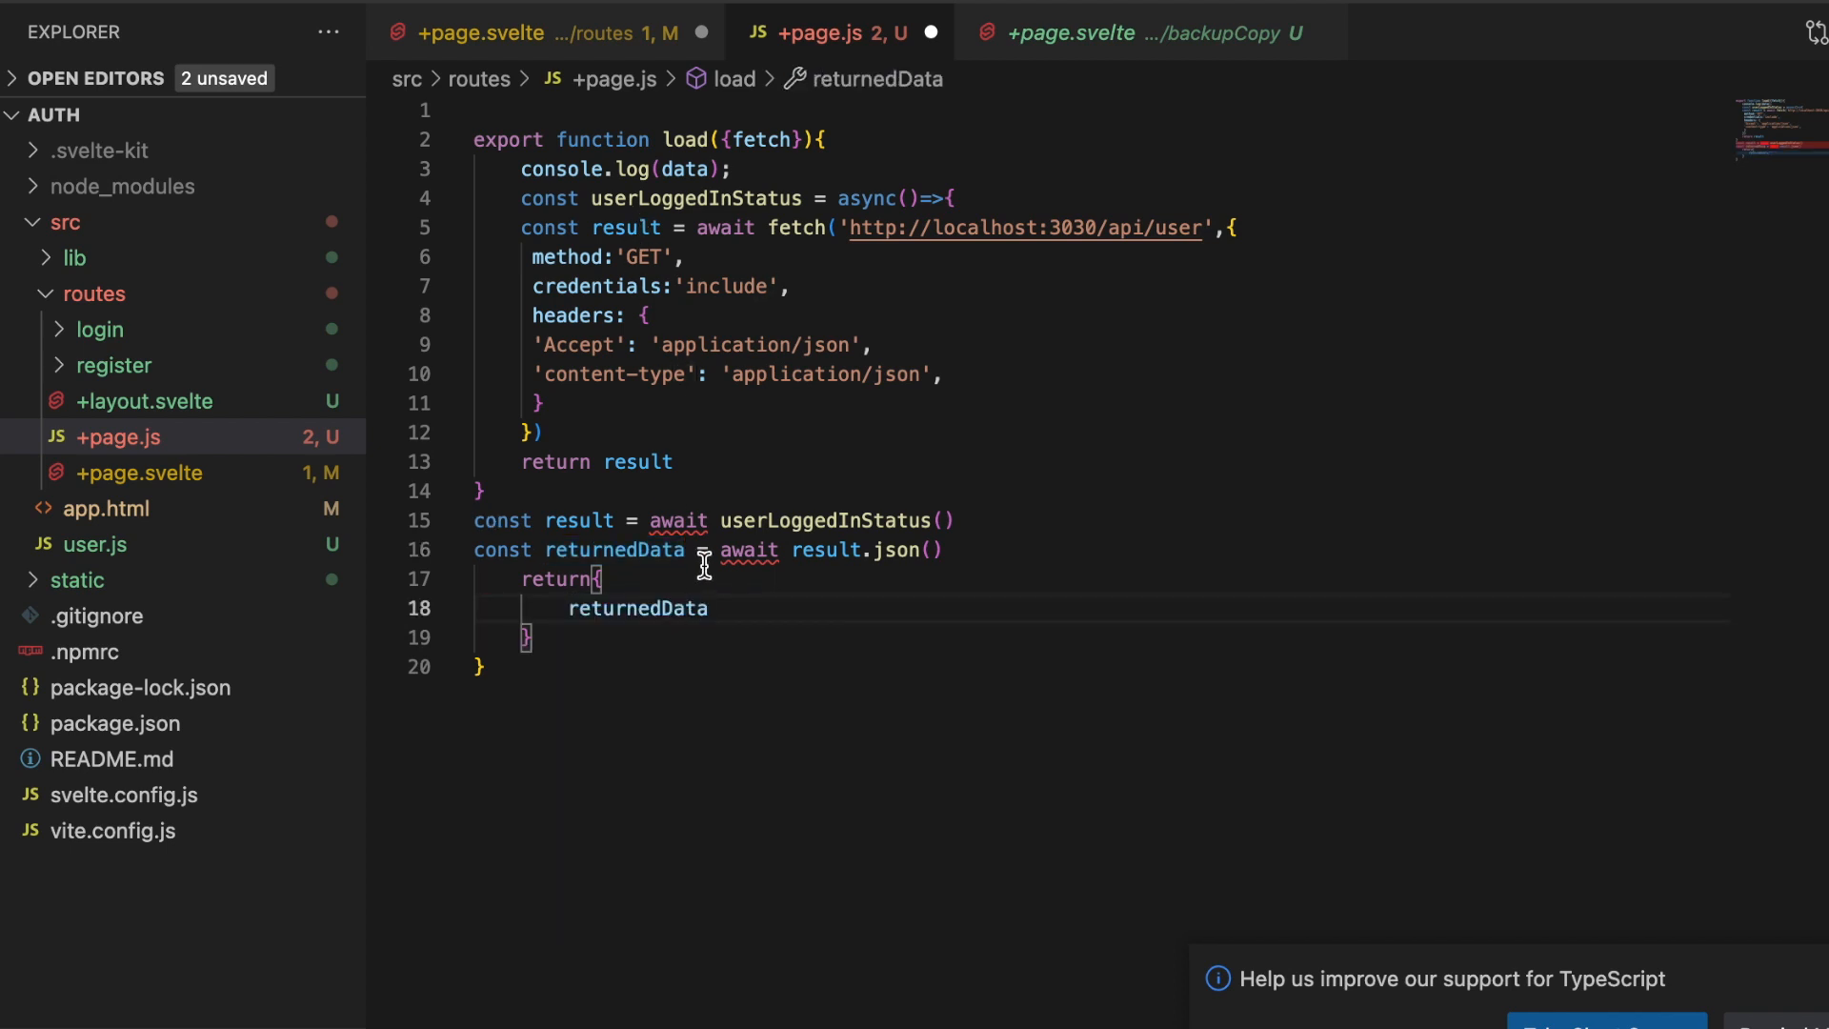
mouse_move(571, 168)
text( a)
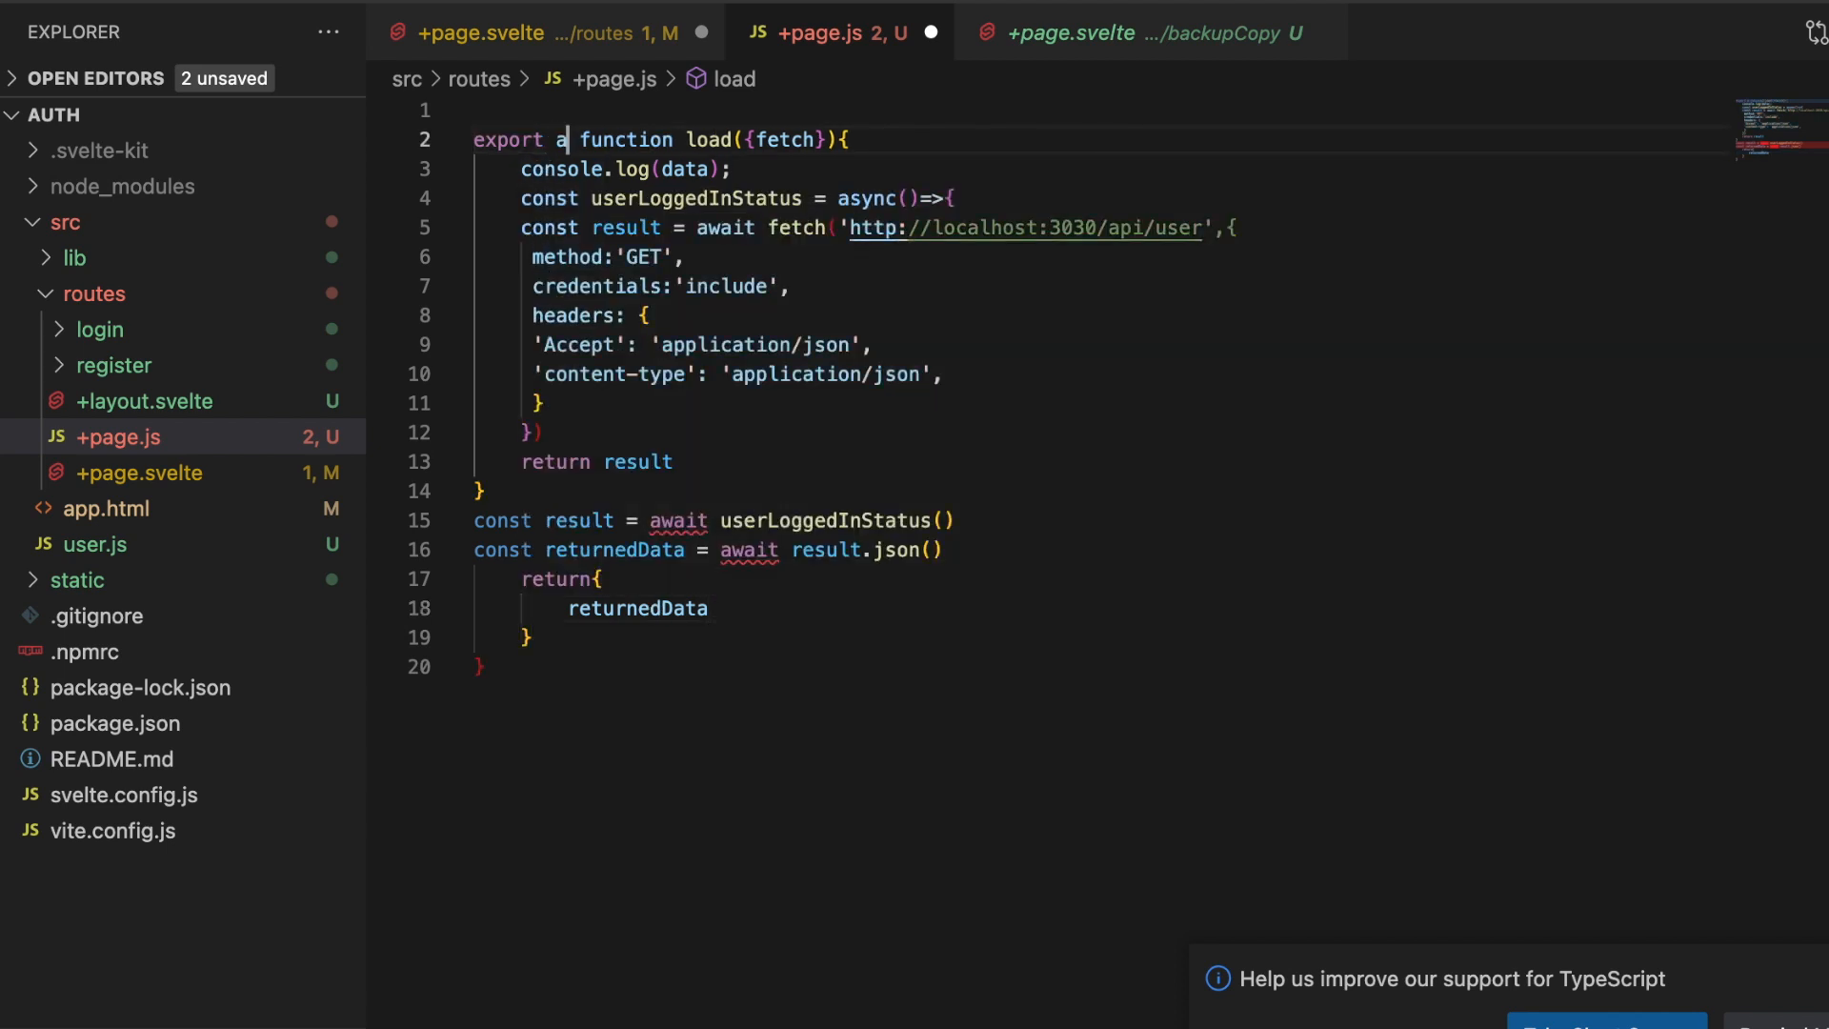
- Make load async and remove the console.log(data) line from +page.js
text(sync)
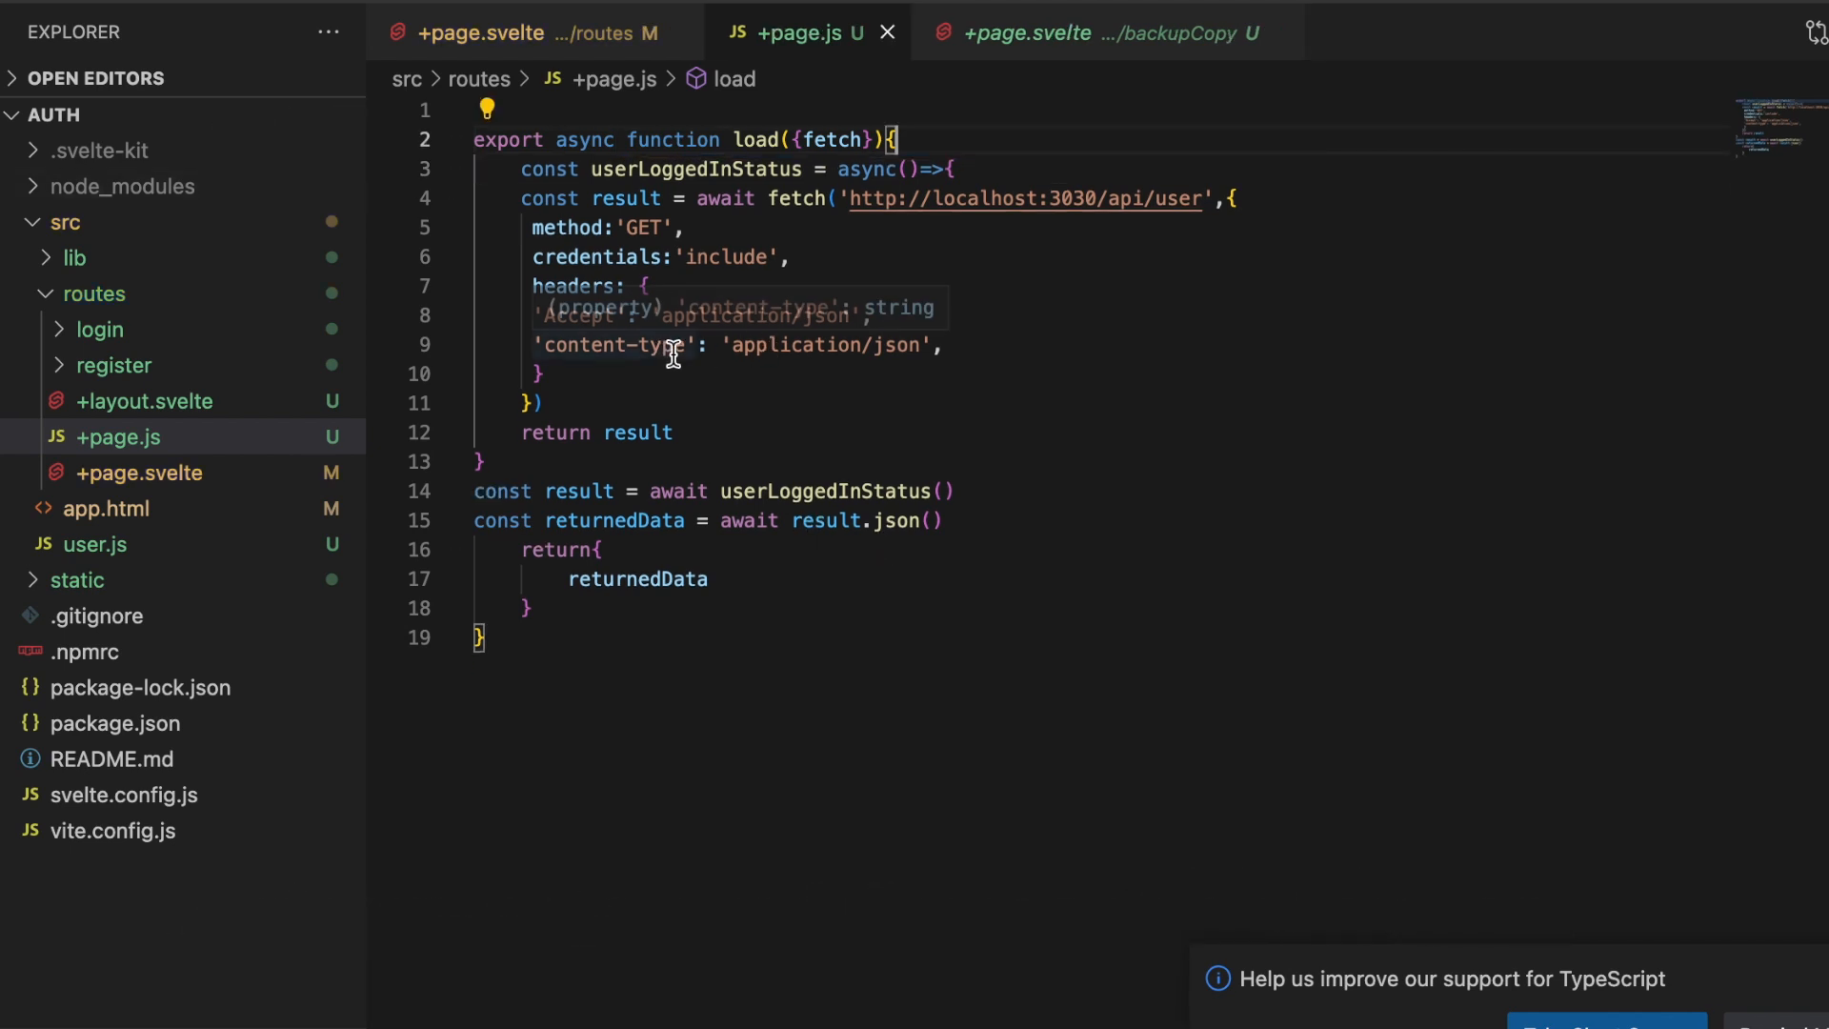
text(console.)
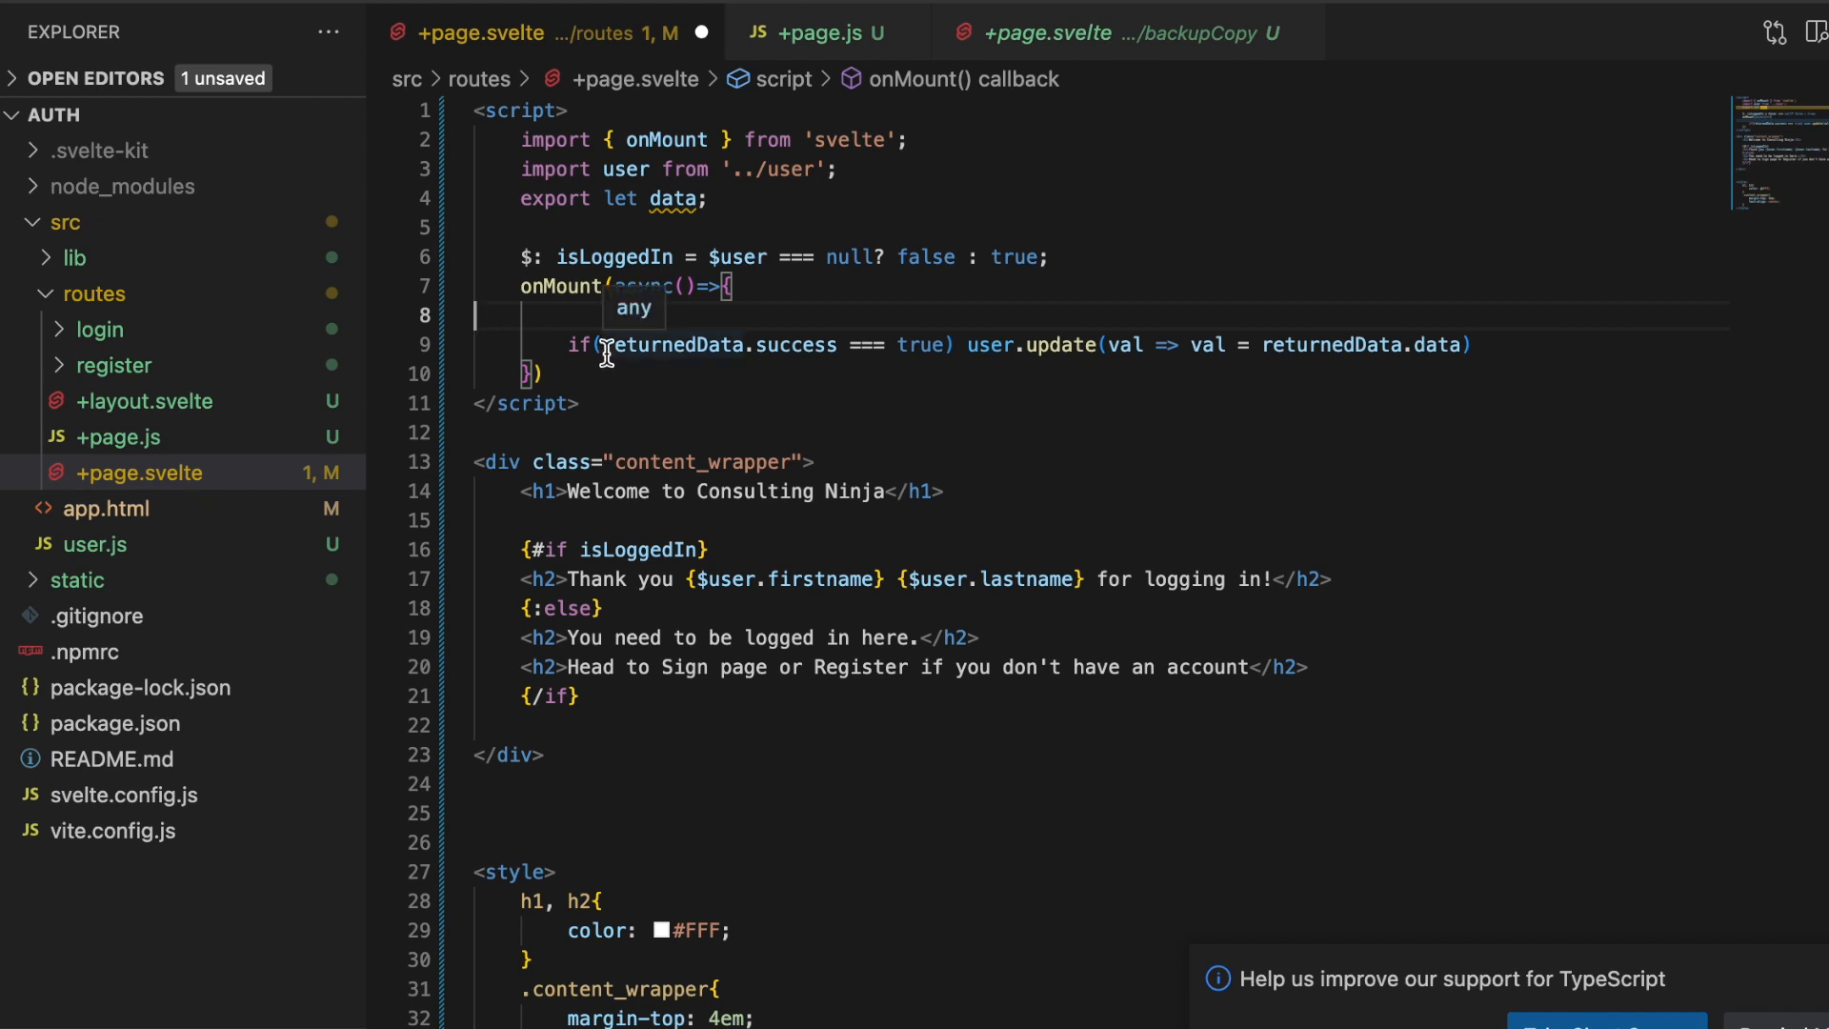
- Prefix both returnedData references inside onMount with 'data.'
text(data.)
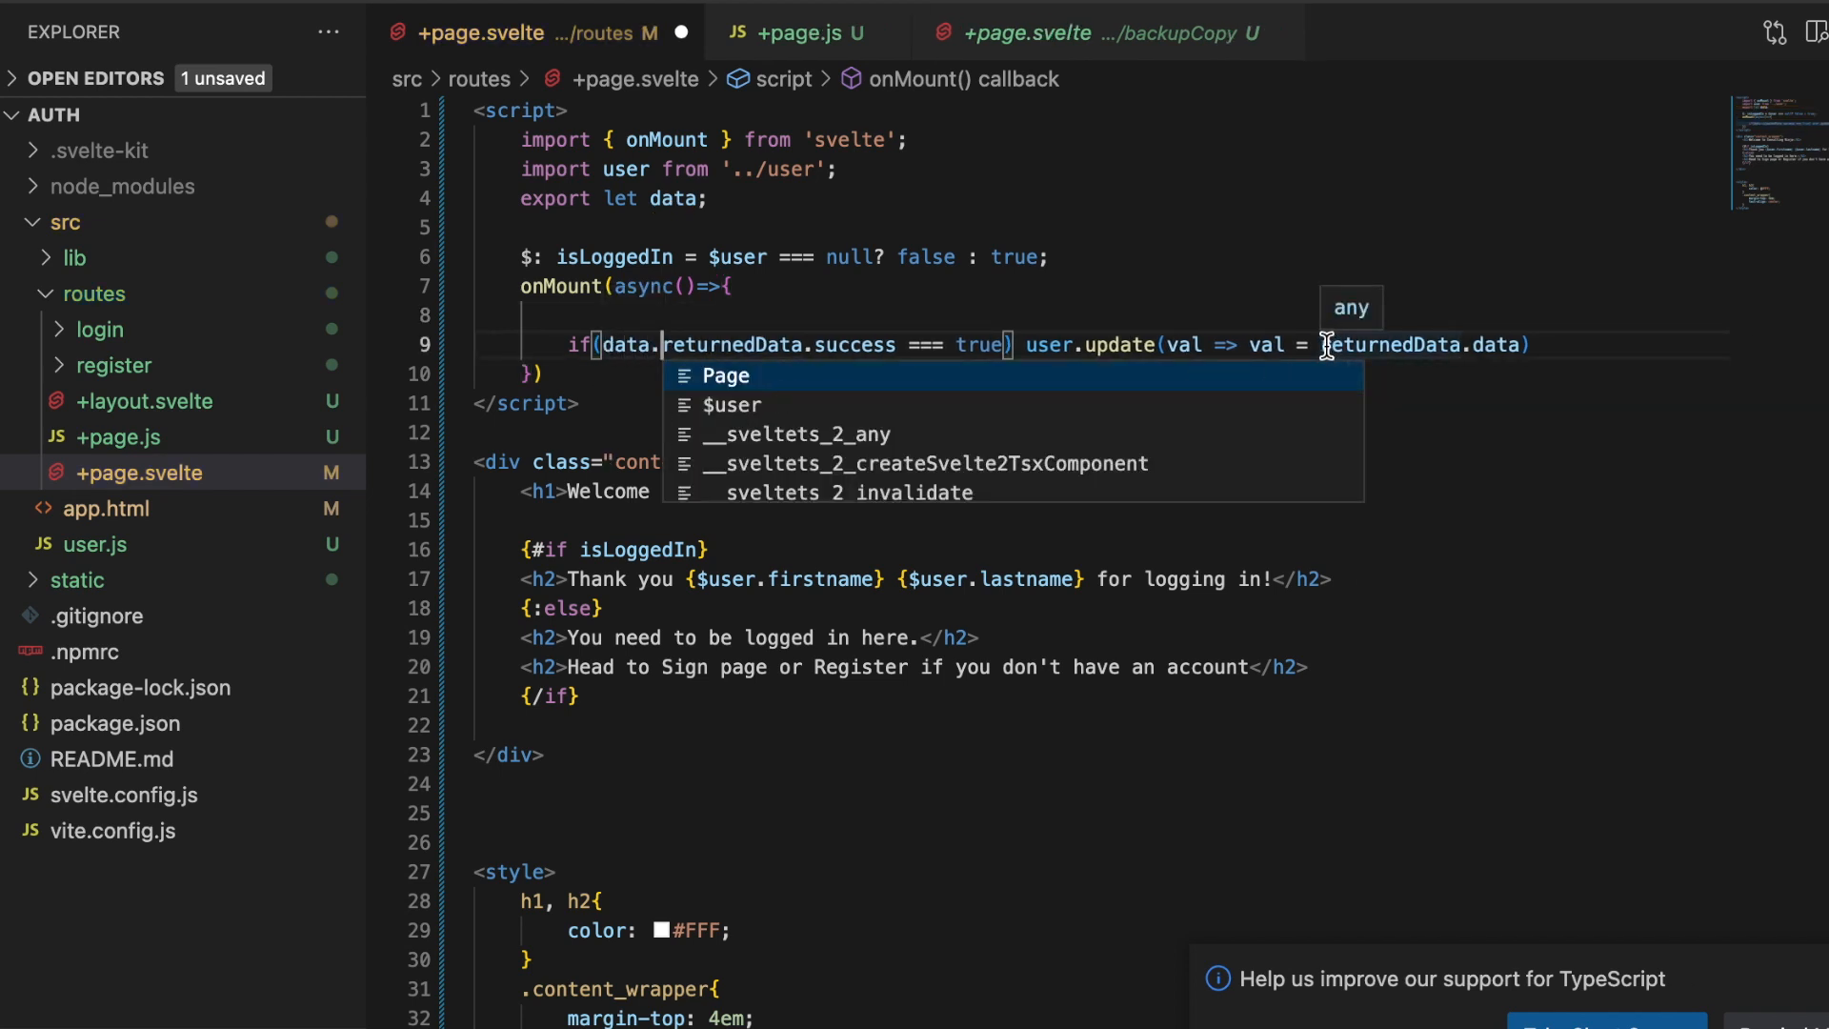
text(data.)
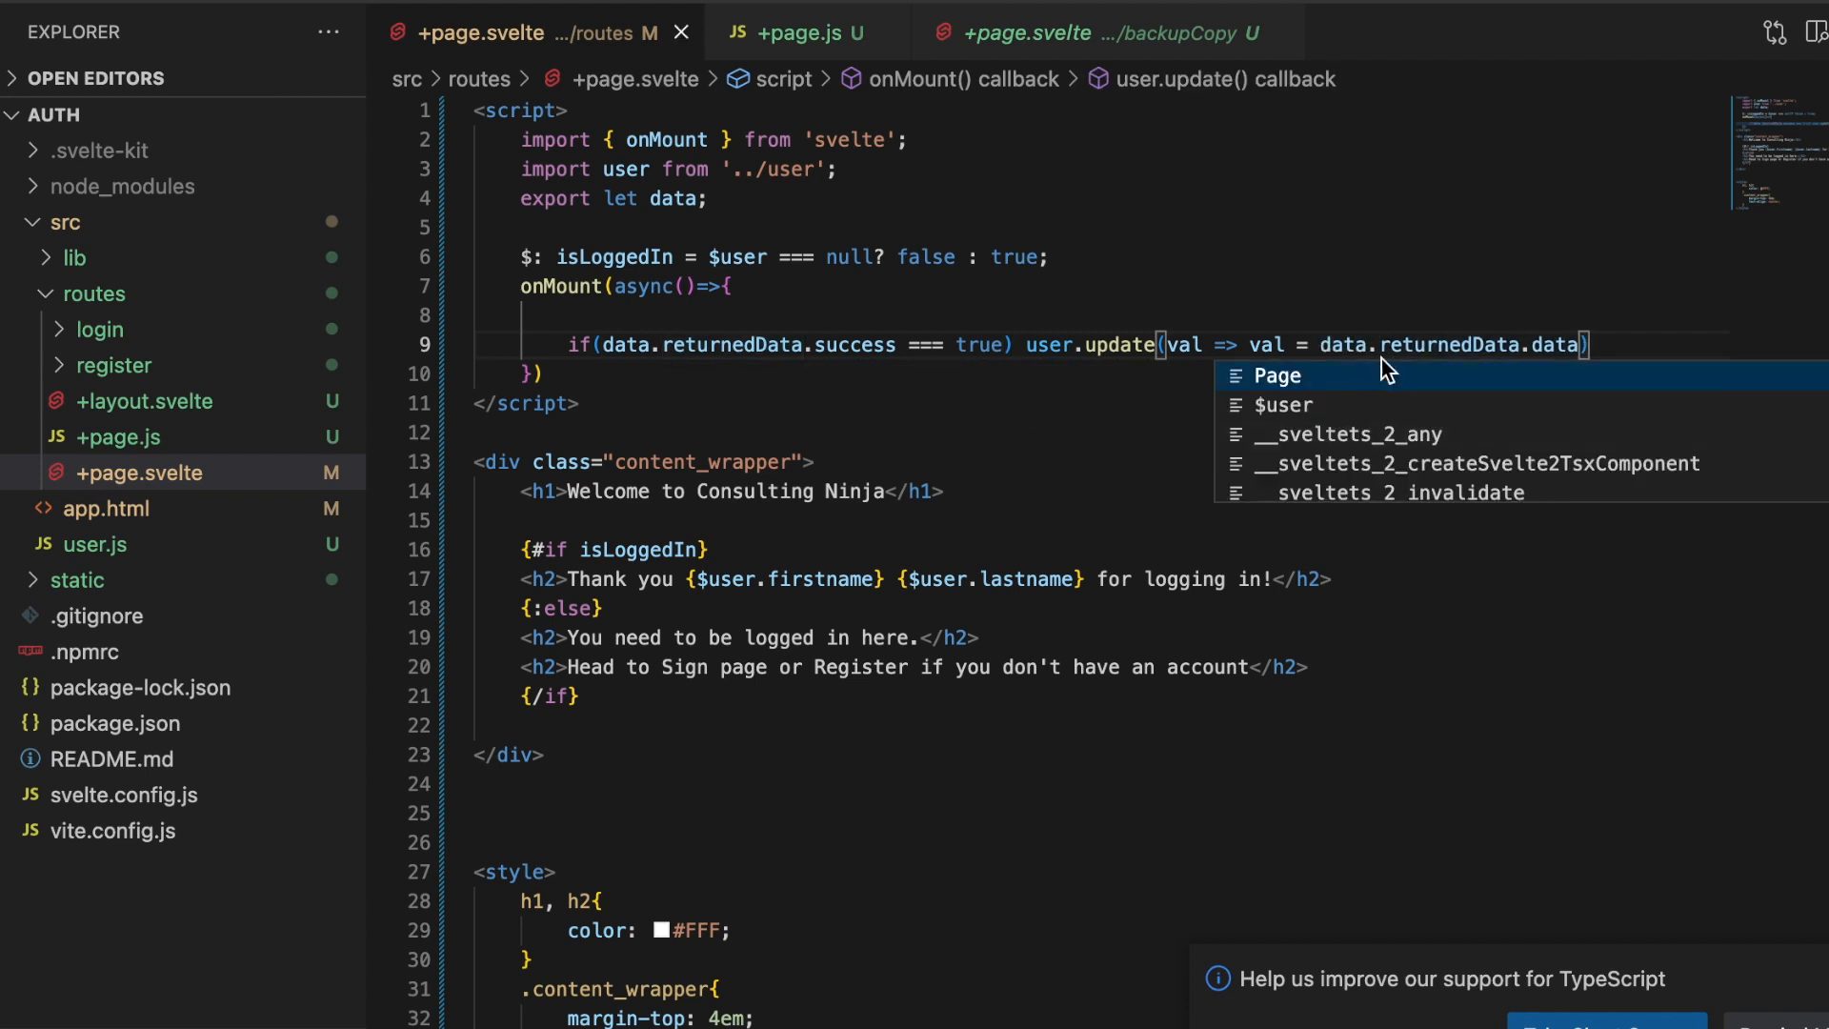
mouse_move(851, 327)
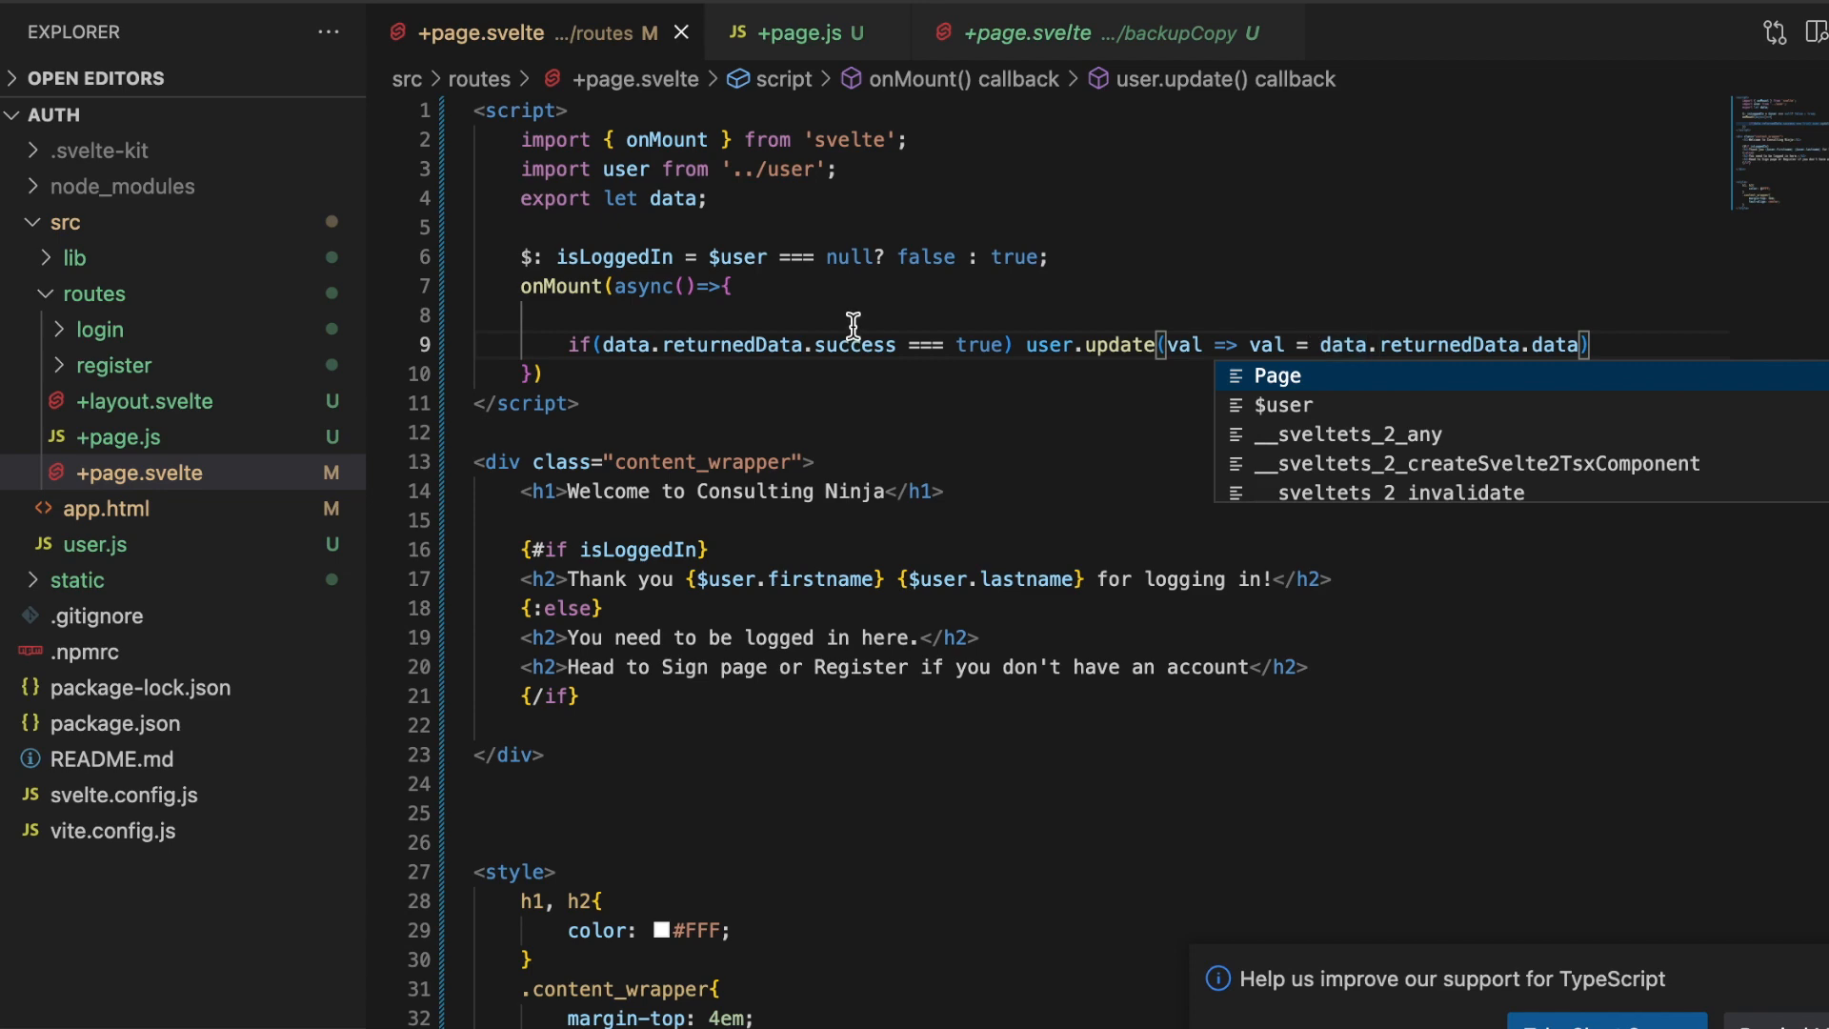
mouse_move(173, 224)
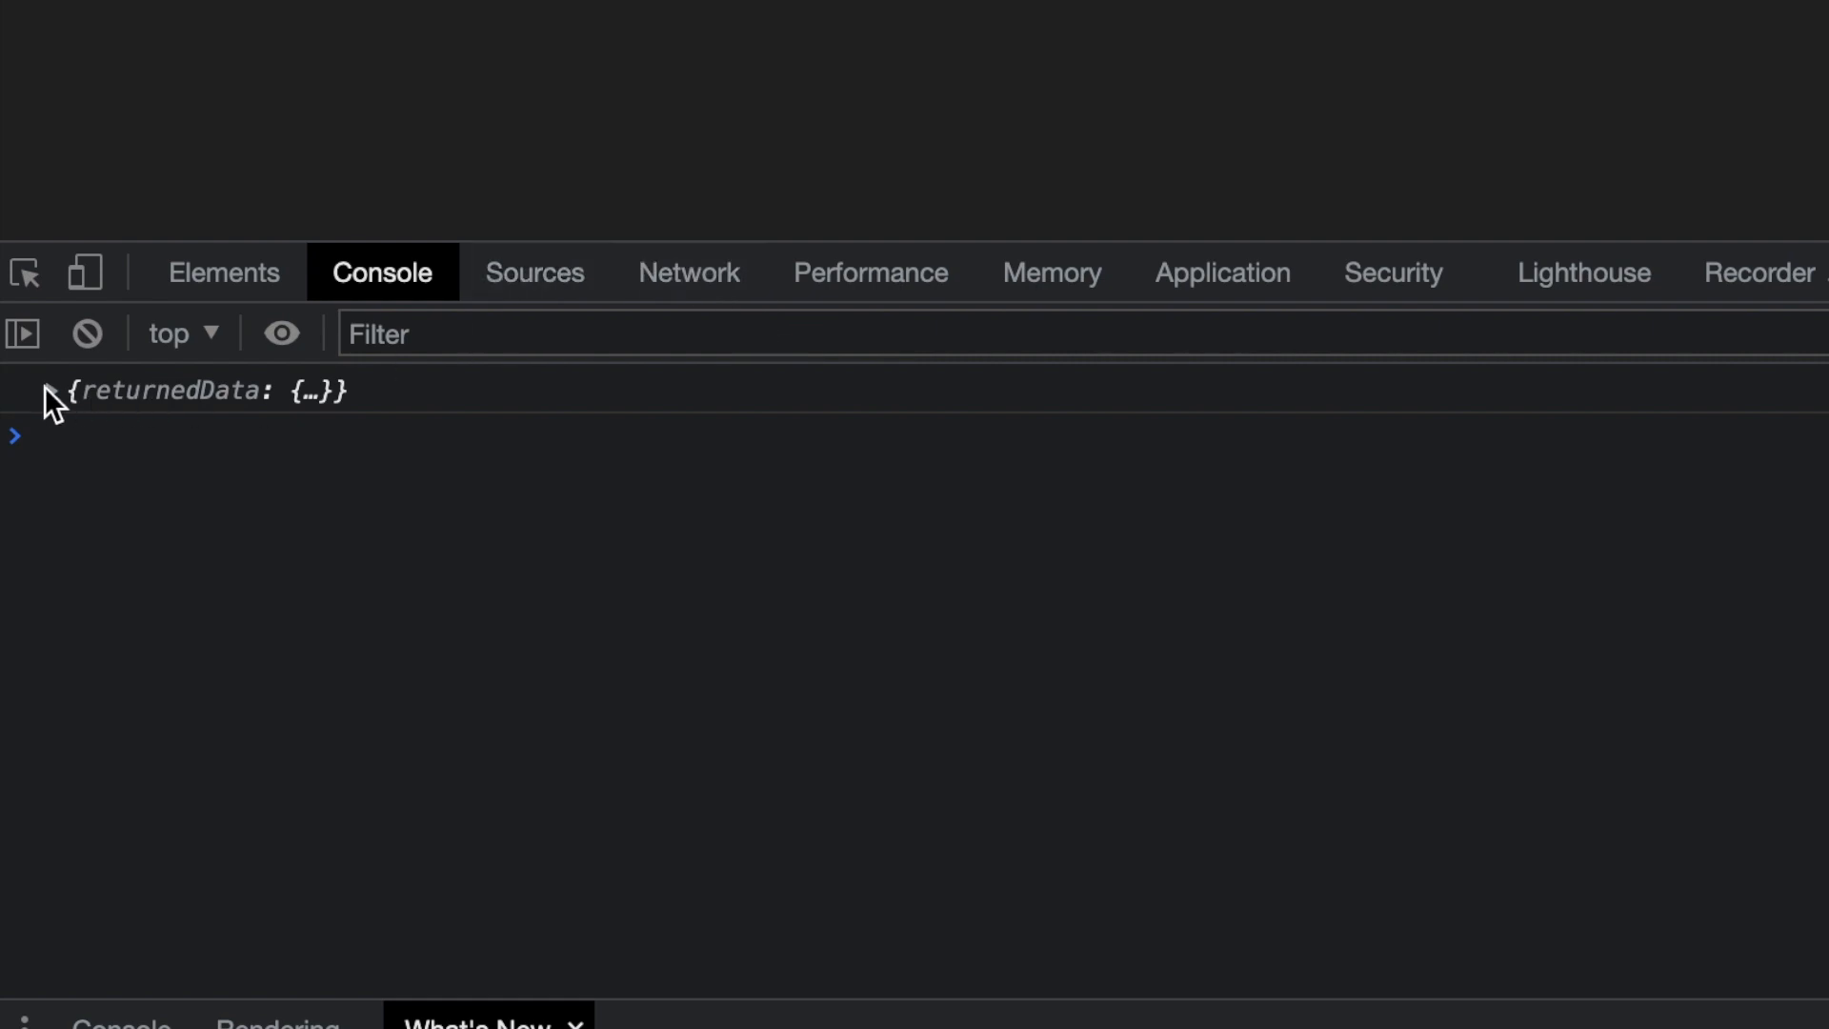
- Expand the logged {returnedData: {…}} object in the DevTools console
click(688, 271)
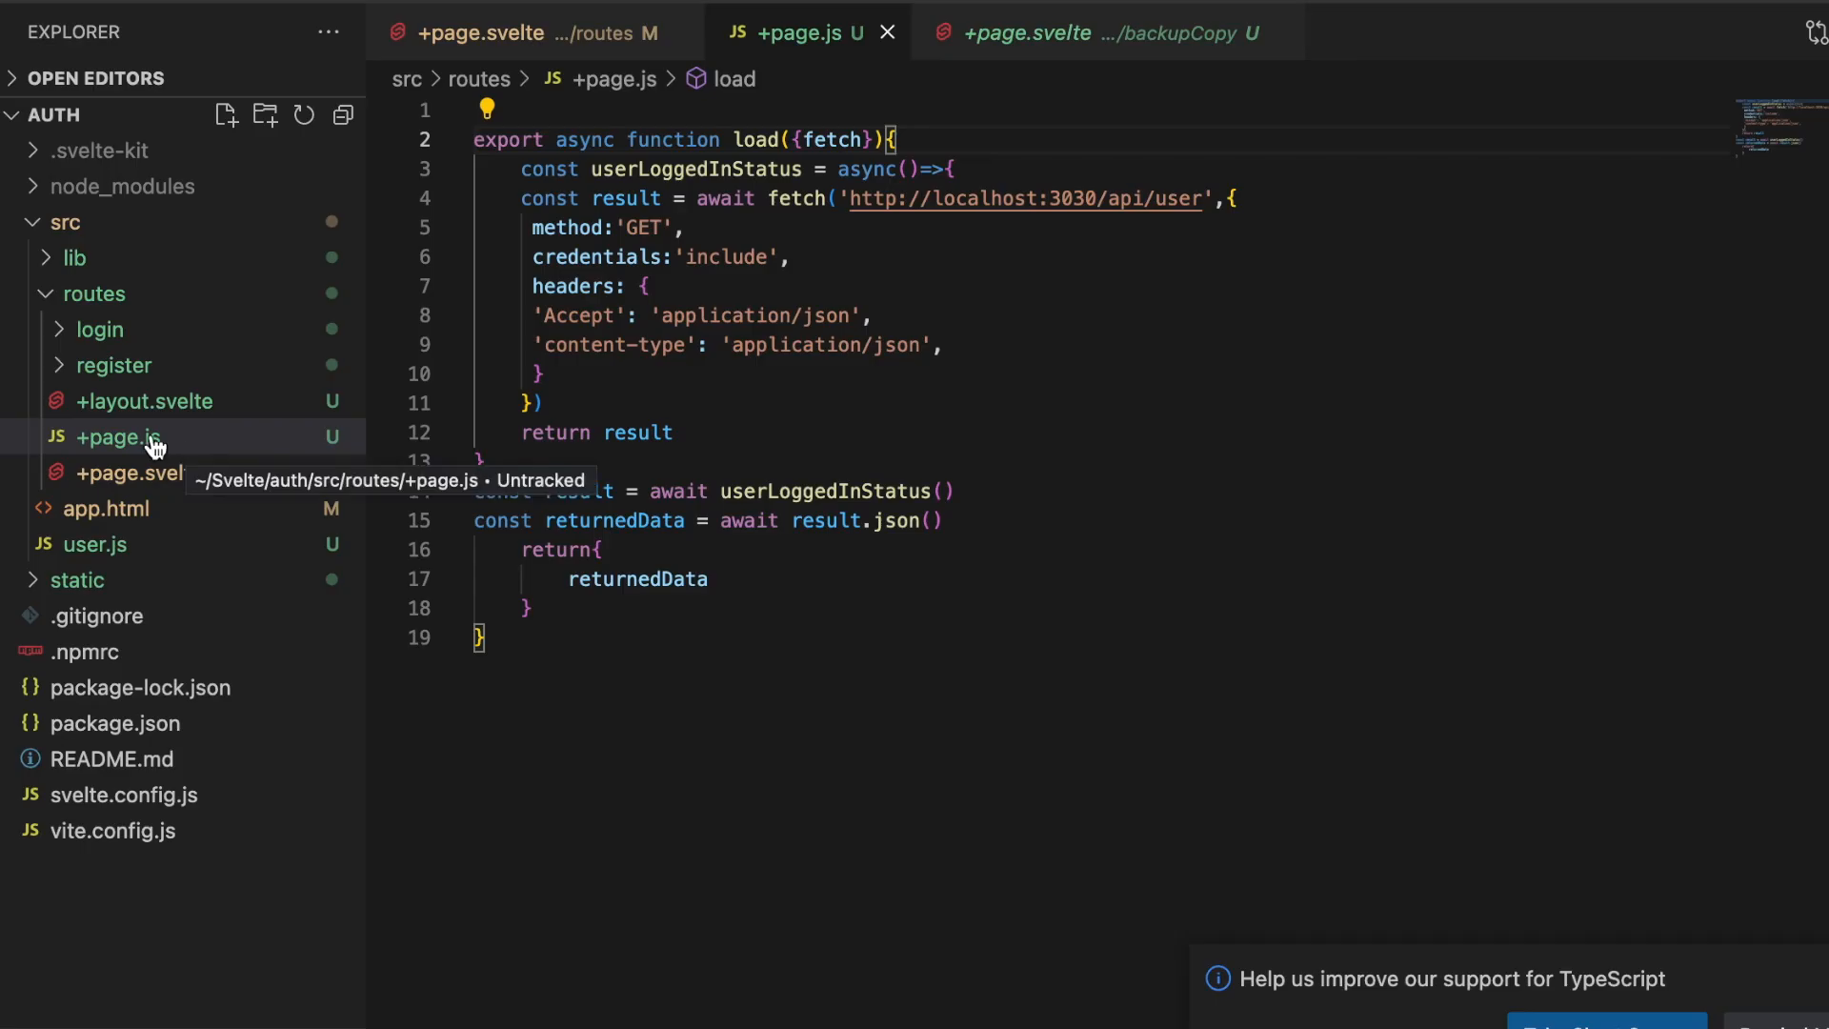
- Rename the route's +page.js file to +page.server.js from the Explorer context menu
right_click(116, 436)
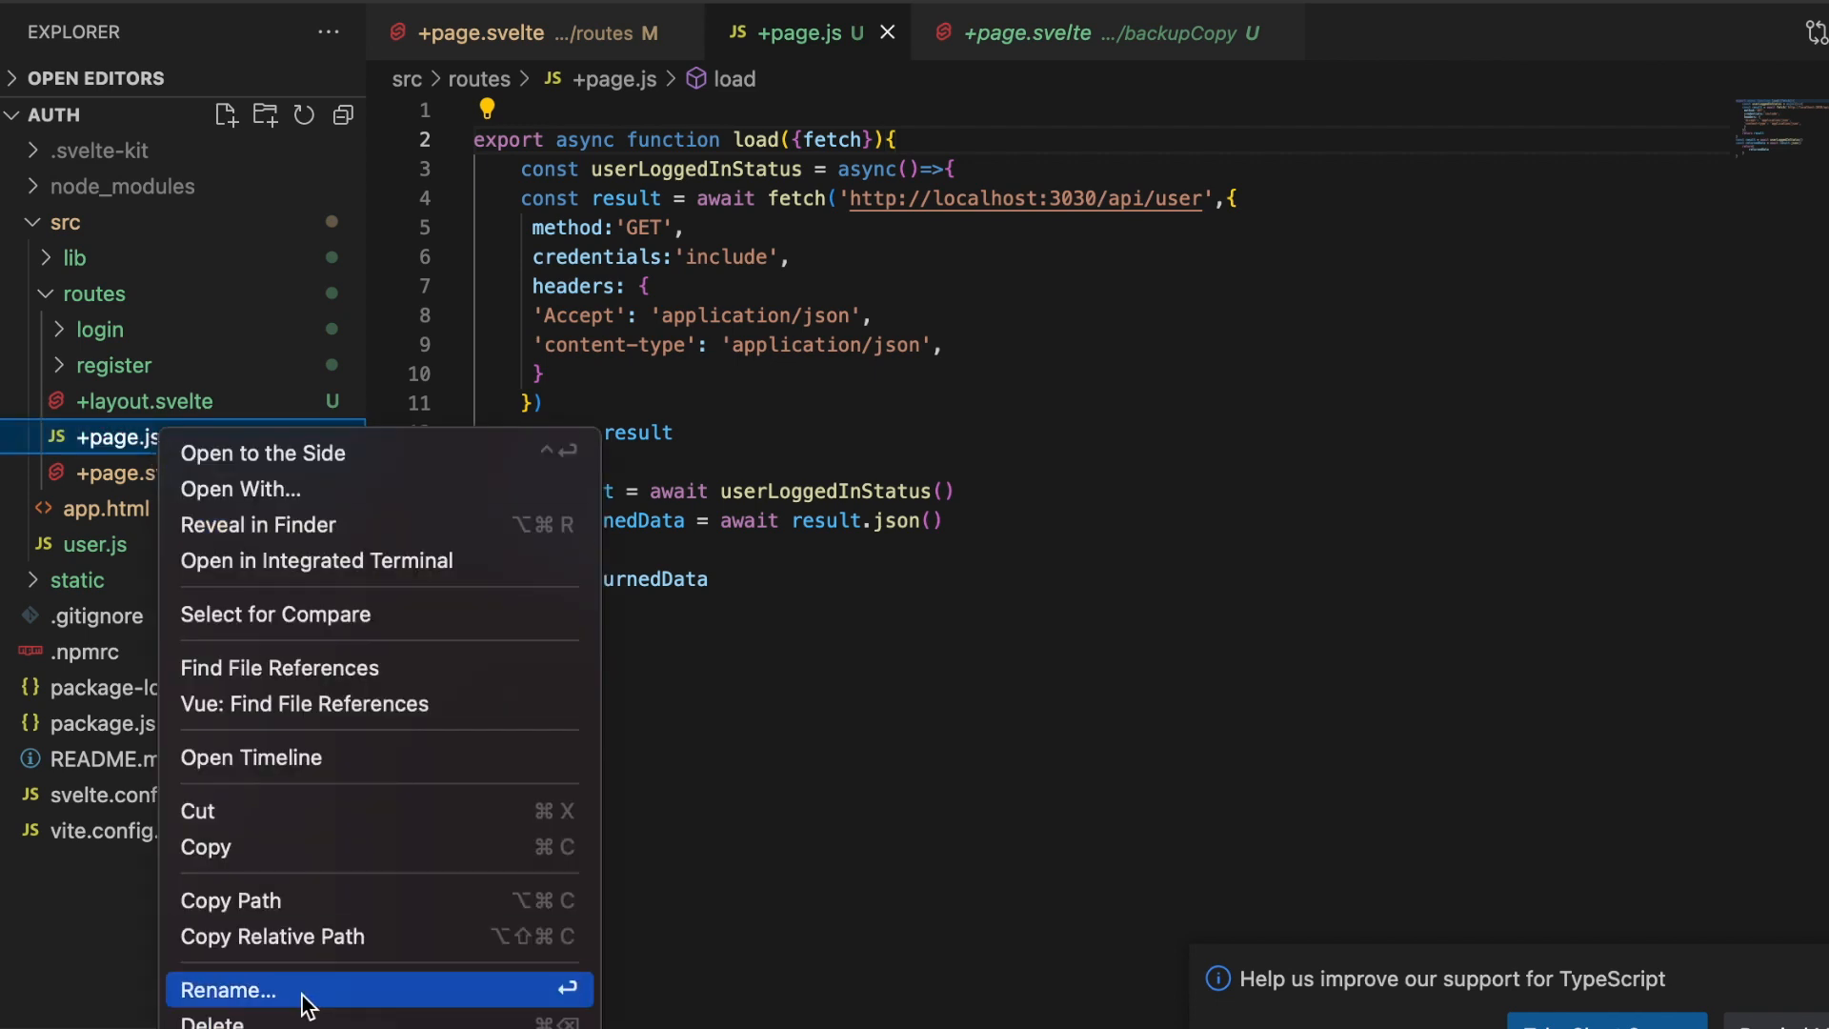
click(227, 989)
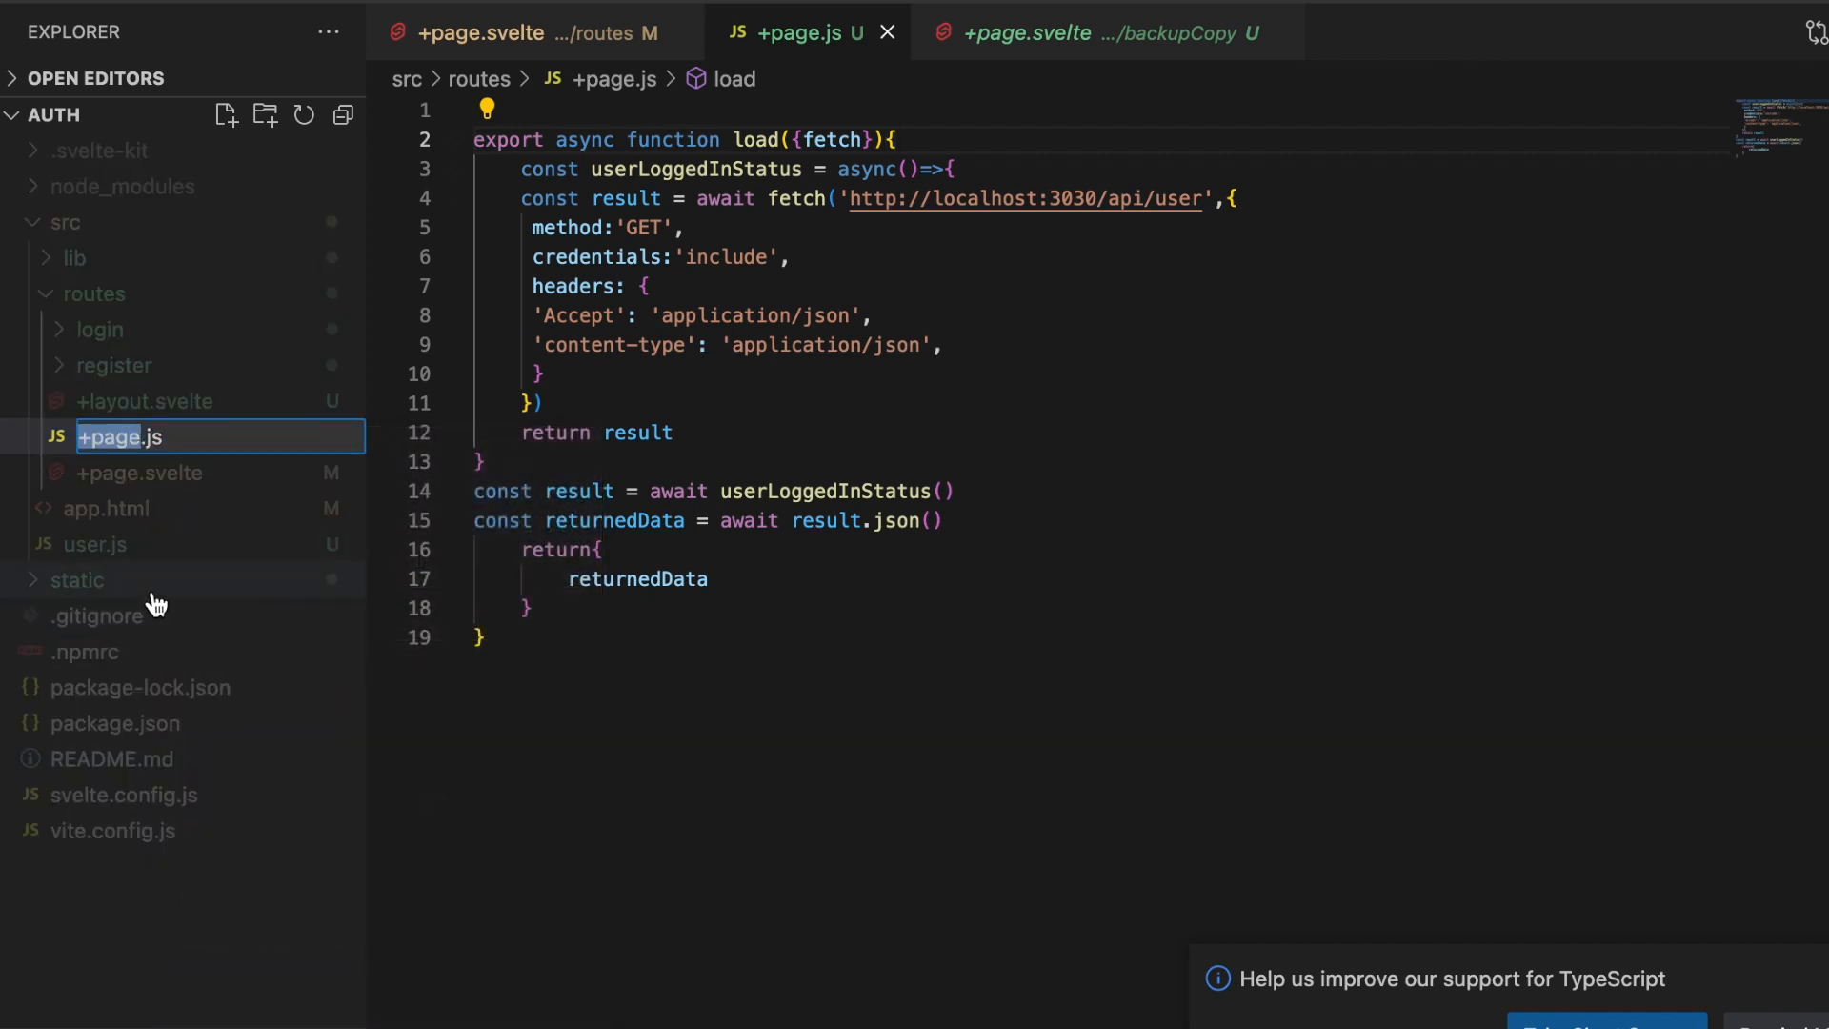
text(.ser.)
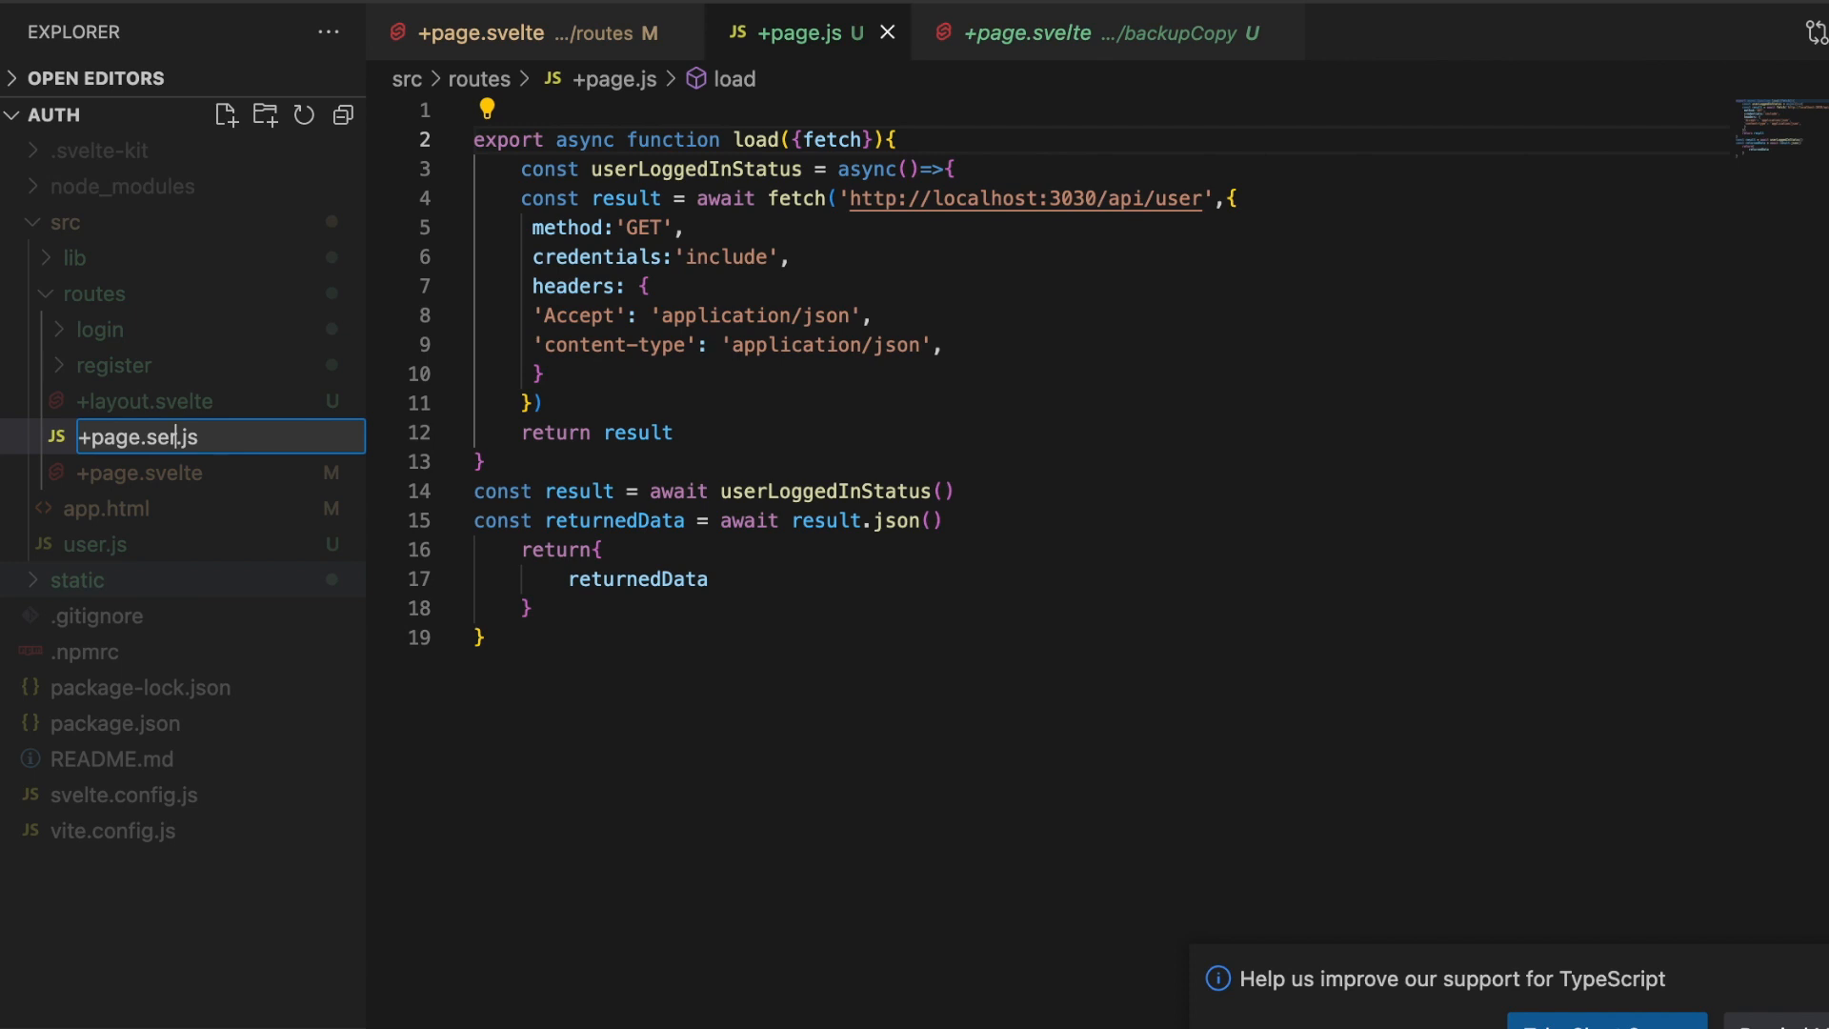
text(ver)
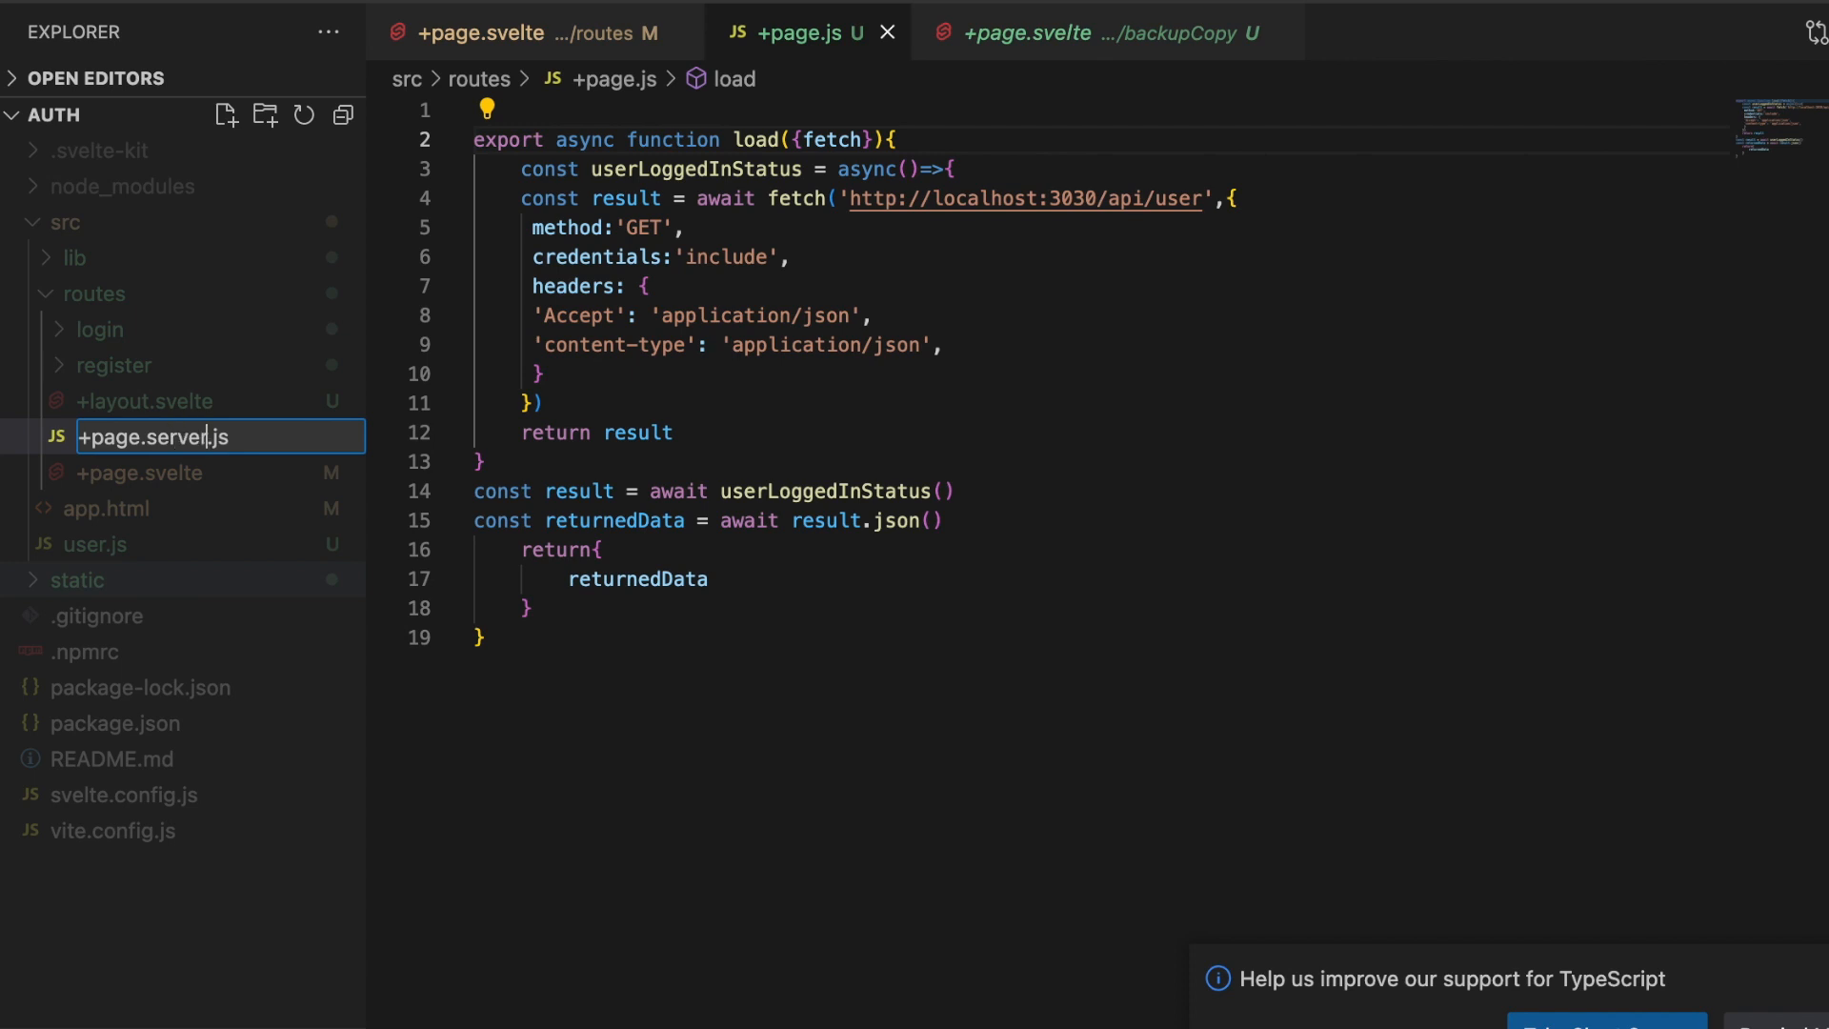
key(Enter)
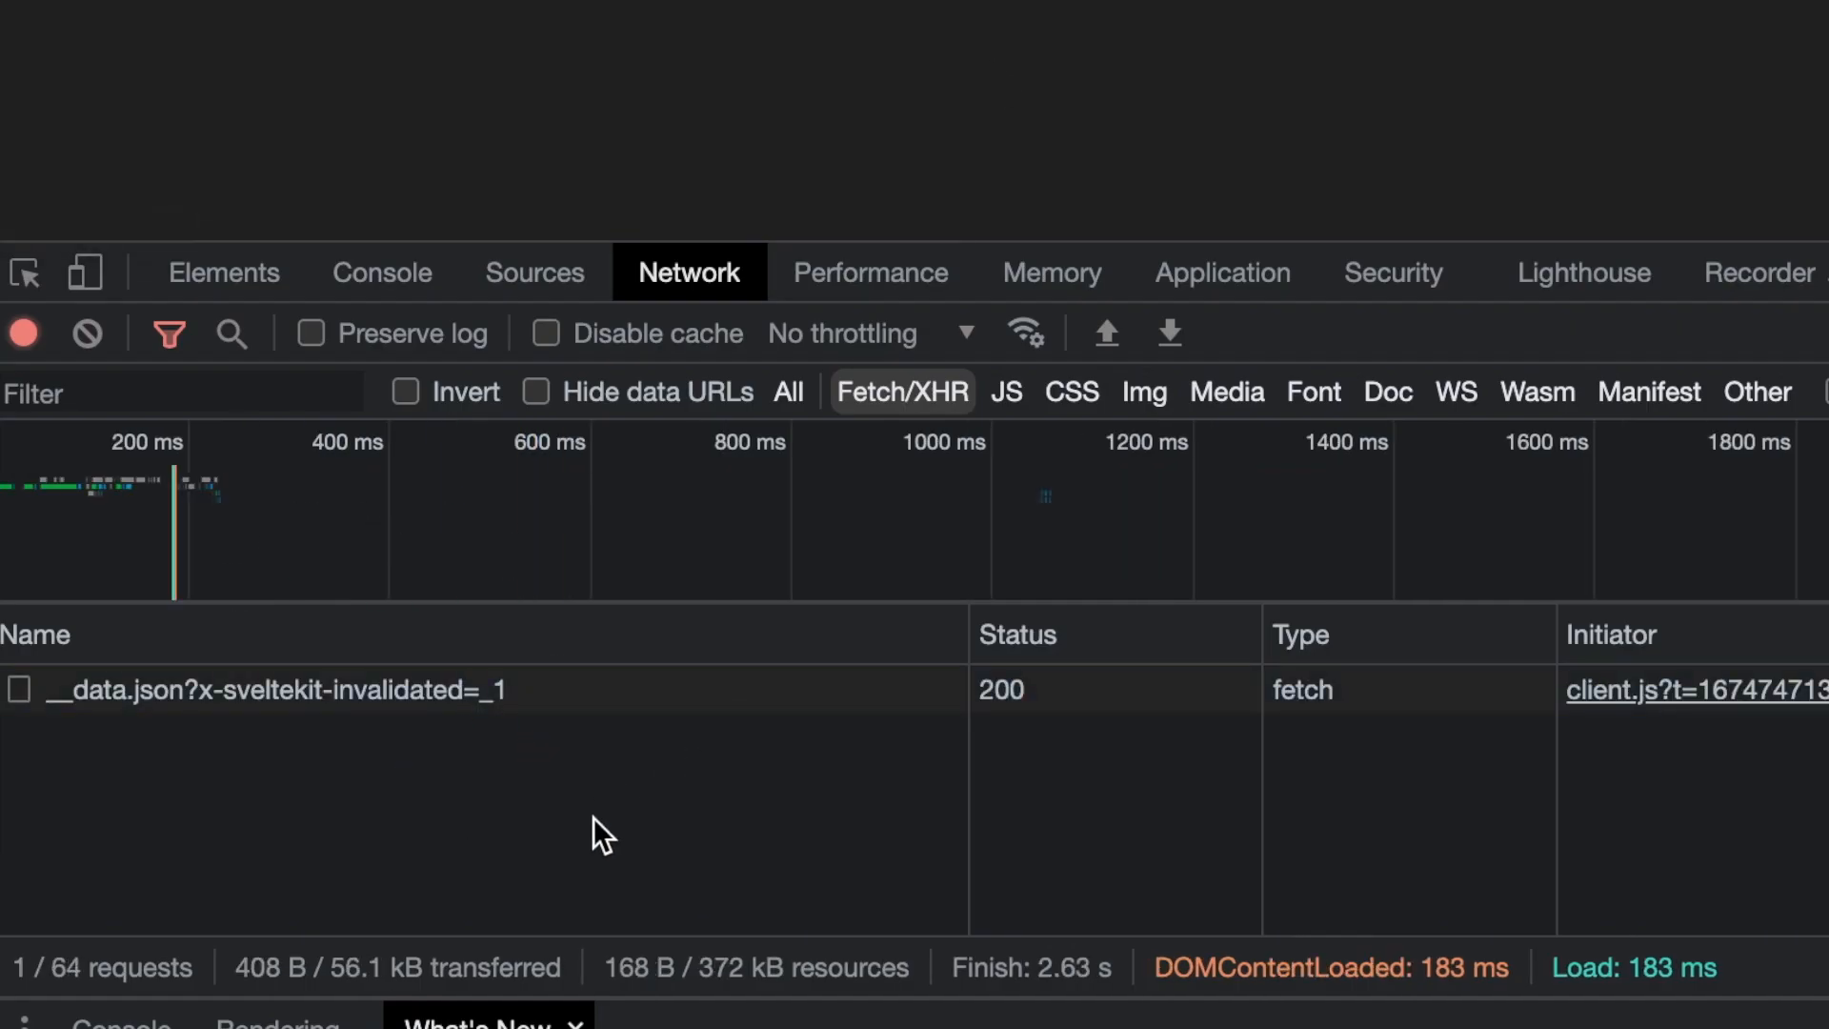
mouse_move(502, 746)
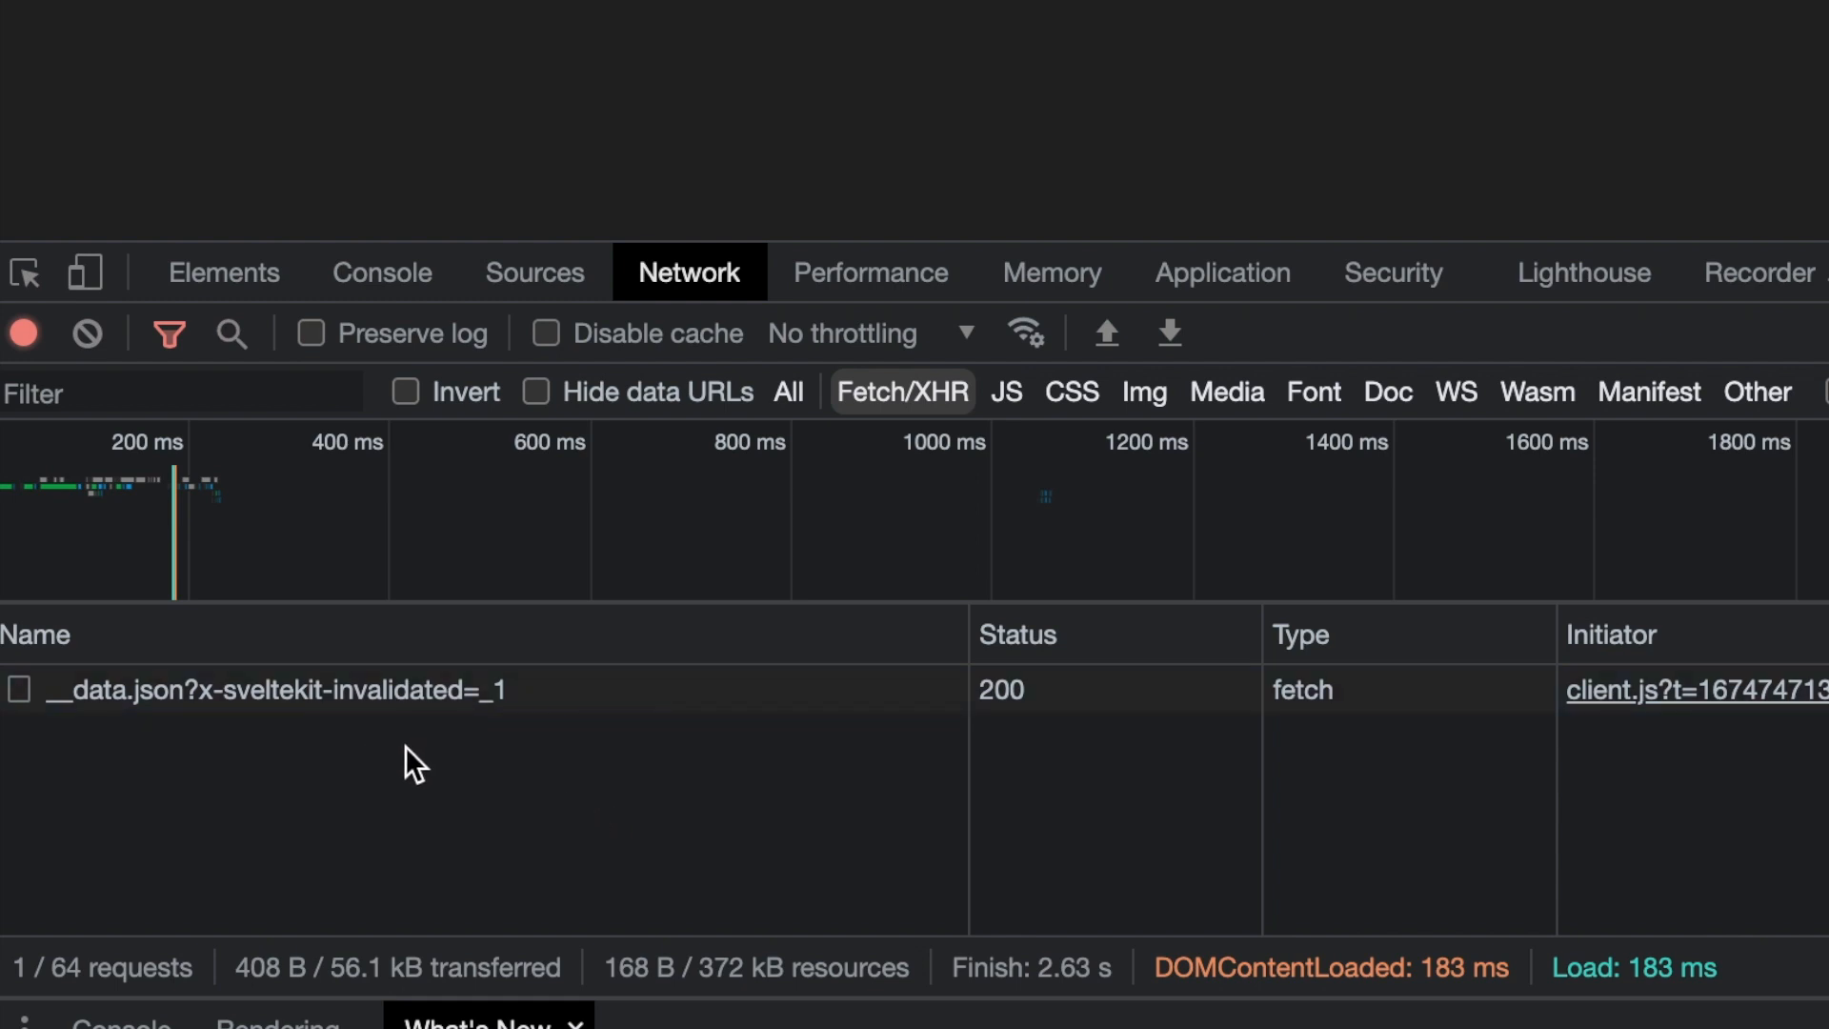
mouse_move(596, 781)
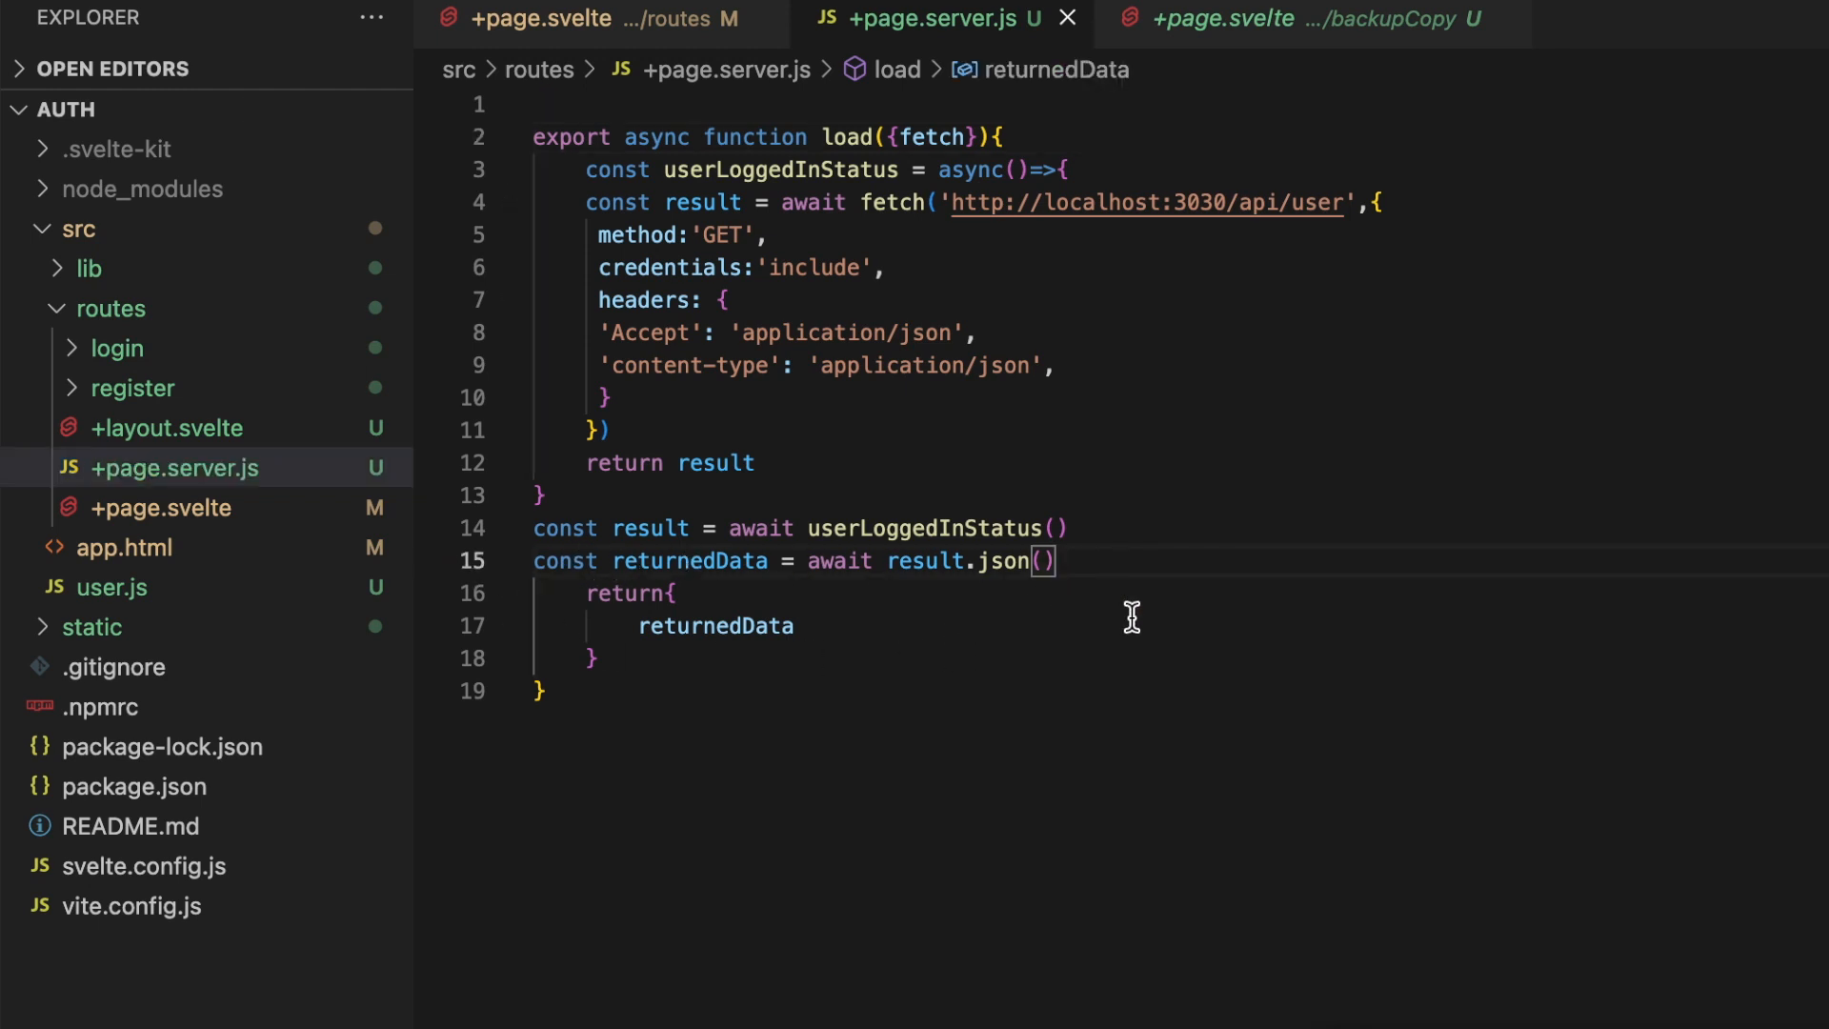
- Add an if check on returnedData's error that throws redirect(303, '/login')
text(if)
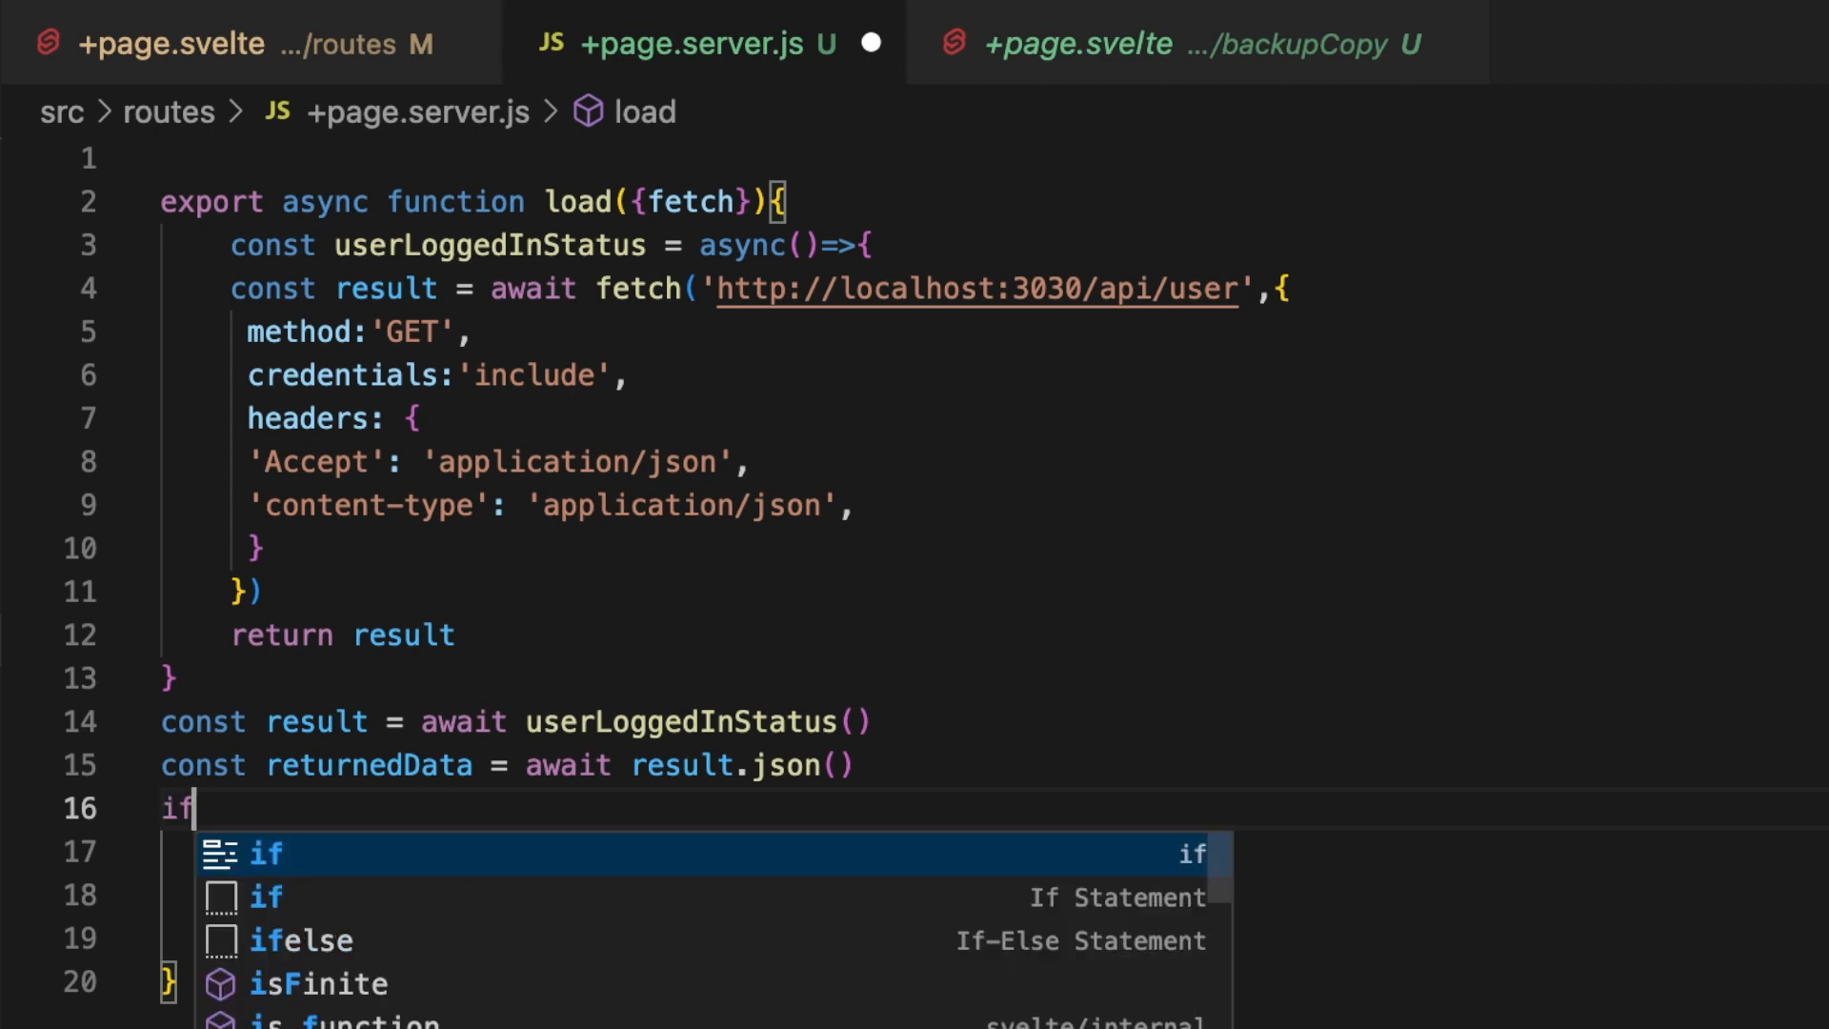
text((returnedData.error === t)
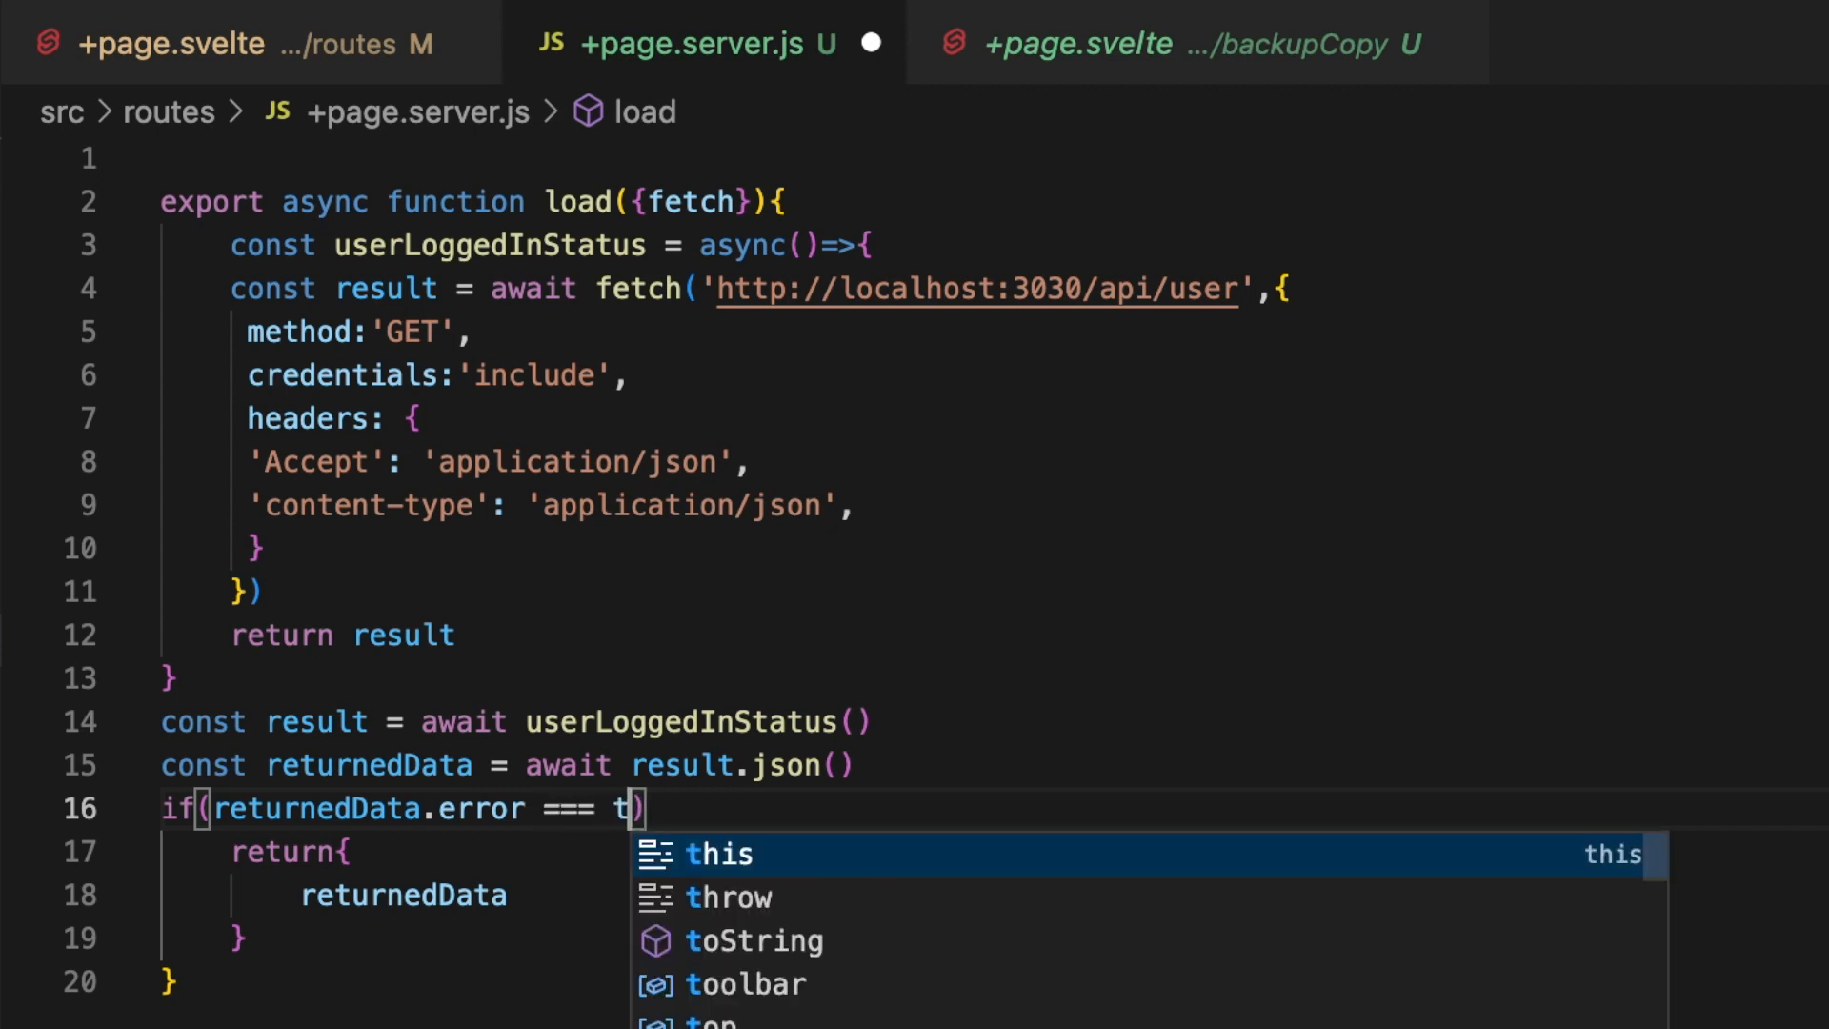
text(rue)
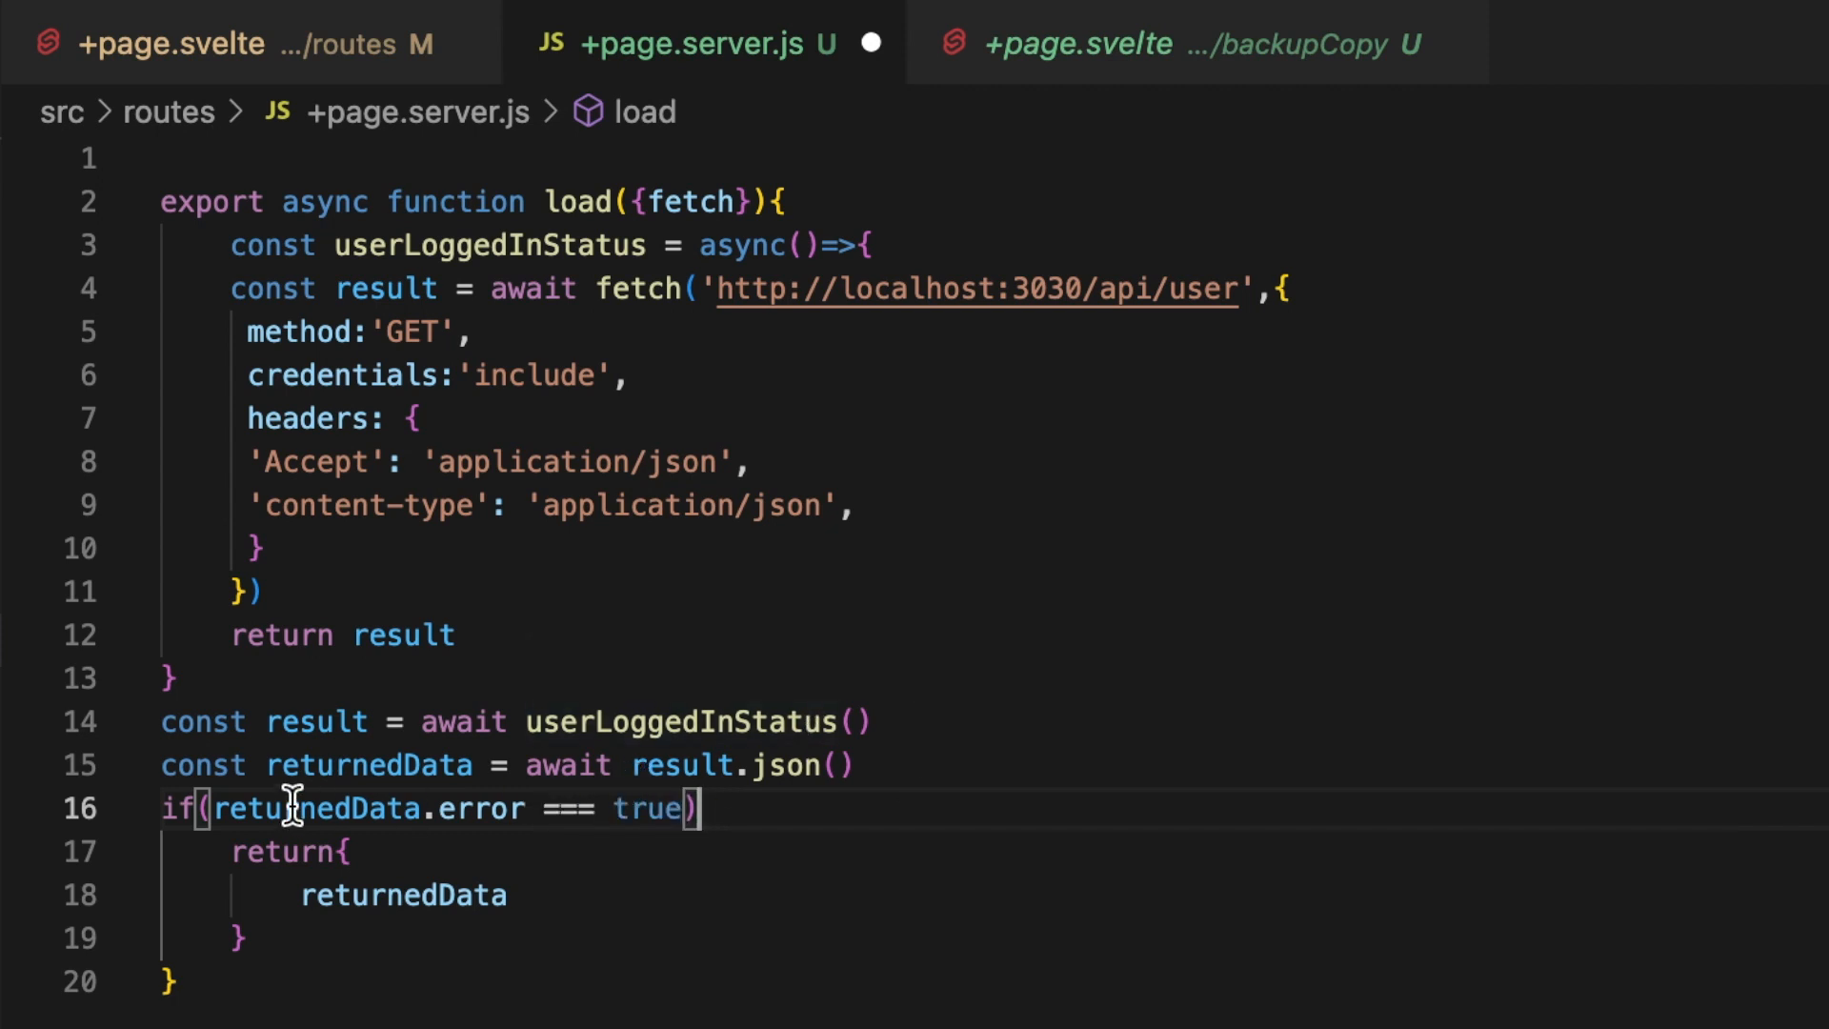
mouse_move(498, 870)
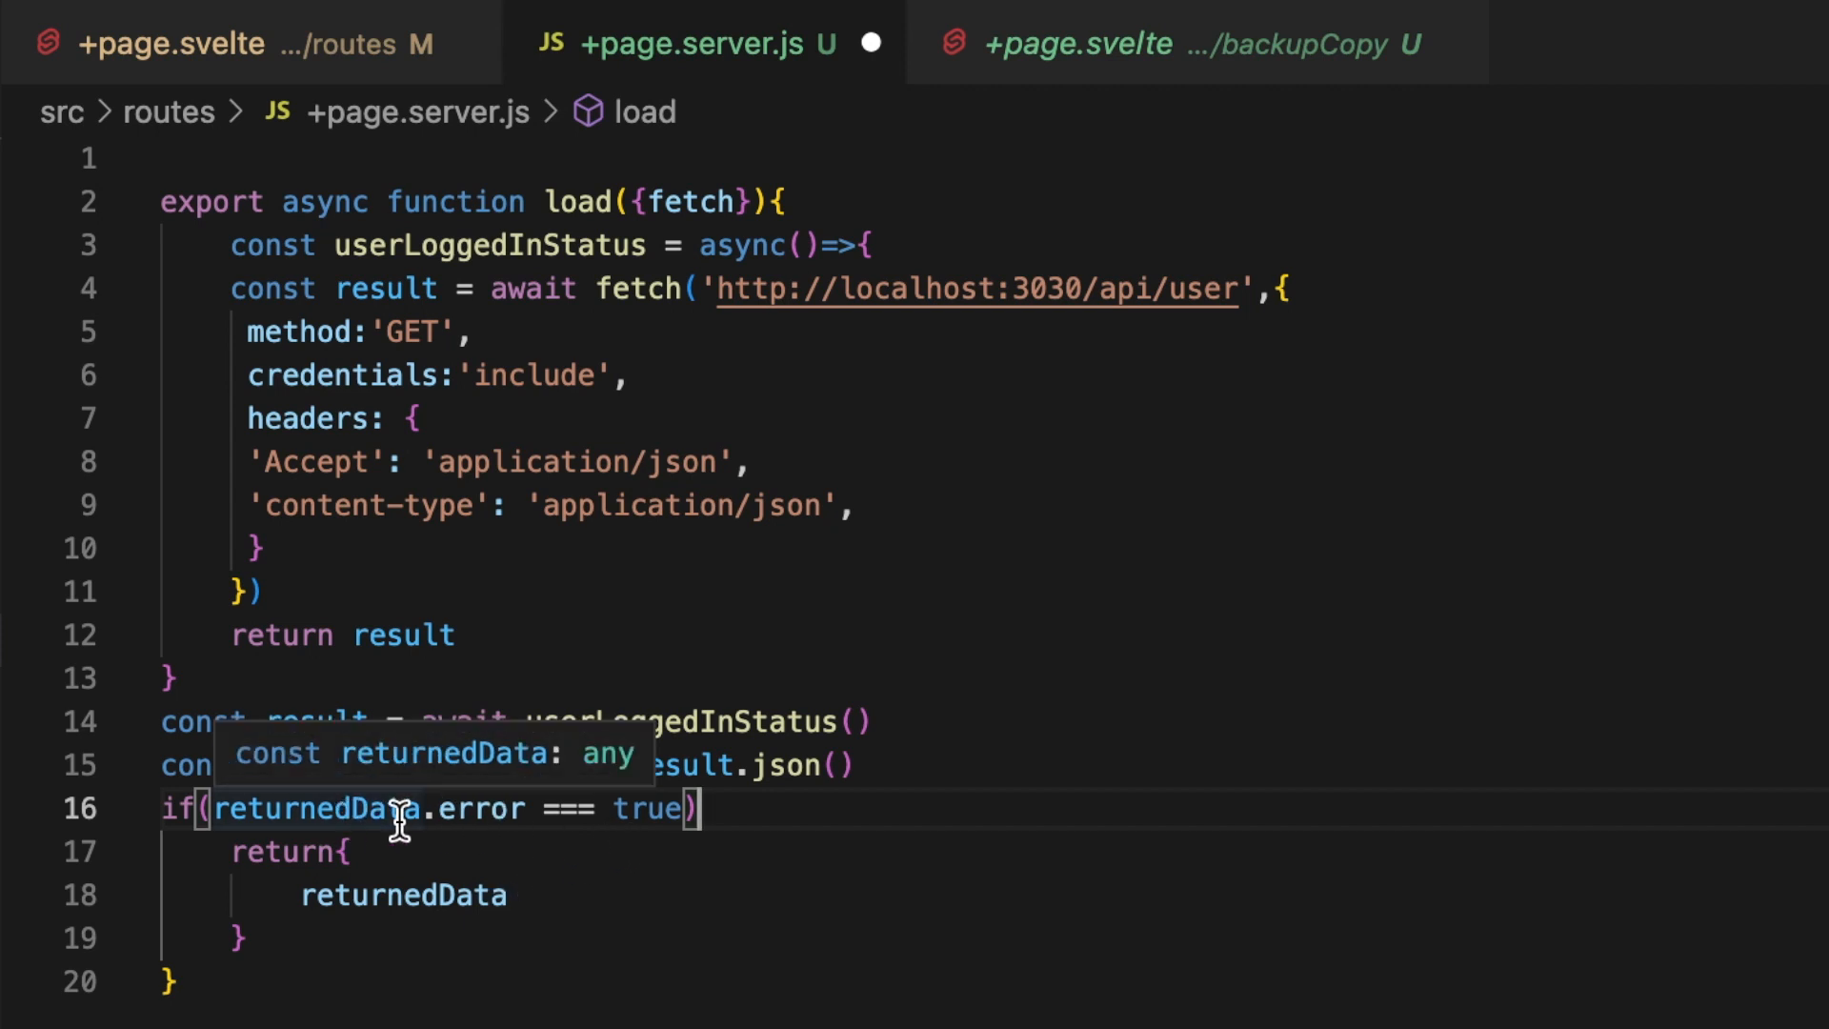
mouse_move(340, 928)
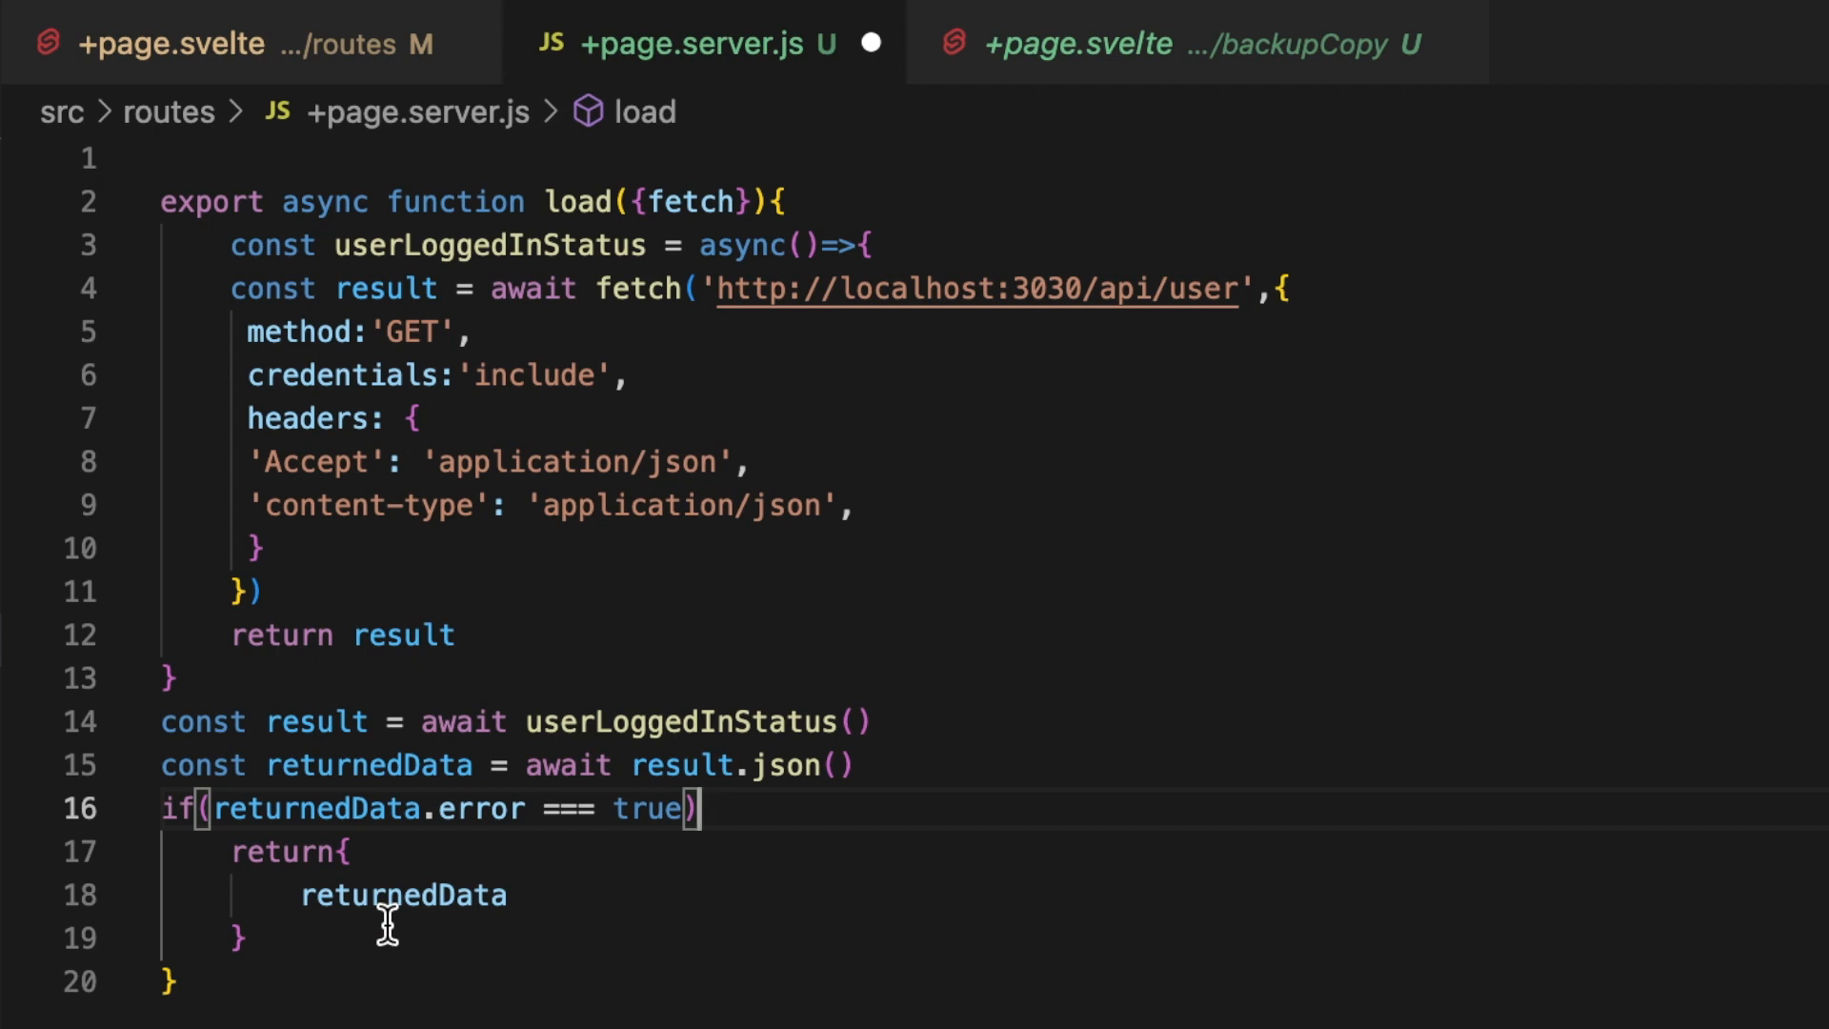
mouse_move(674, 827)
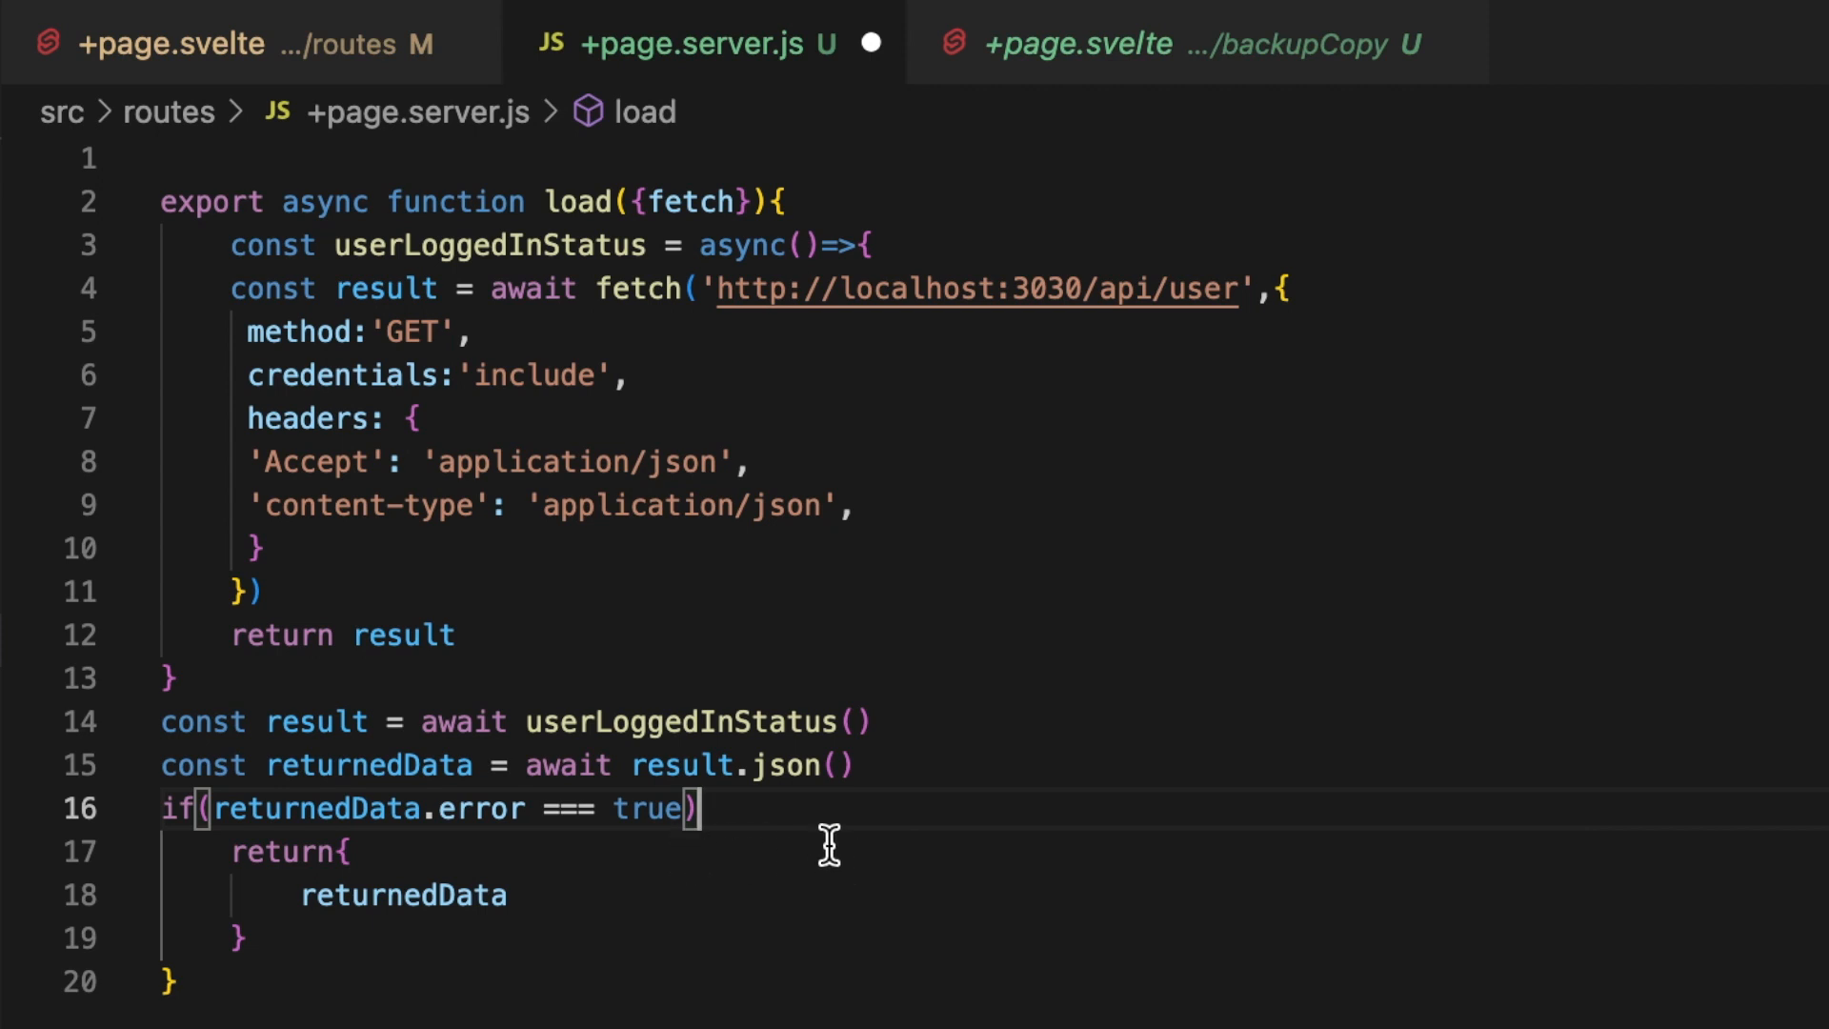
mouse_move(758, 817)
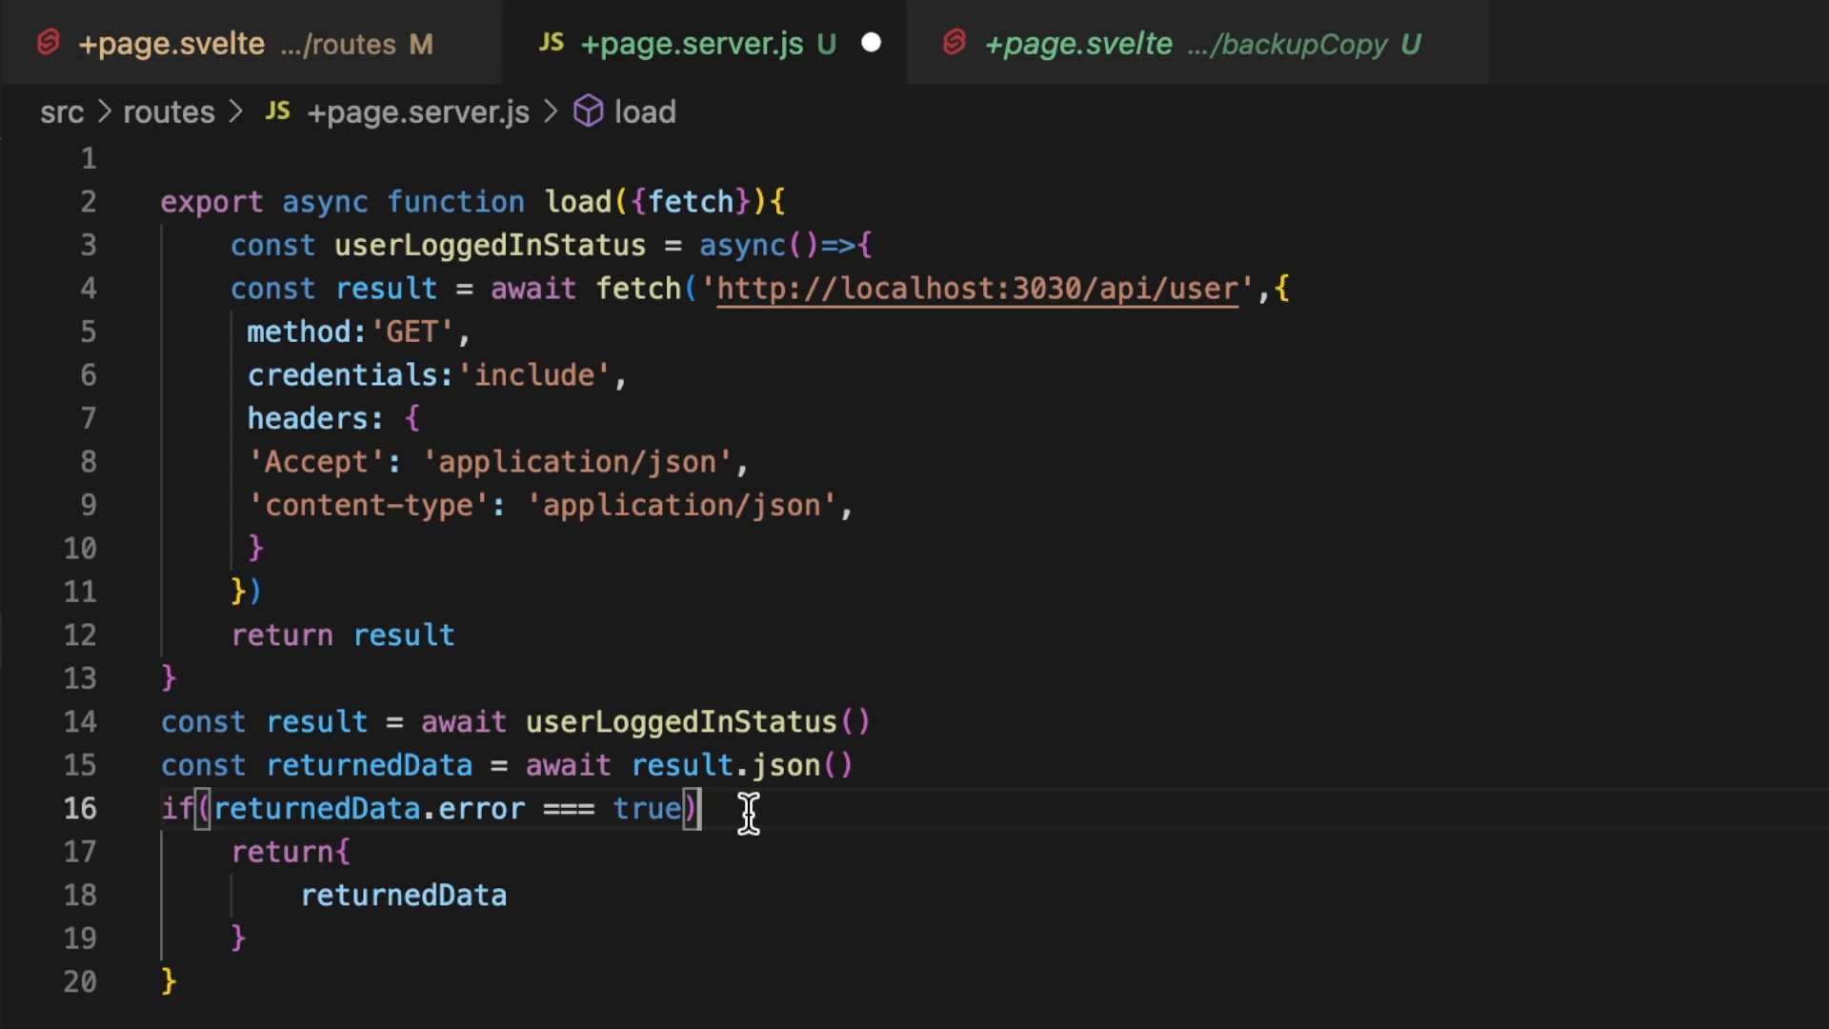
text(throw)
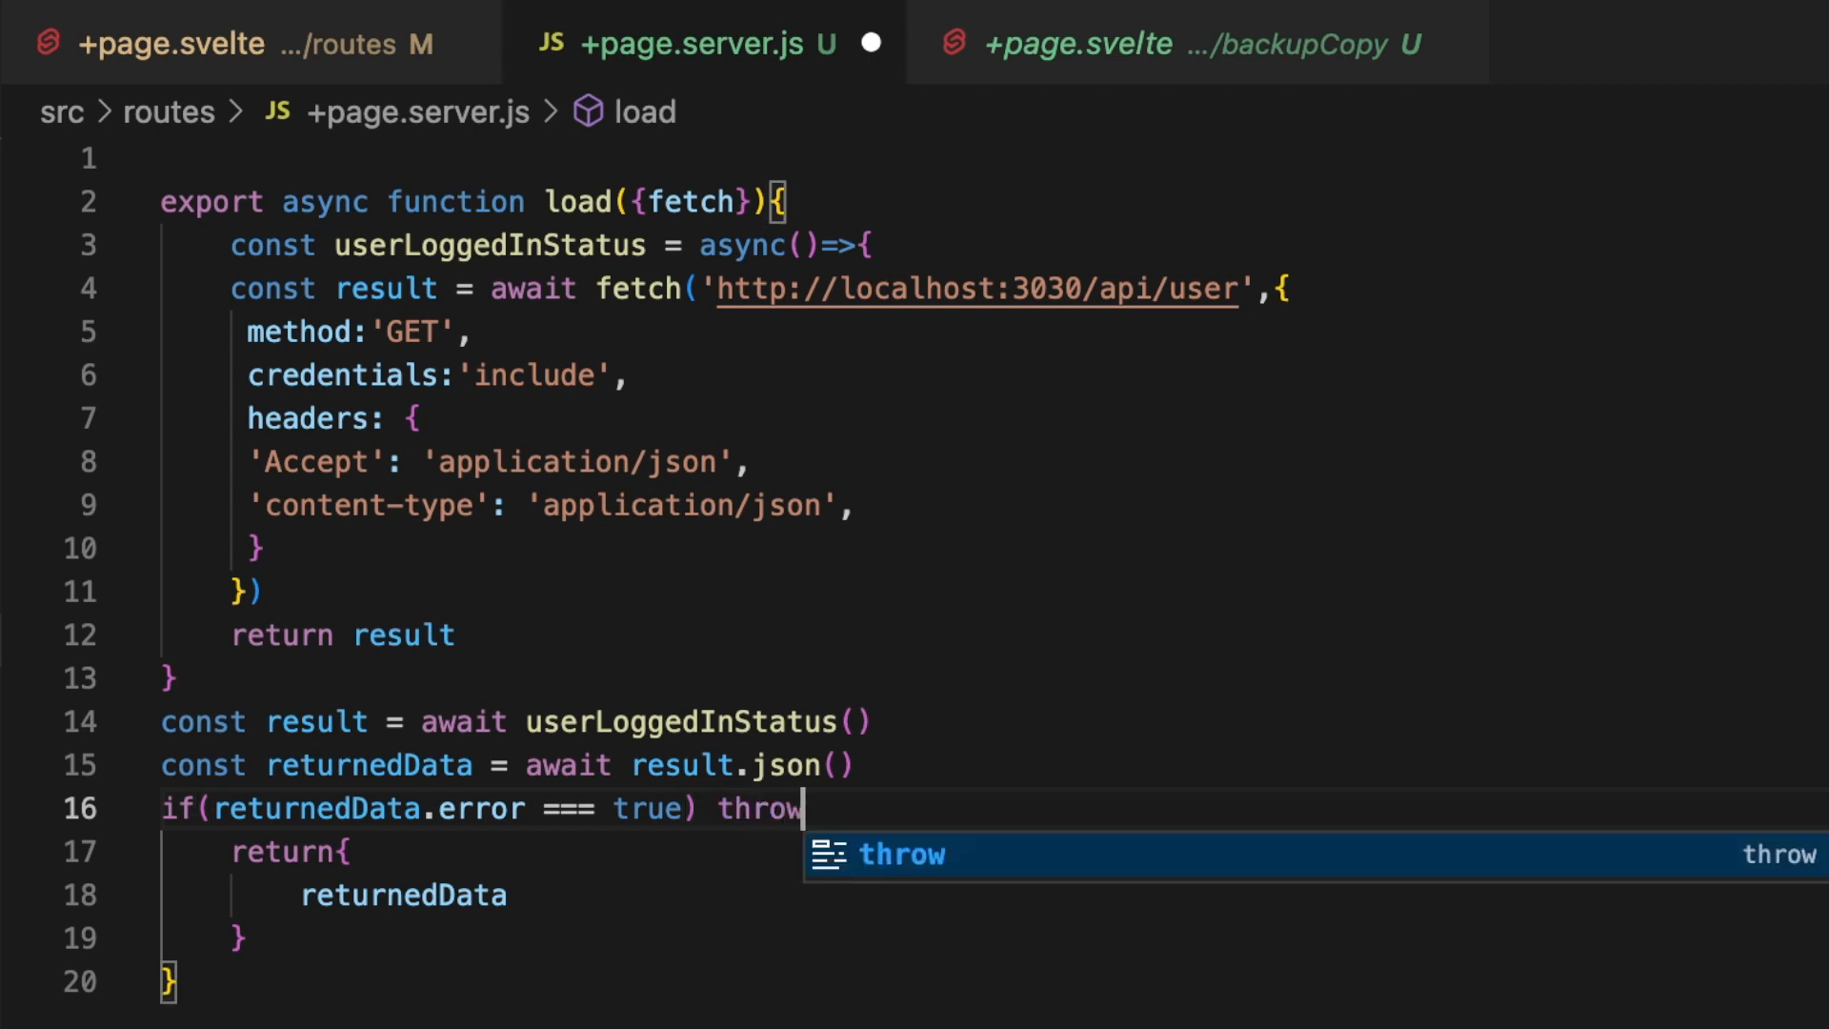
text(redirect()
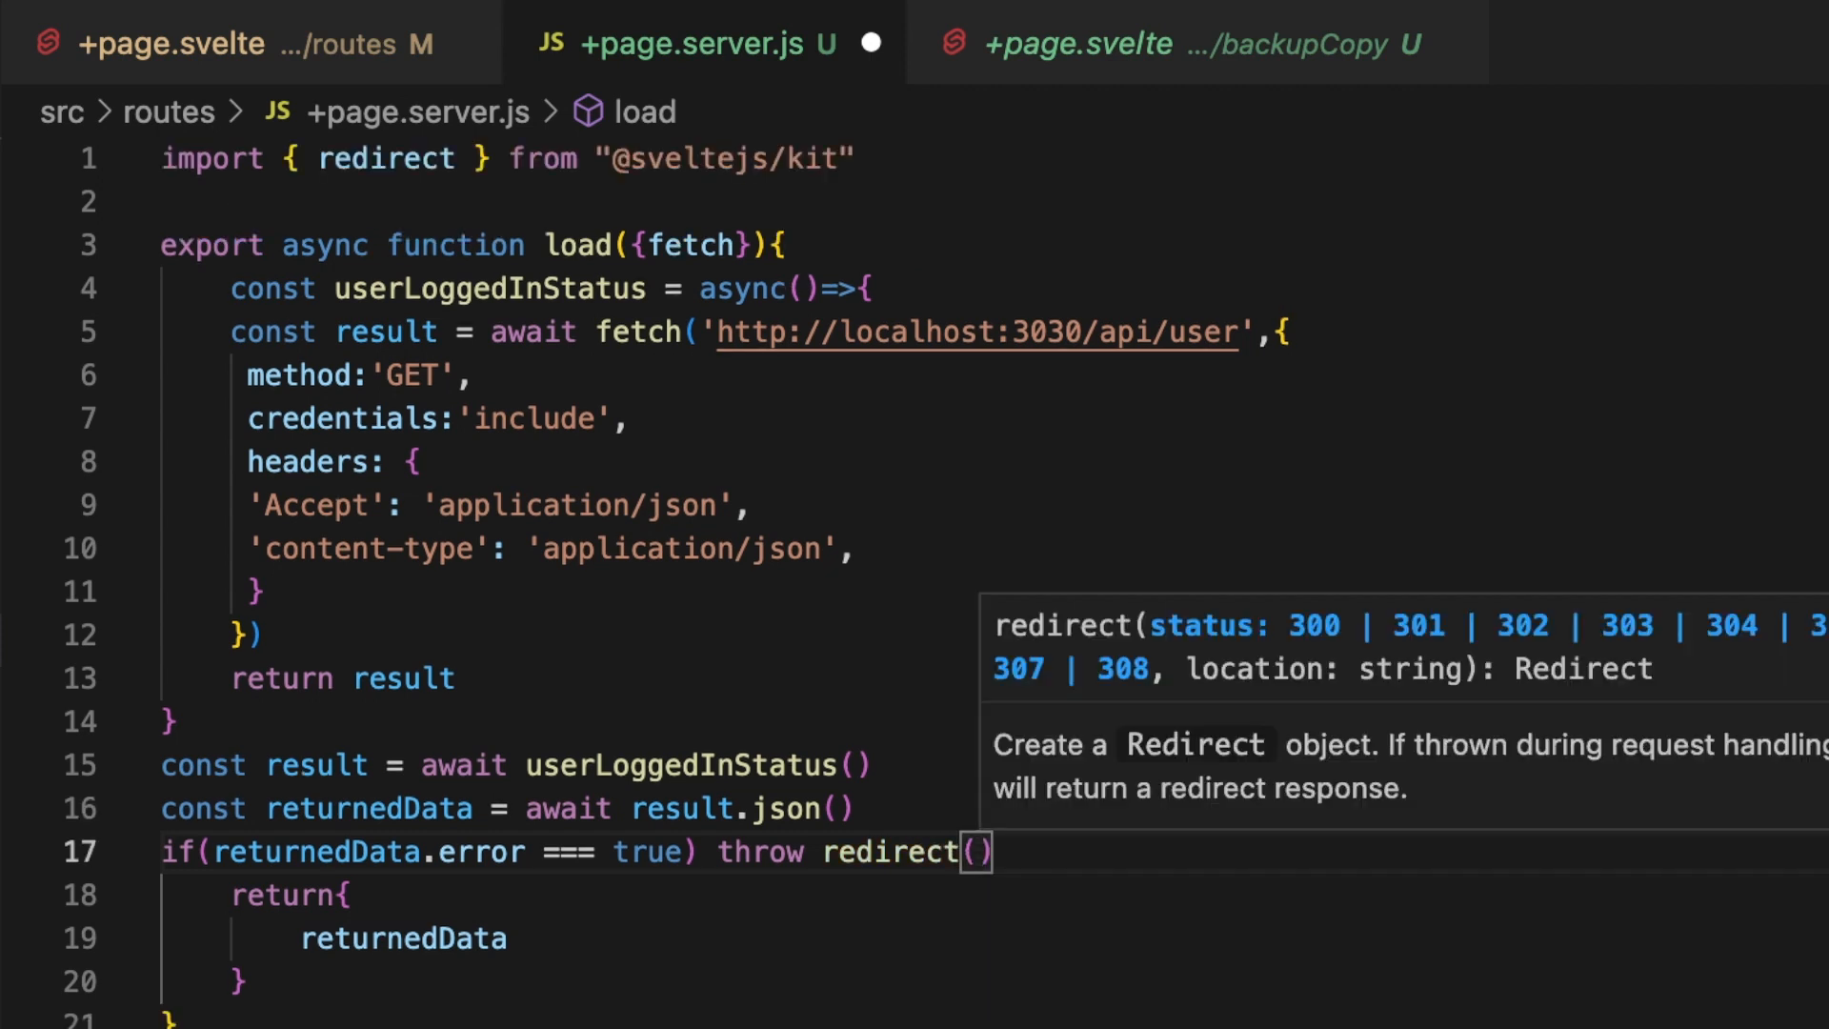
text(303)
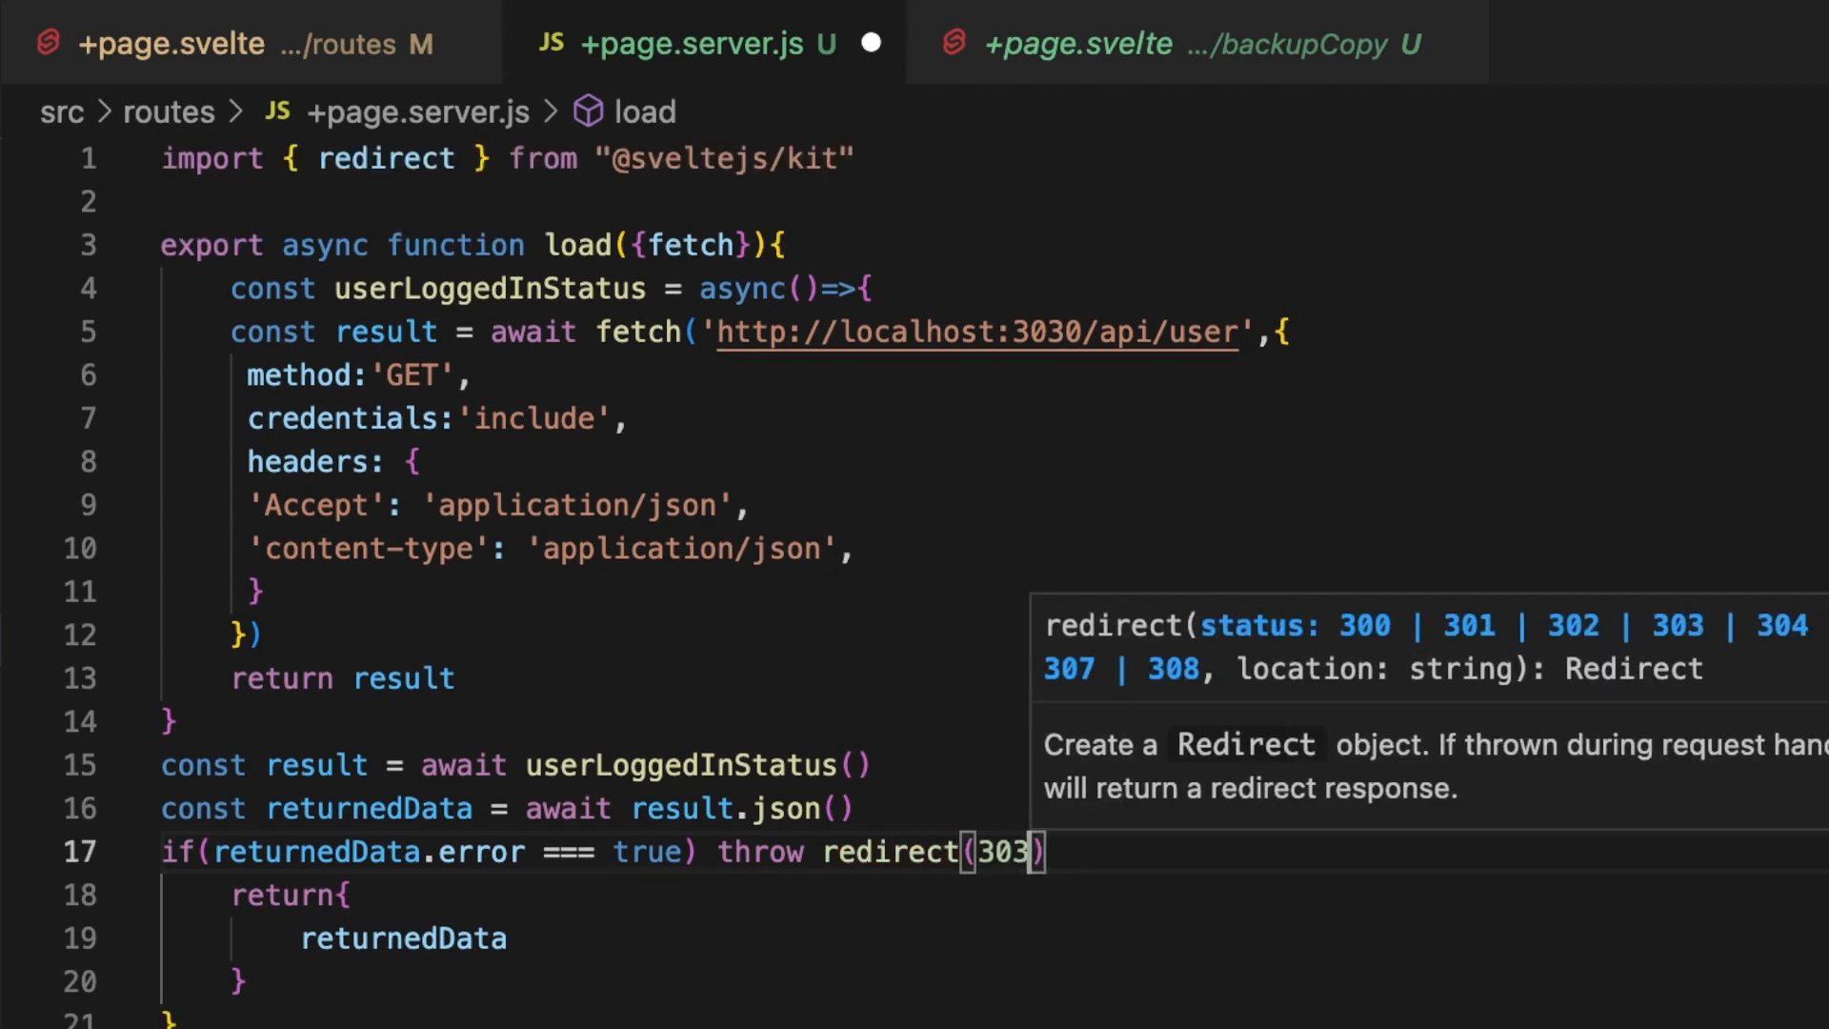
text(,')
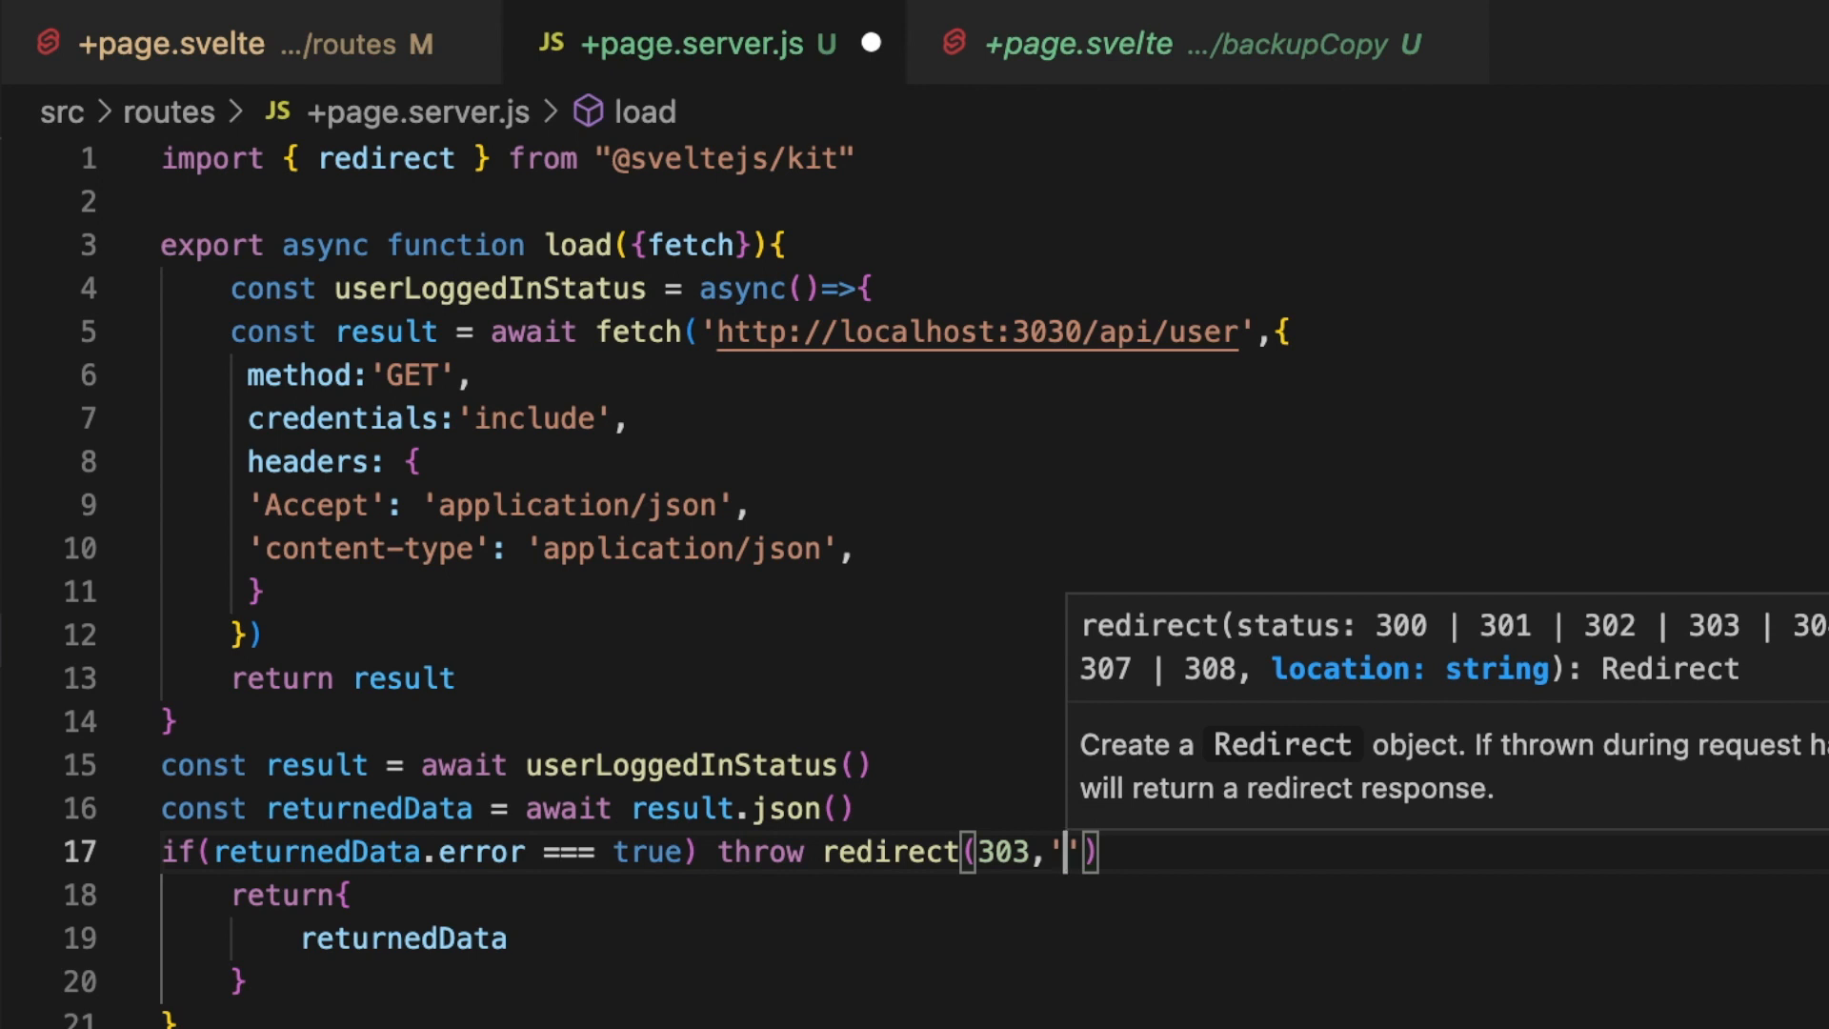
text(/login)
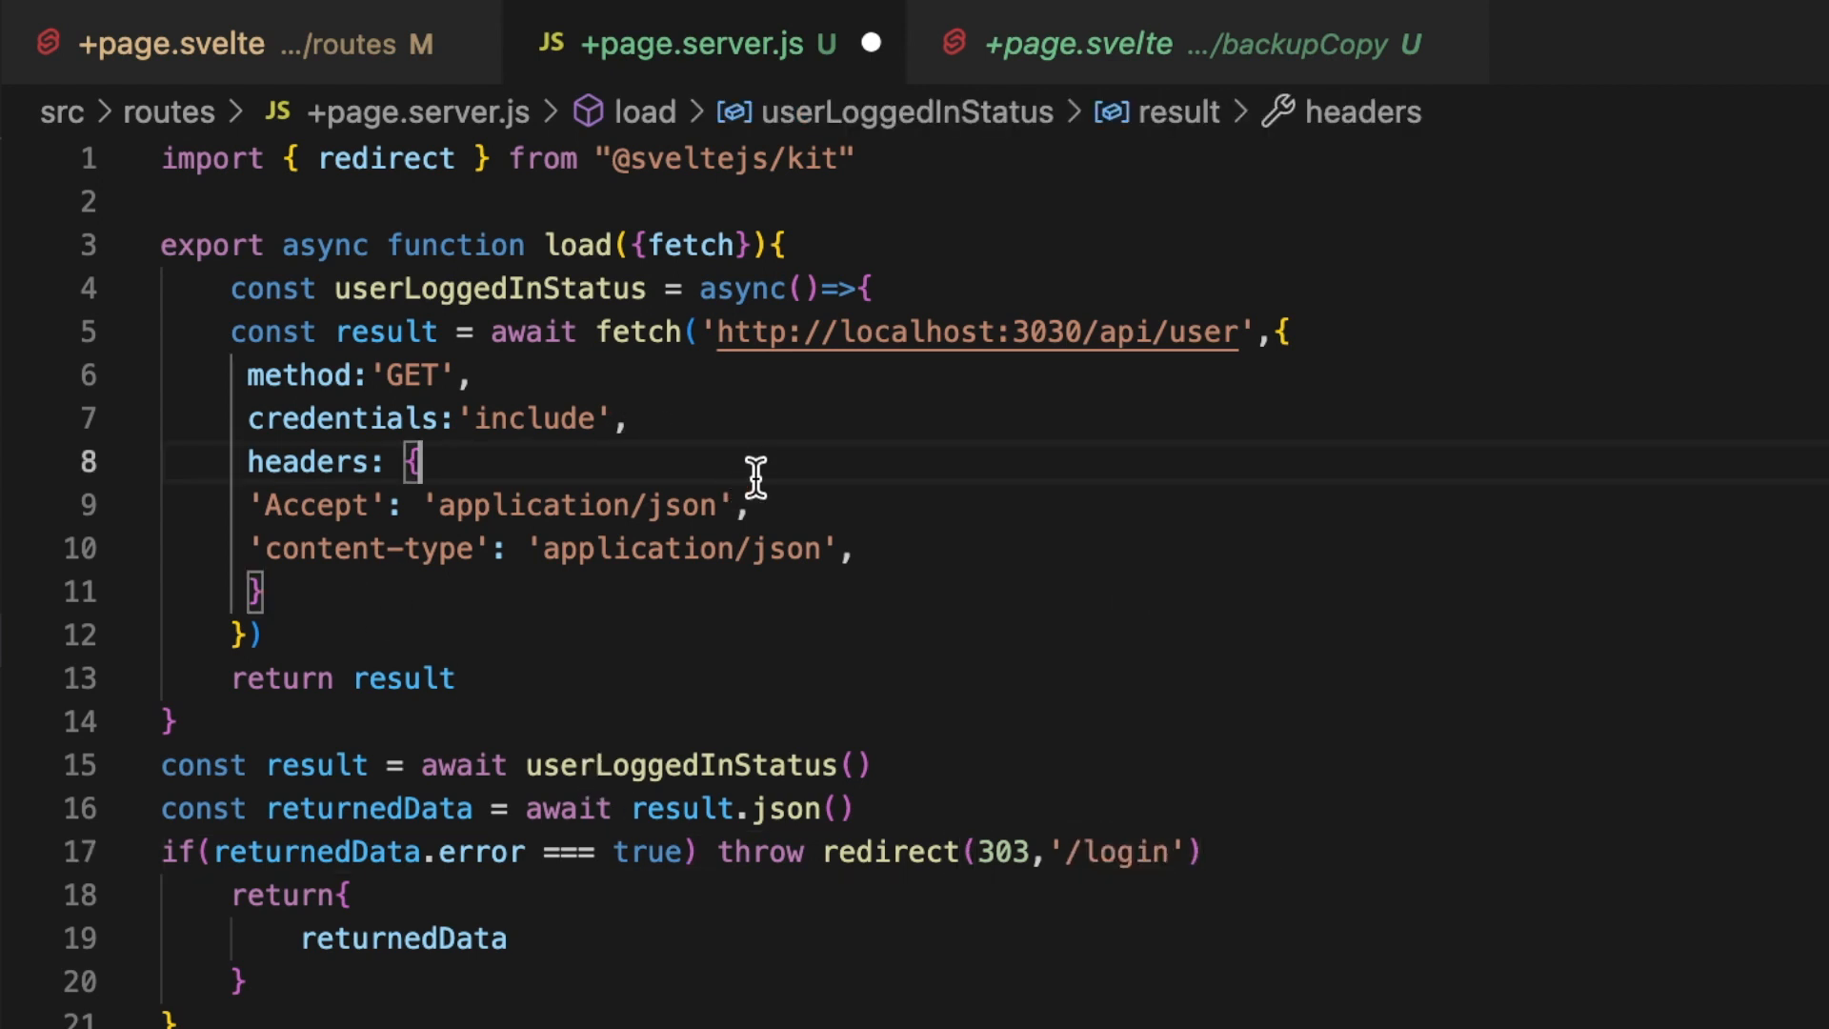
mouse_move(396, 181)
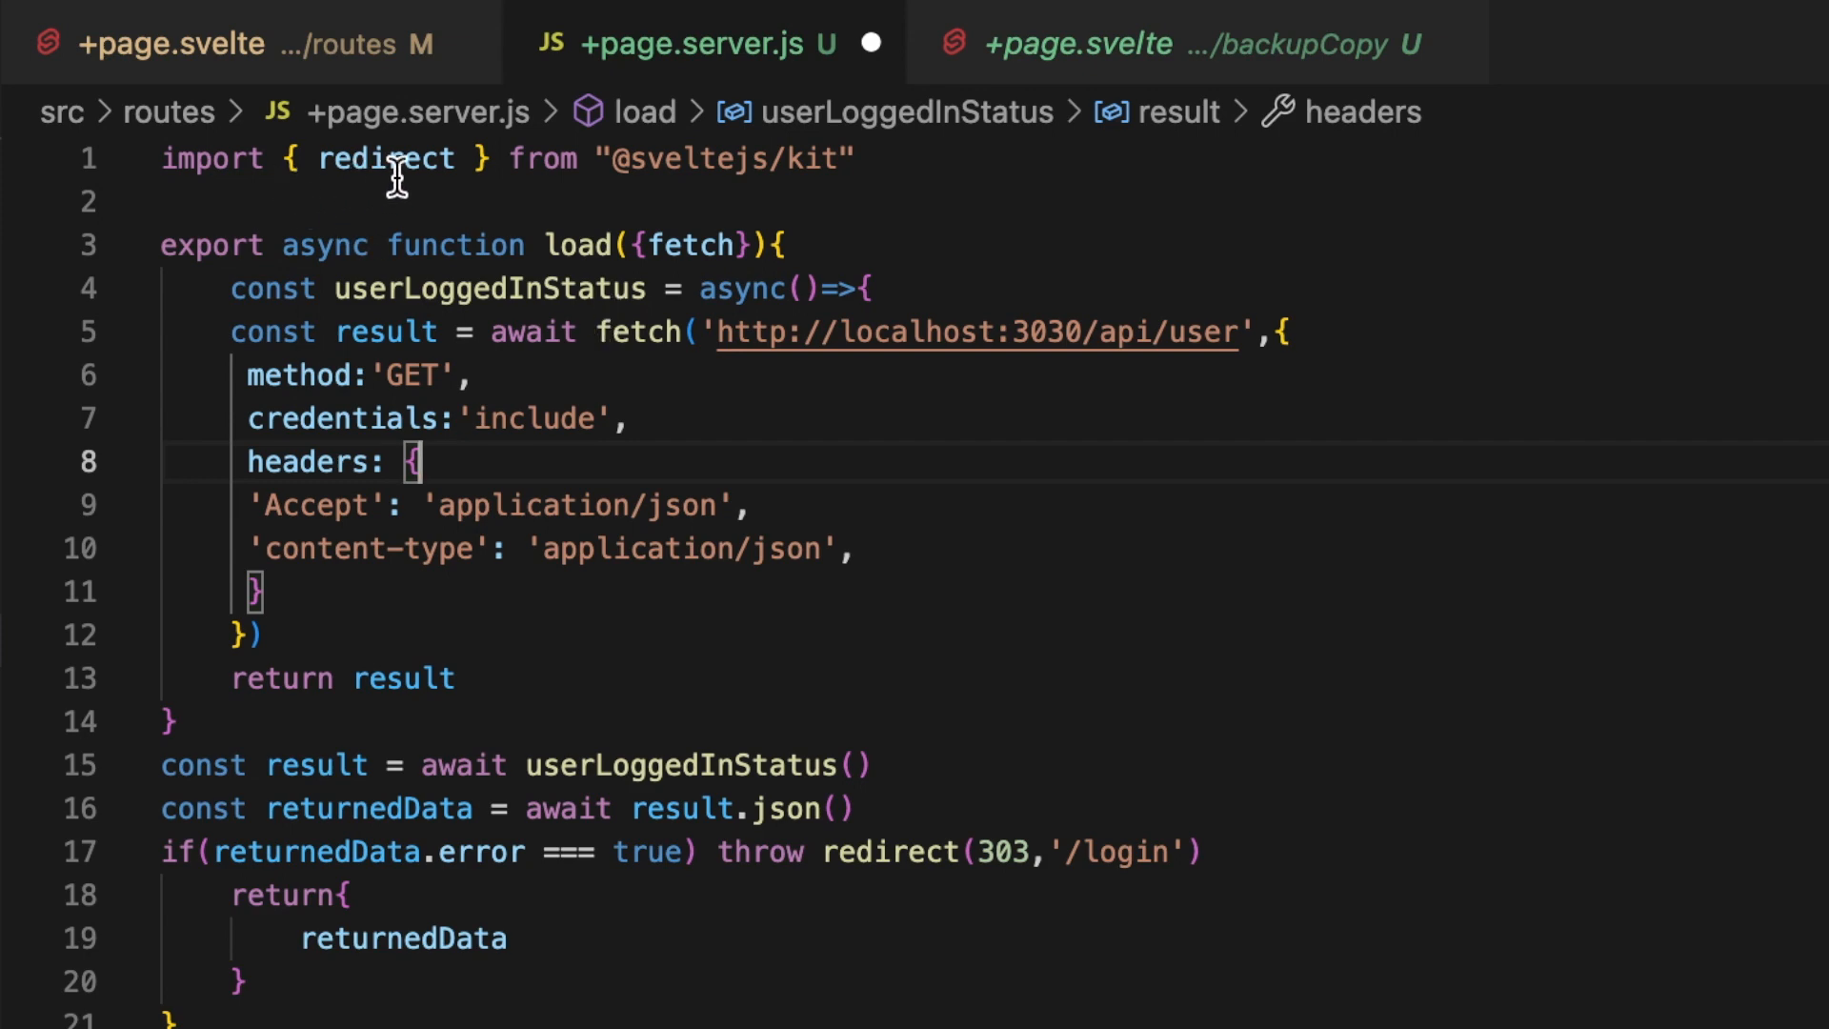
mouse_move(198, 167)
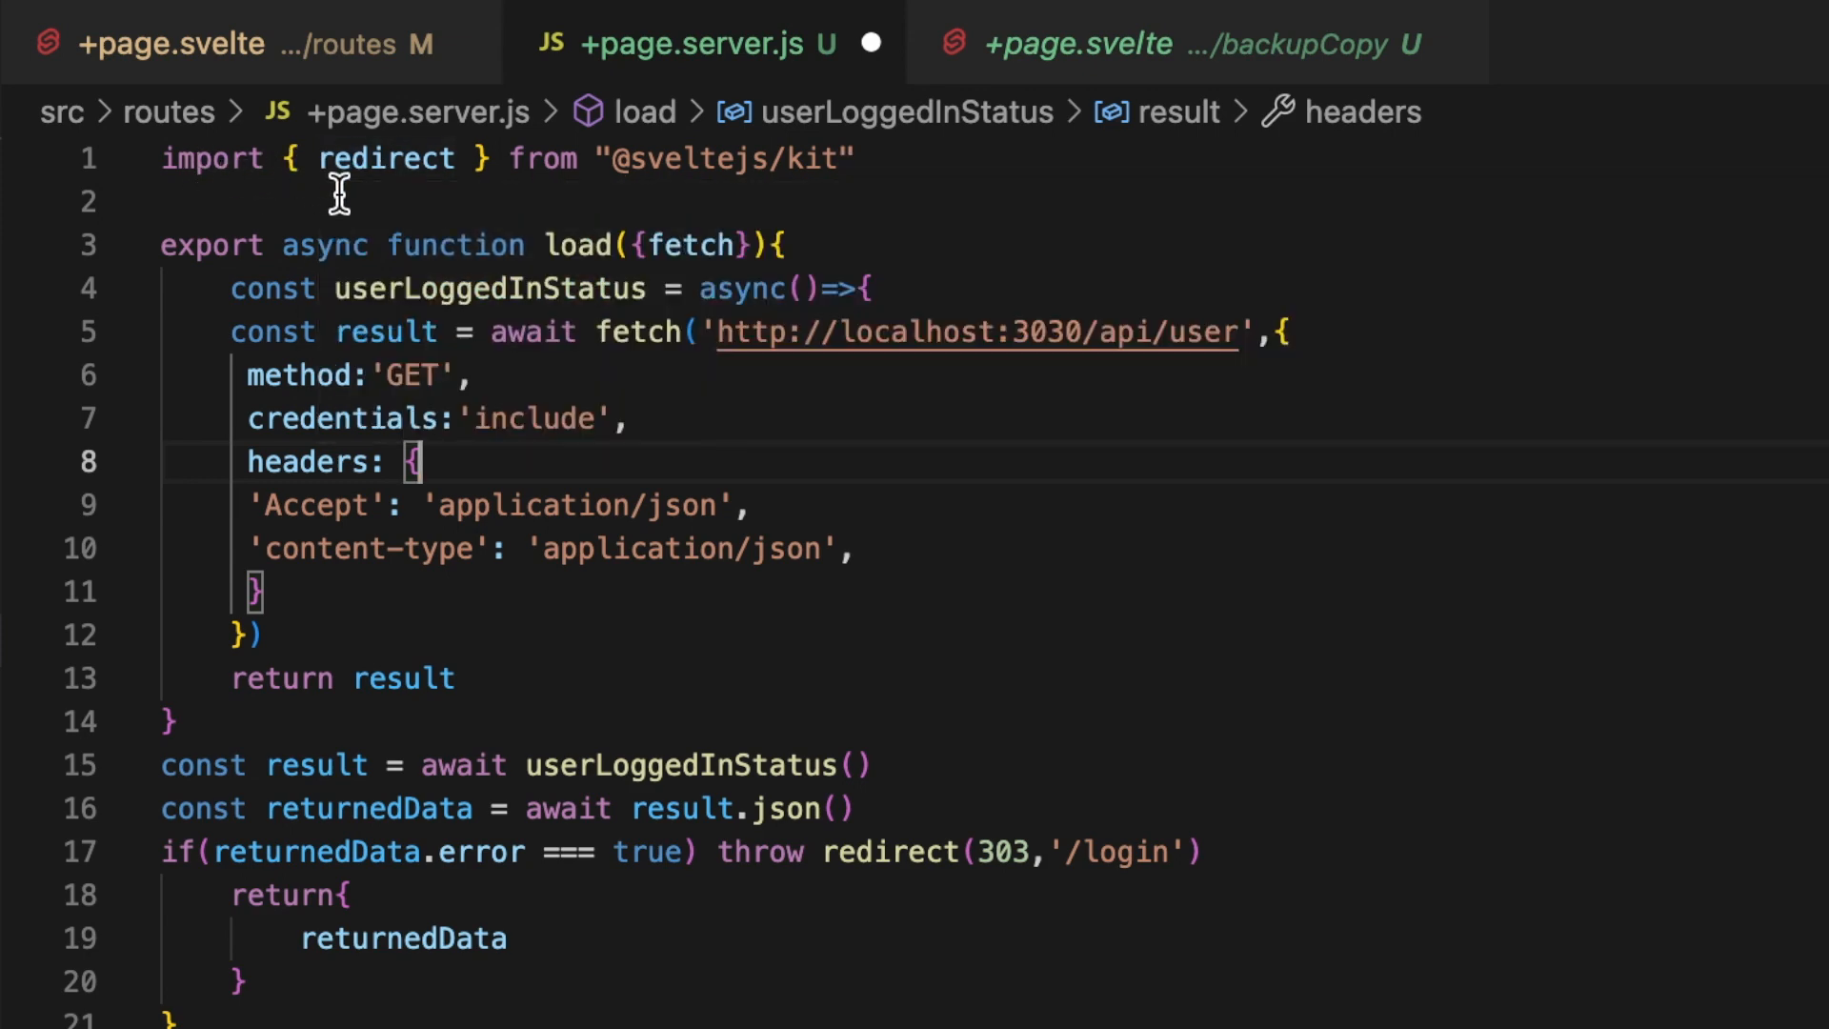
mouse_move(385, 159)
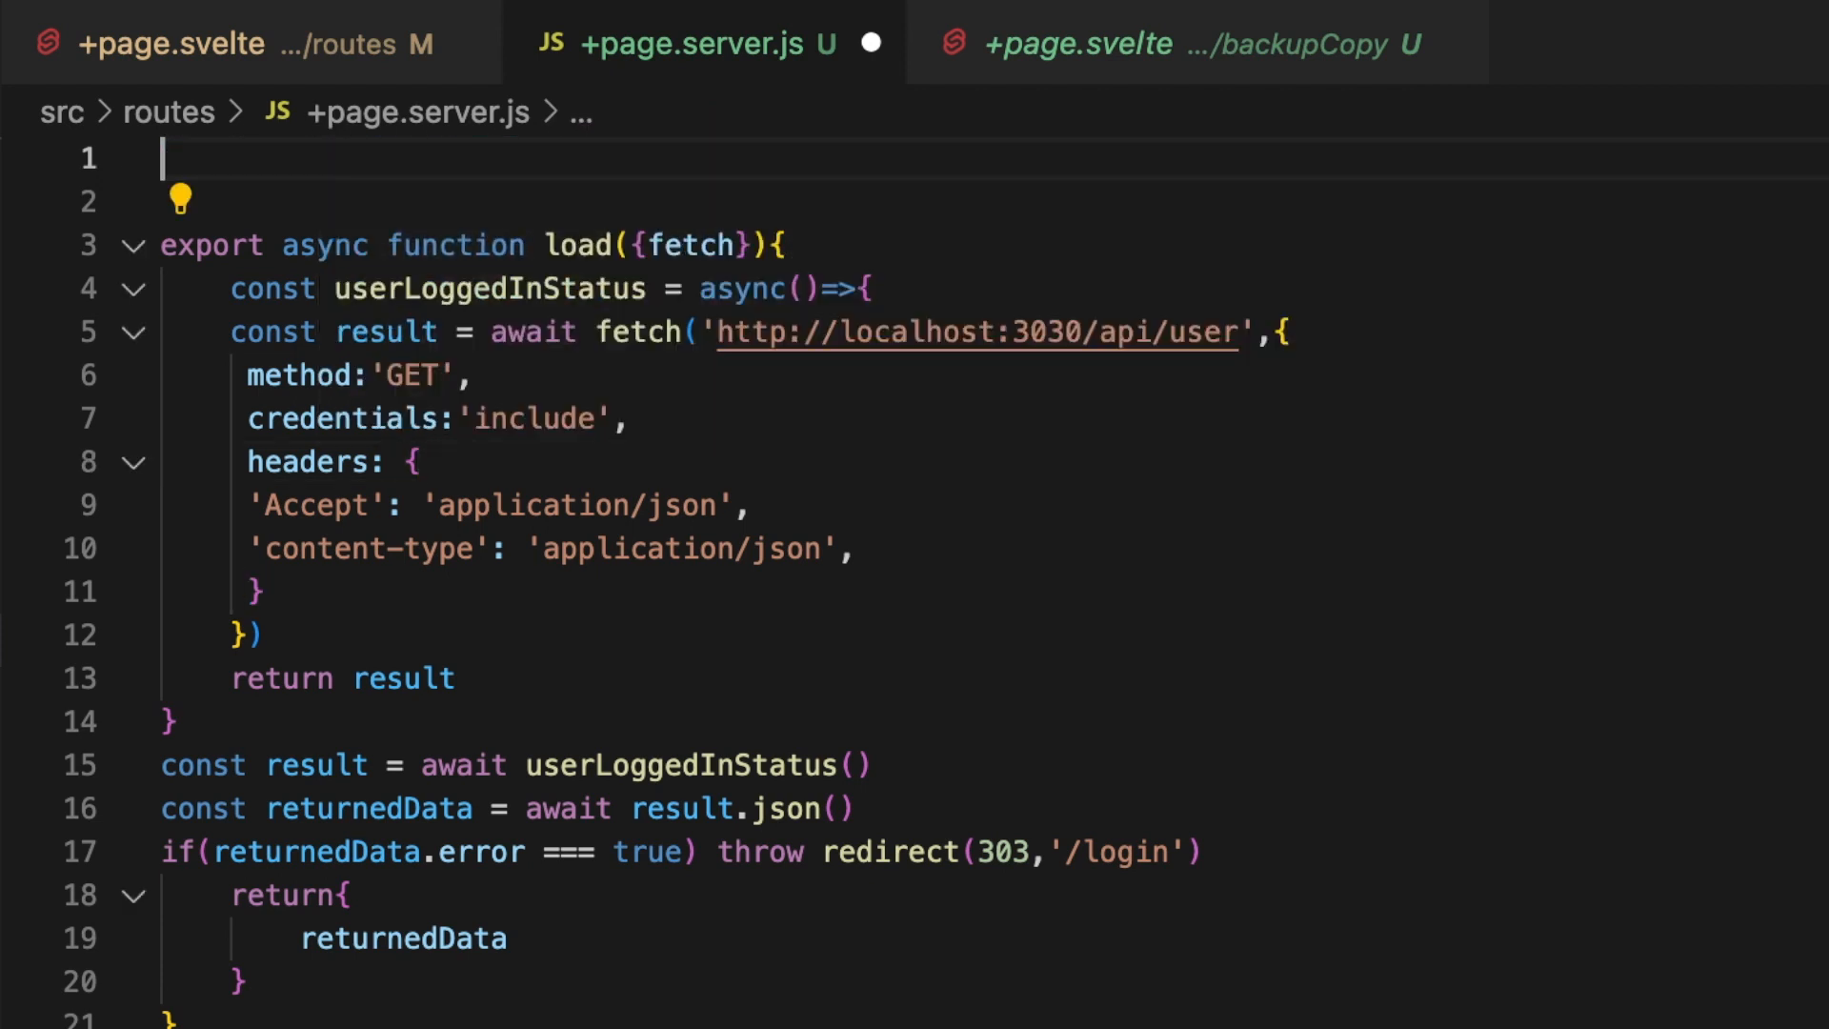
text(import {})
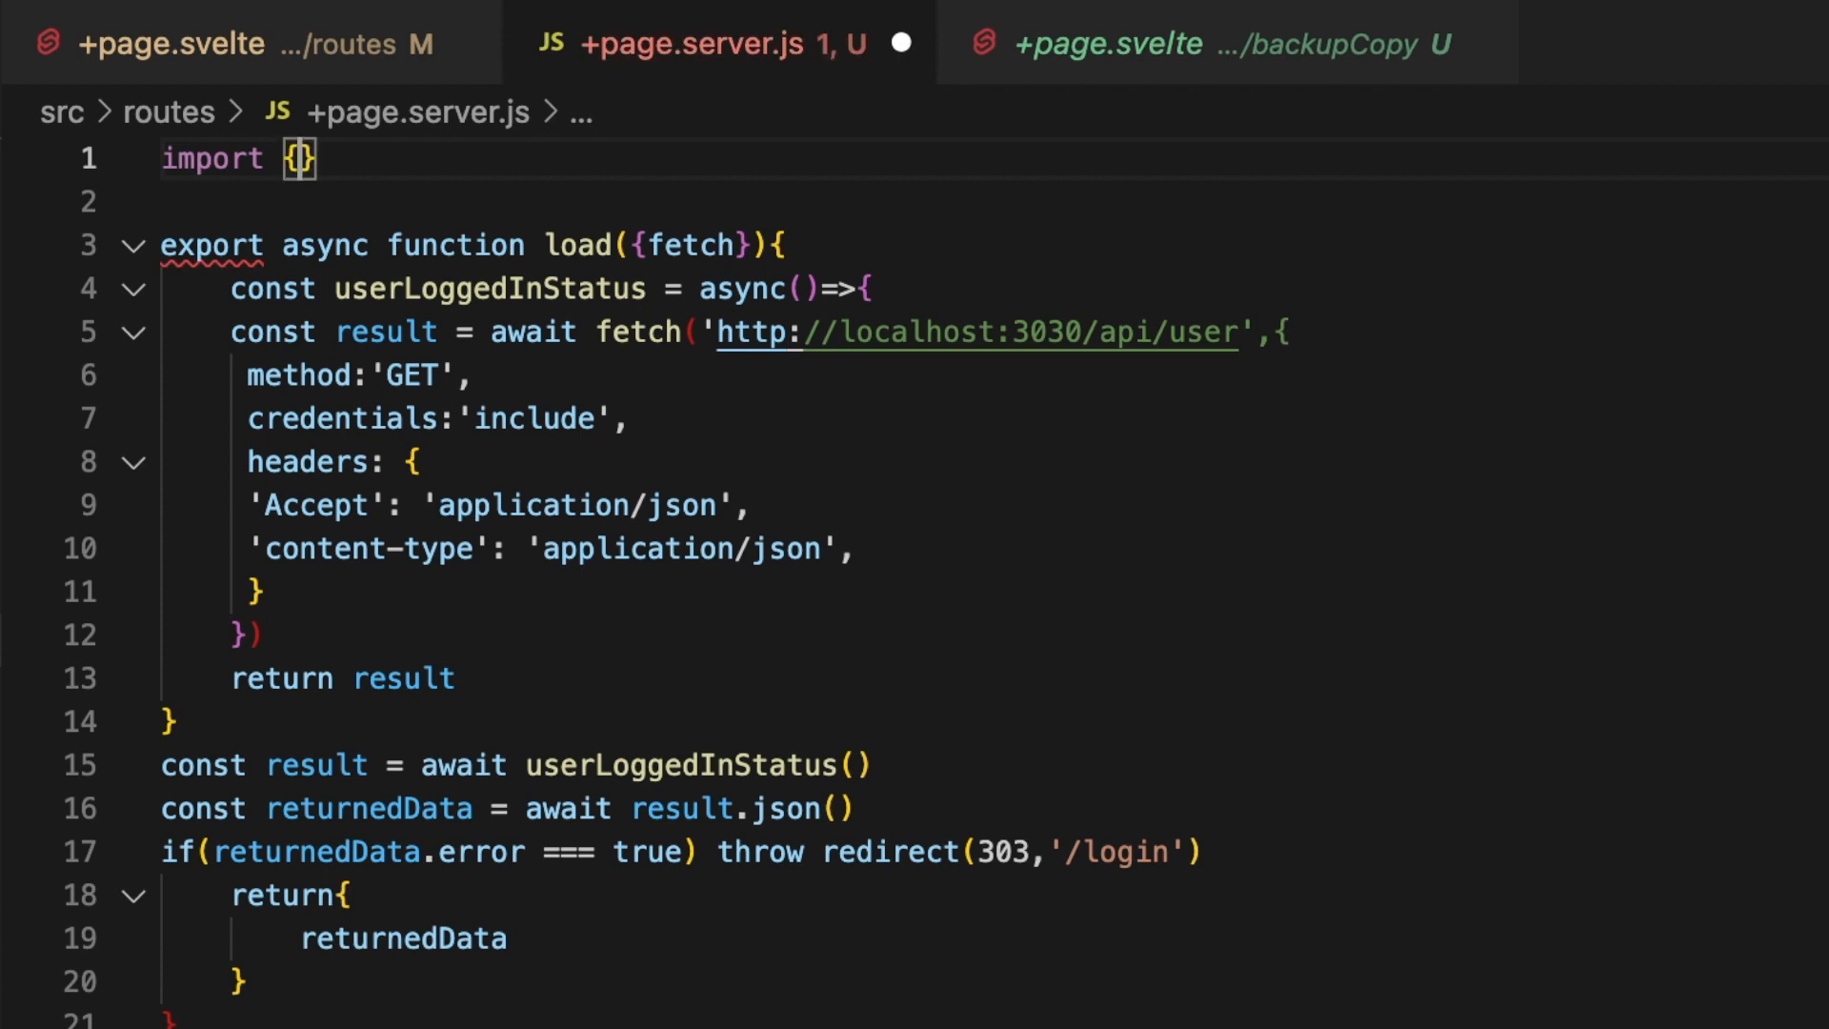
text(r)
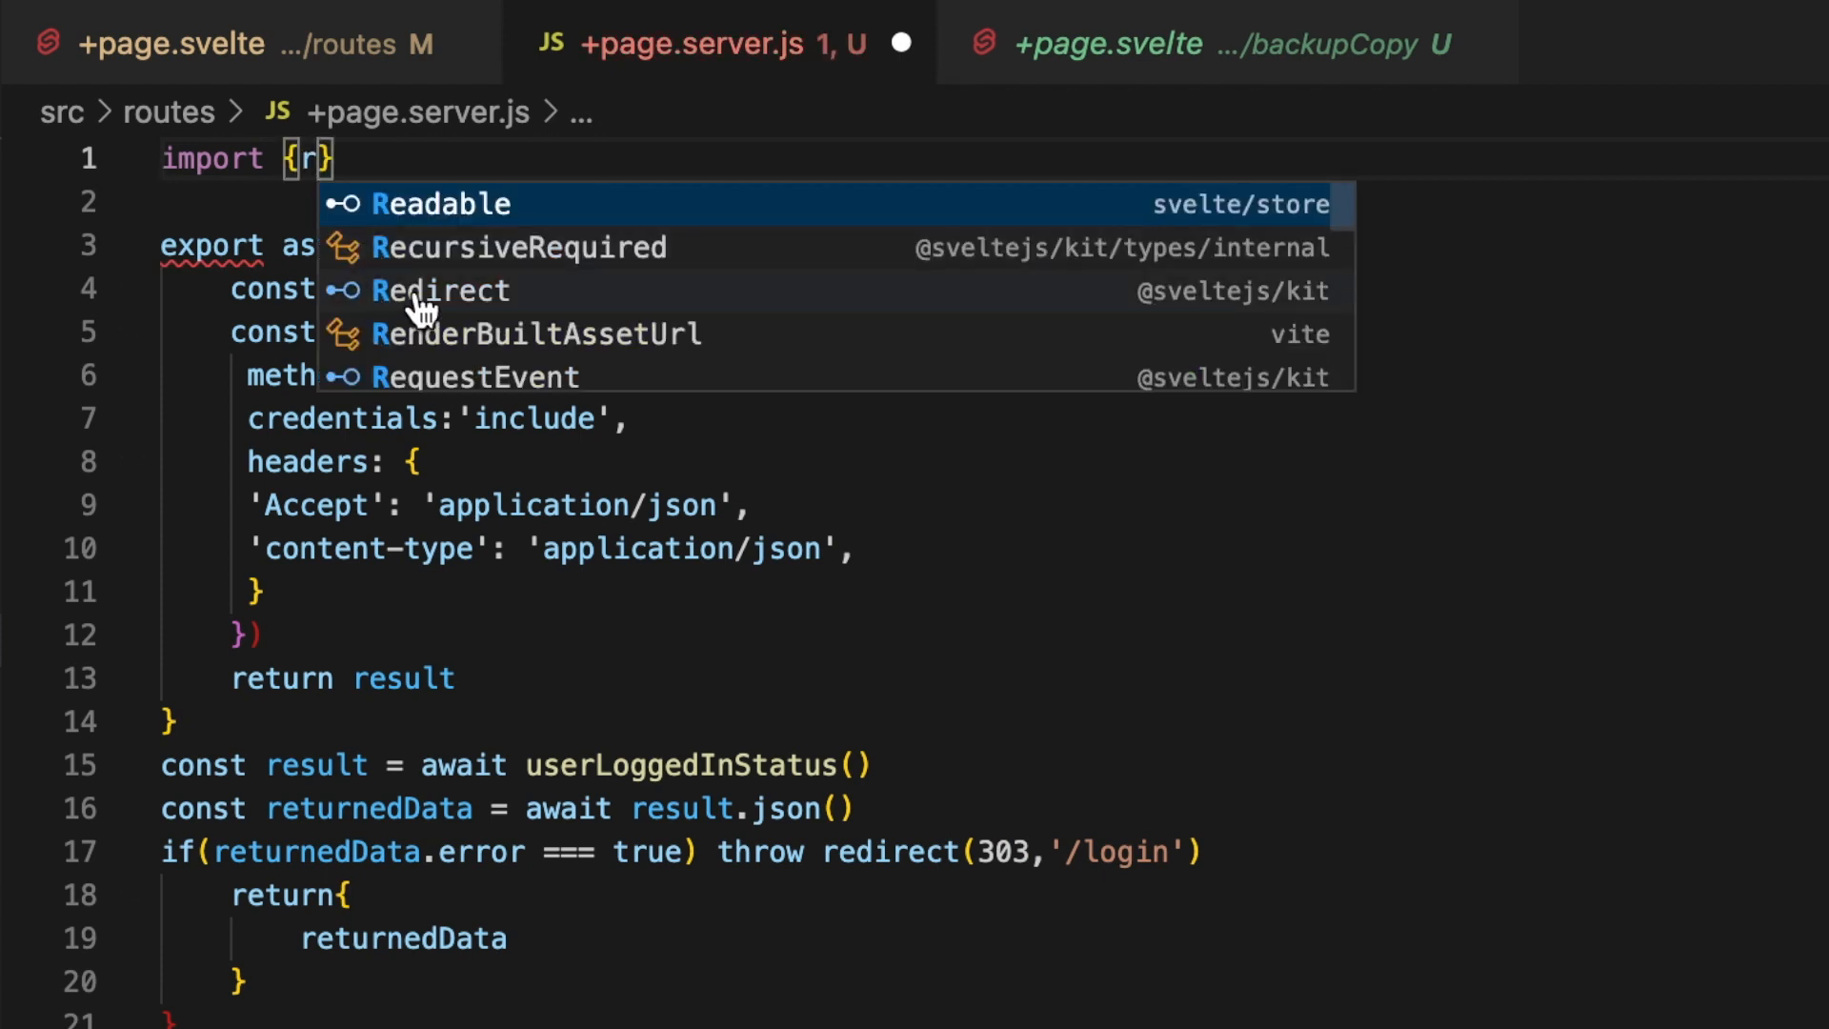
text(edirect)
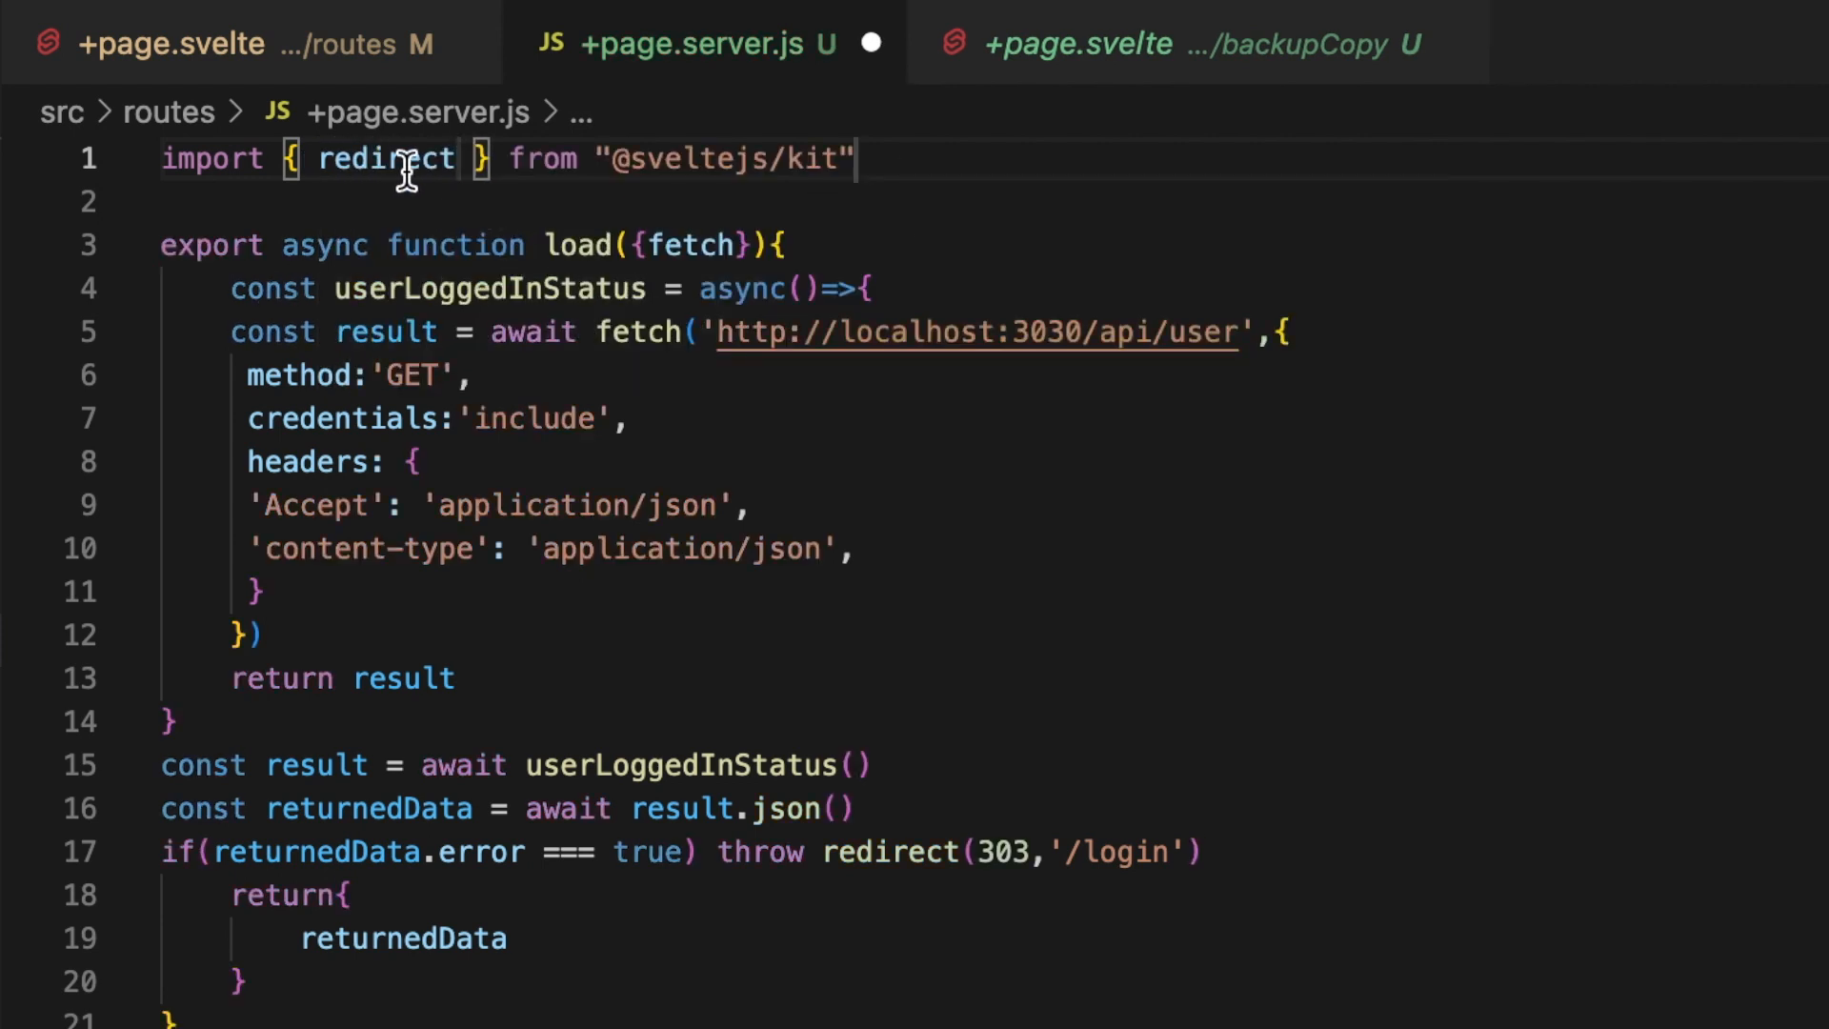
mouse_move(717, 817)
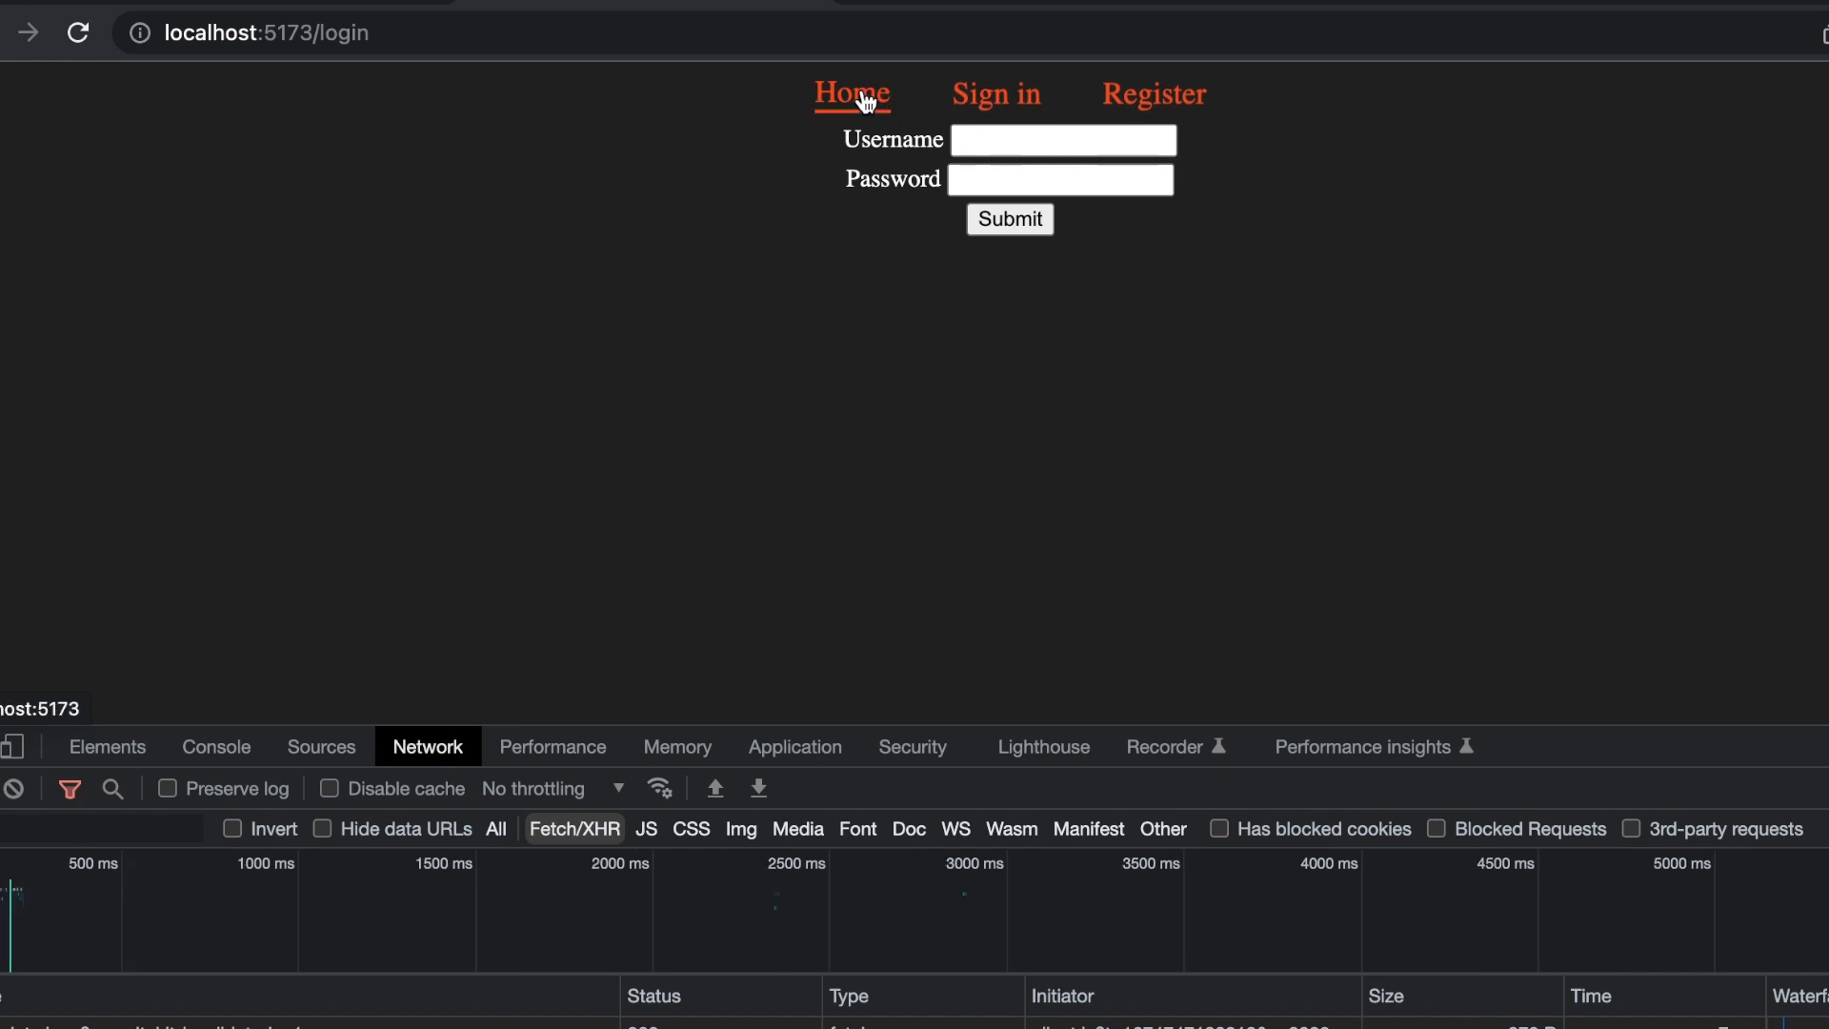
click(851, 94)
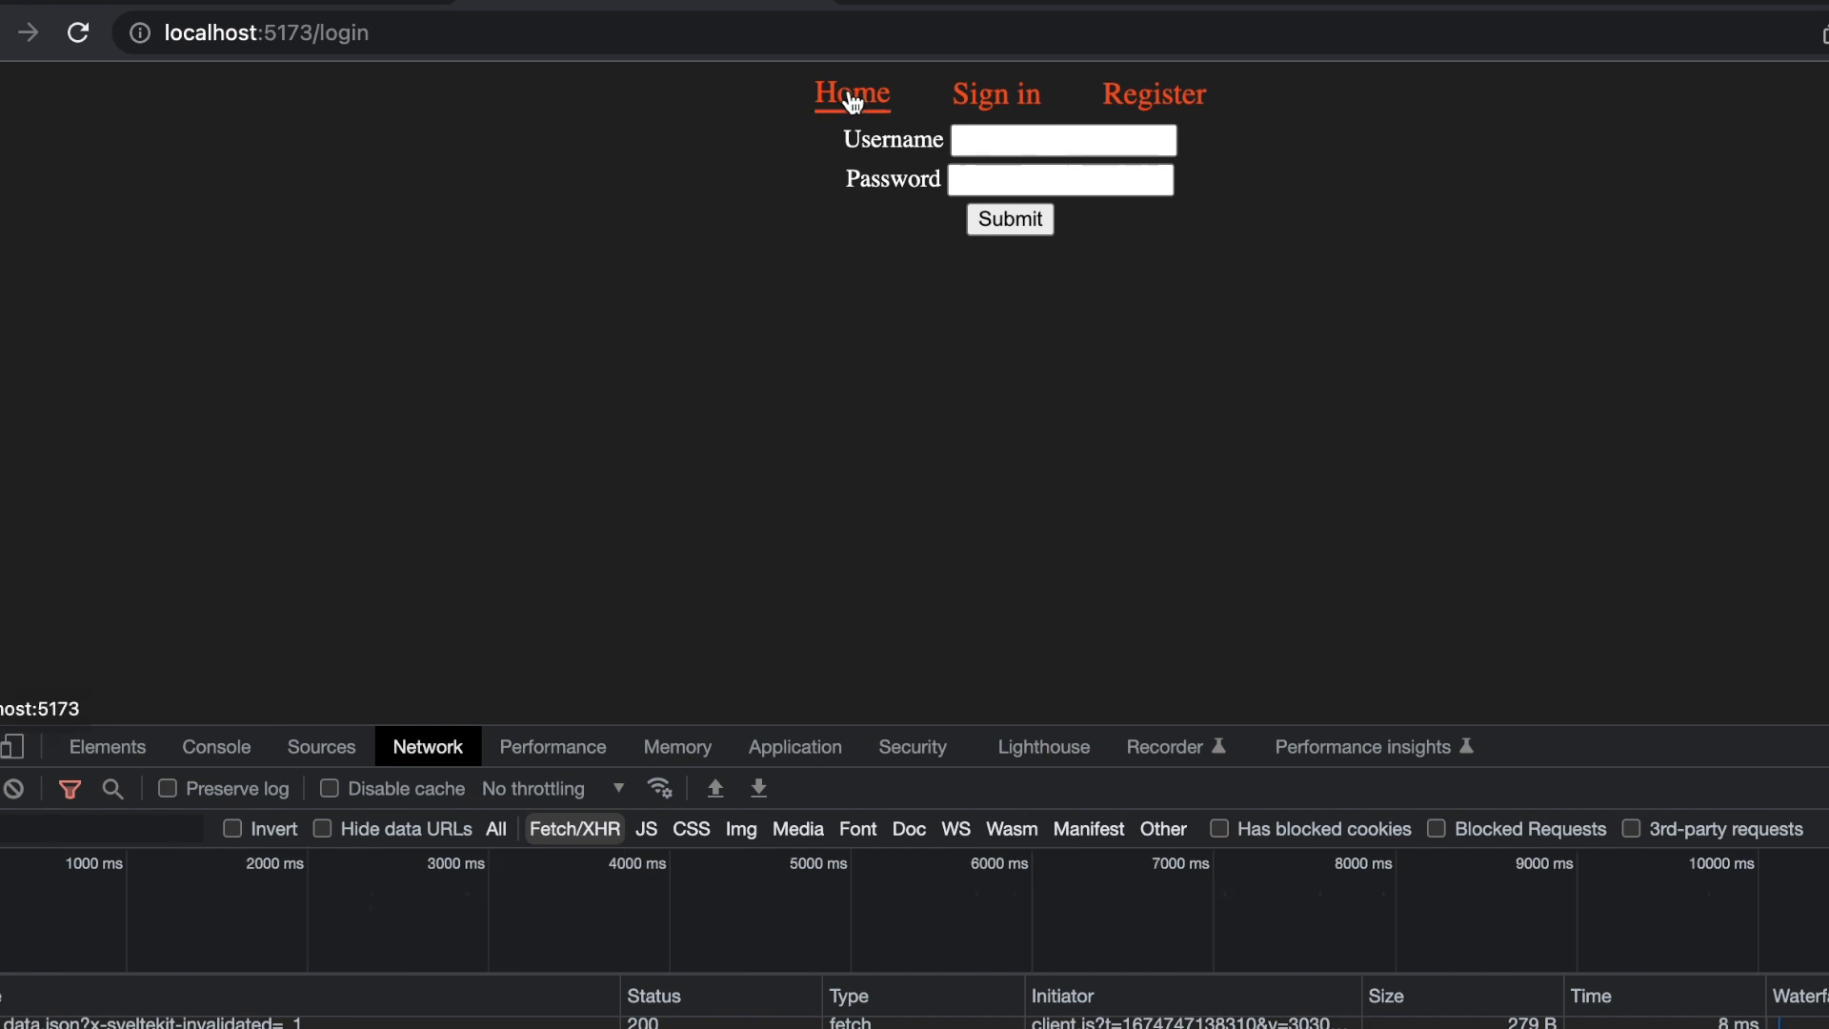
click(1061, 140)
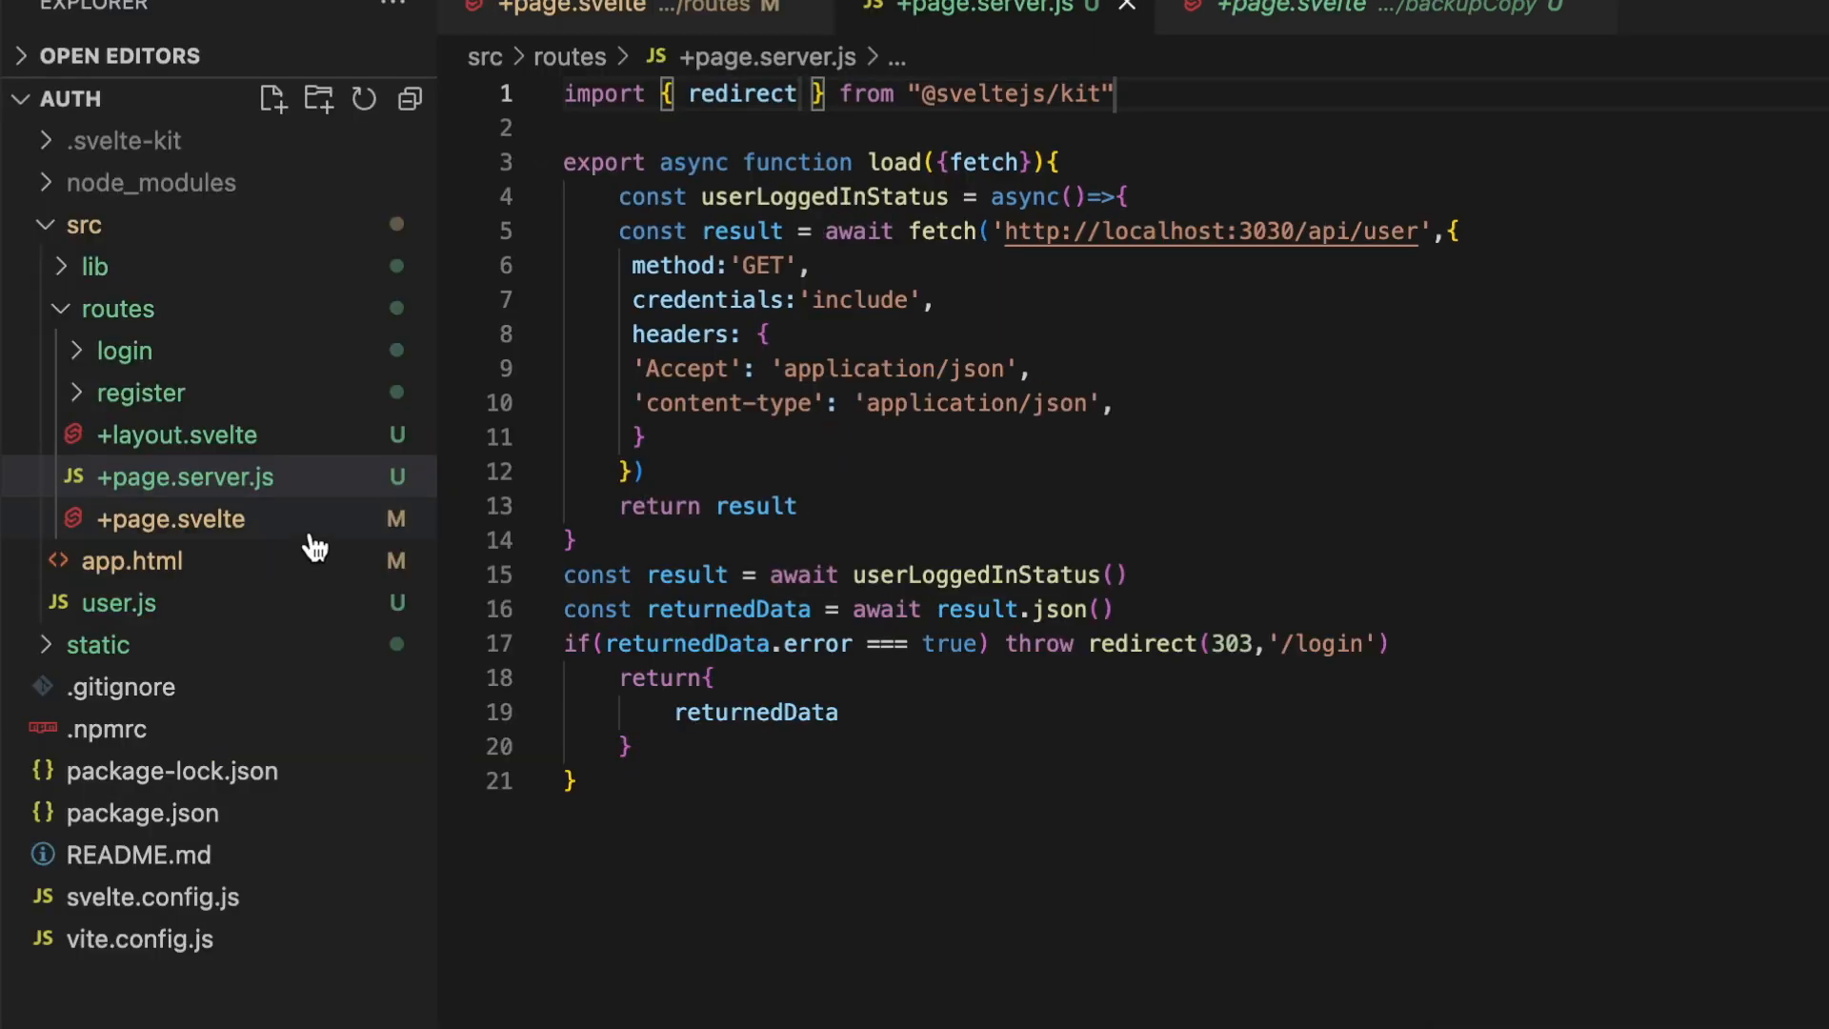
mouse_move(172, 518)
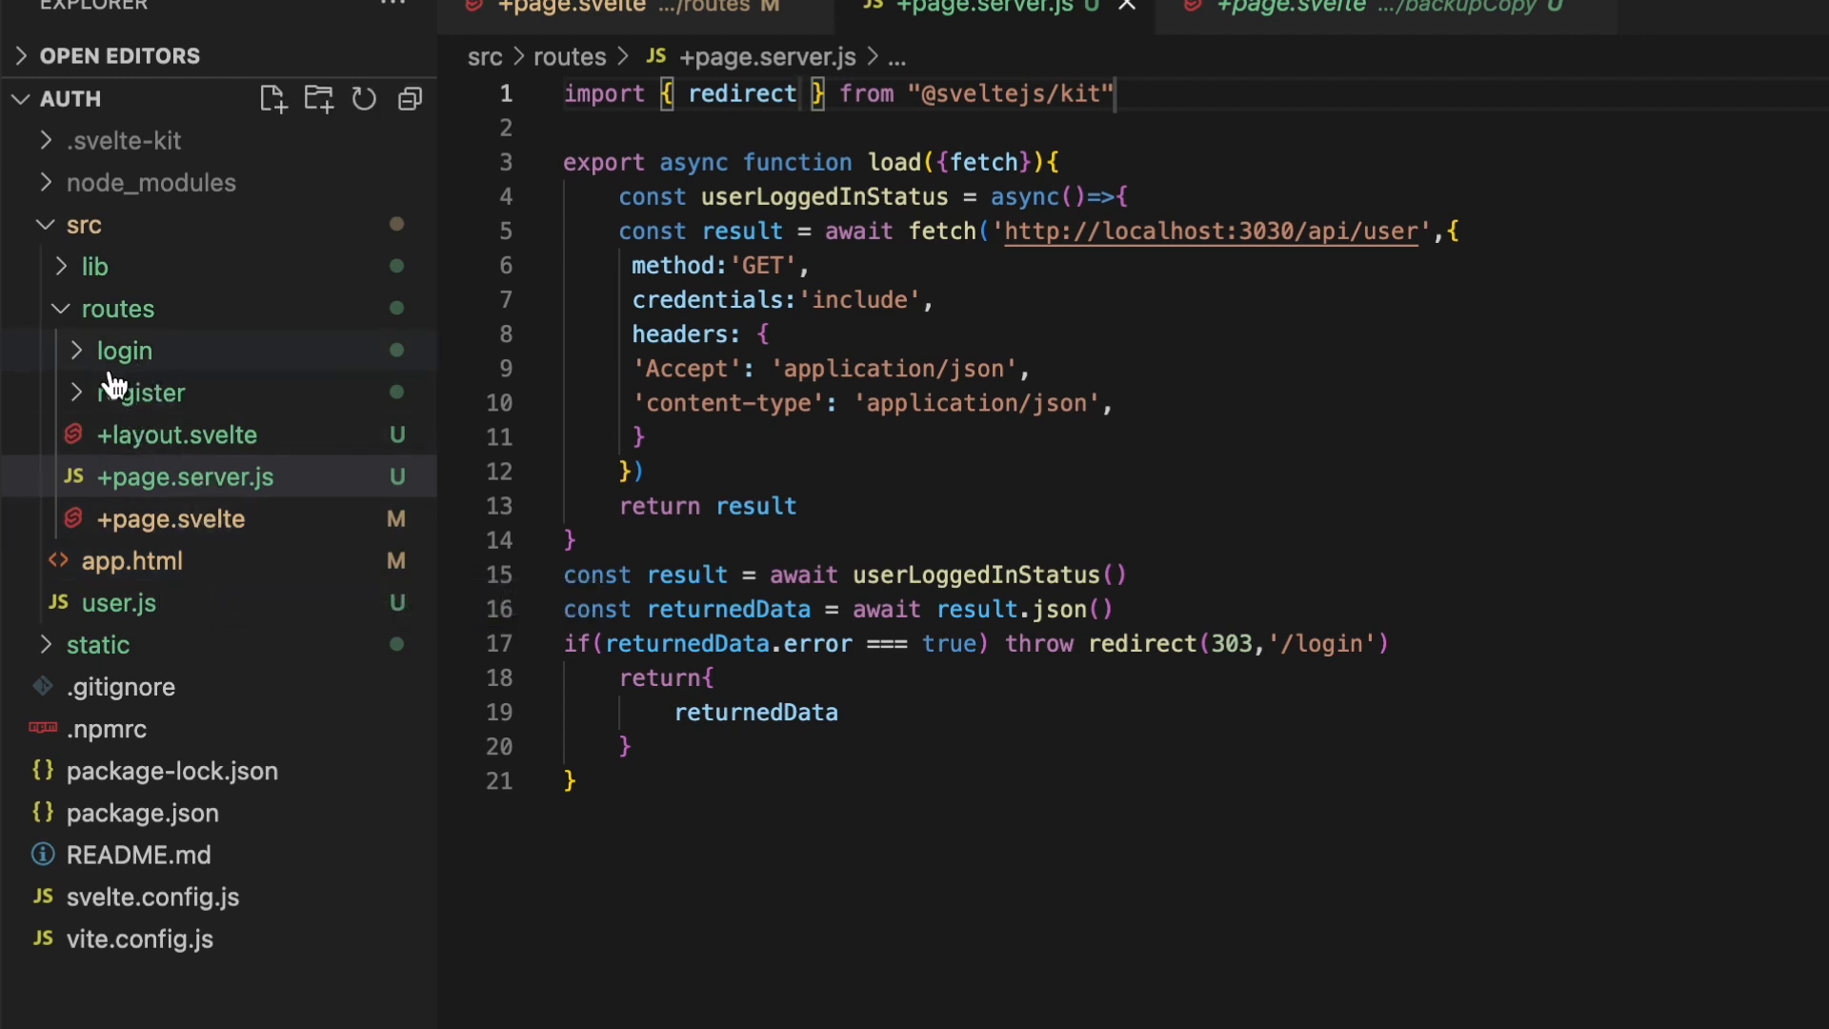
mouse_move(140, 391)
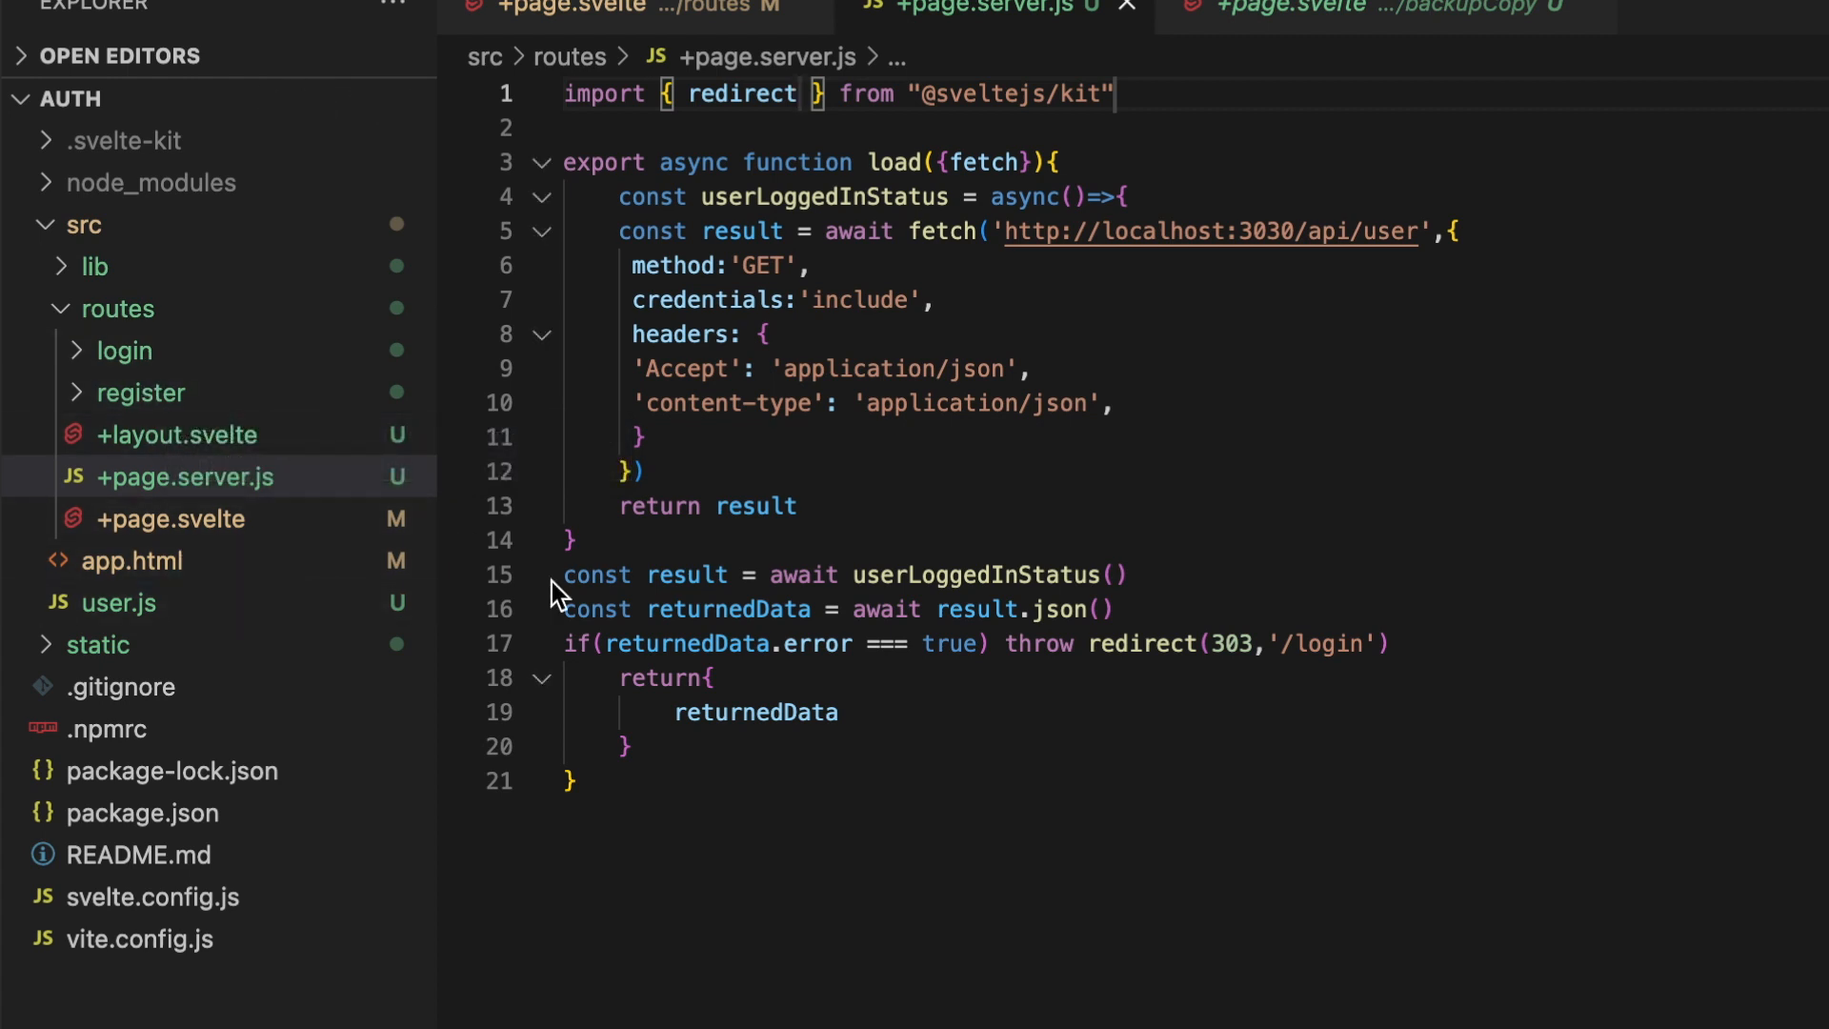
mouse_move(717, 545)
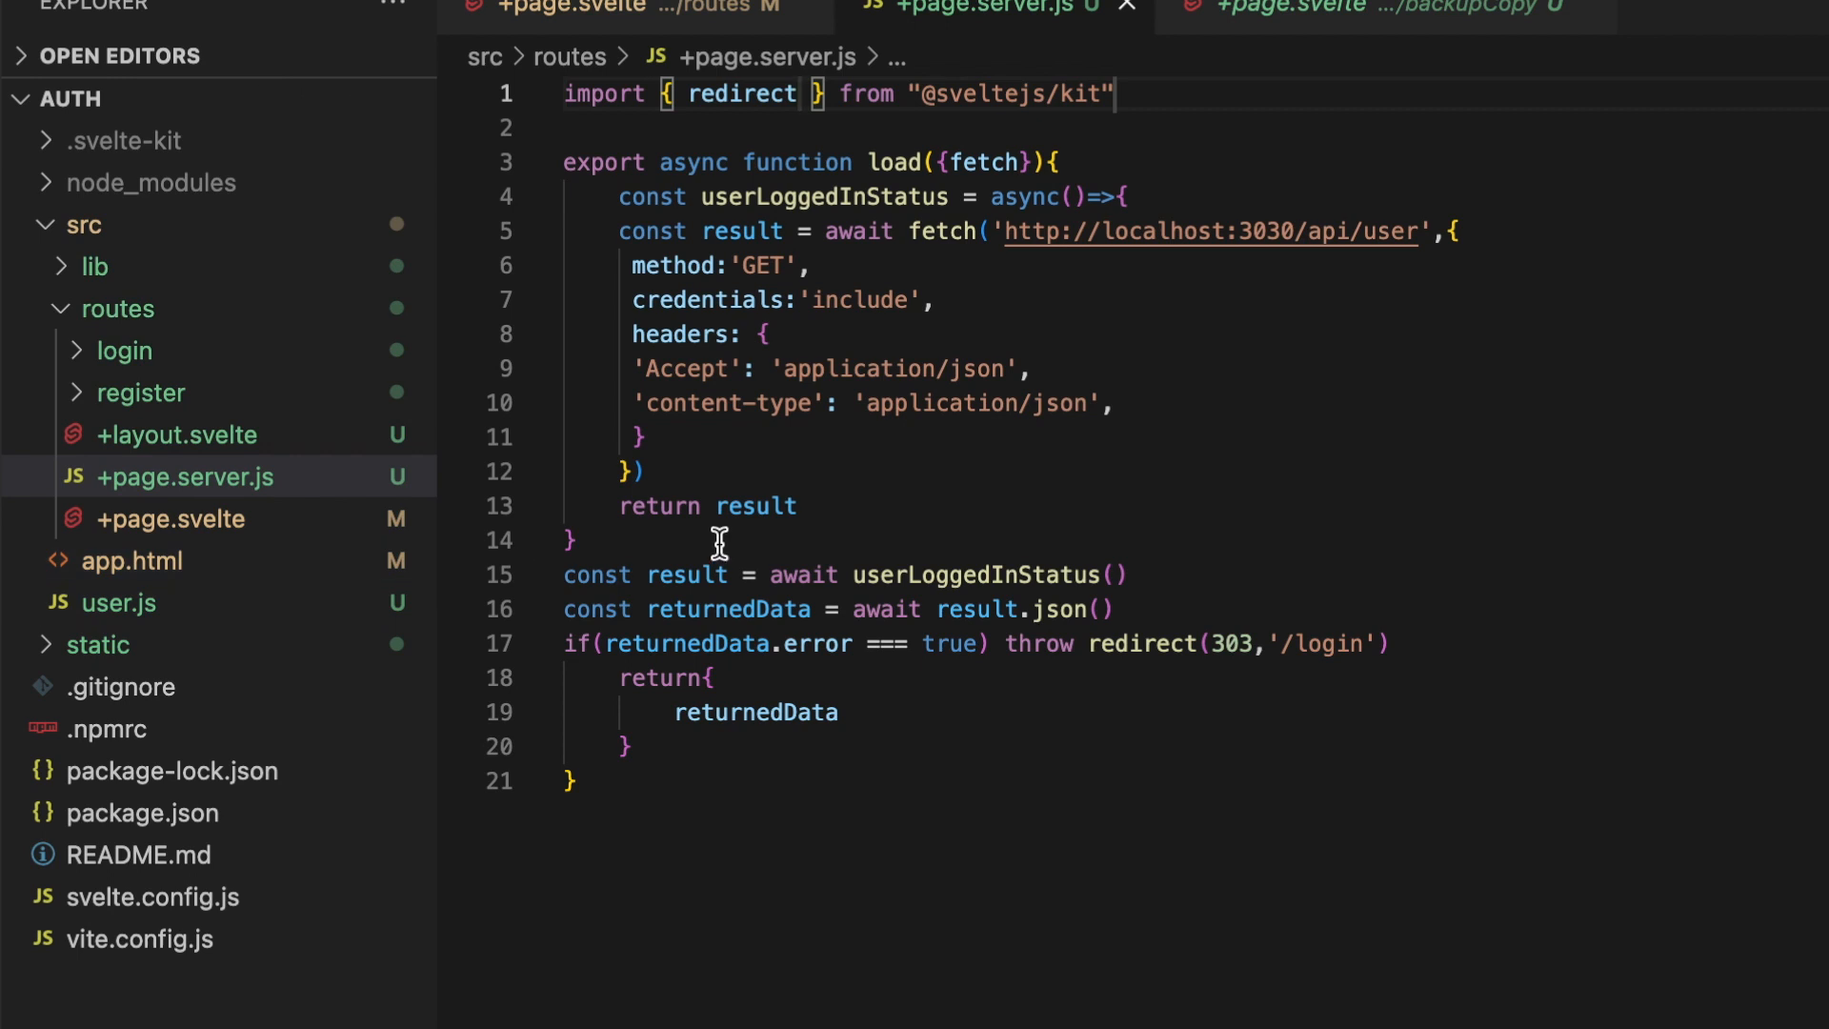
mouse_move(132, 504)
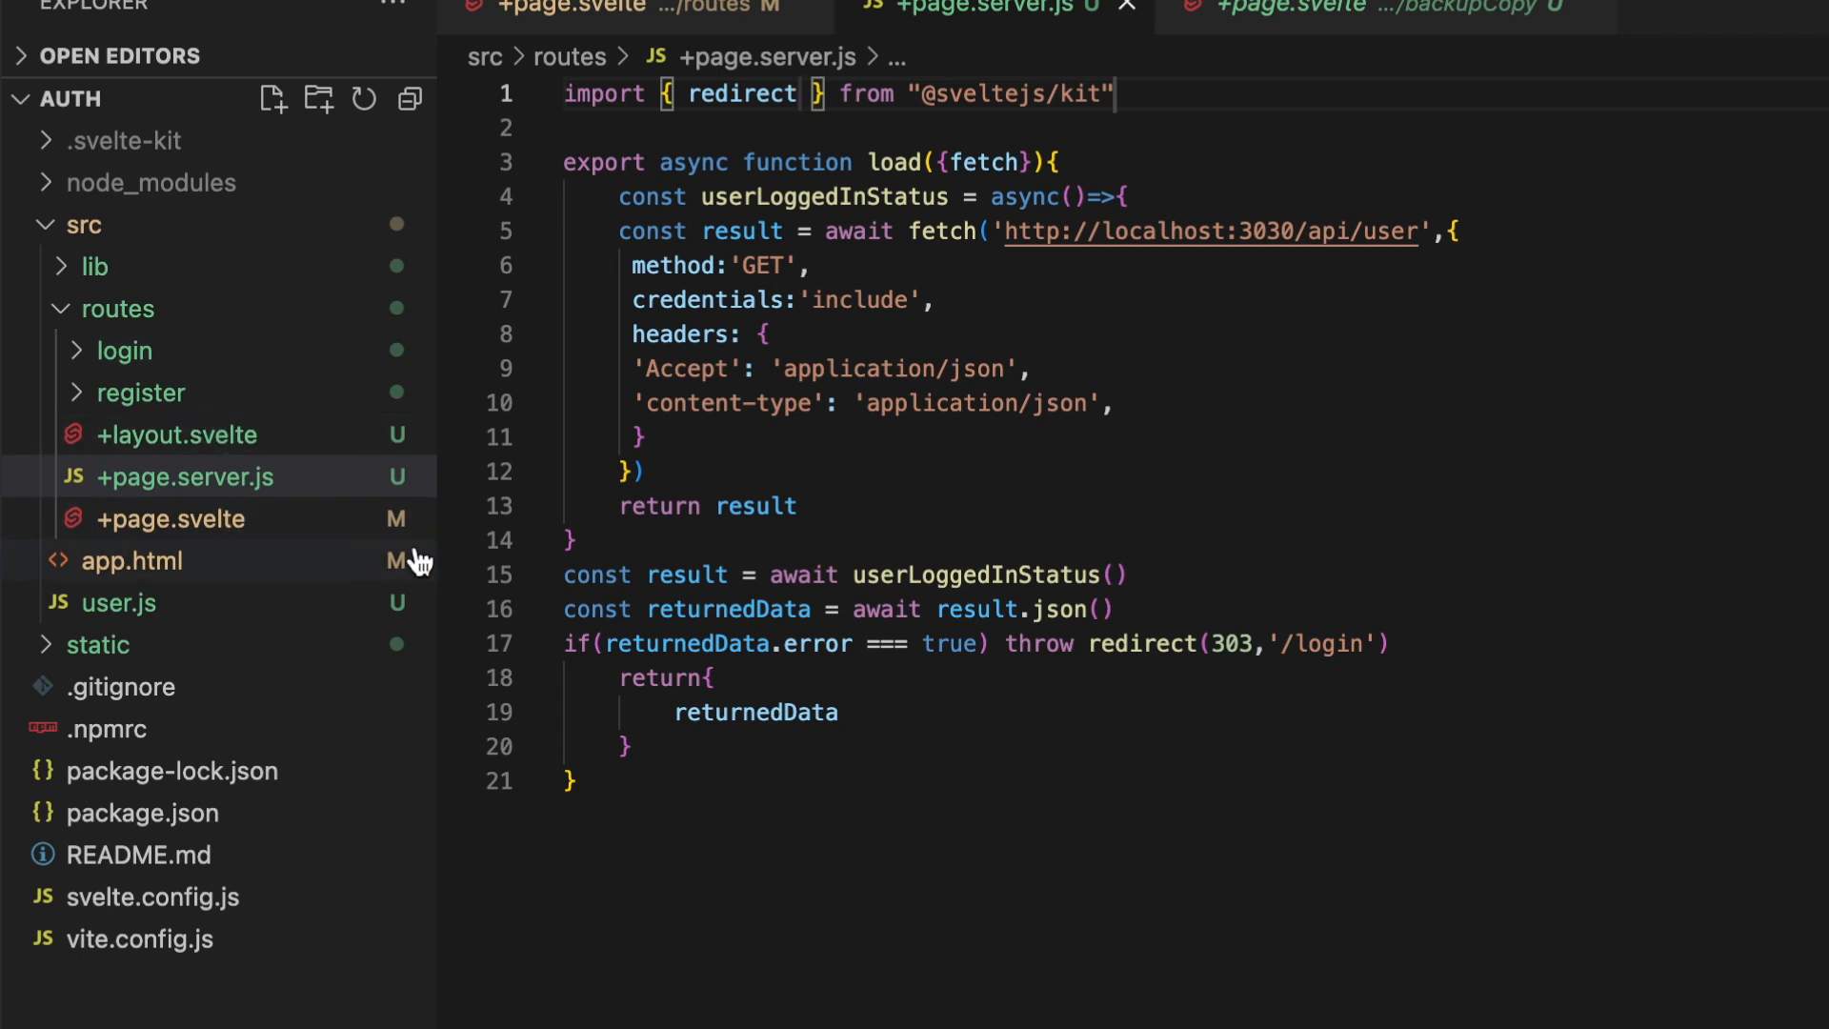
- Change load({fetch}) to load({fetch, parent}) and start its body with await parent()
double_click(982, 162)
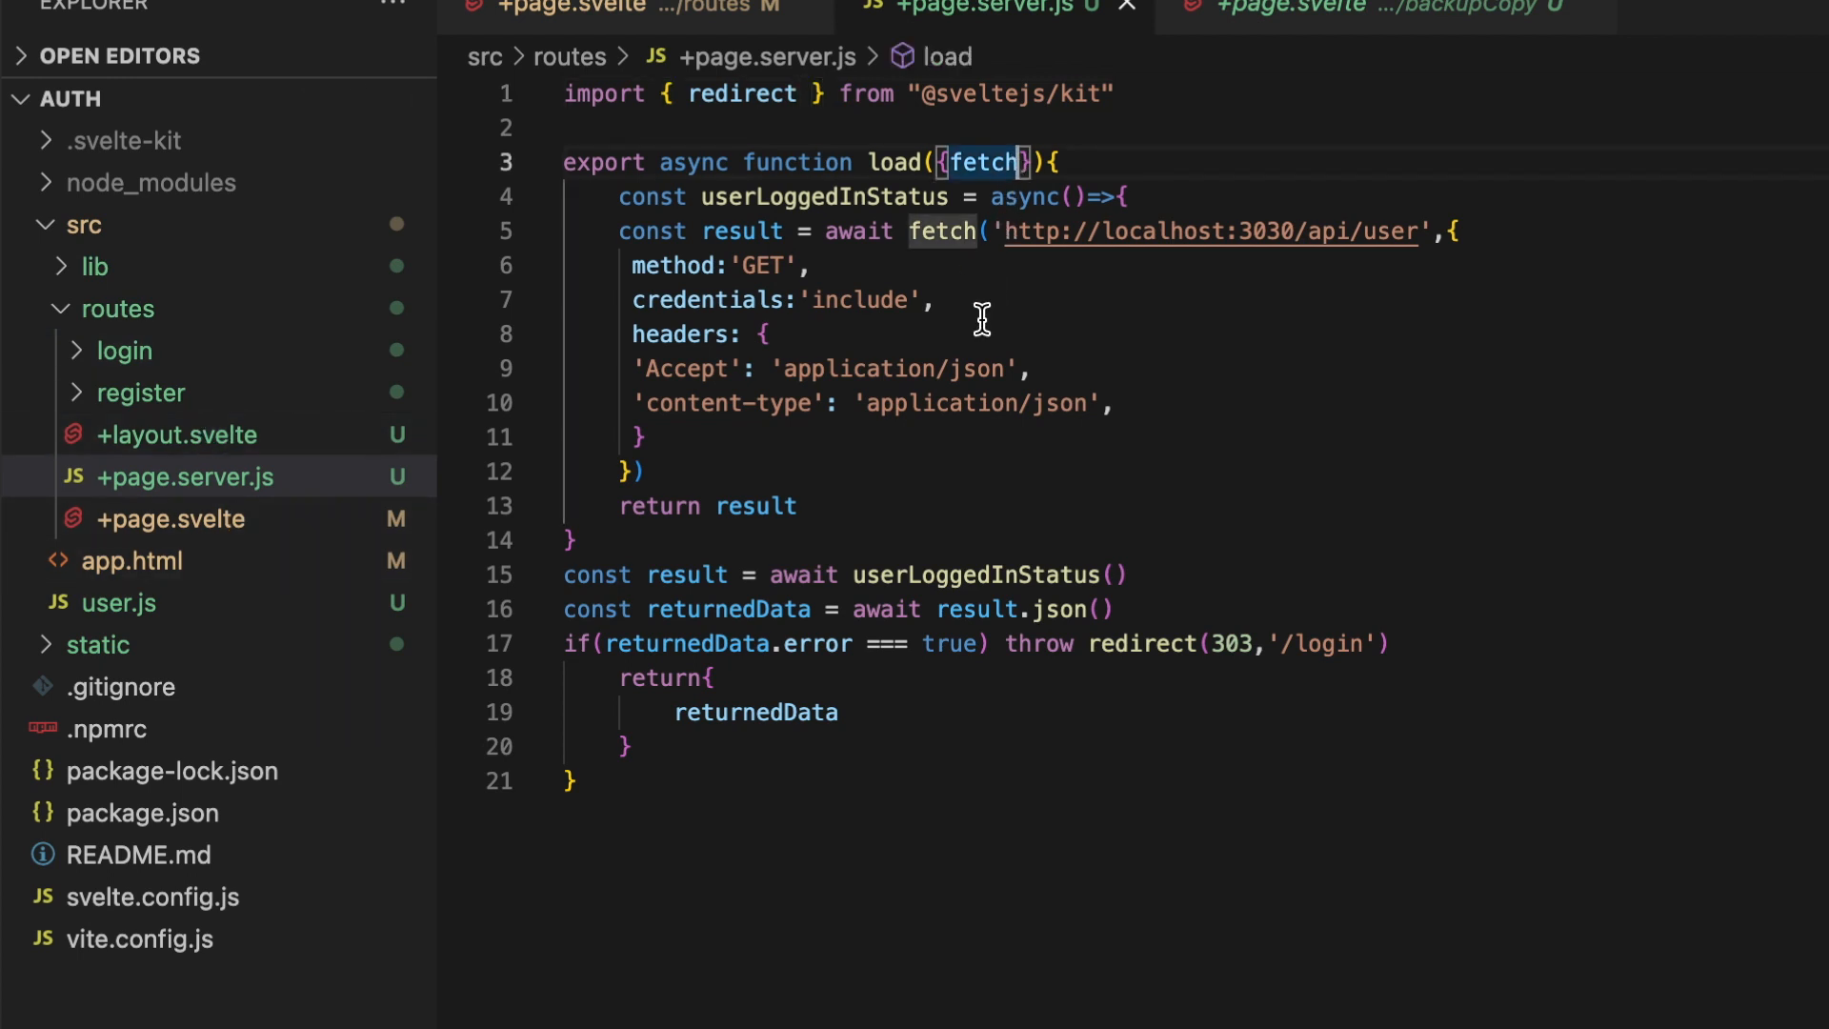
text(,parent)
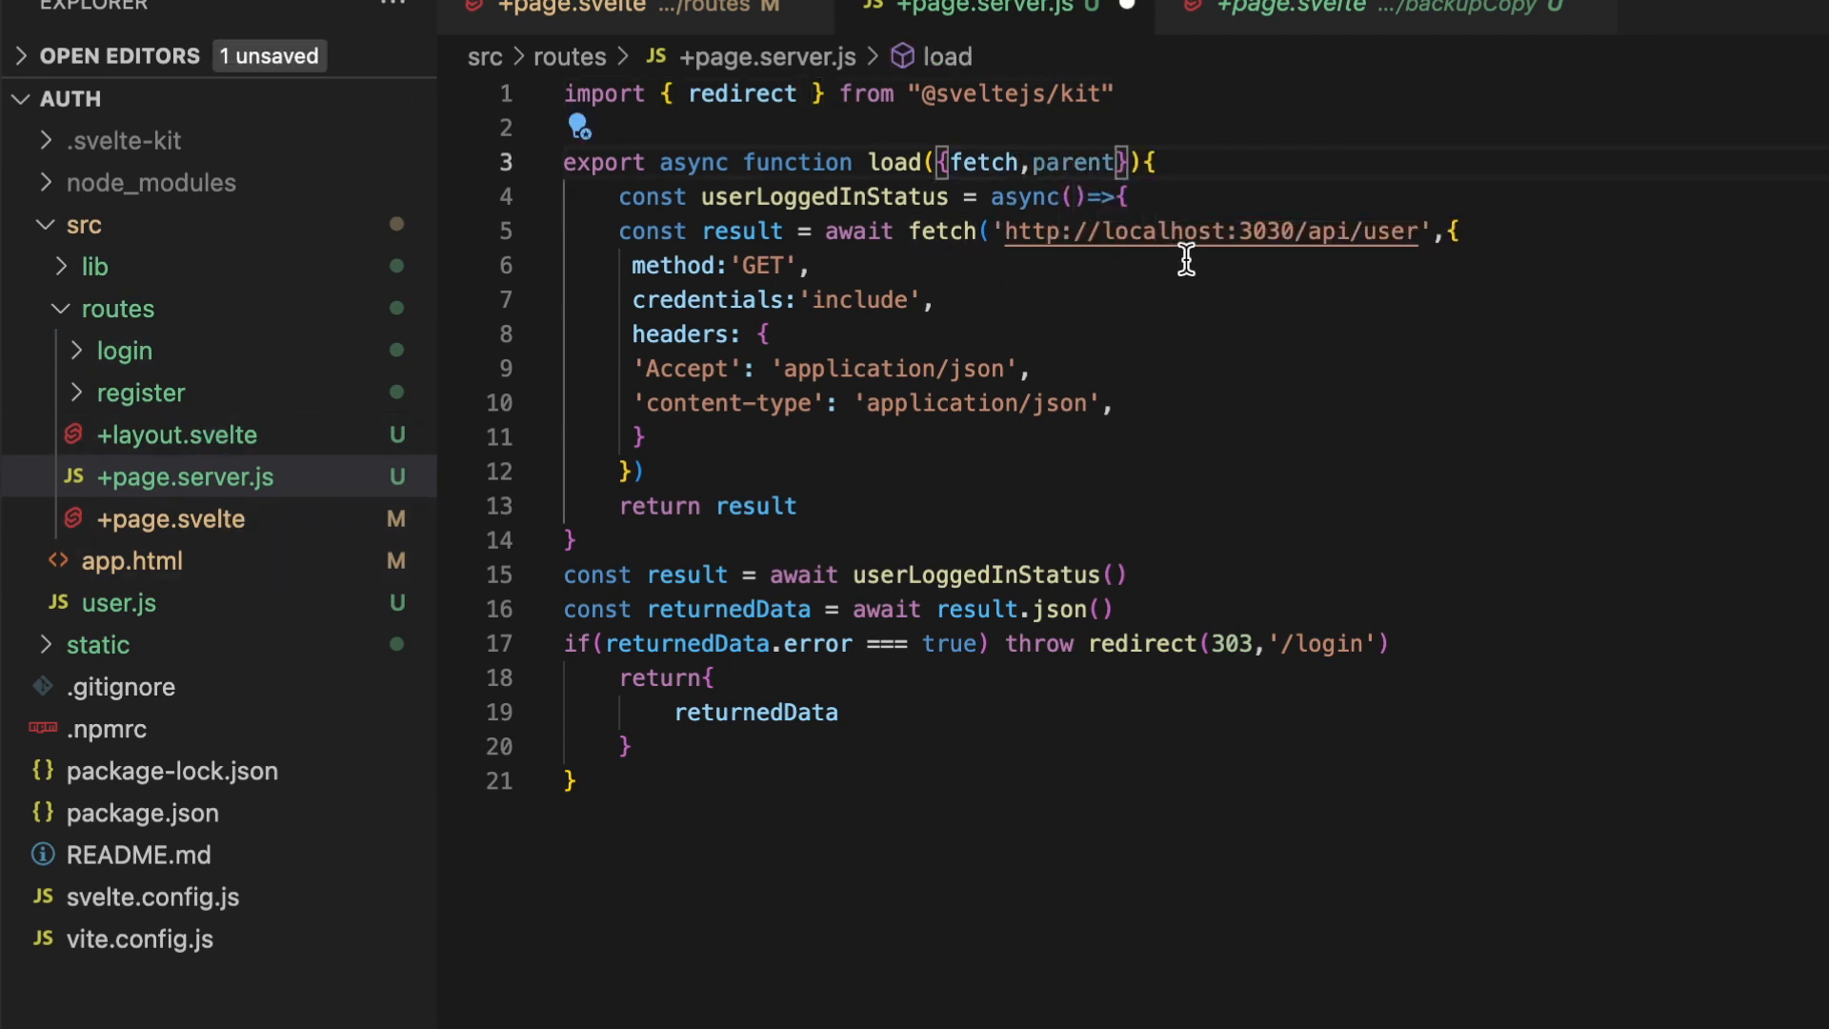
text(a)
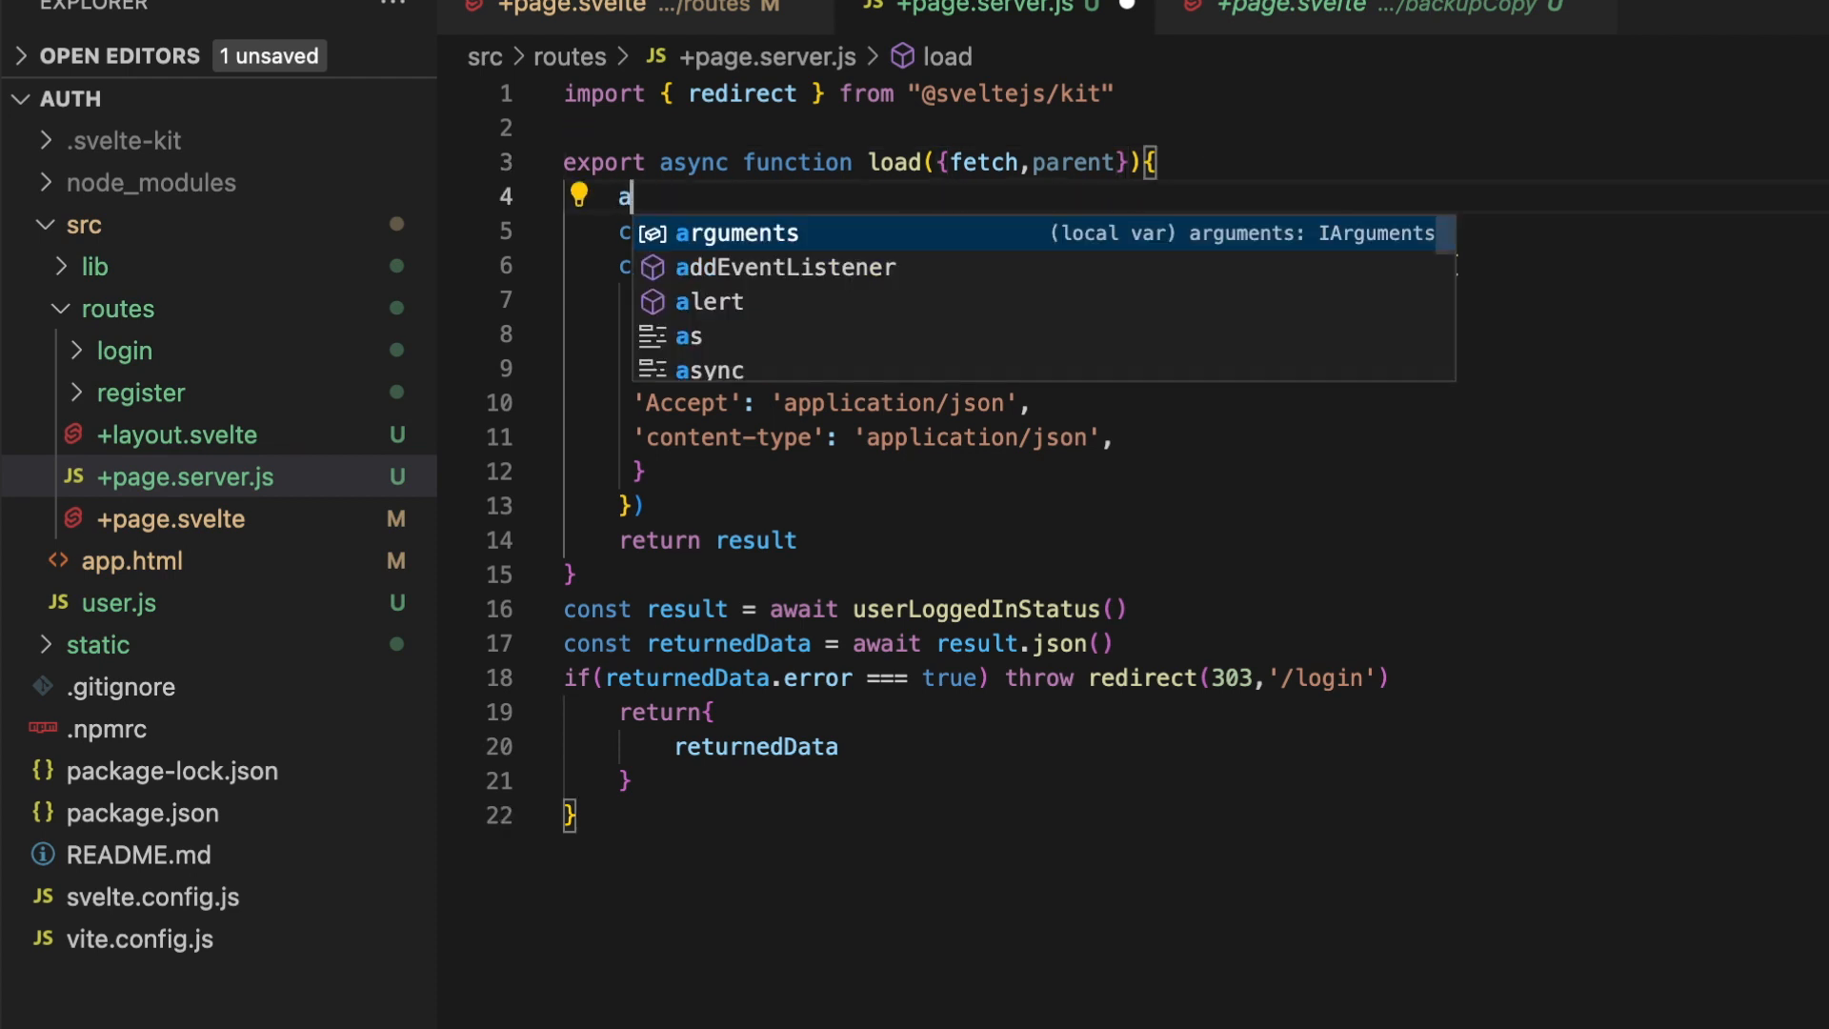
text(wait parent)
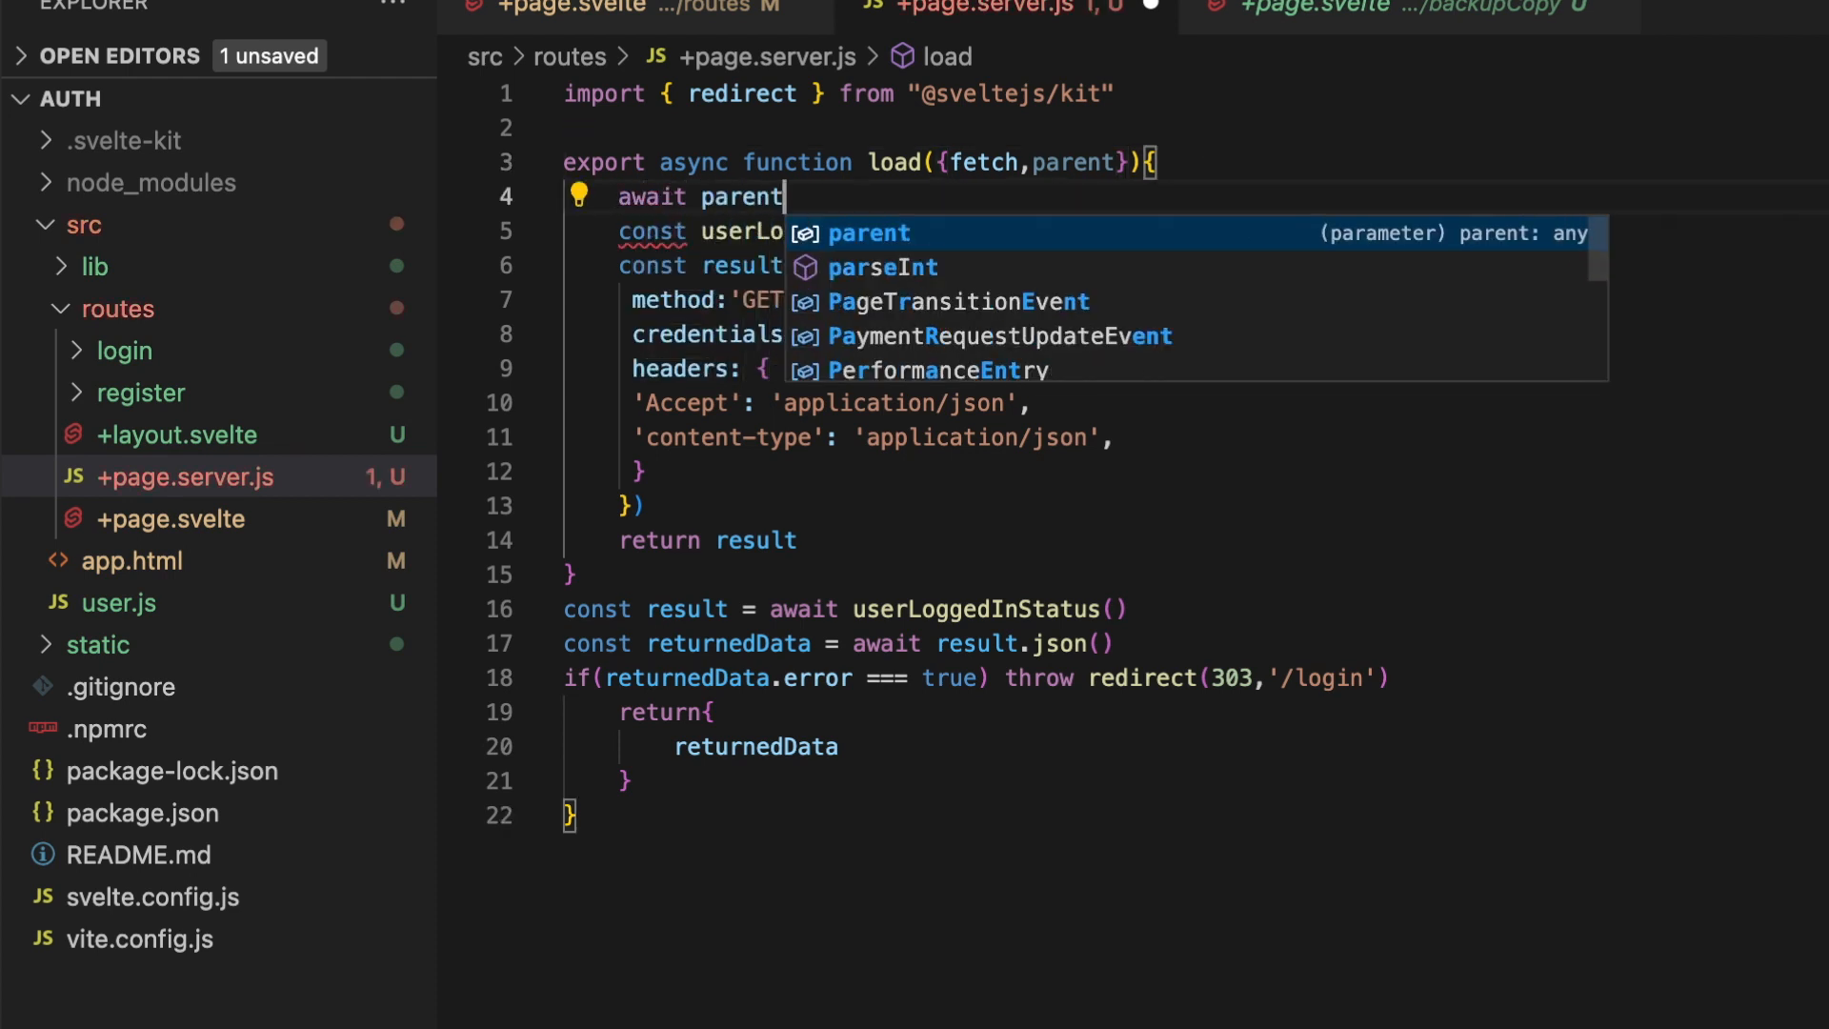
text(())
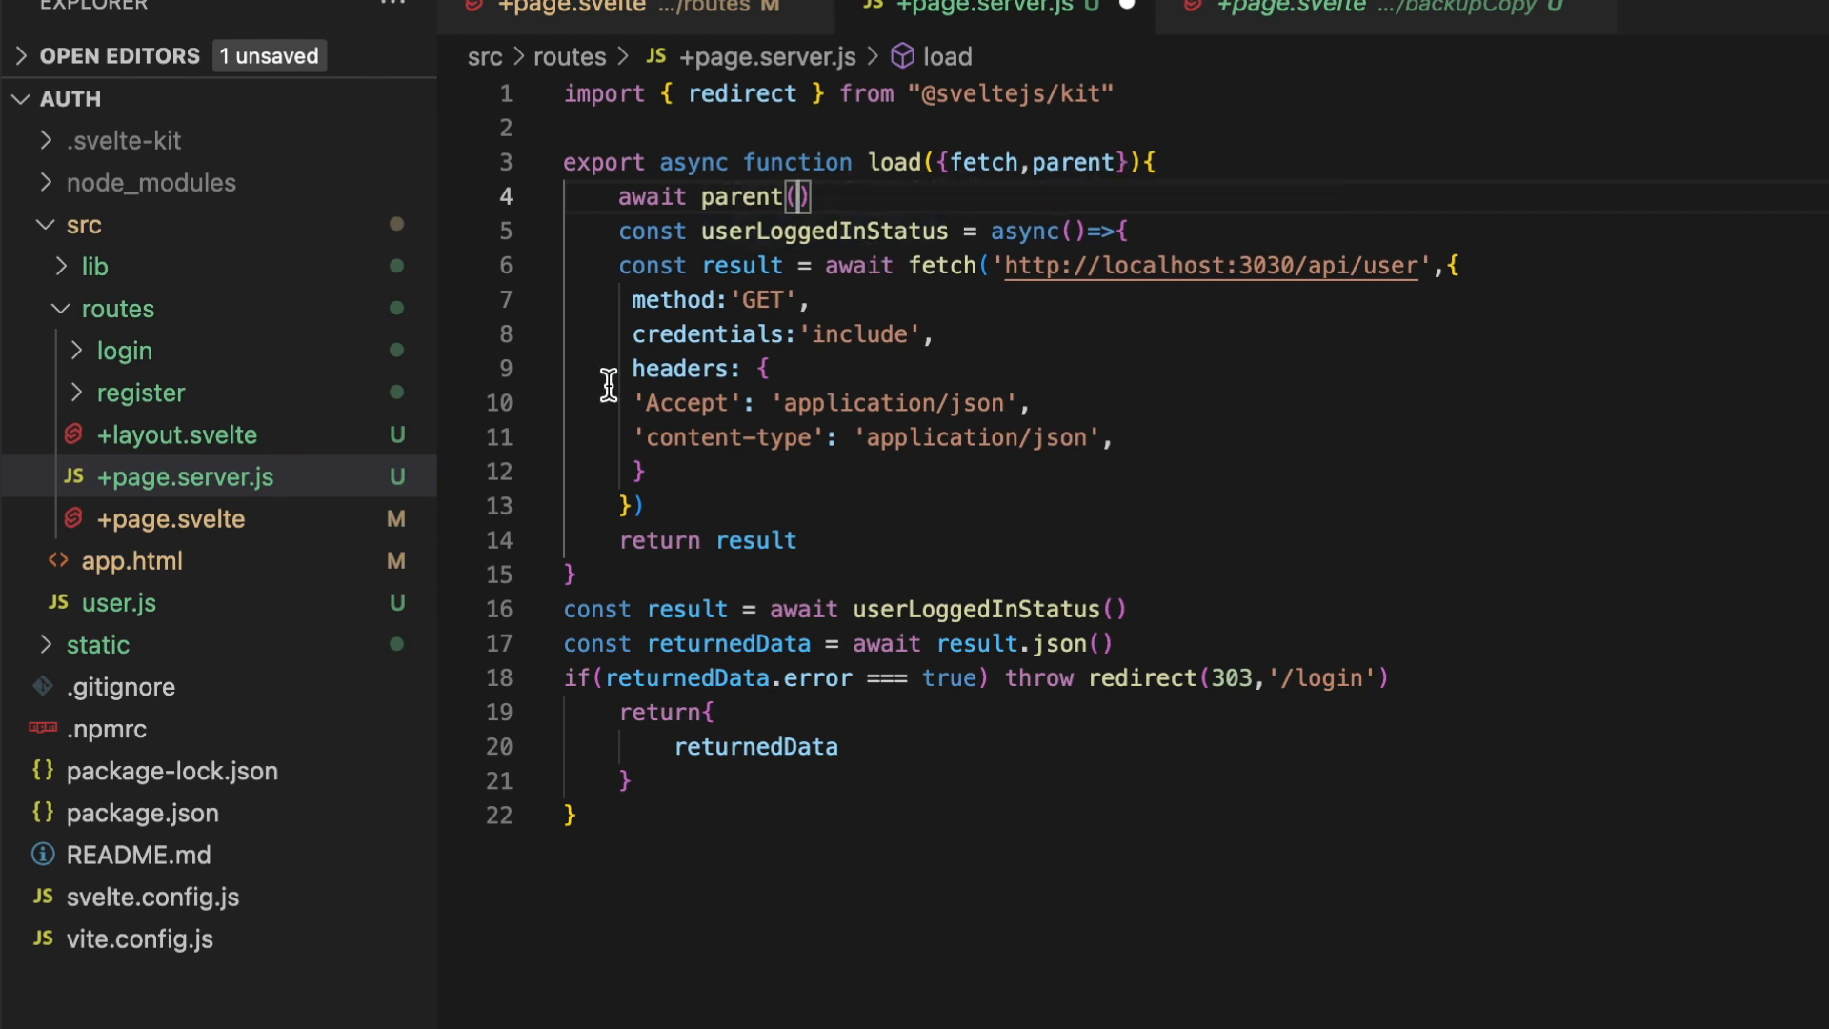
mouse_move(685, 402)
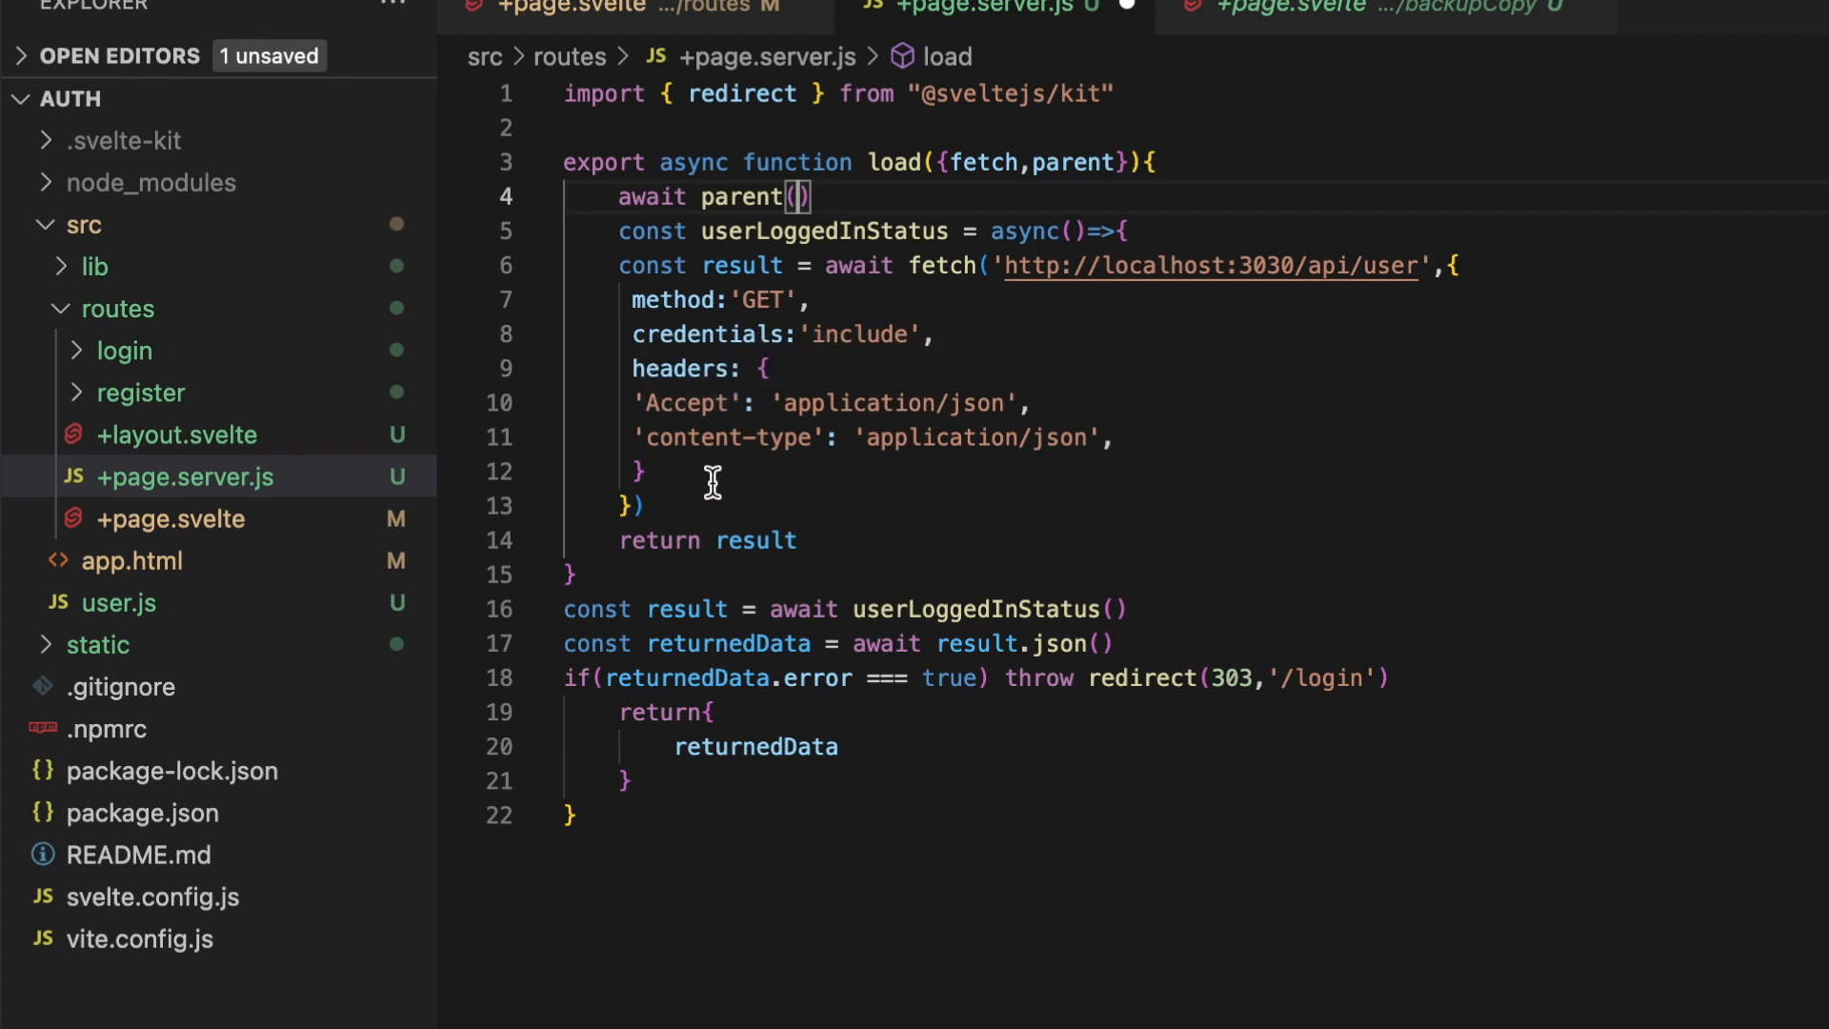
mouse_move(800, 485)
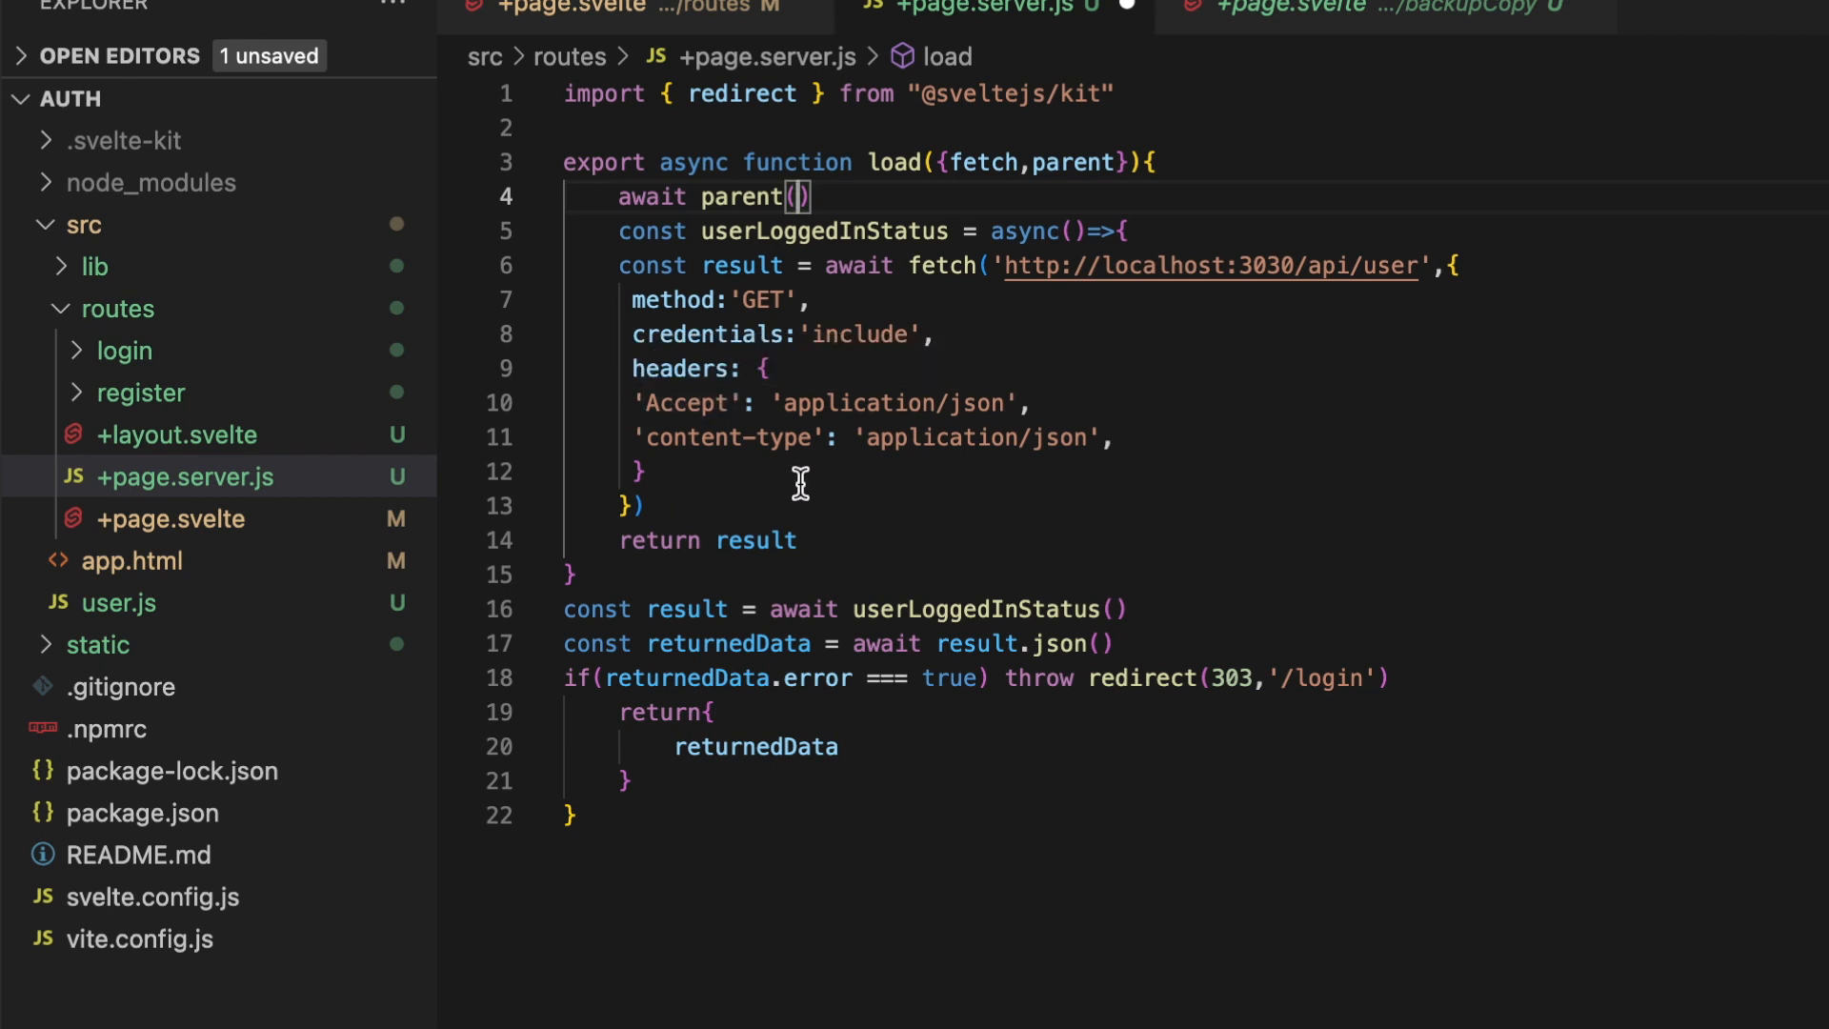
mouse_move(793, 287)
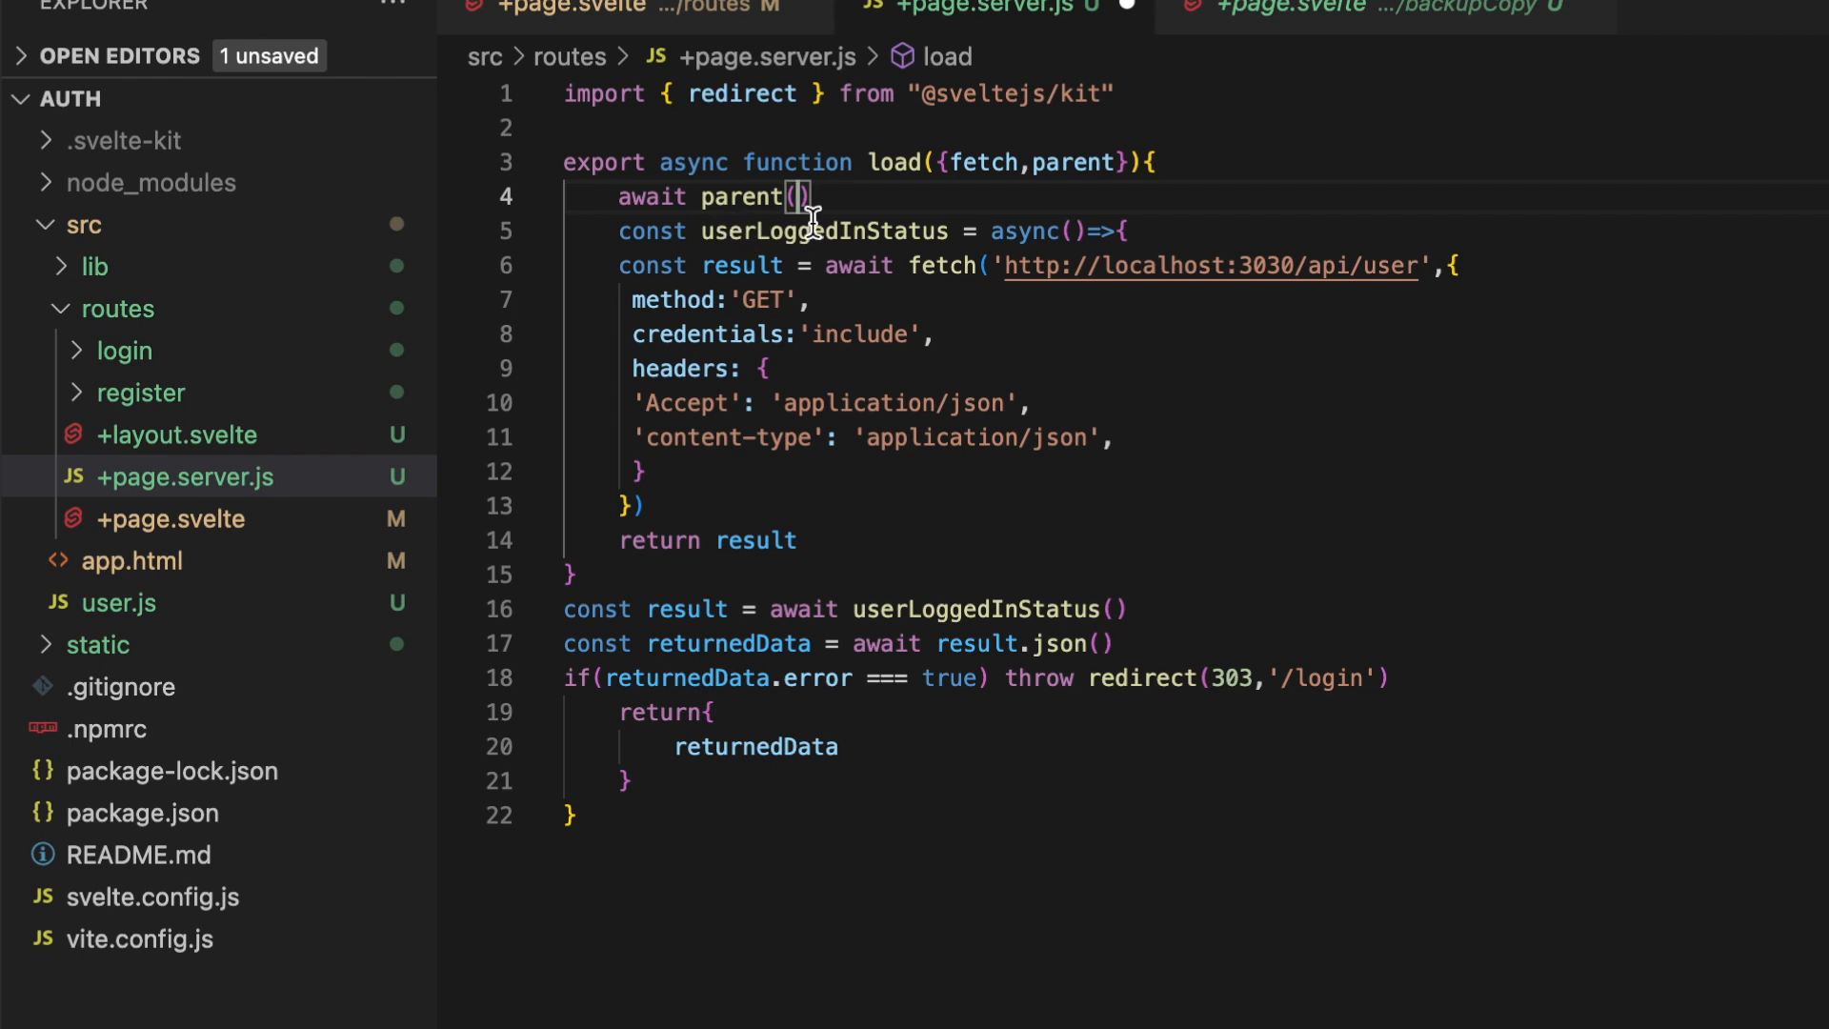
mouse_move(799, 197)
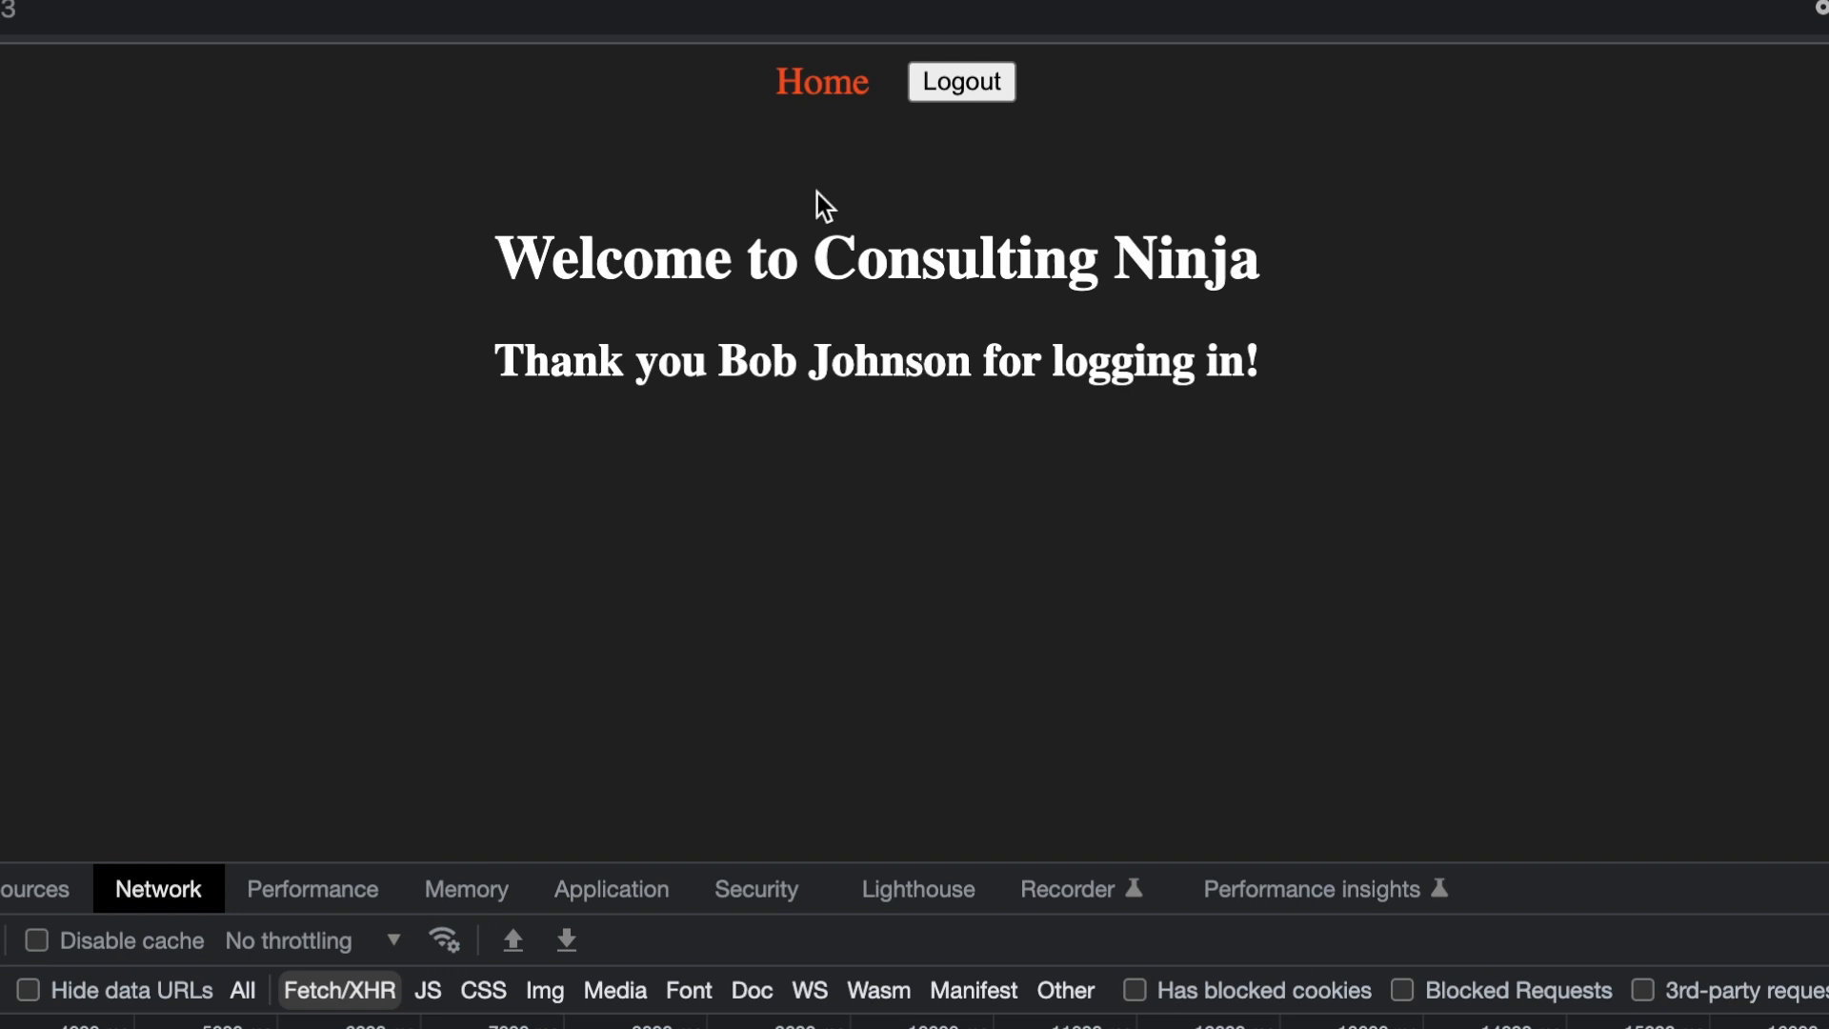
mouse_move(821, 82)
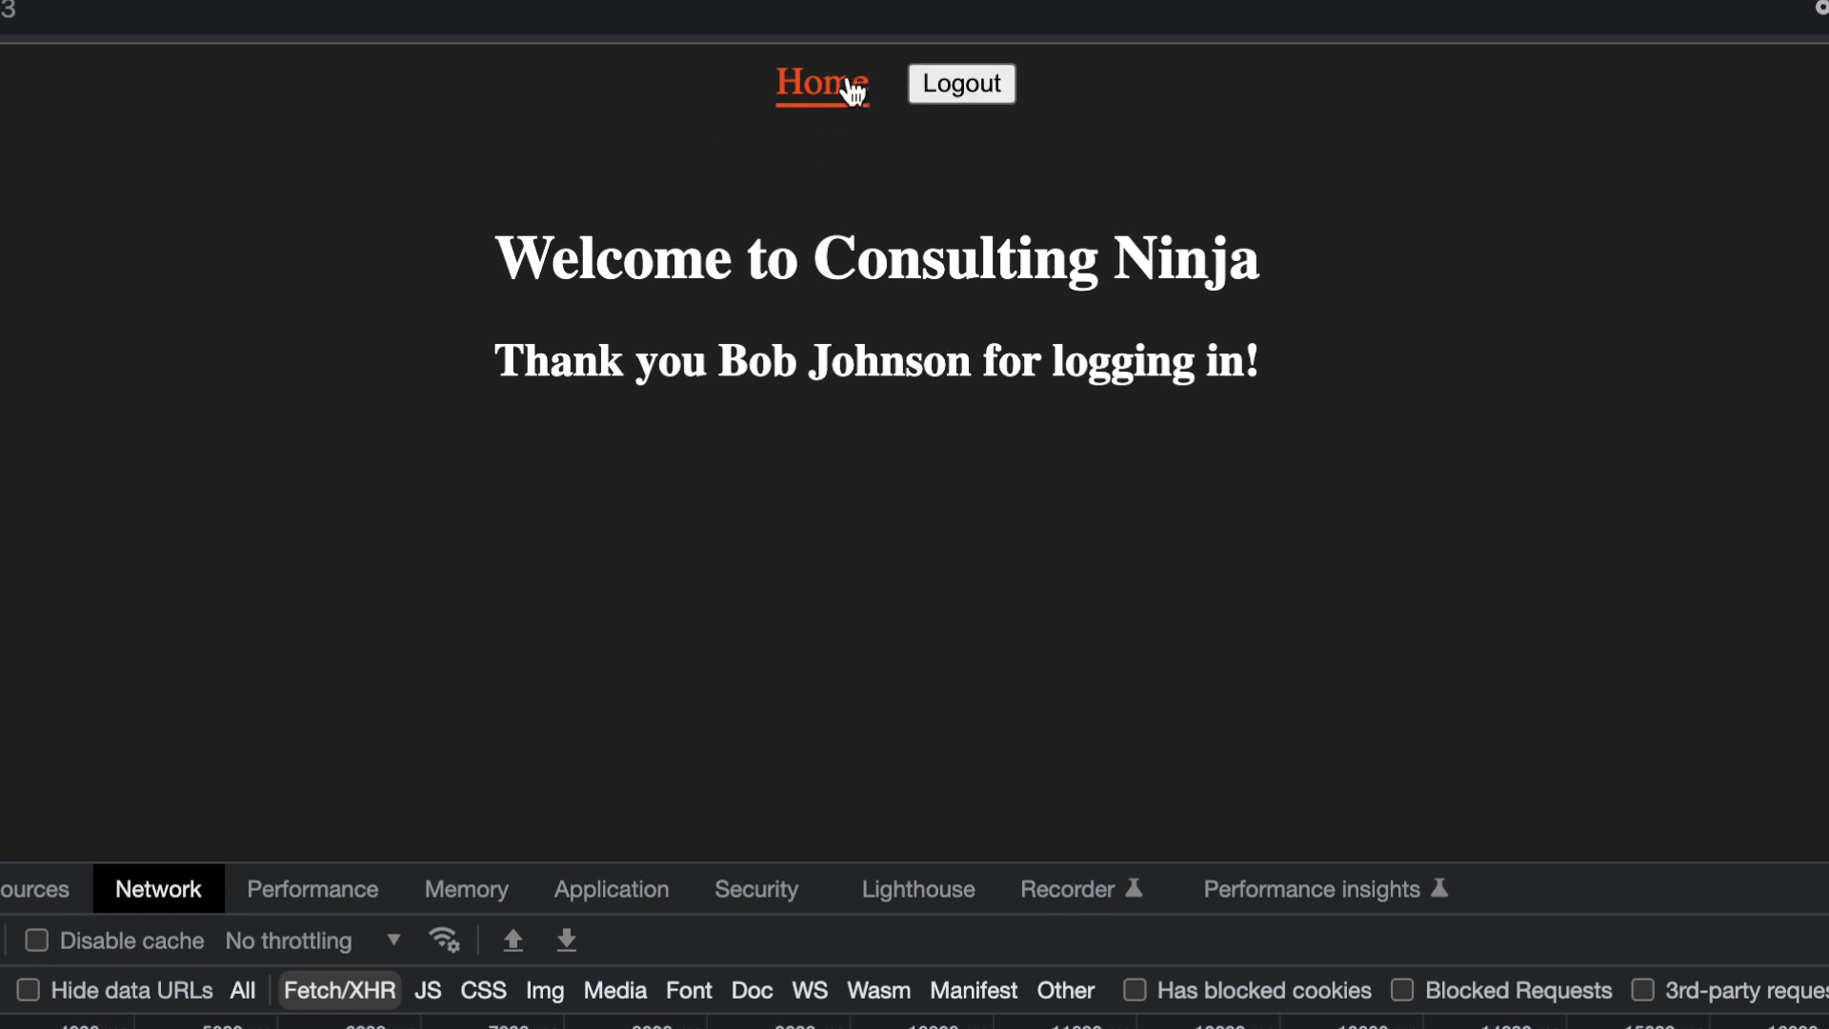
mouse_move(864, 129)
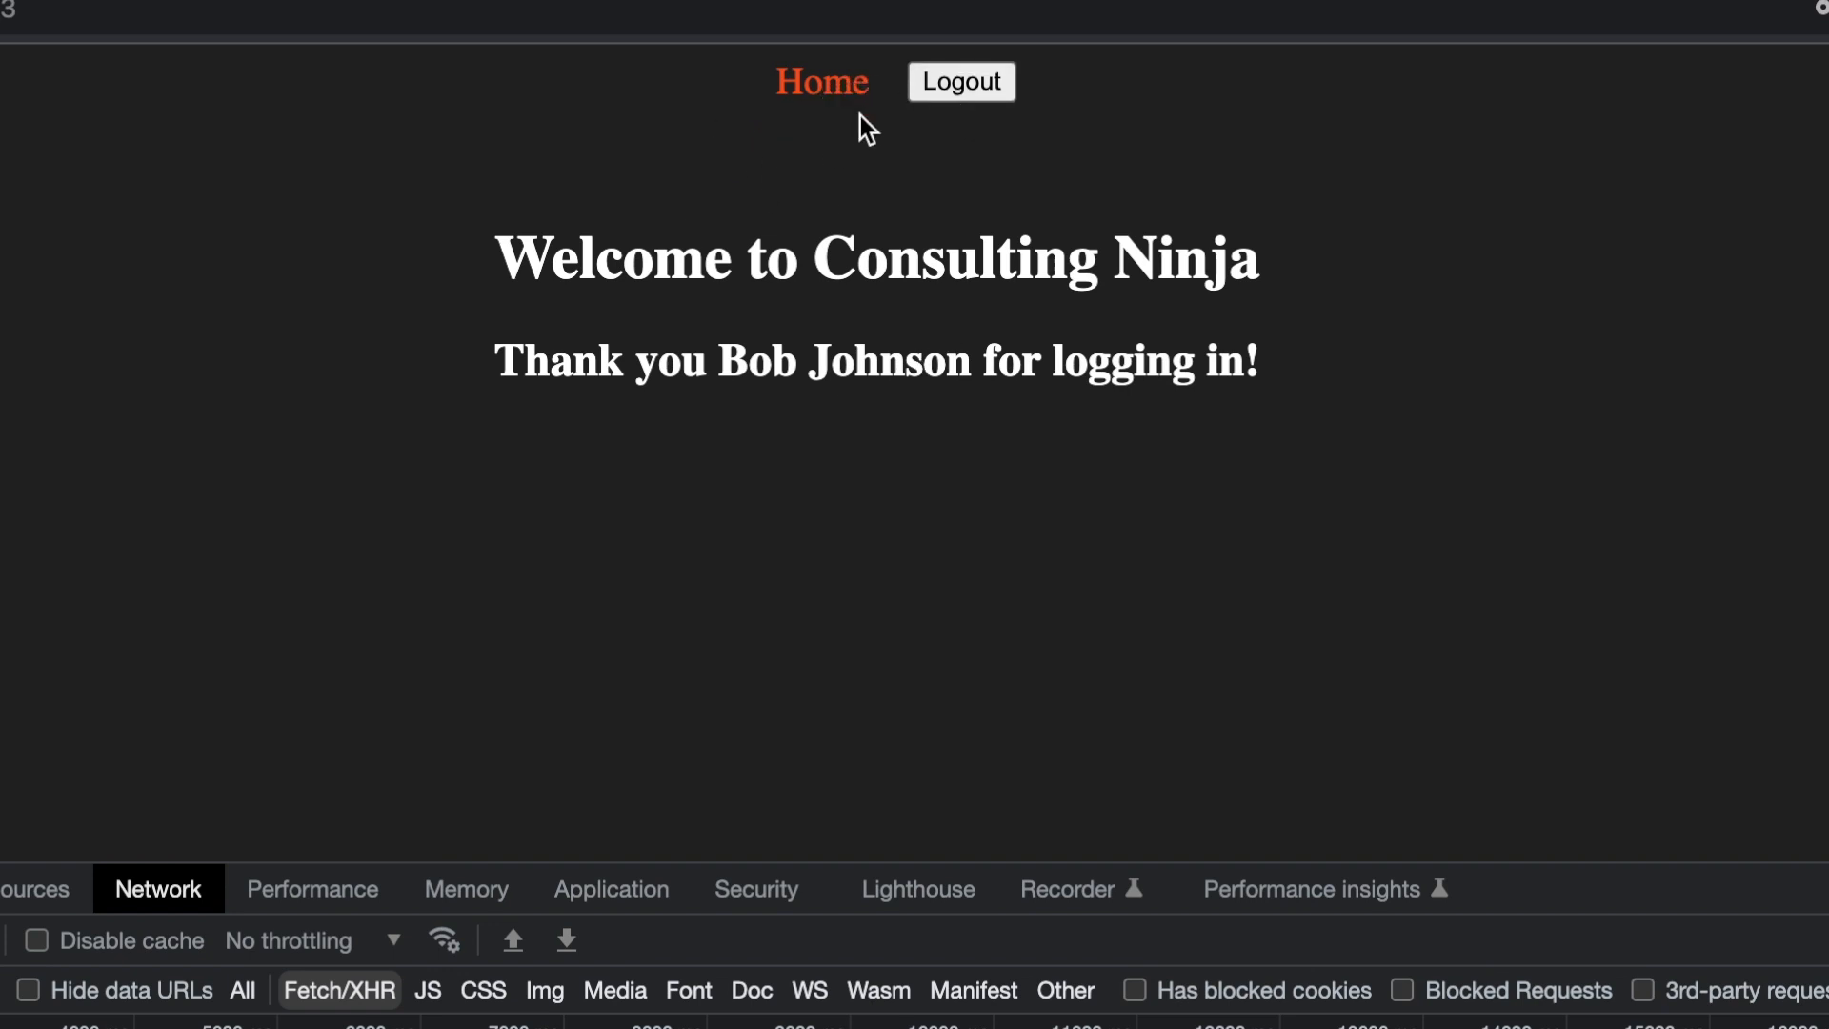
- Log out of Consulting Ninja and go to the Sign in page
click(960, 81)
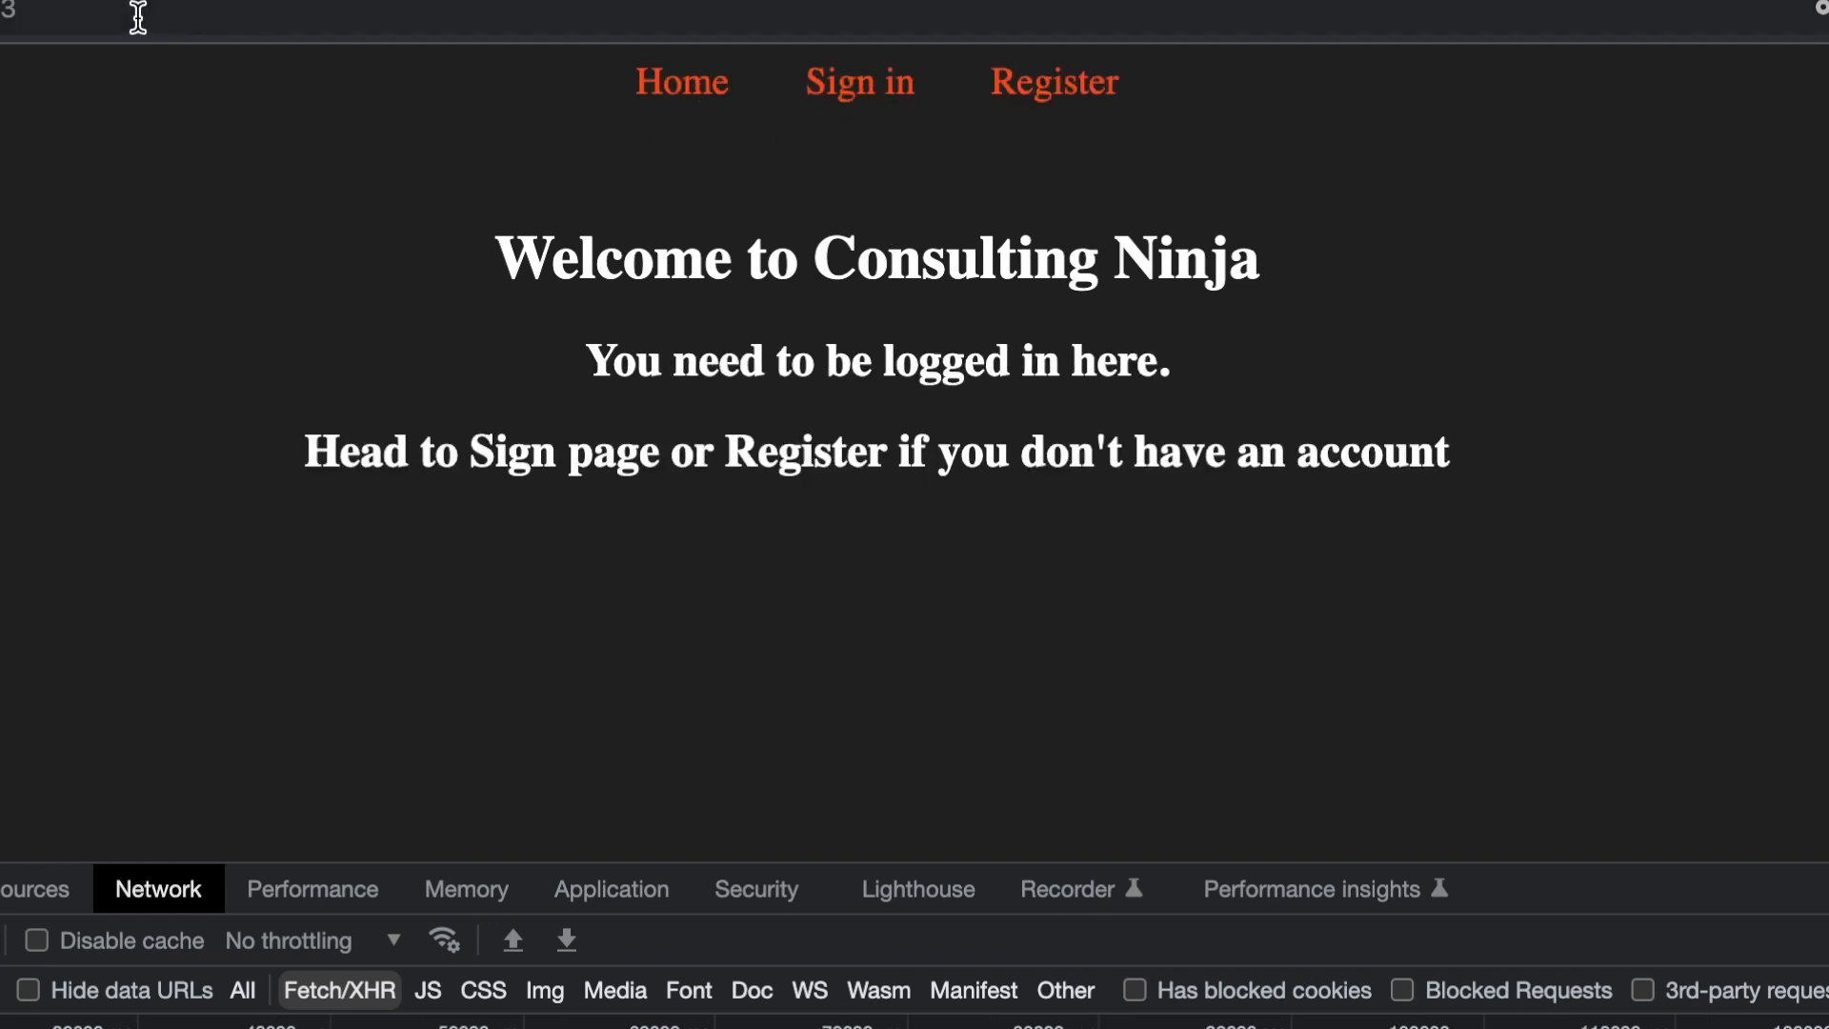
mouse_move(858, 83)
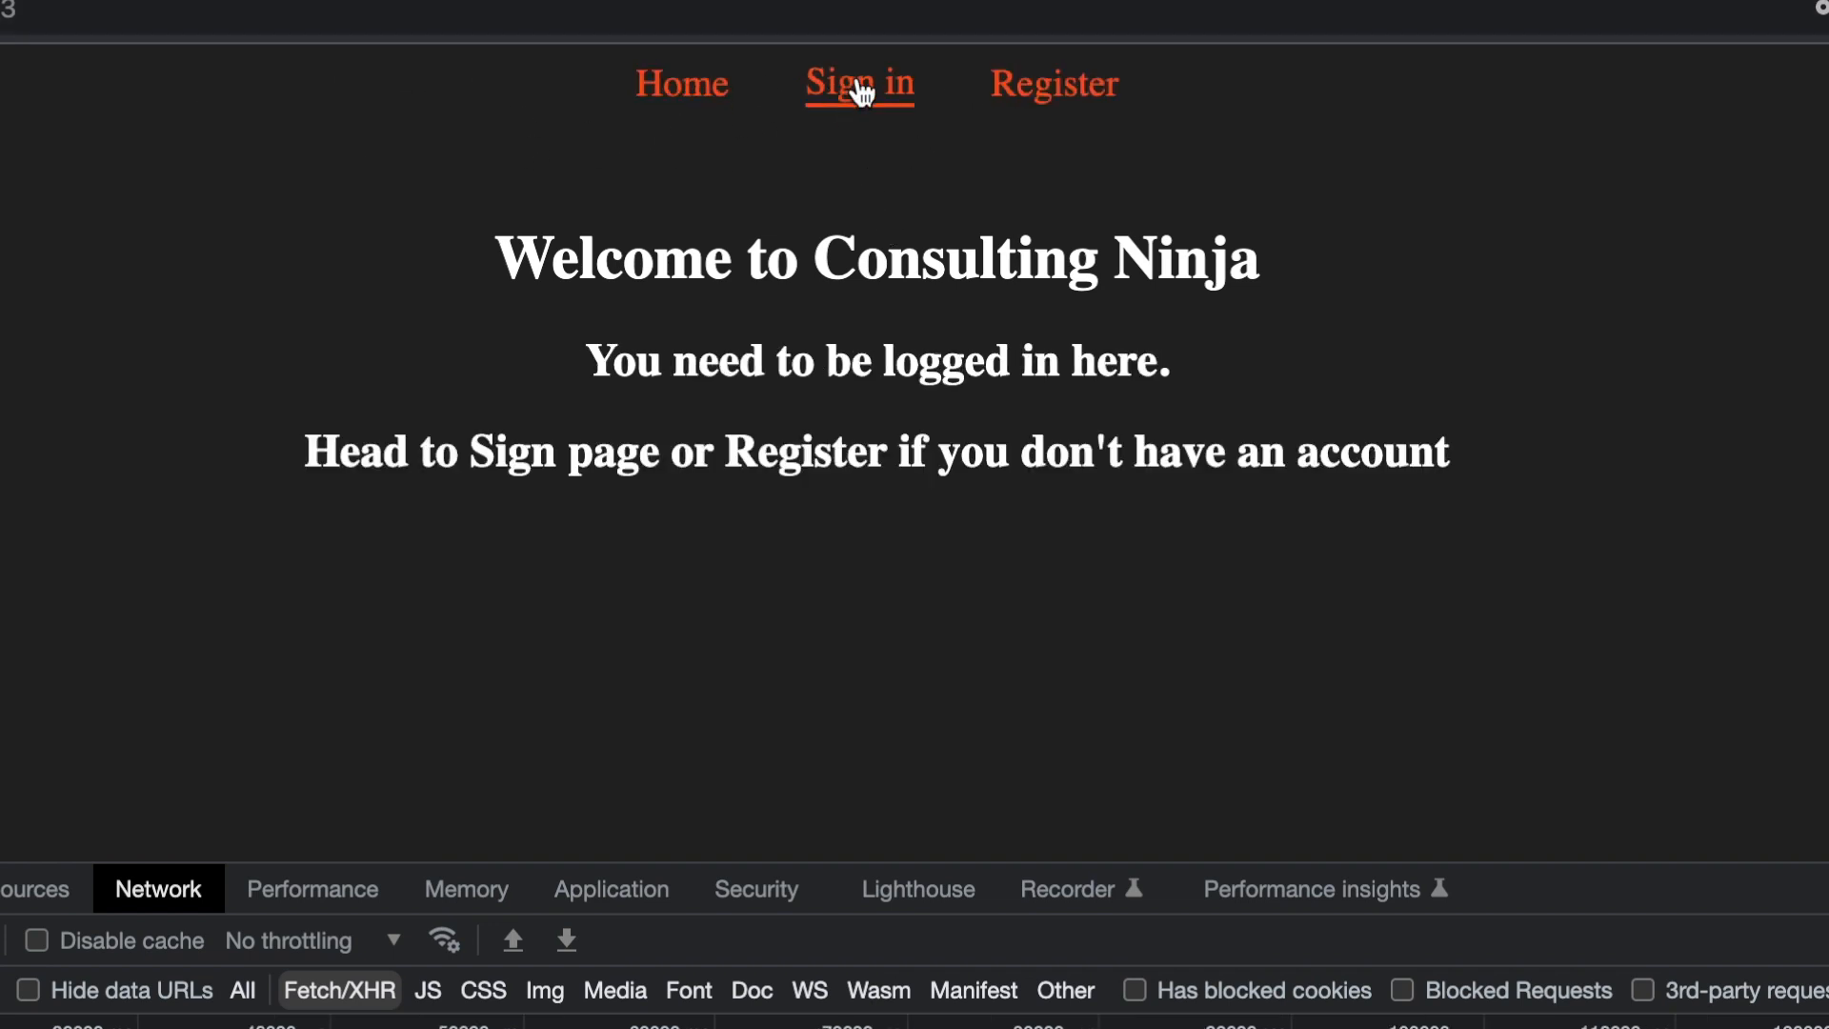
click(858, 83)
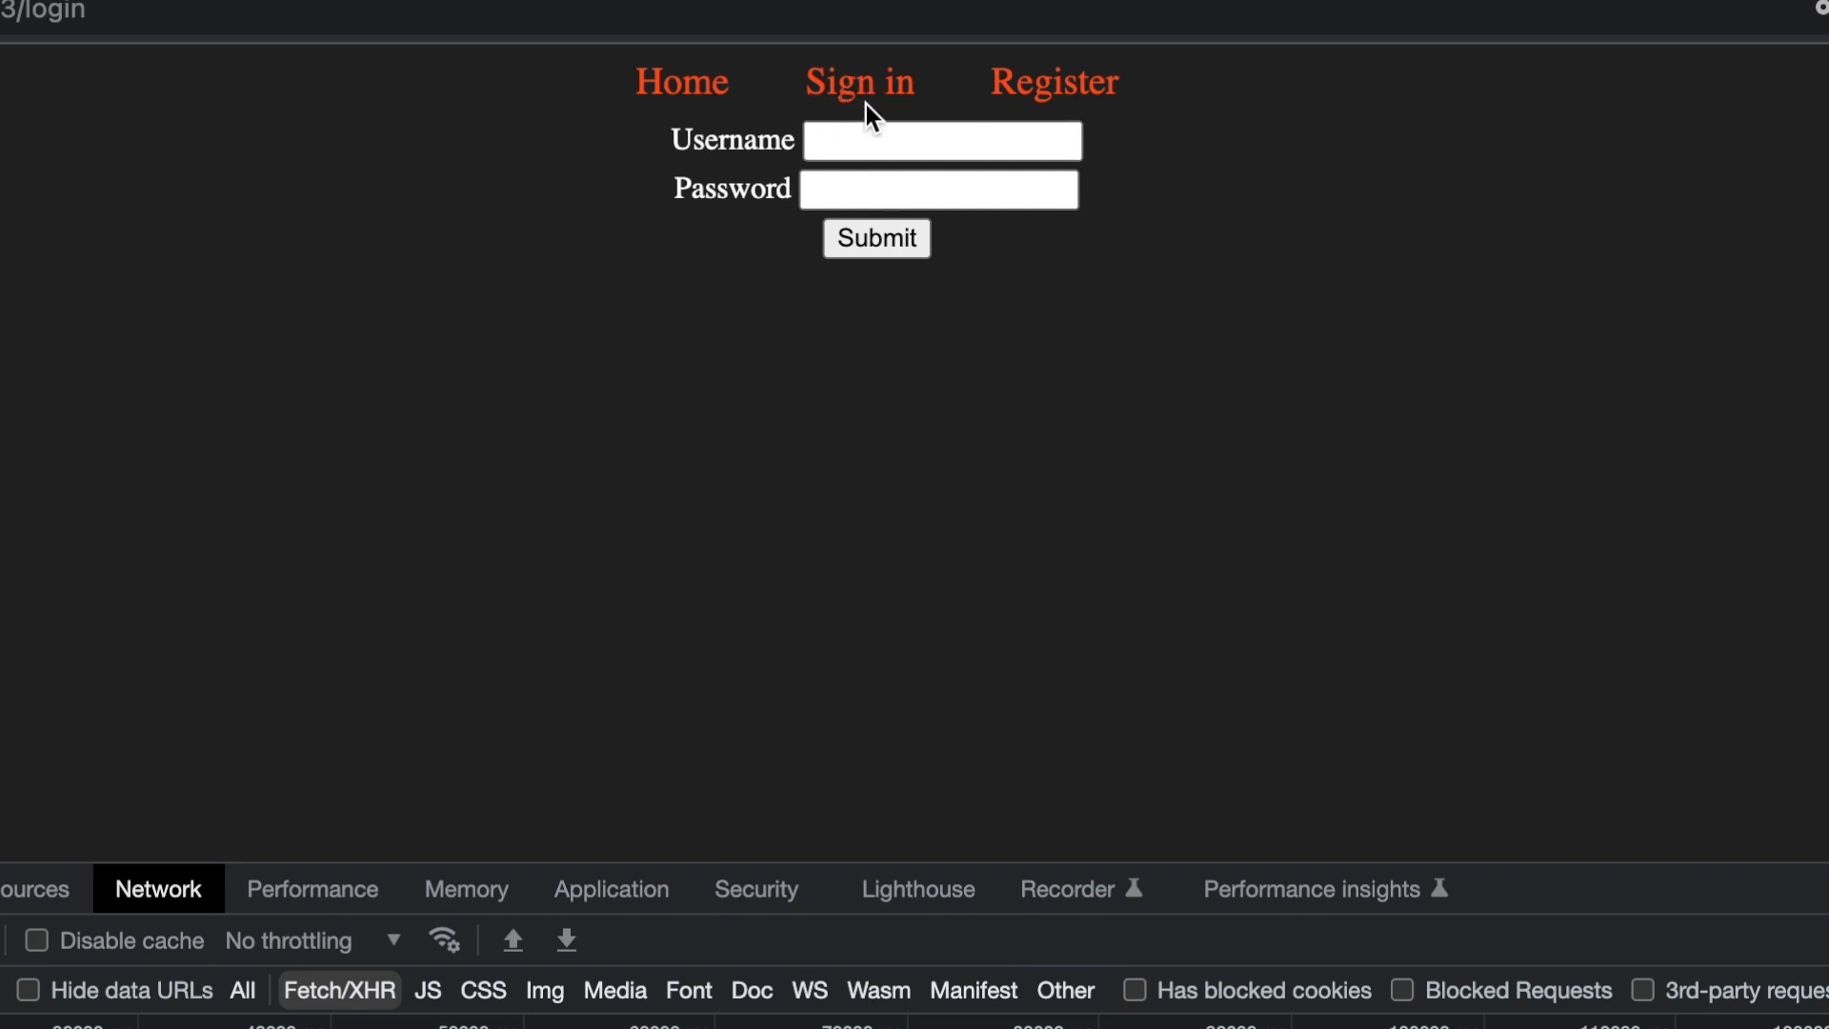
mouse_move(759, 210)
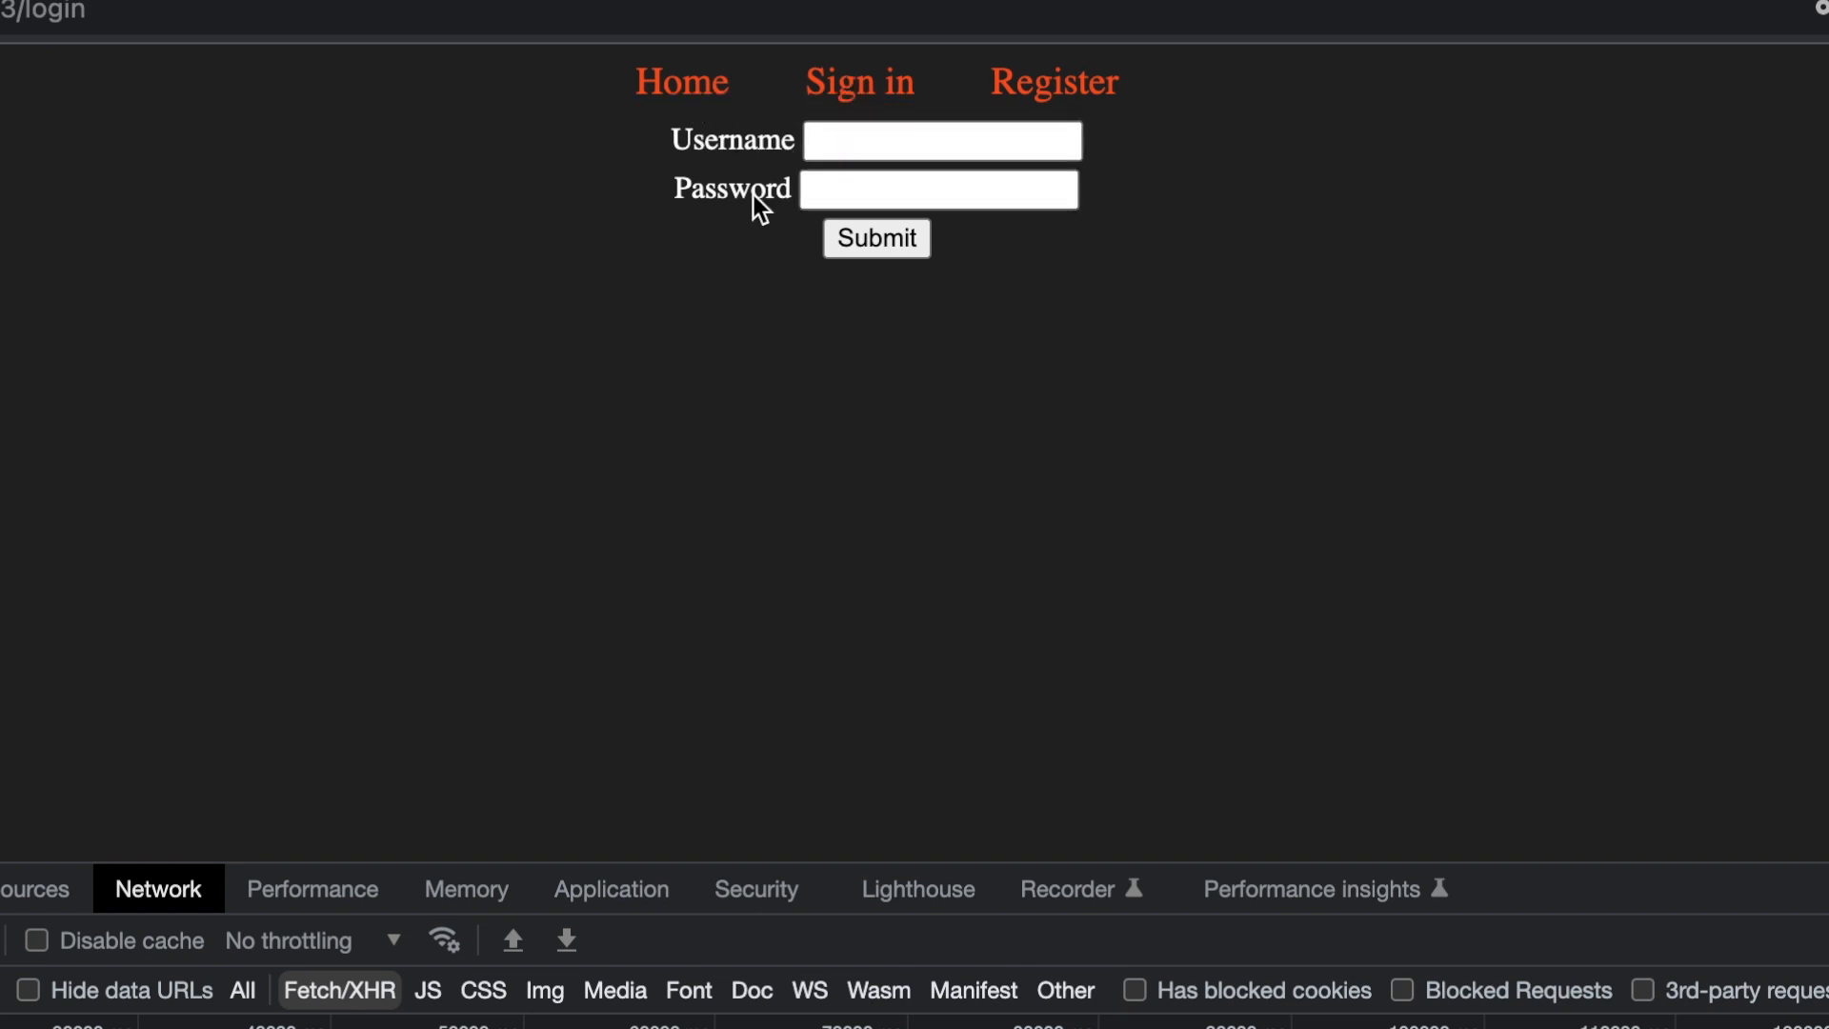
mouse_move(681, 83)
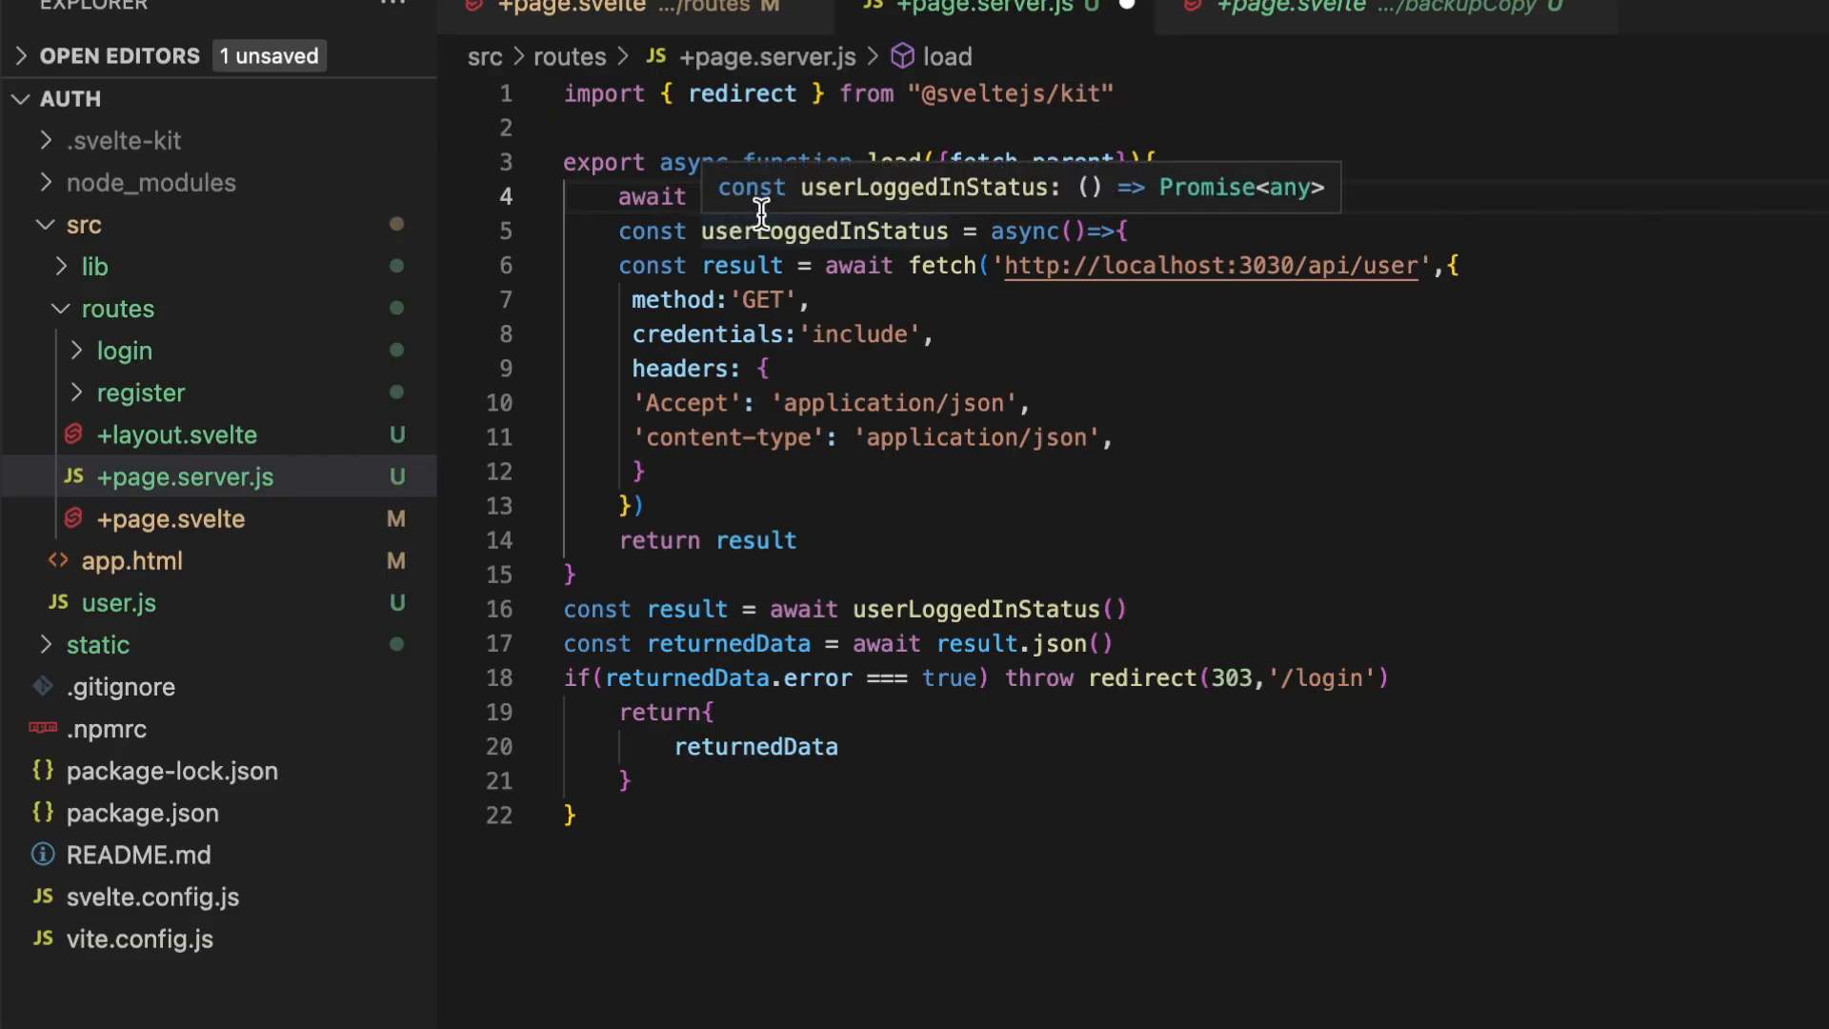
- Edit load's first line to try const {a} = await parent()
text(parent())
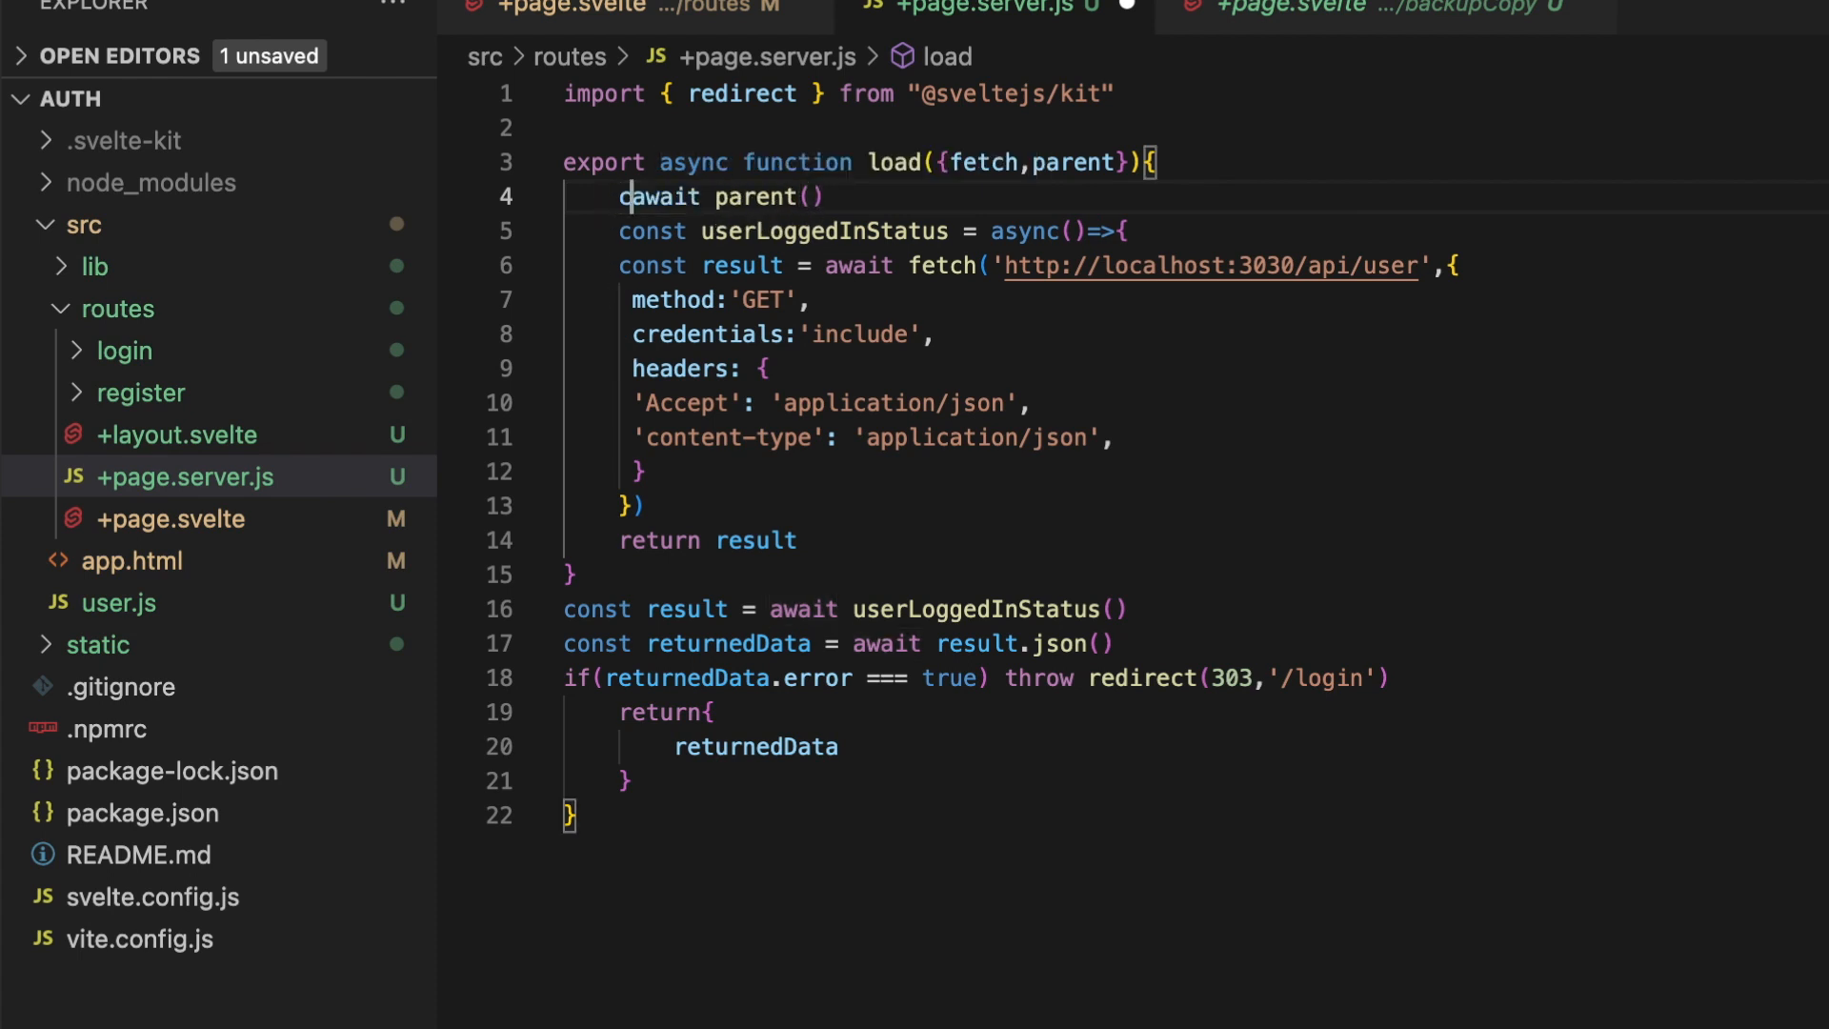
text(const {} =)
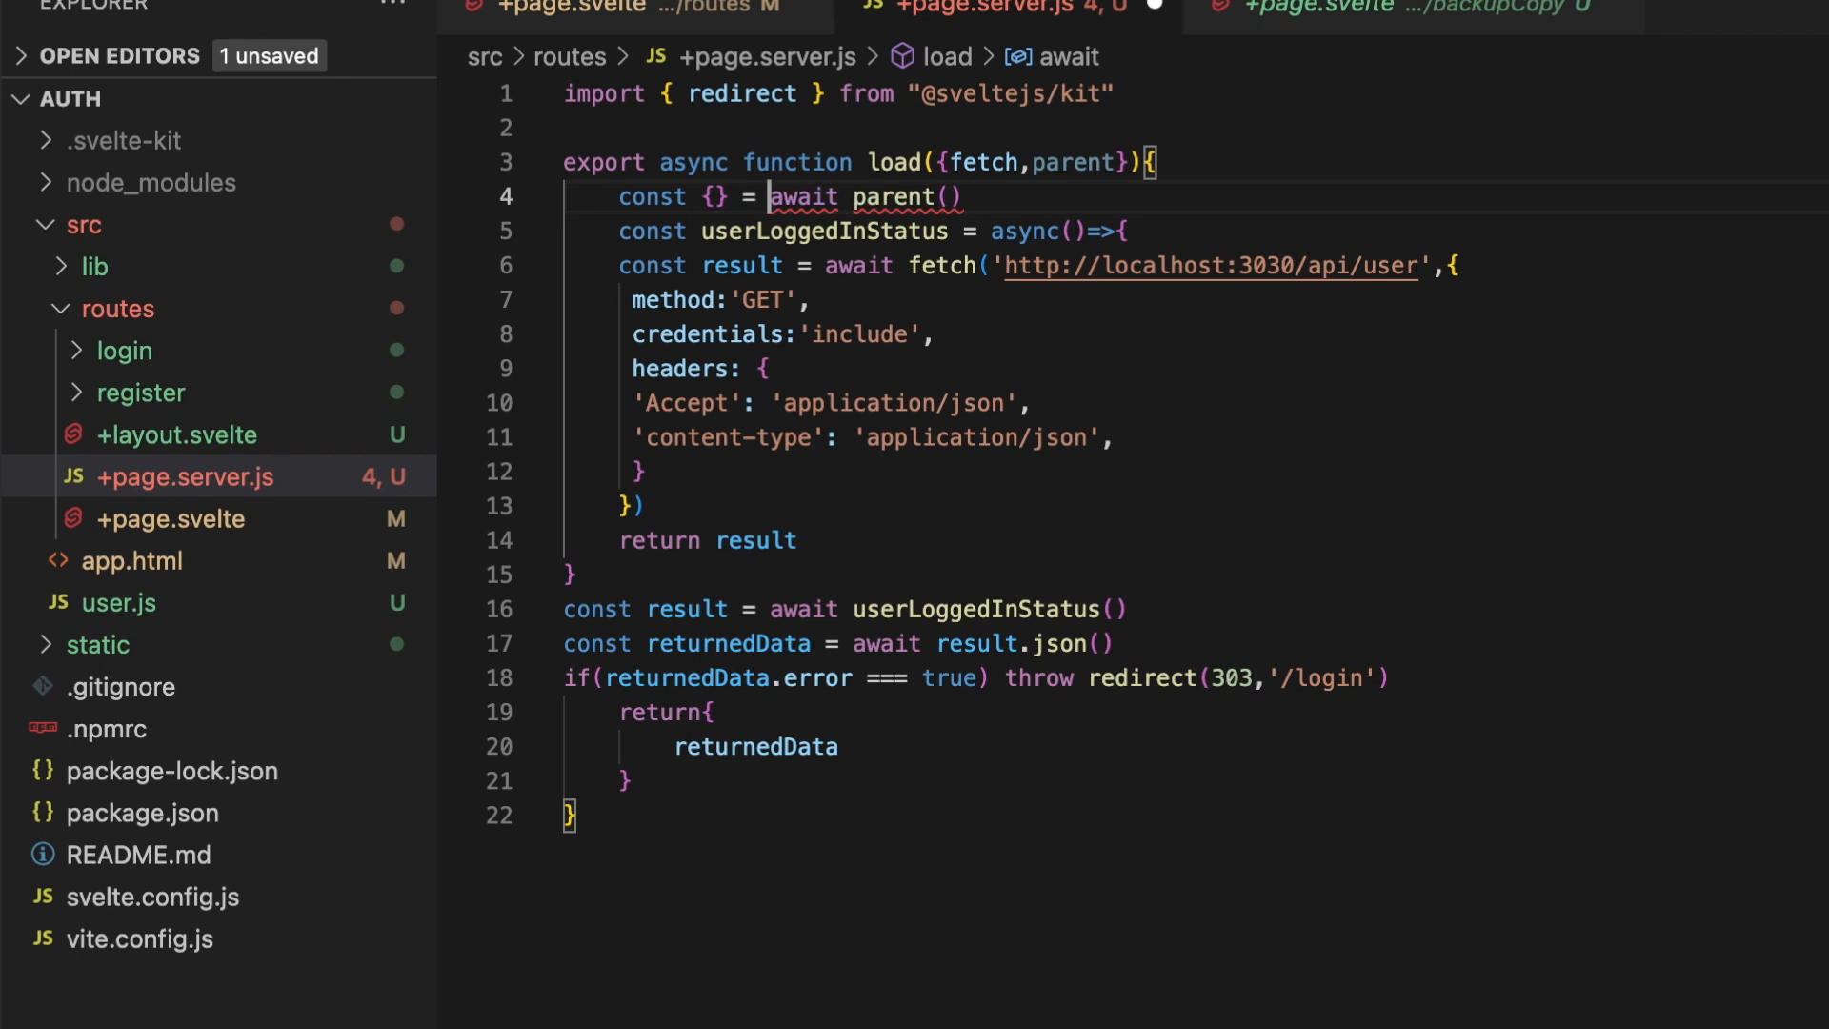
text(a)
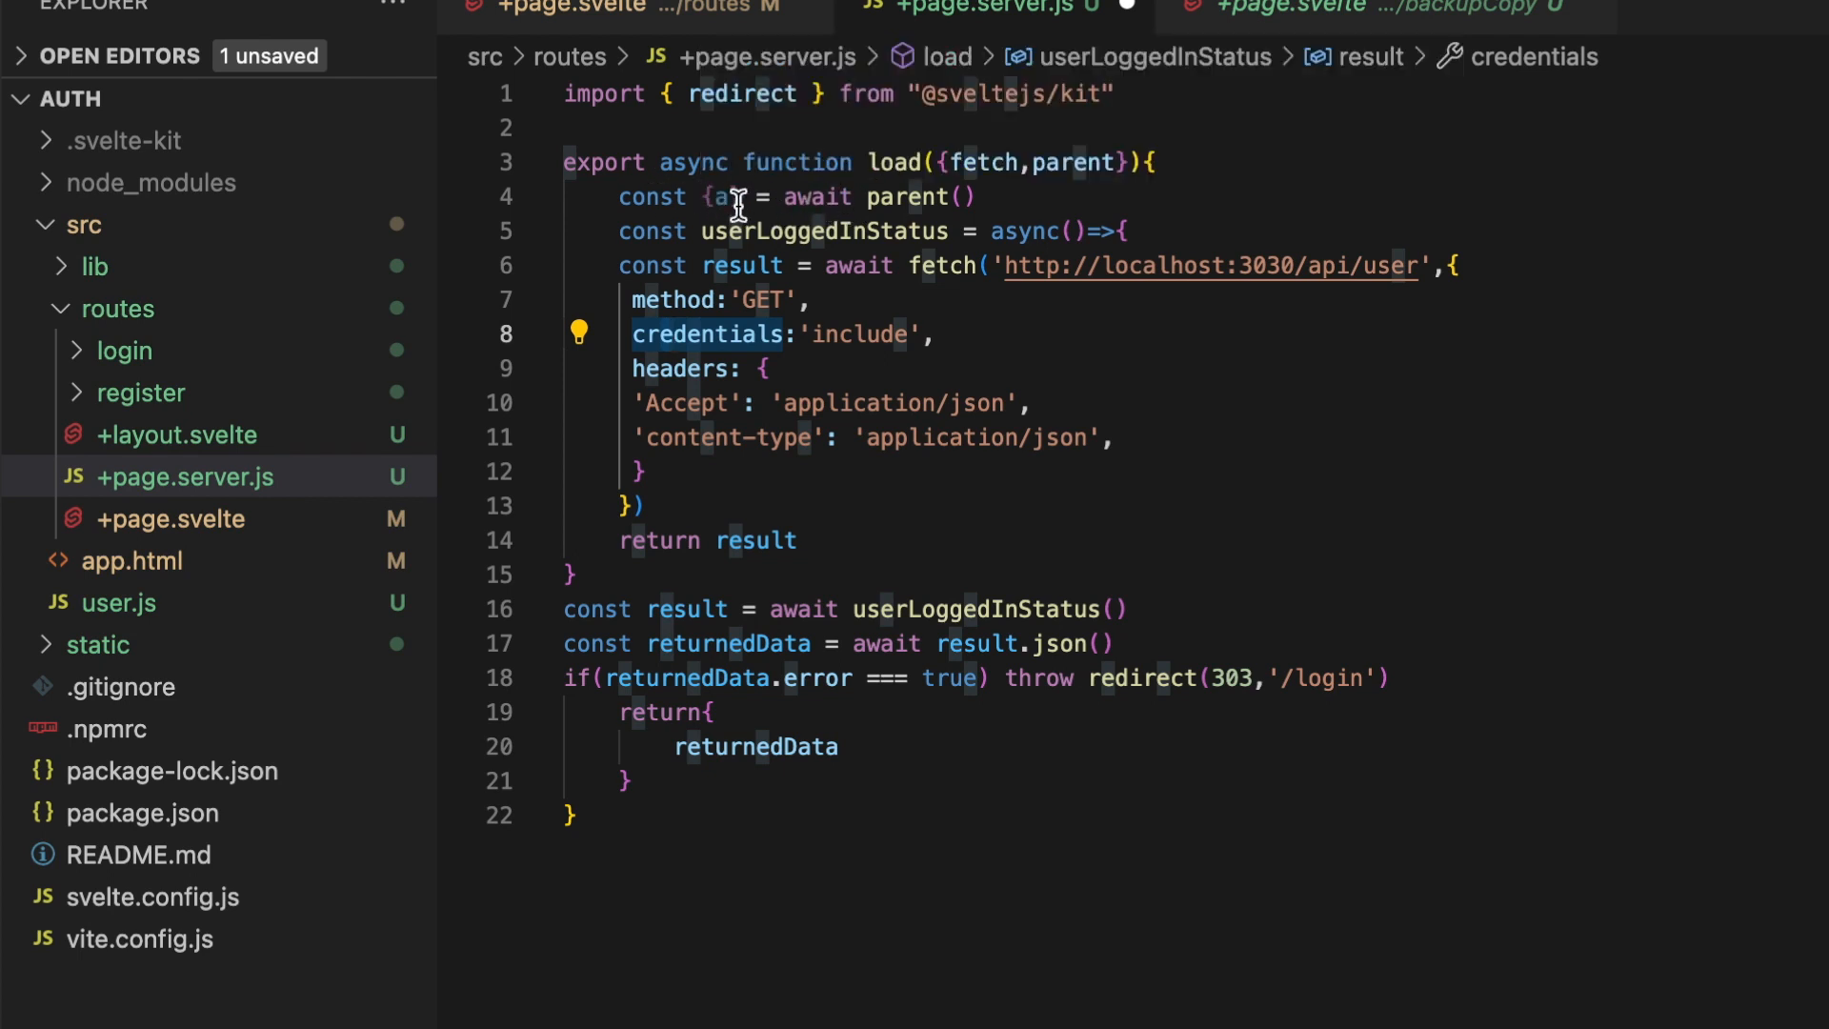
mouse_move(990, 196)
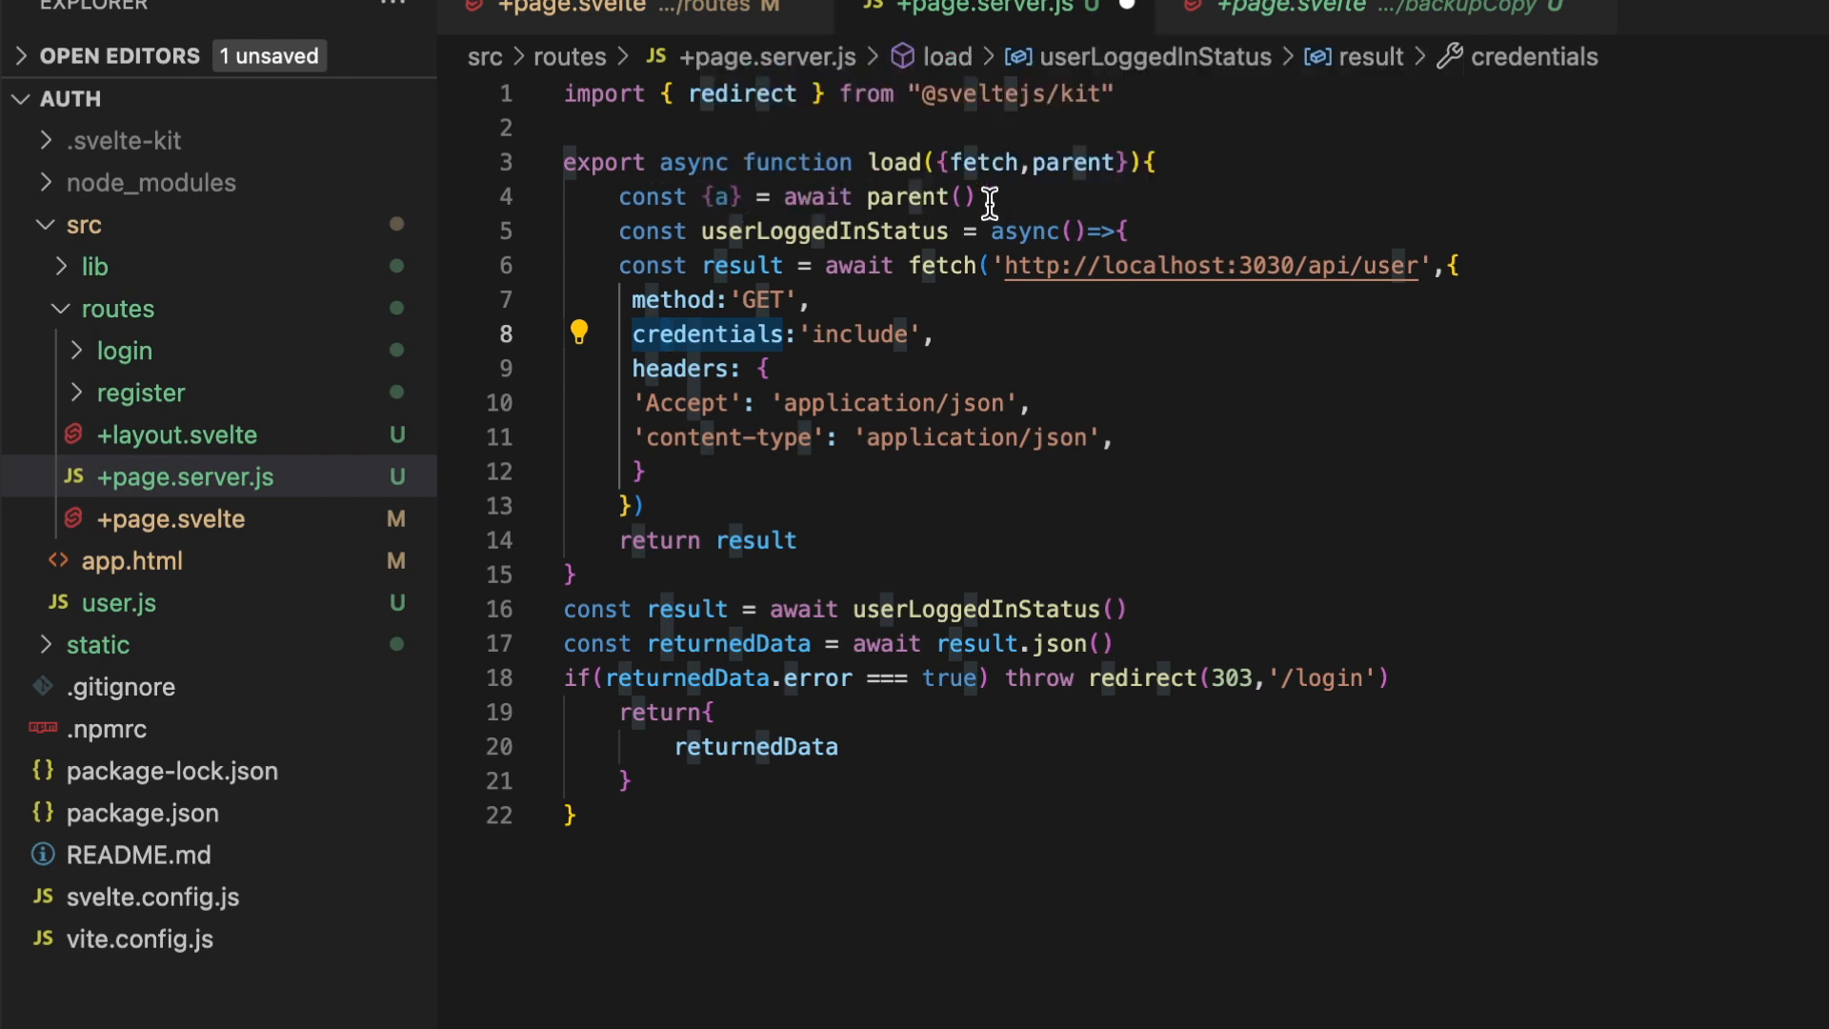
key(Enter)
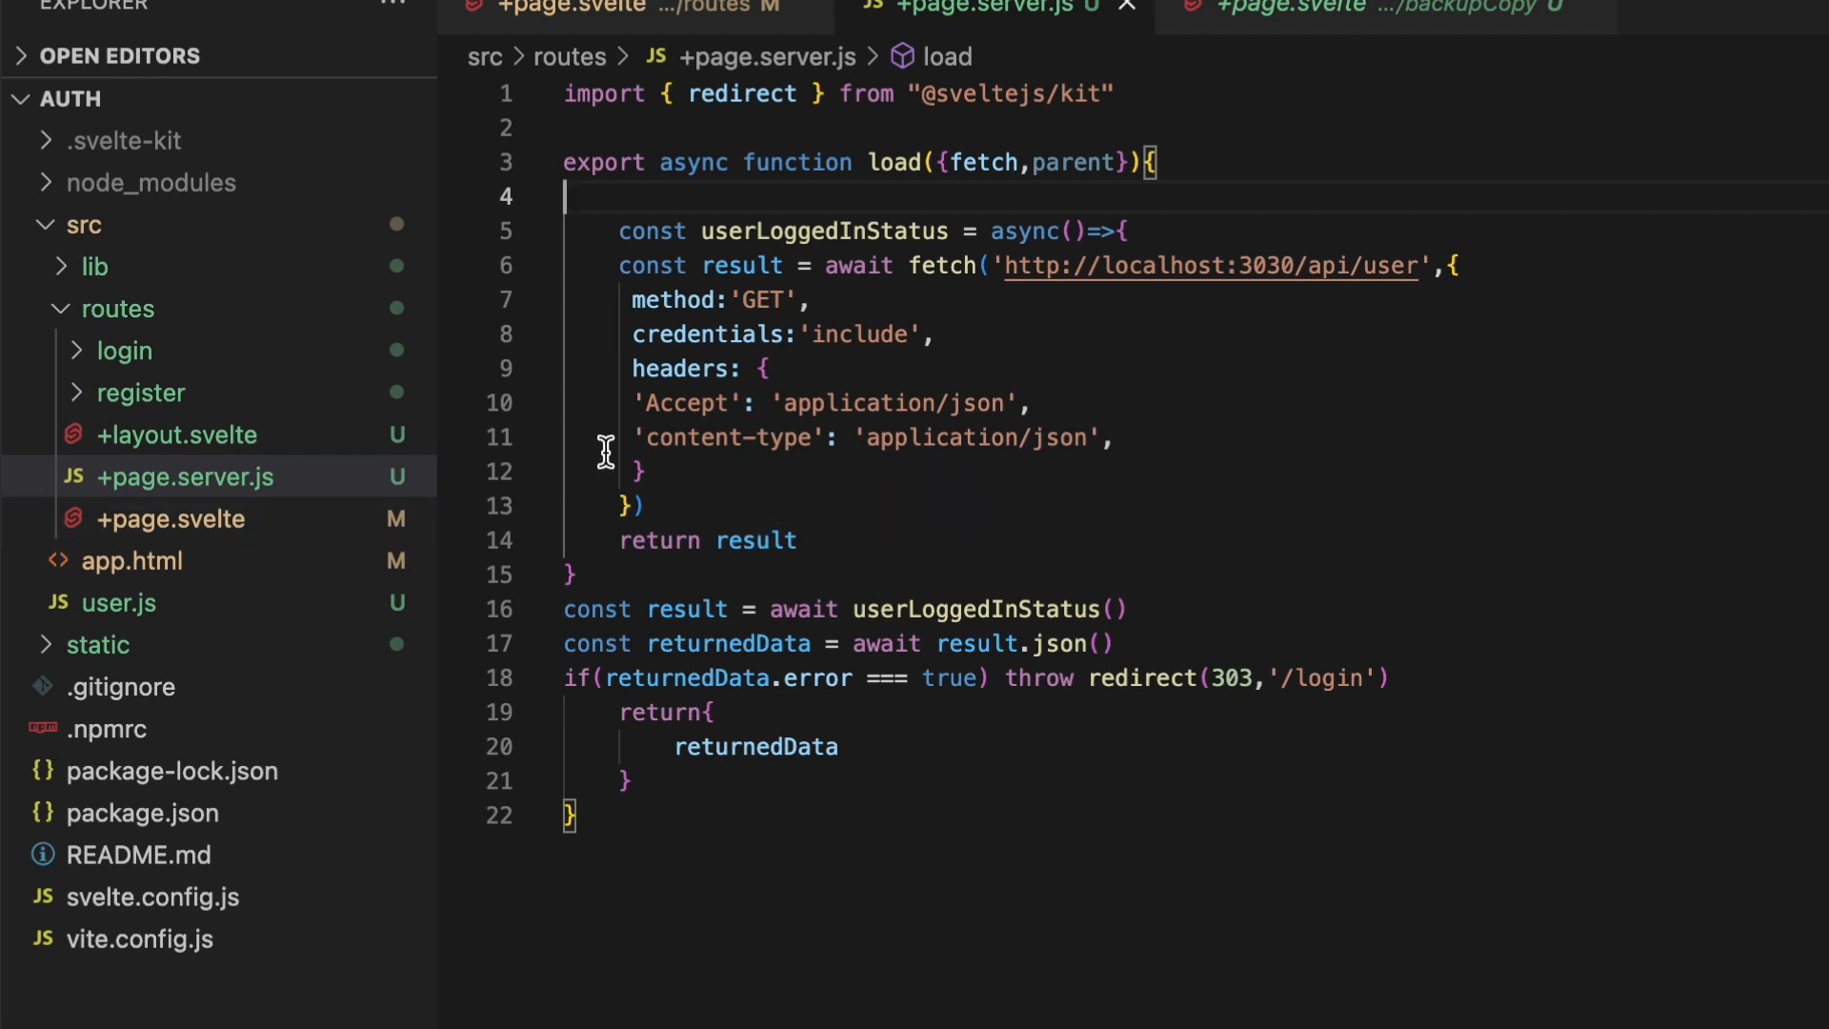
mouse_move(110, 479)
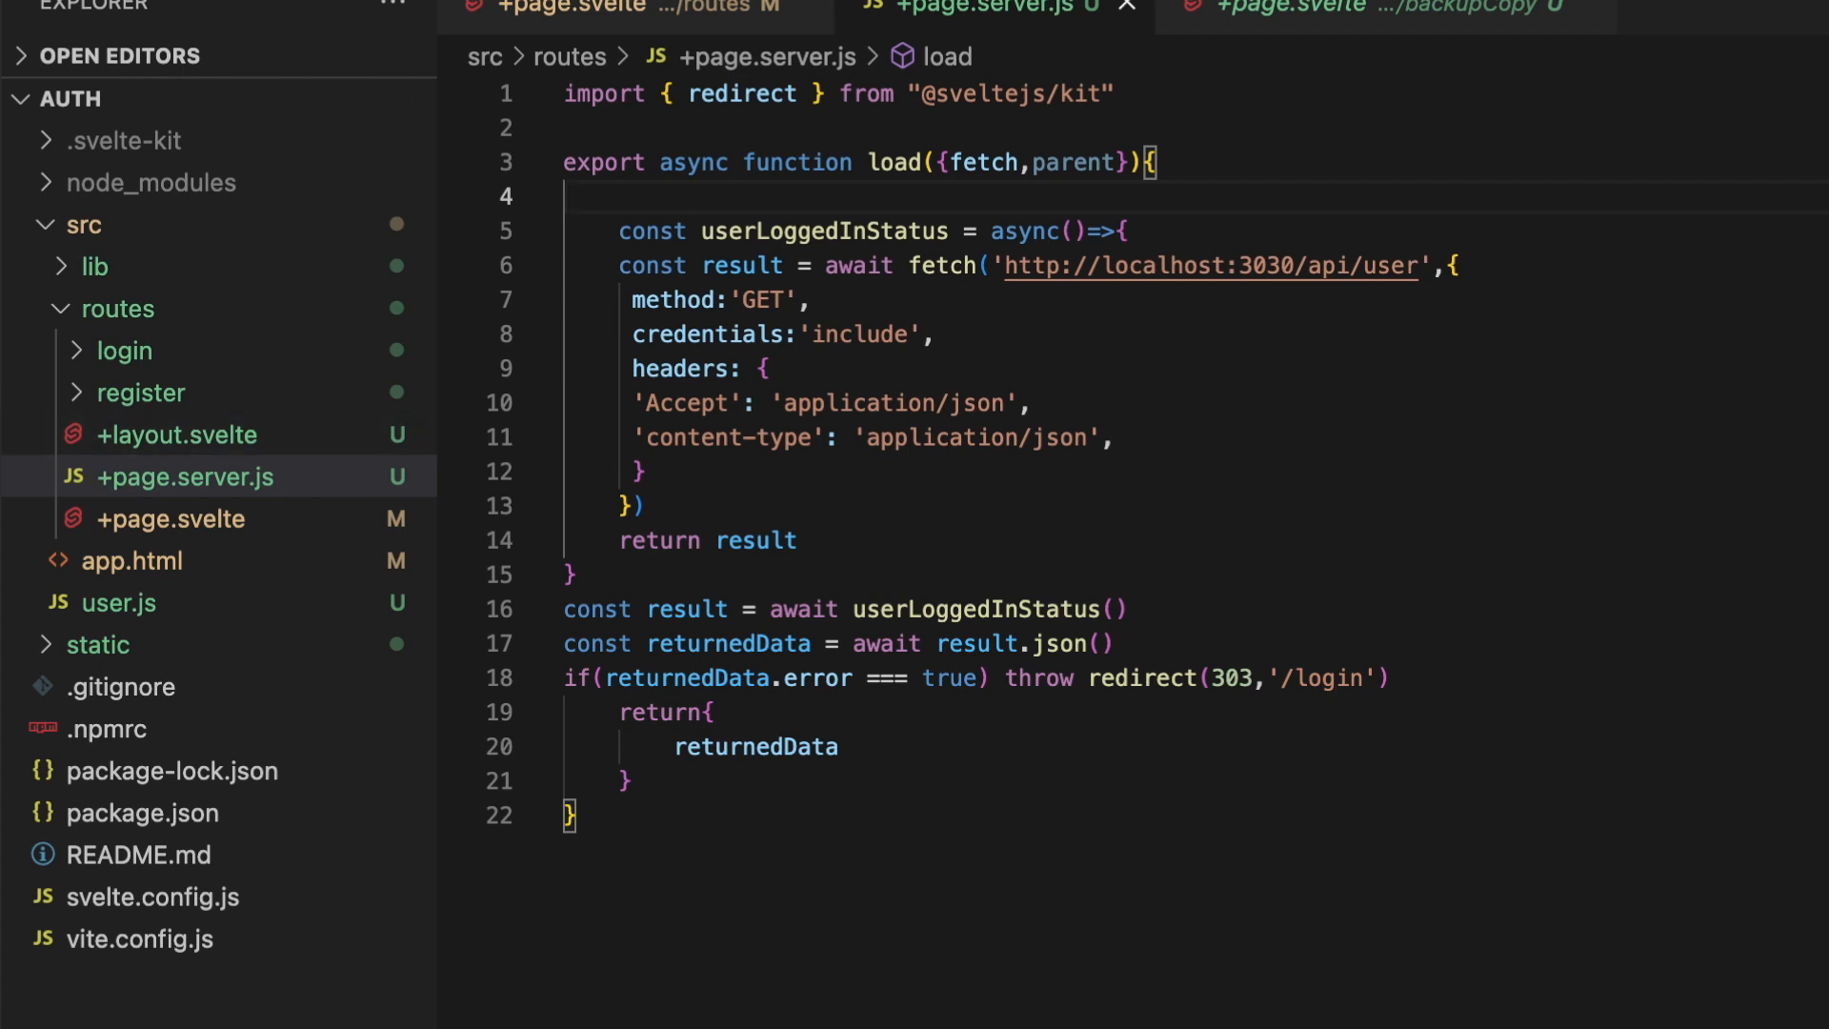
click(566, 196)
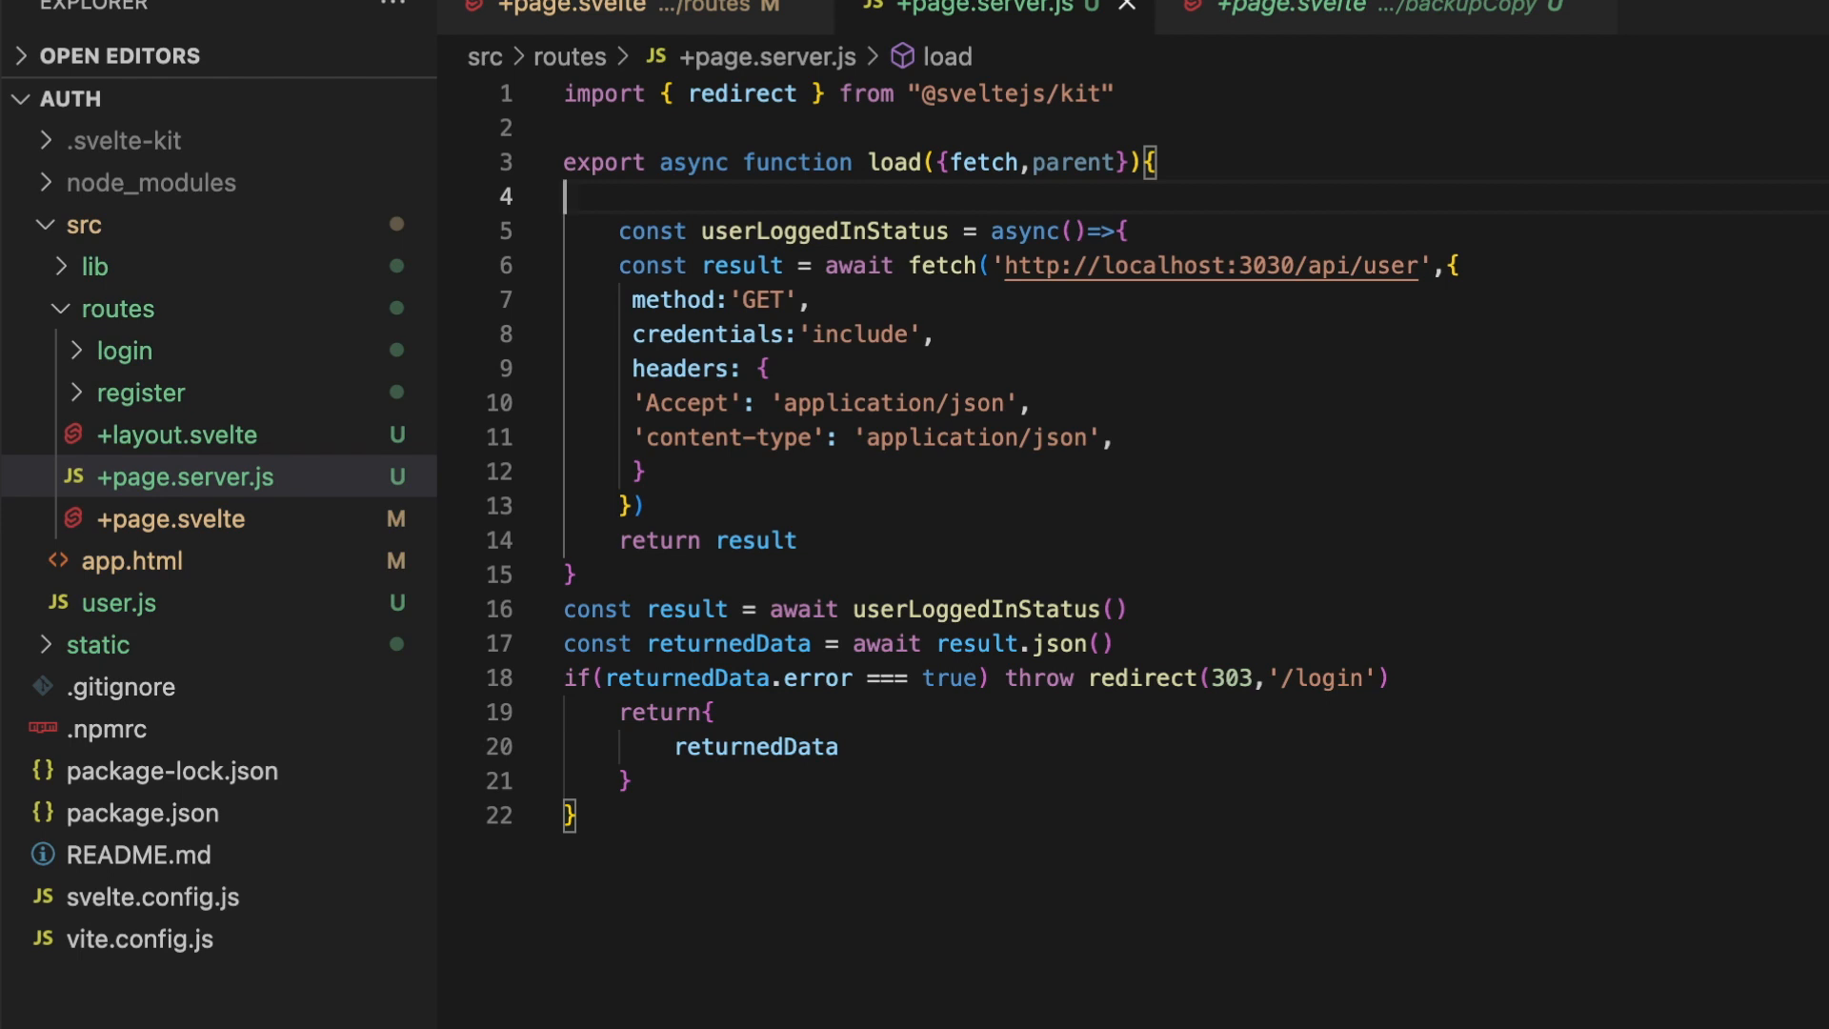
mouse_move(1092, 166)
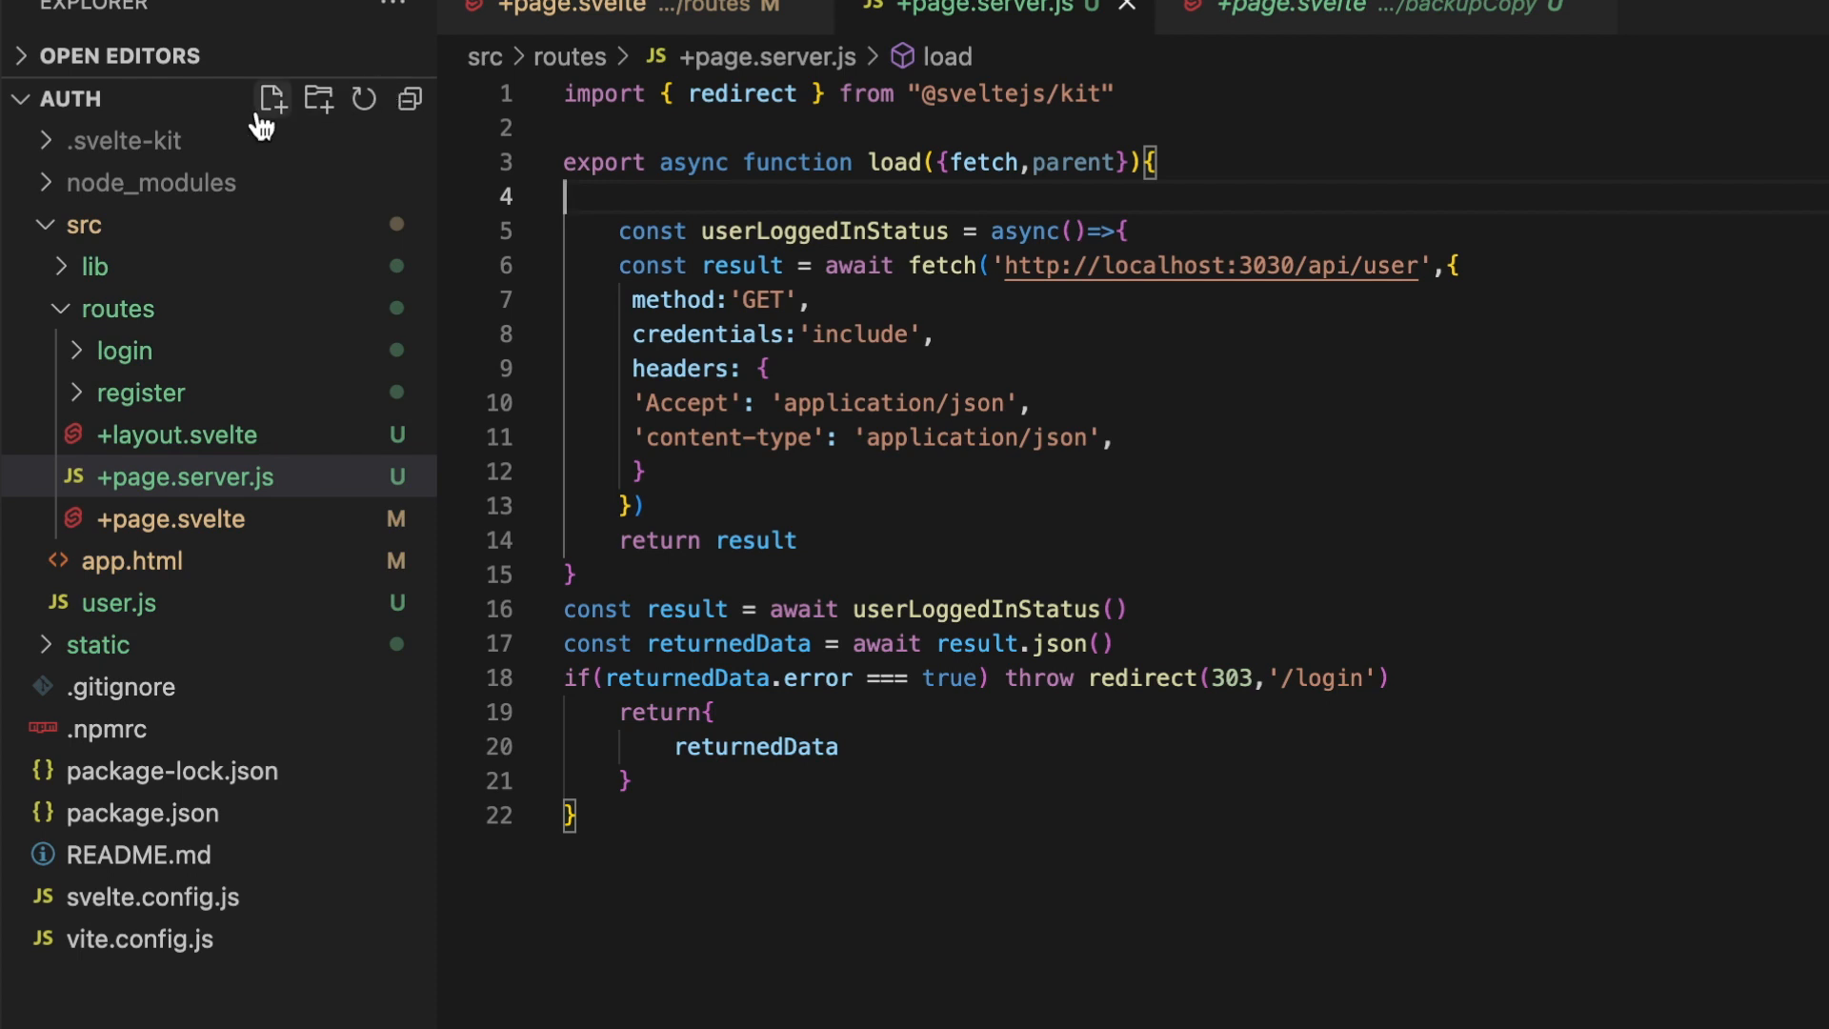
mouse_move(320, 100)
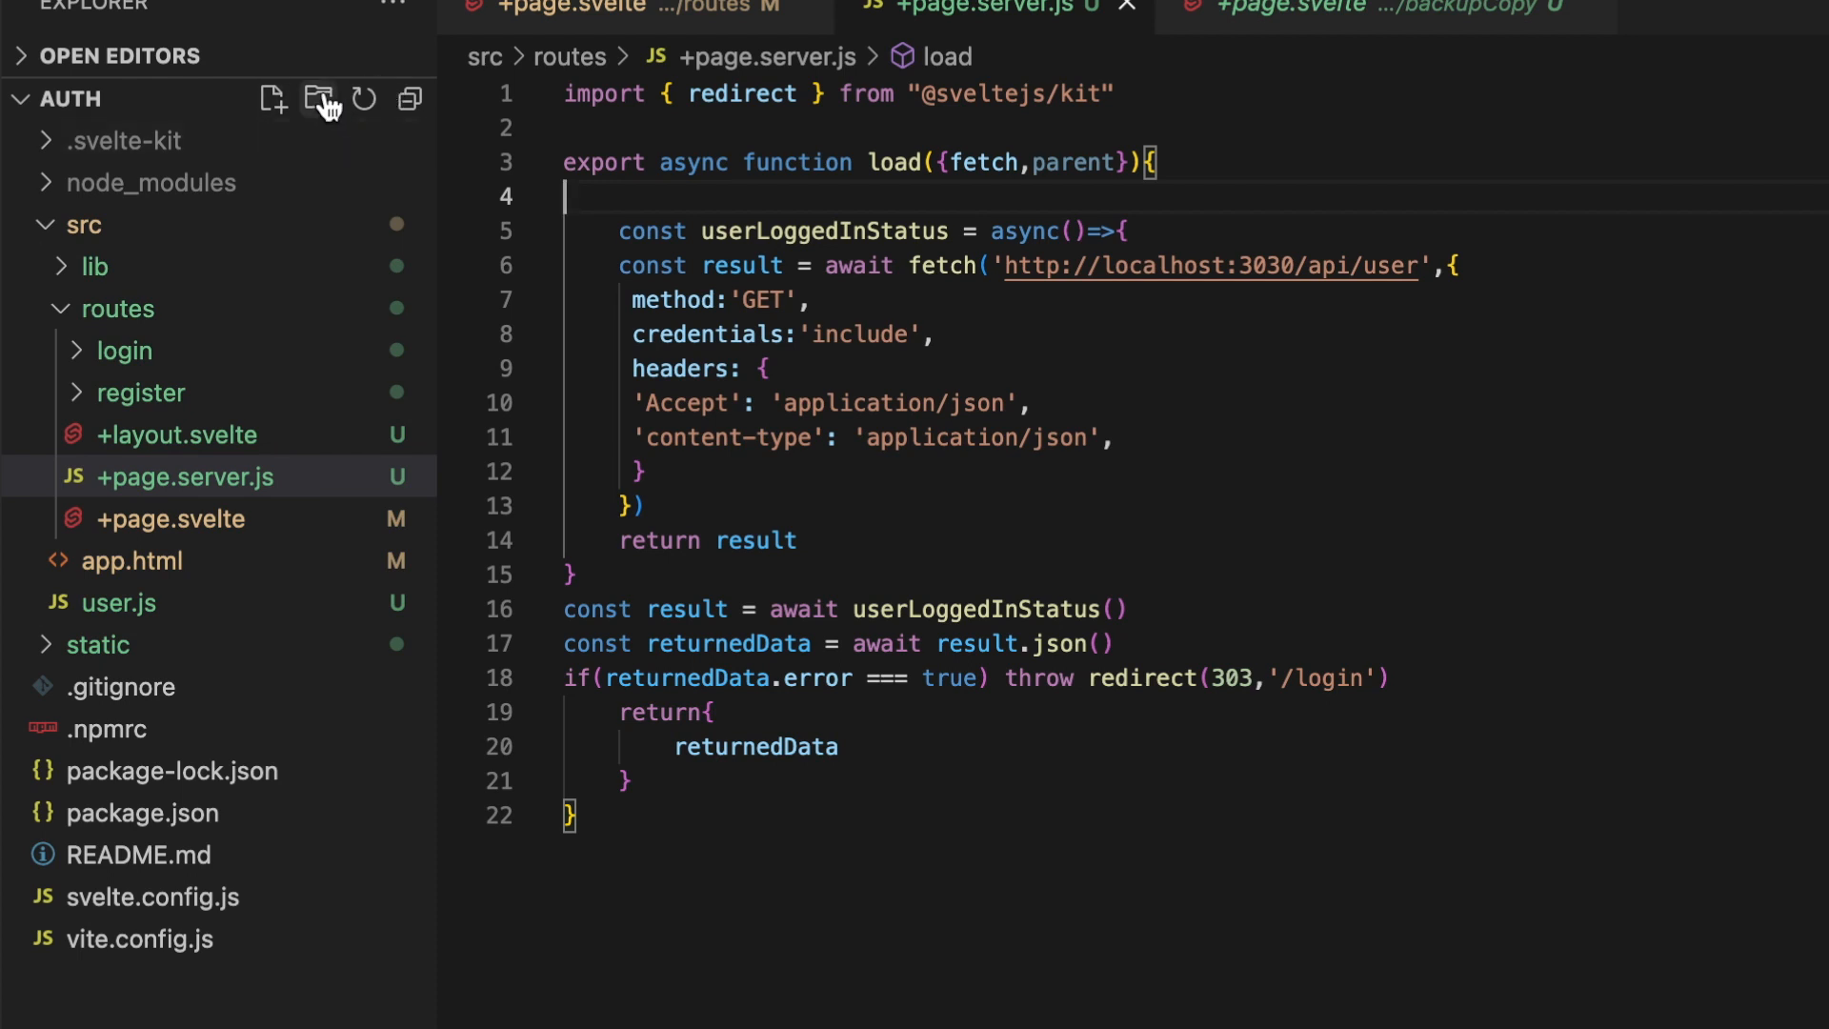
mouse_move(318, 99)
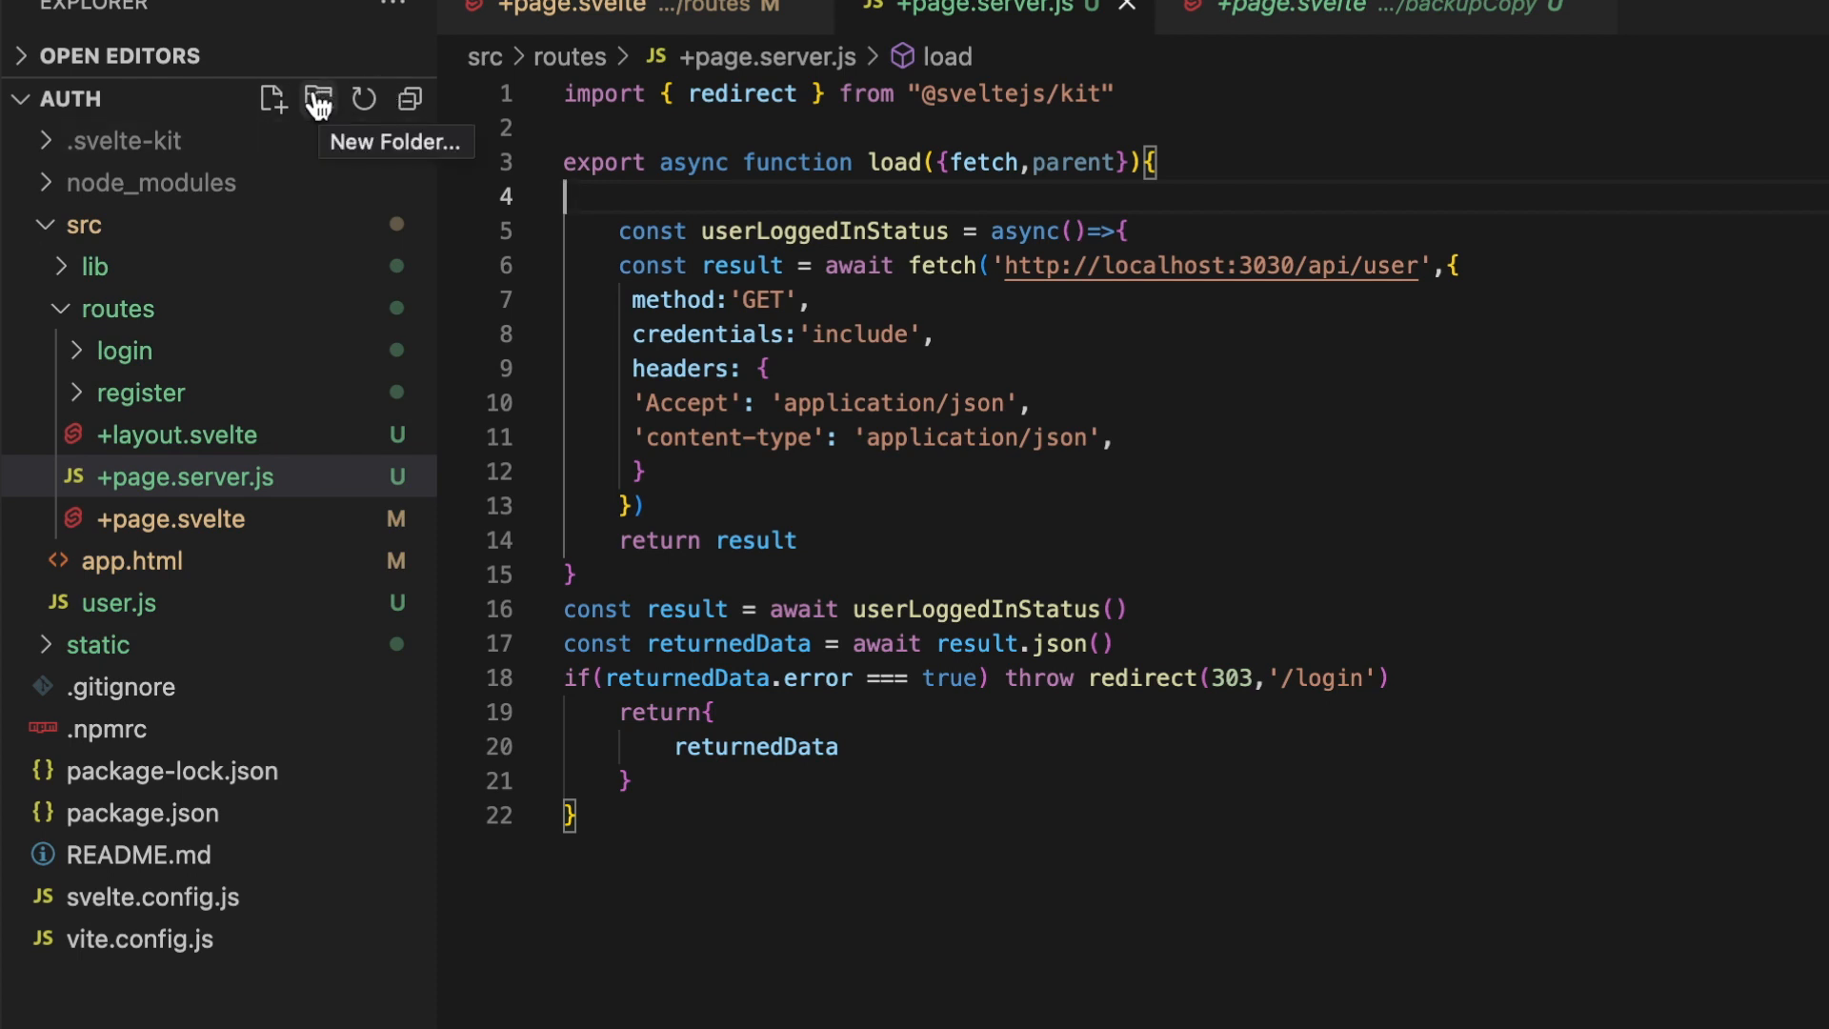
mouse_move(326, 476)
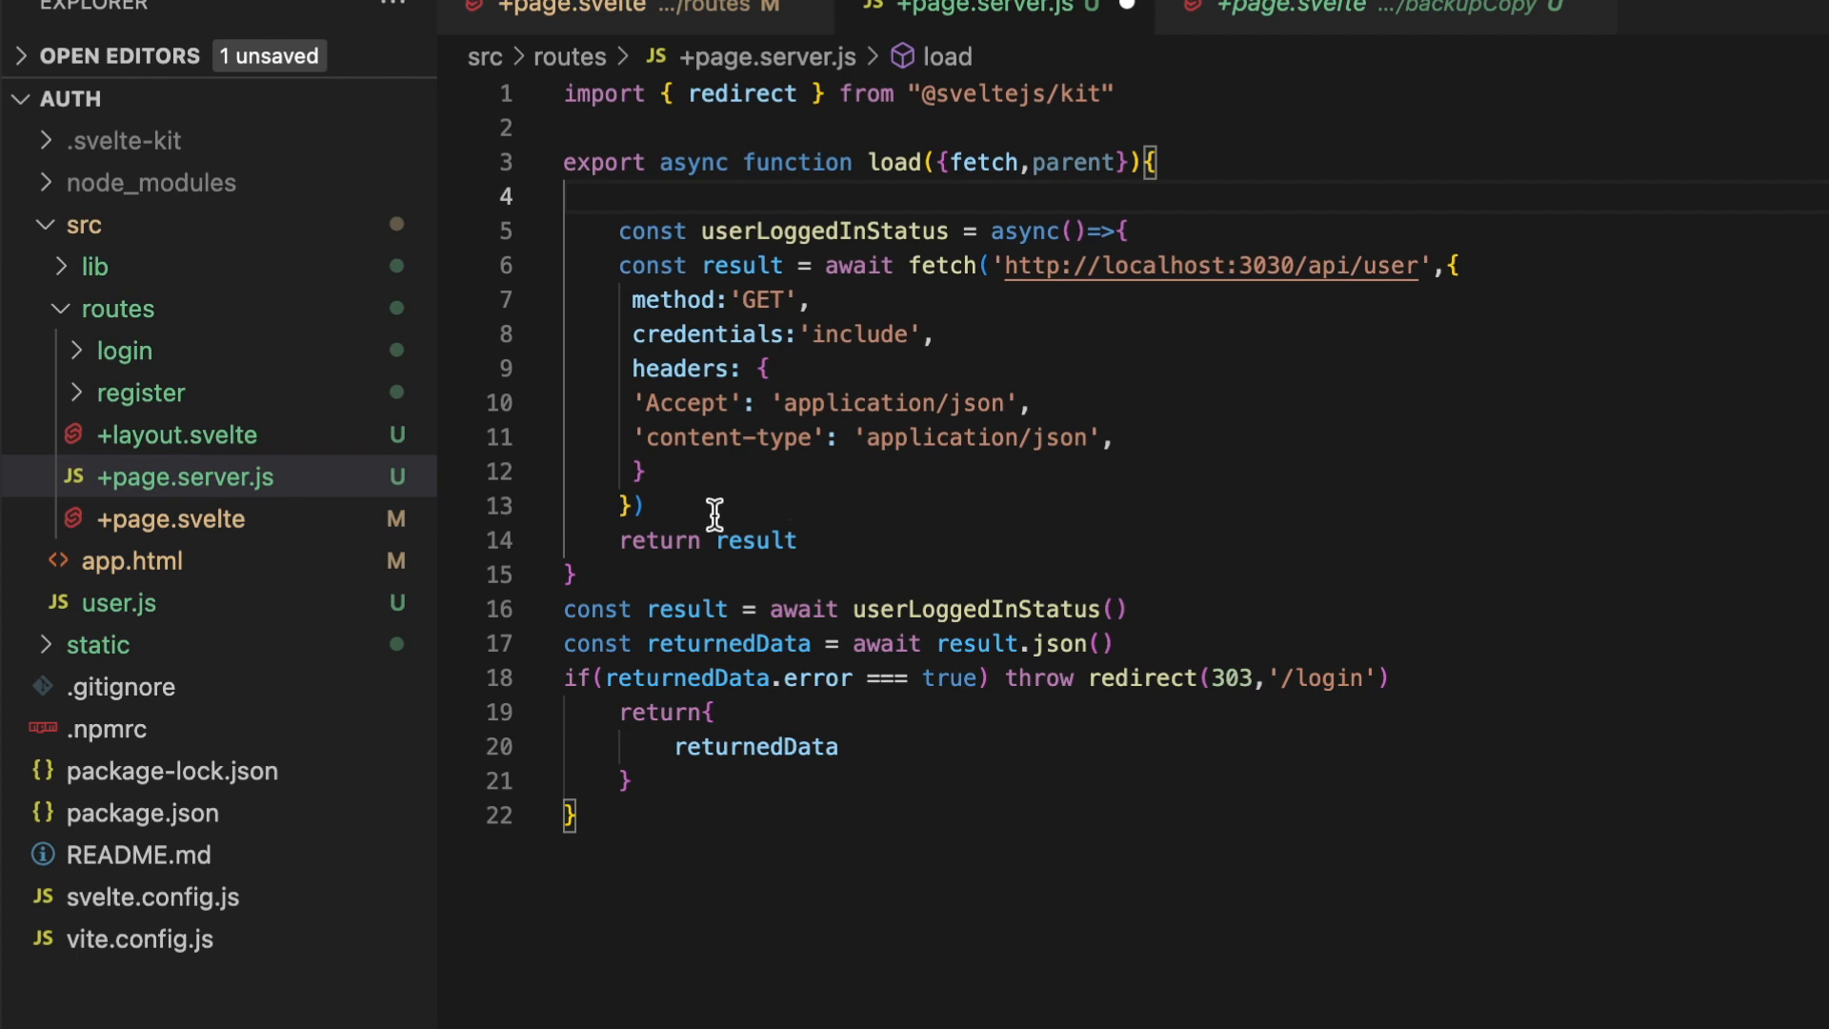
mouse_move(384, 537)
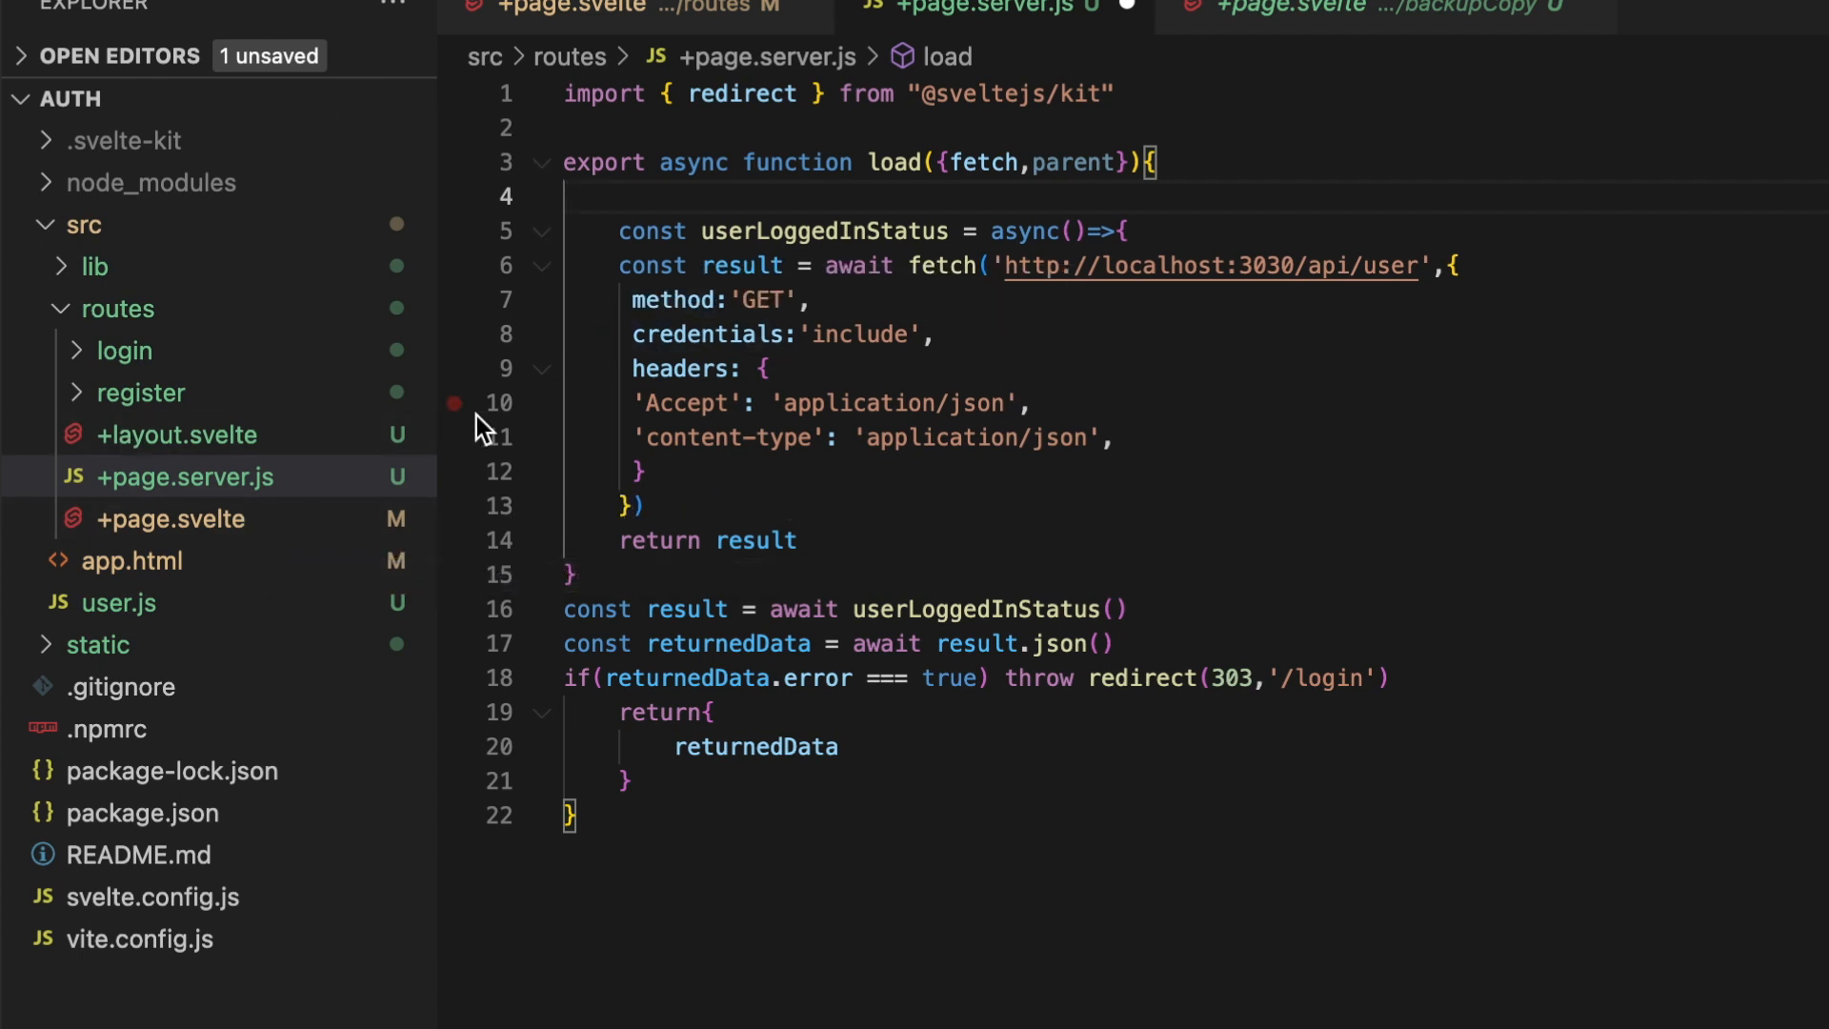
mouse_move(831, 290)
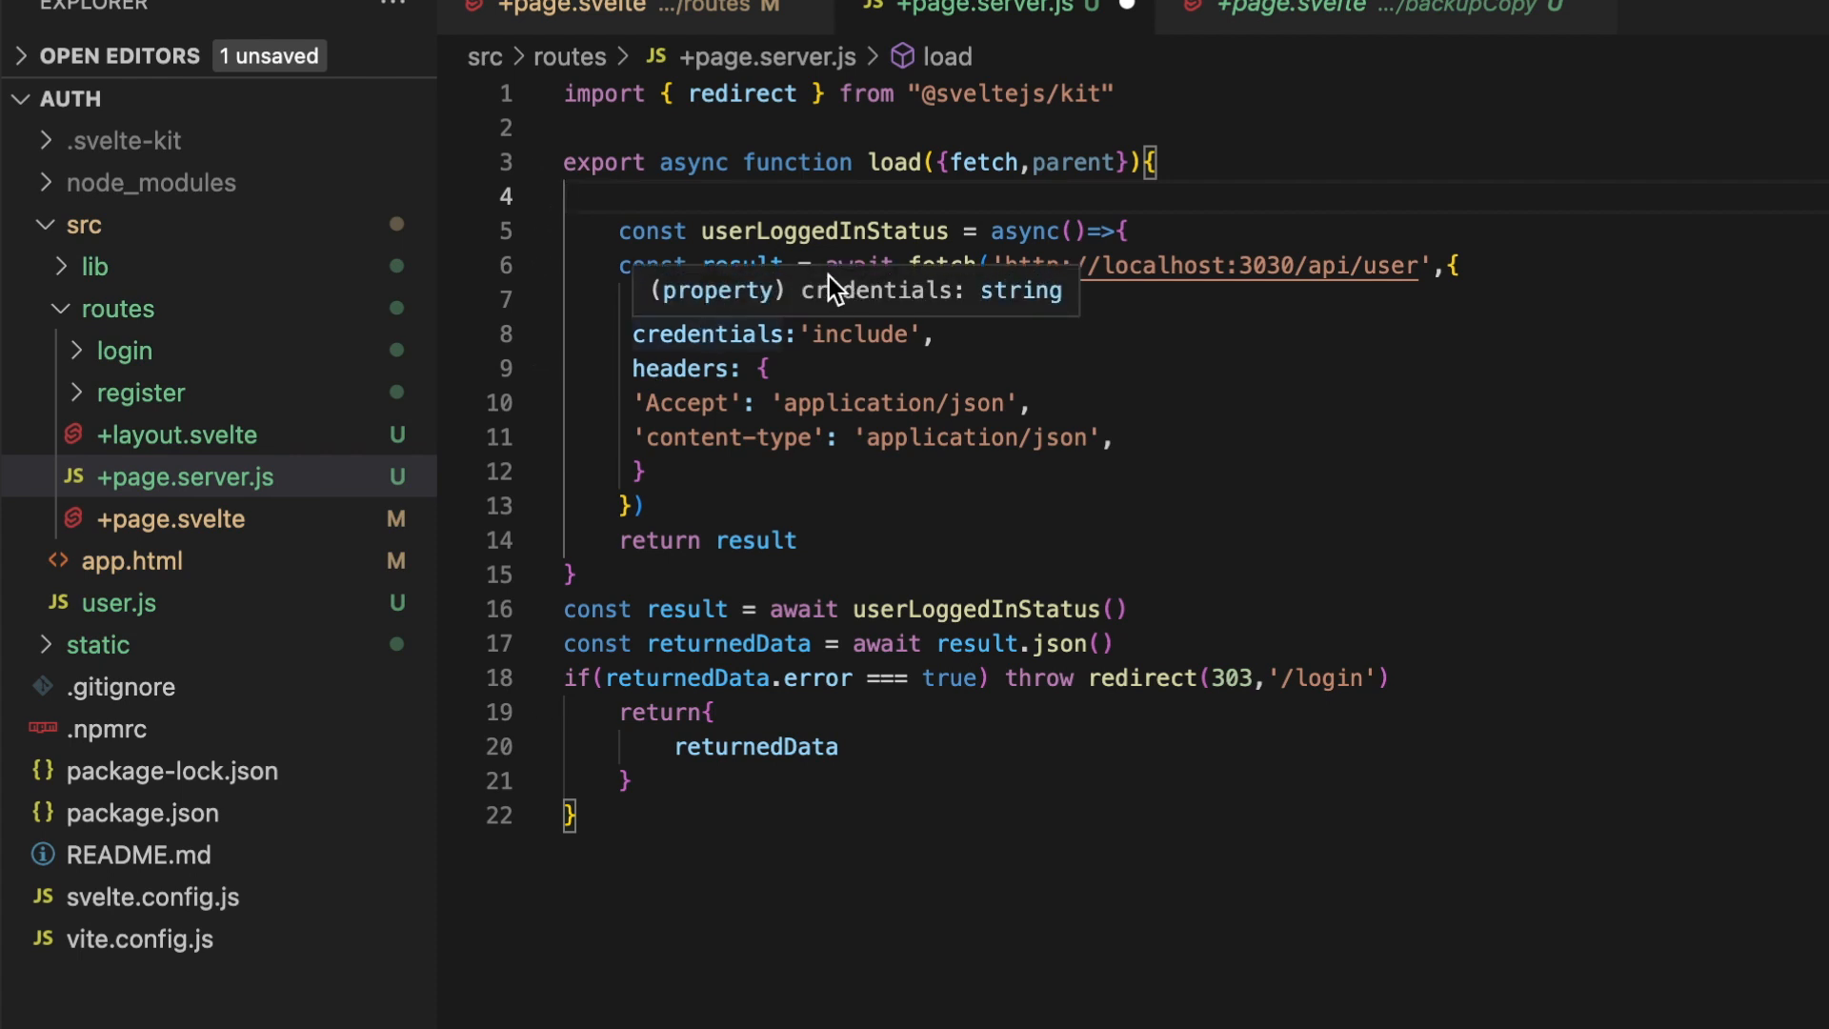
text(method:'GET',)
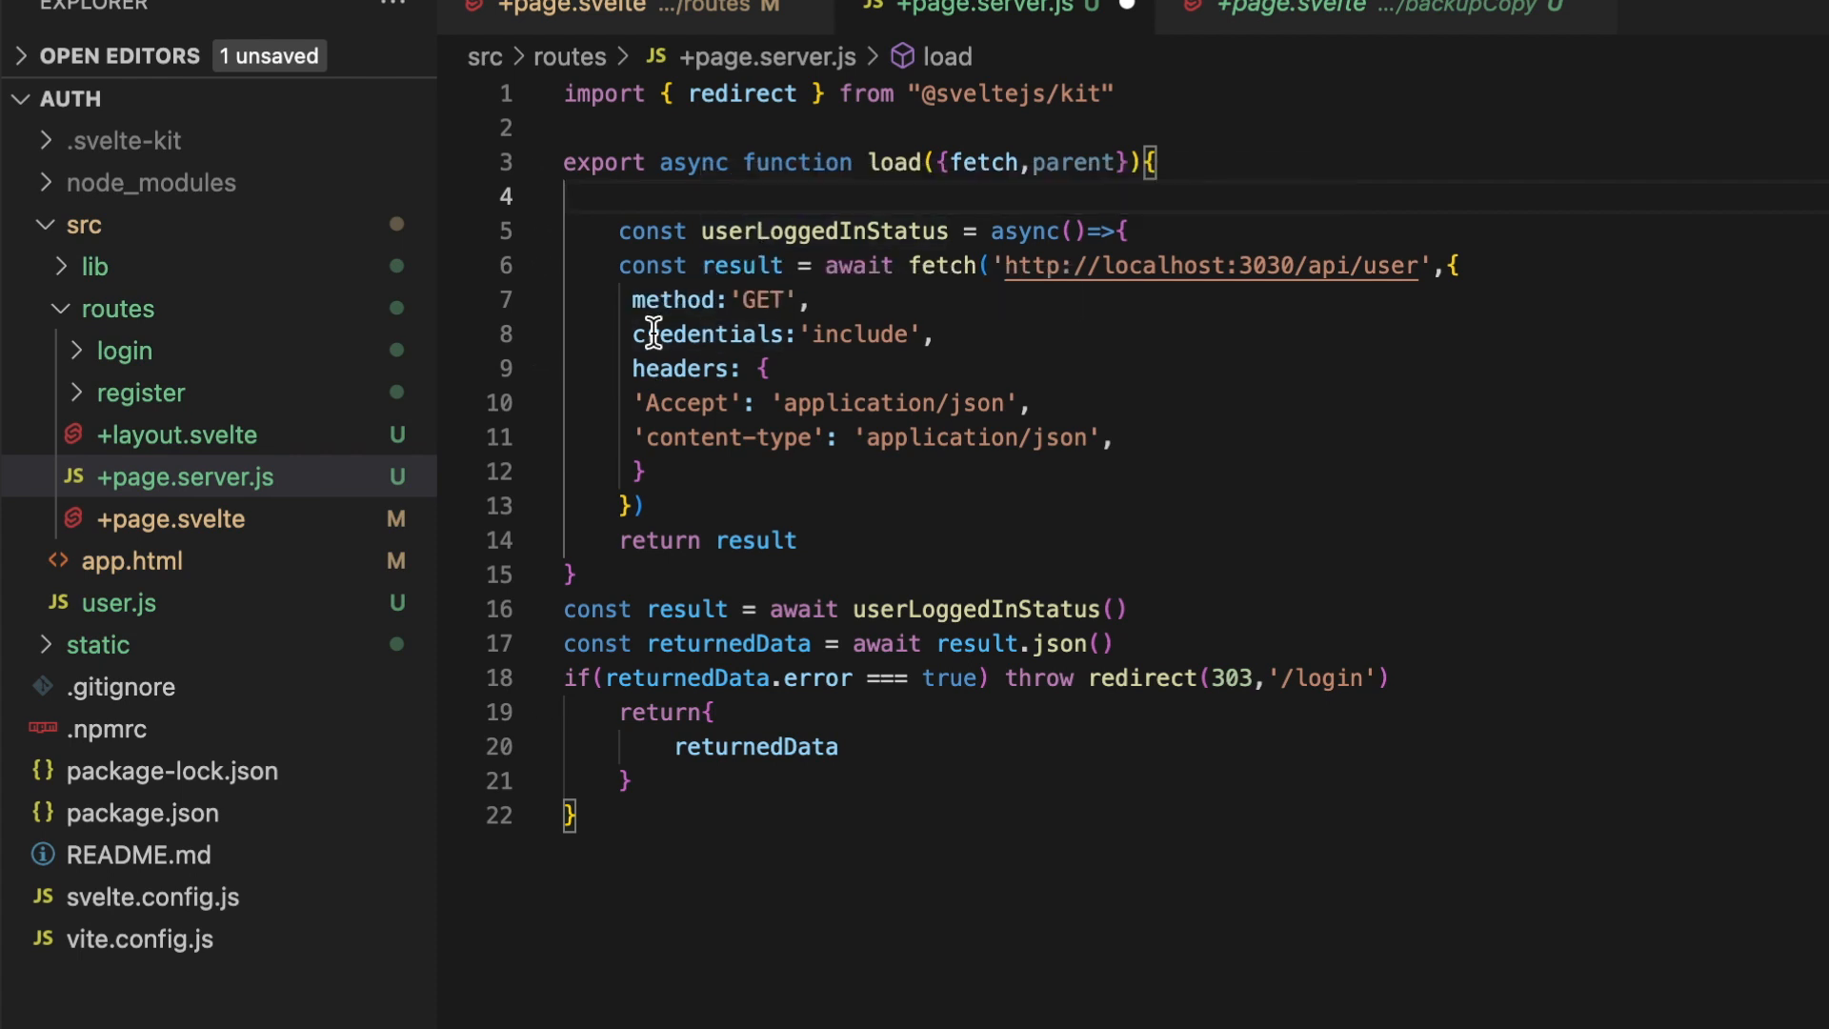
mouse_move(661, 502)
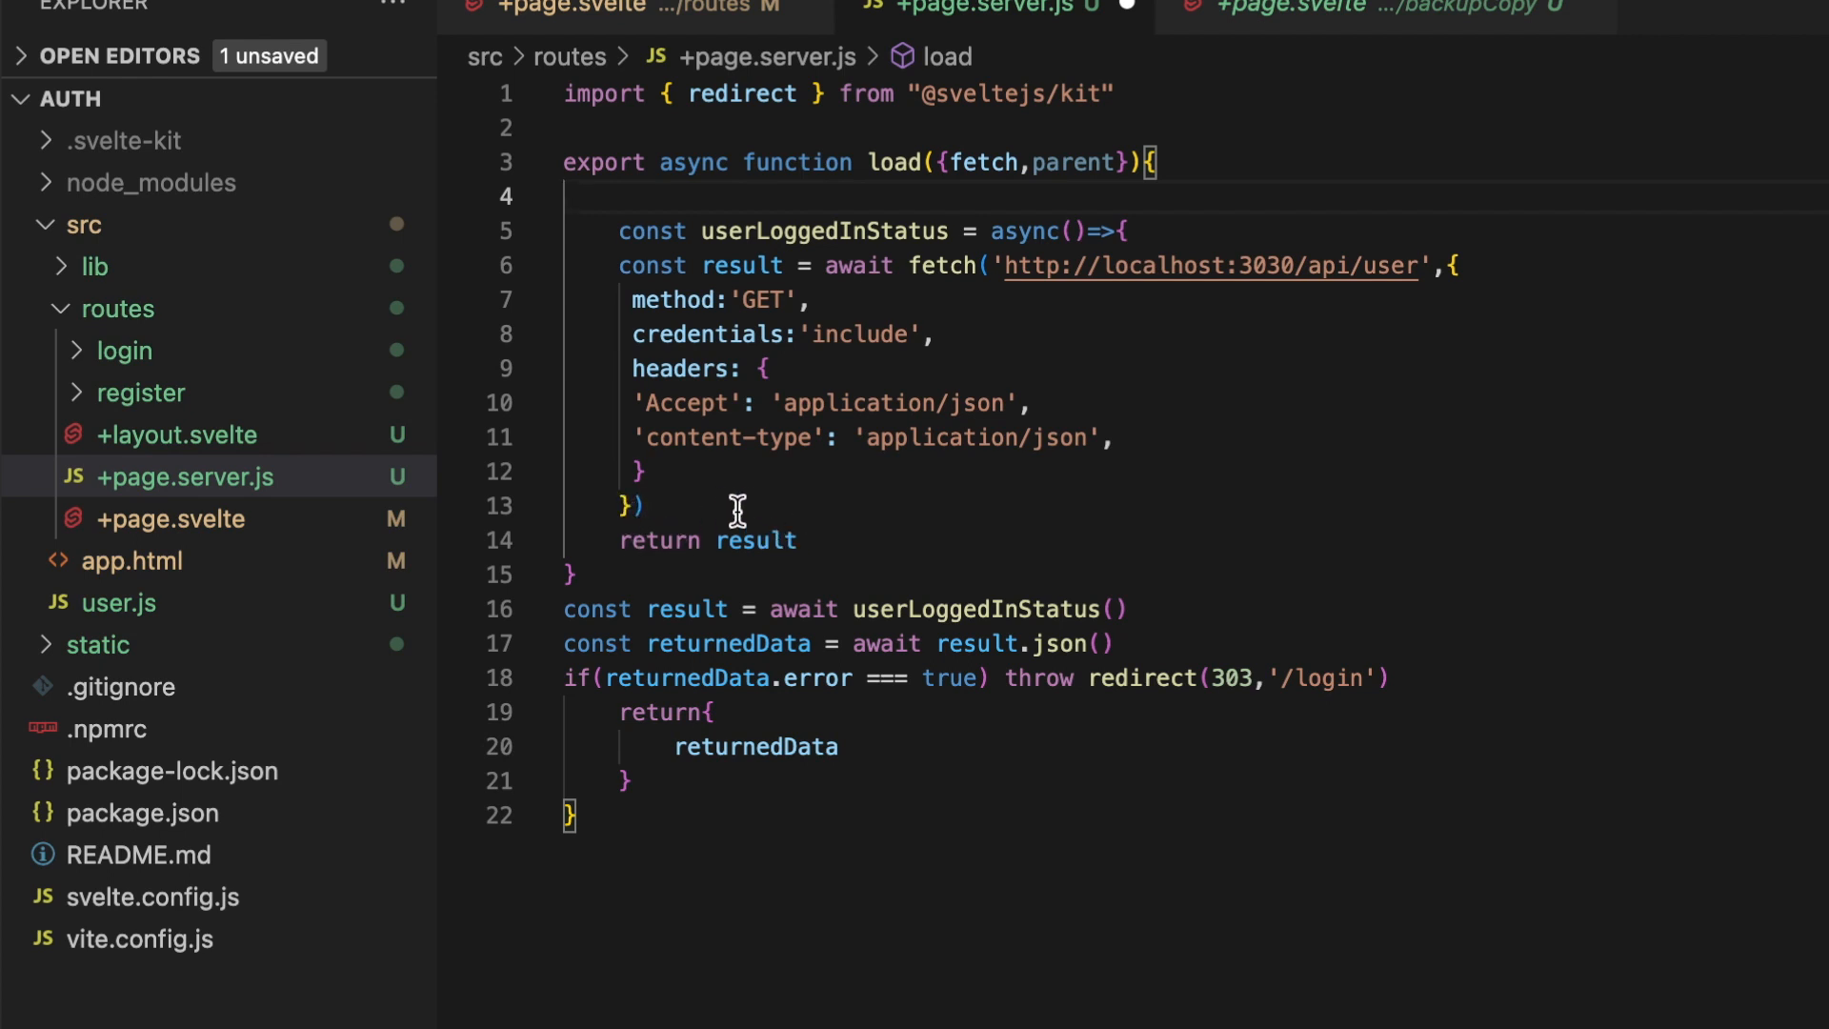
mouse_move(773, 519)
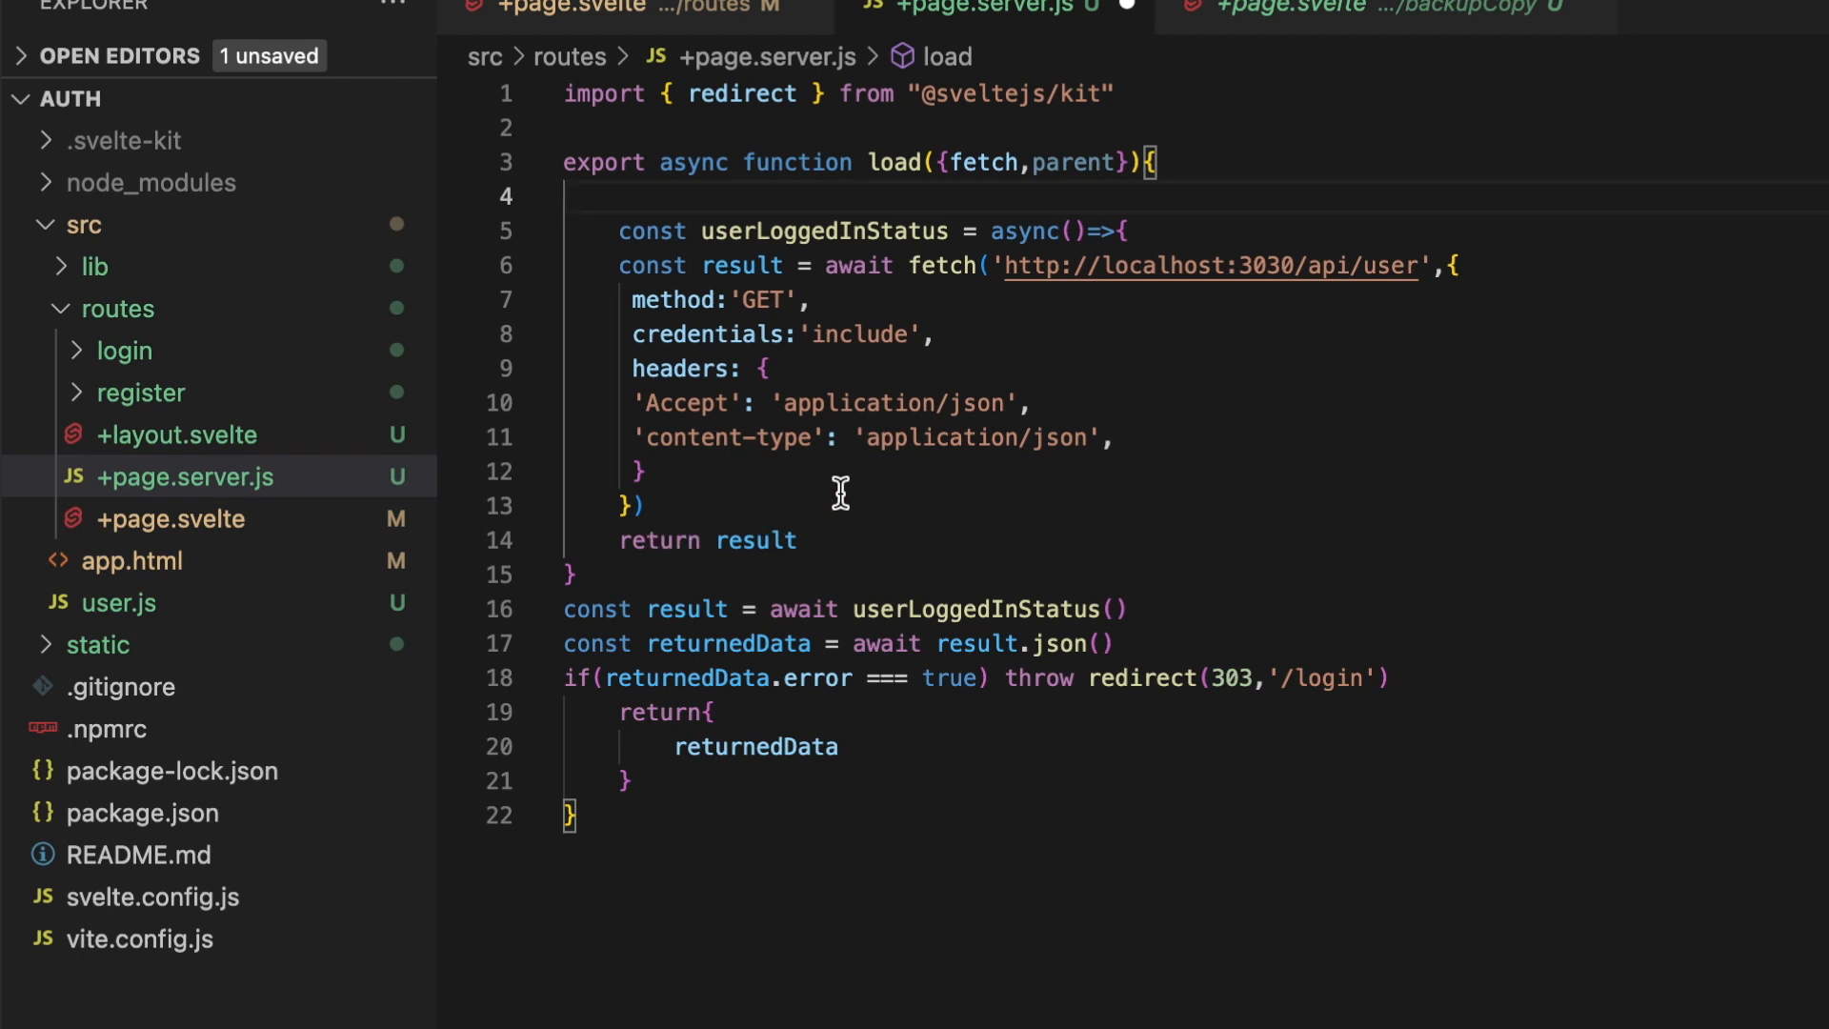
mouse_move(840, 510)
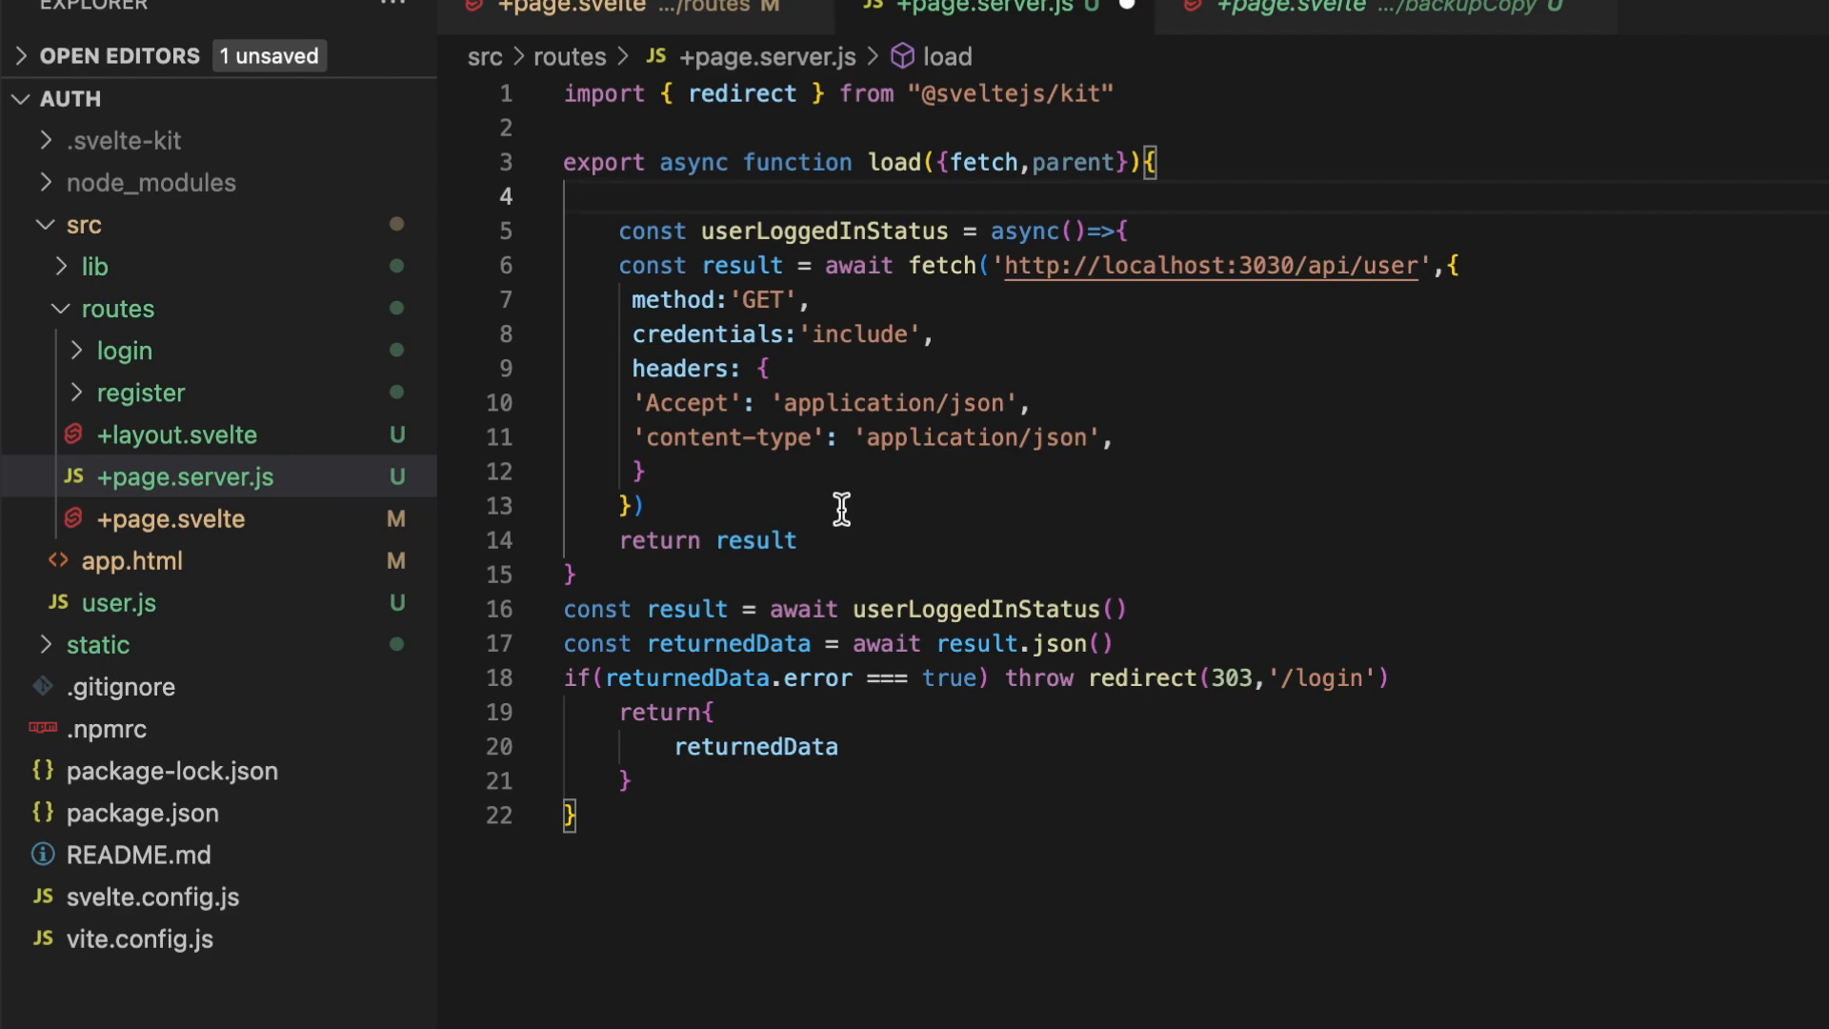